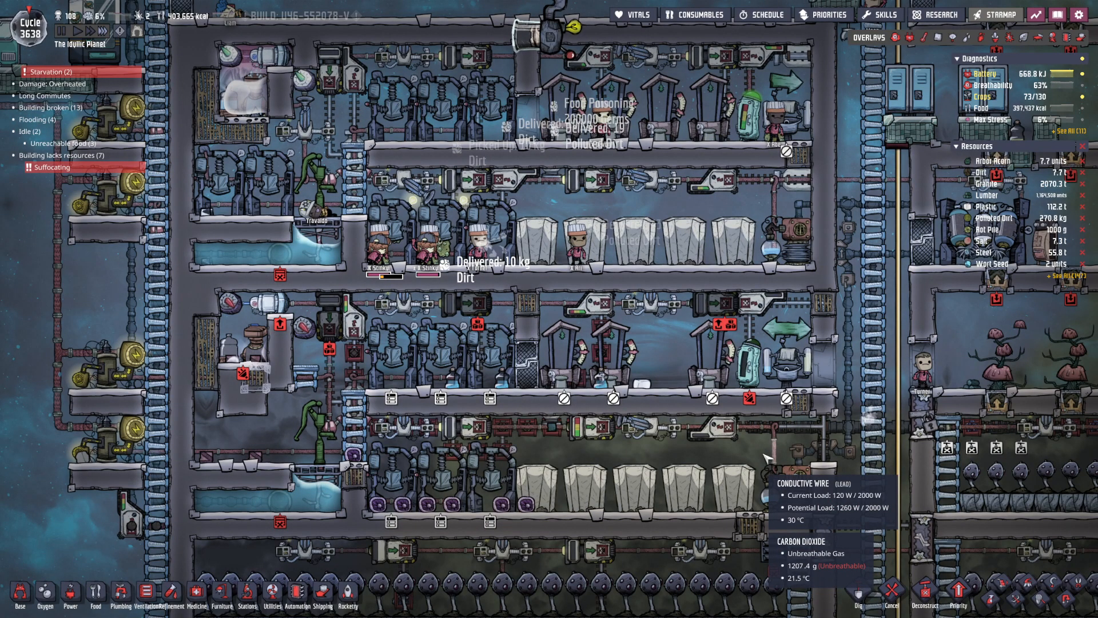
mouse_move(710, 565)
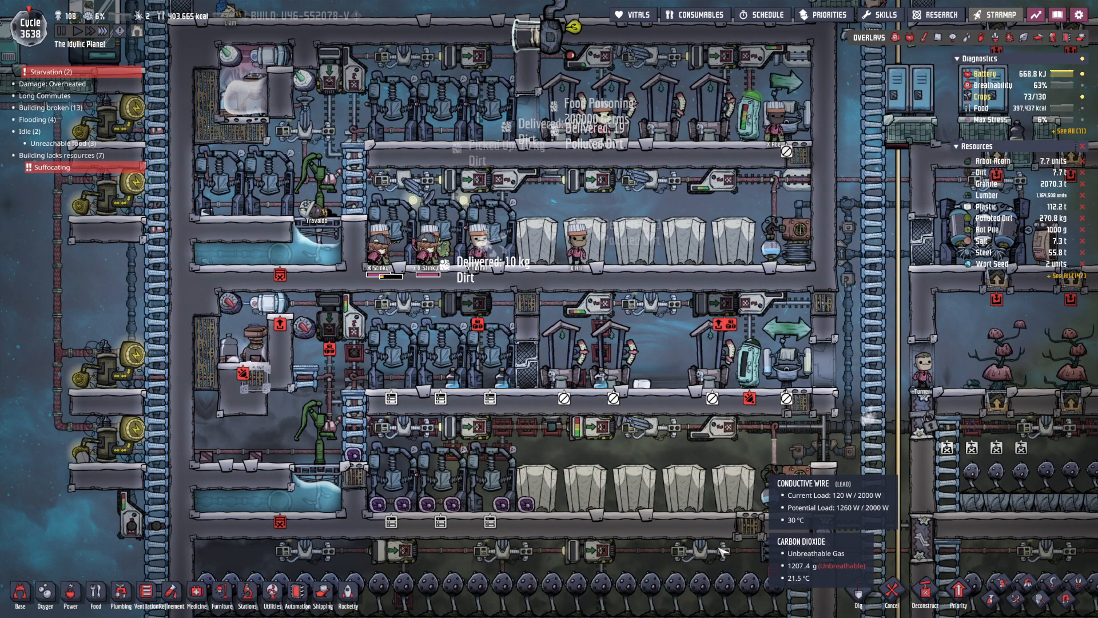
mouse_move(234, 390)
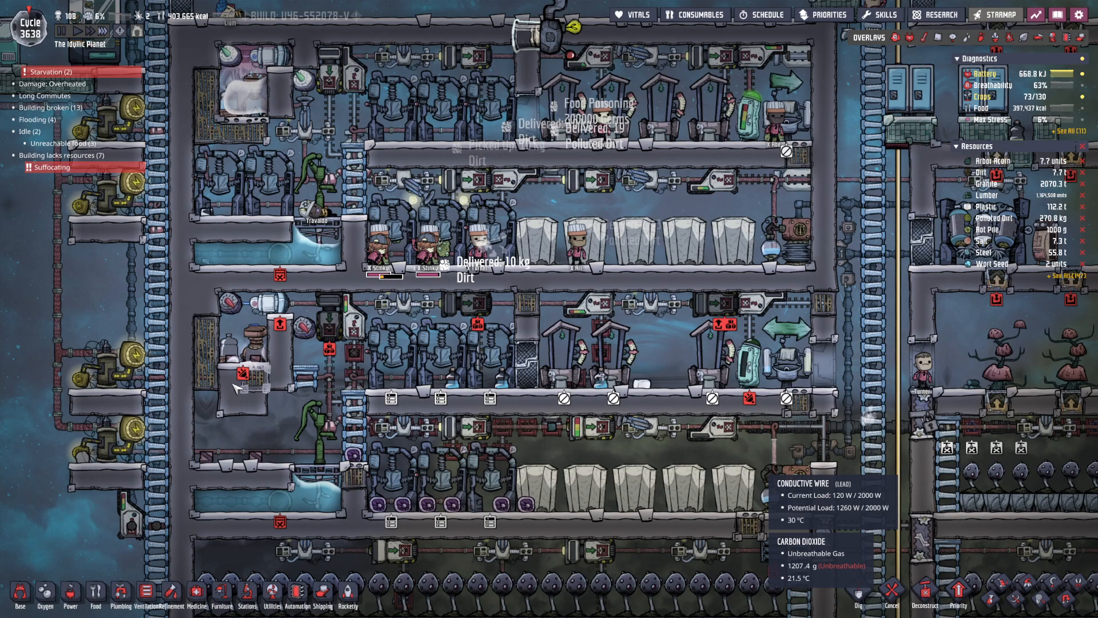
mouse_move(275, 327)
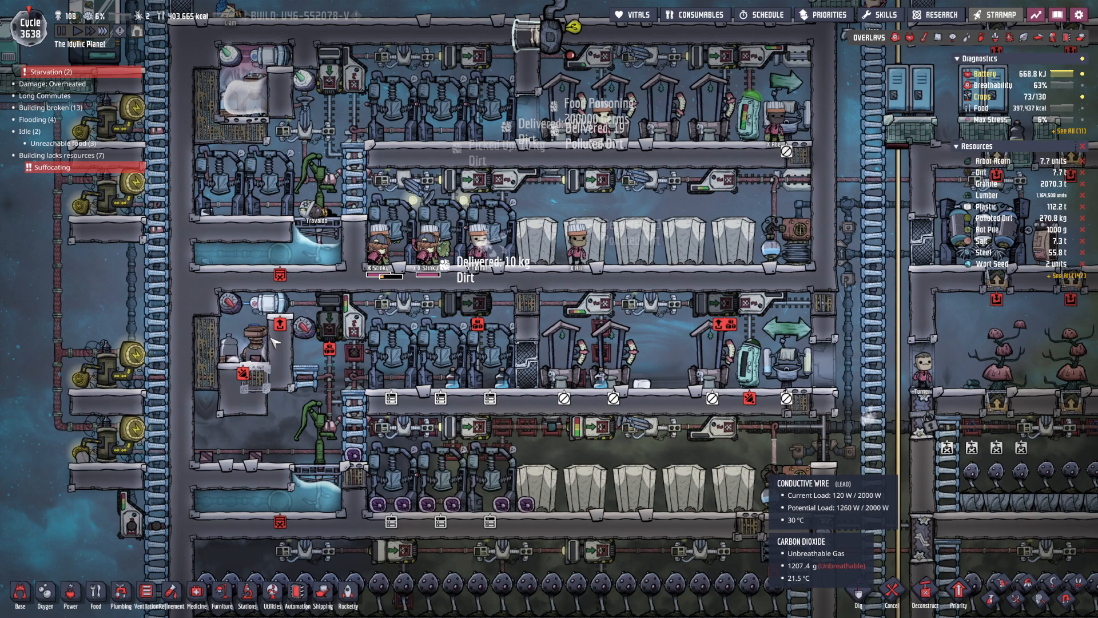
mouse_move(288, 538)
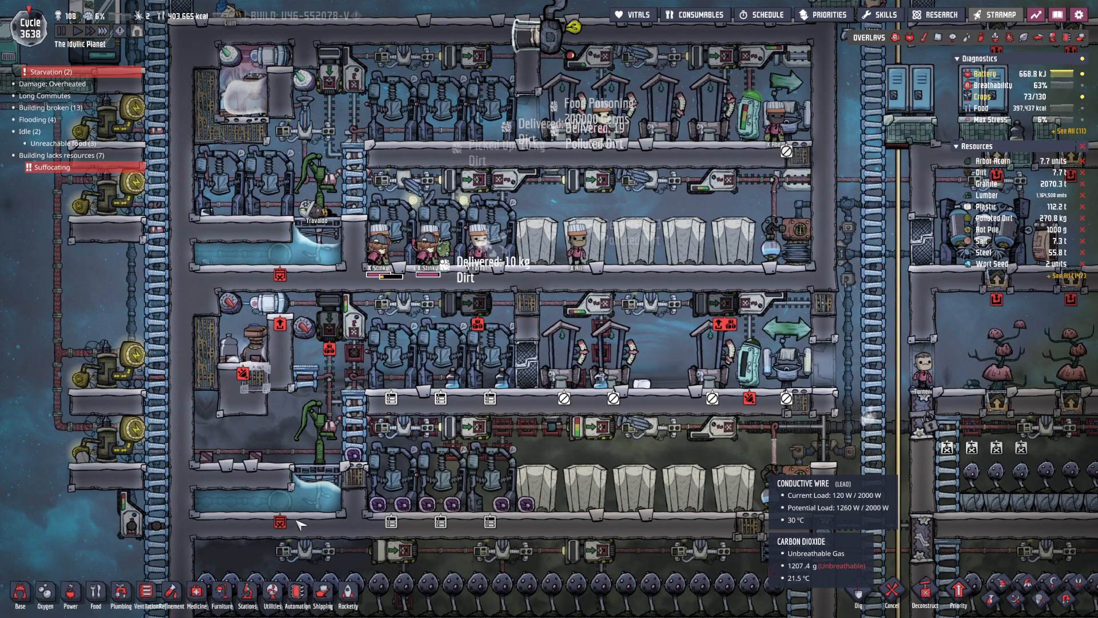
mouse_move(341, 549)
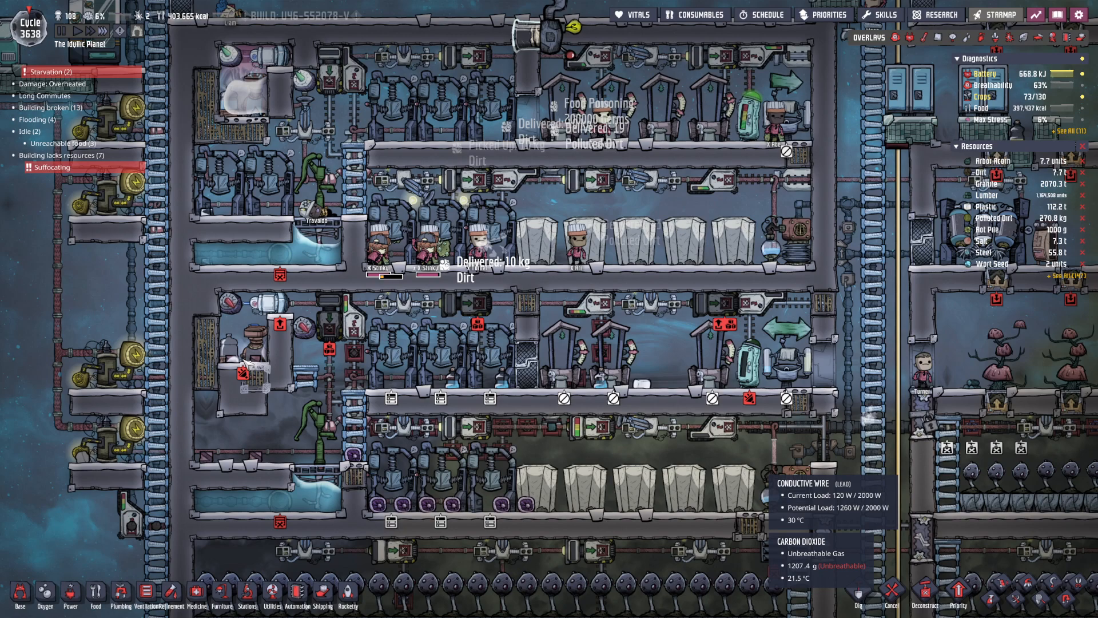
mouse_move(242, 373)
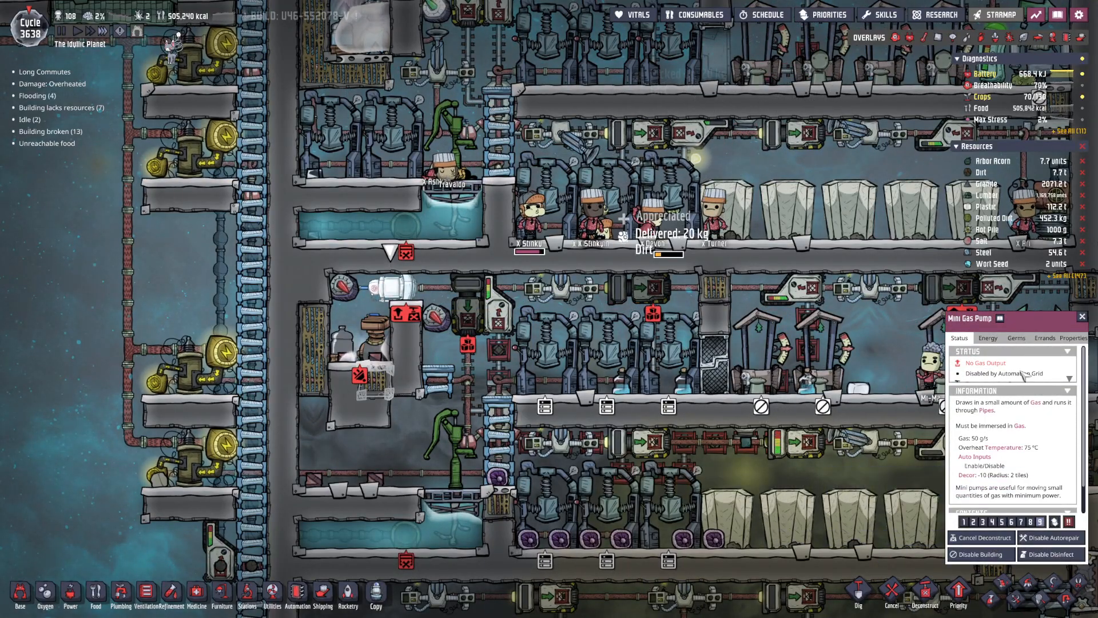
Select granite liquid pipe for building, with the plumbing overlay shown.
click(1045, 338)
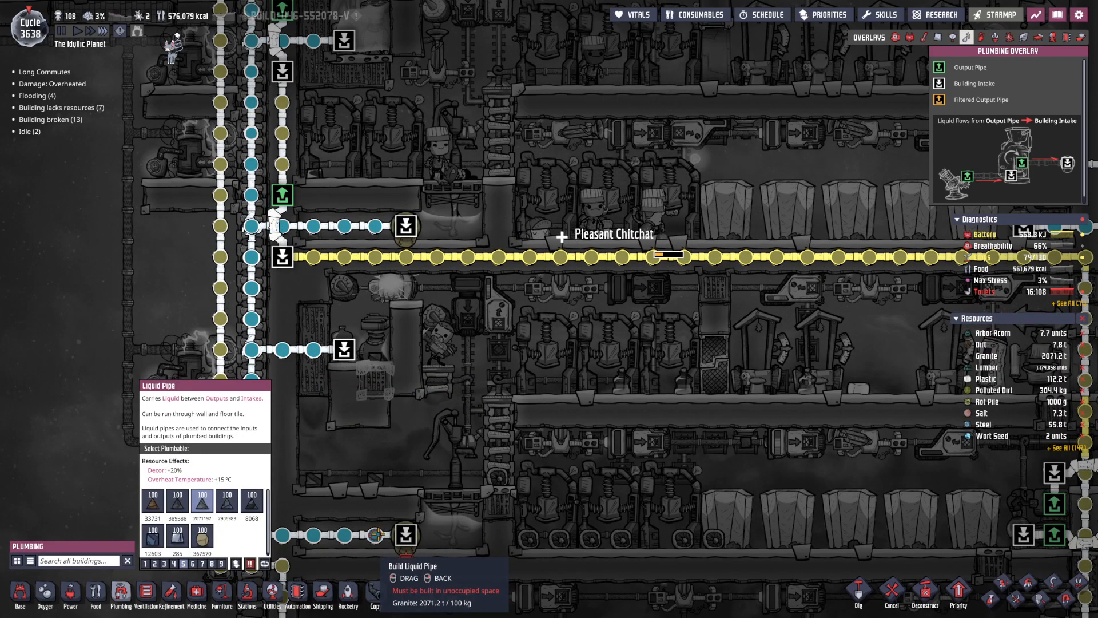
Lay a granite pipe to a new liquid vent by the lower pool and mark it priority 9.
click(634, 15)
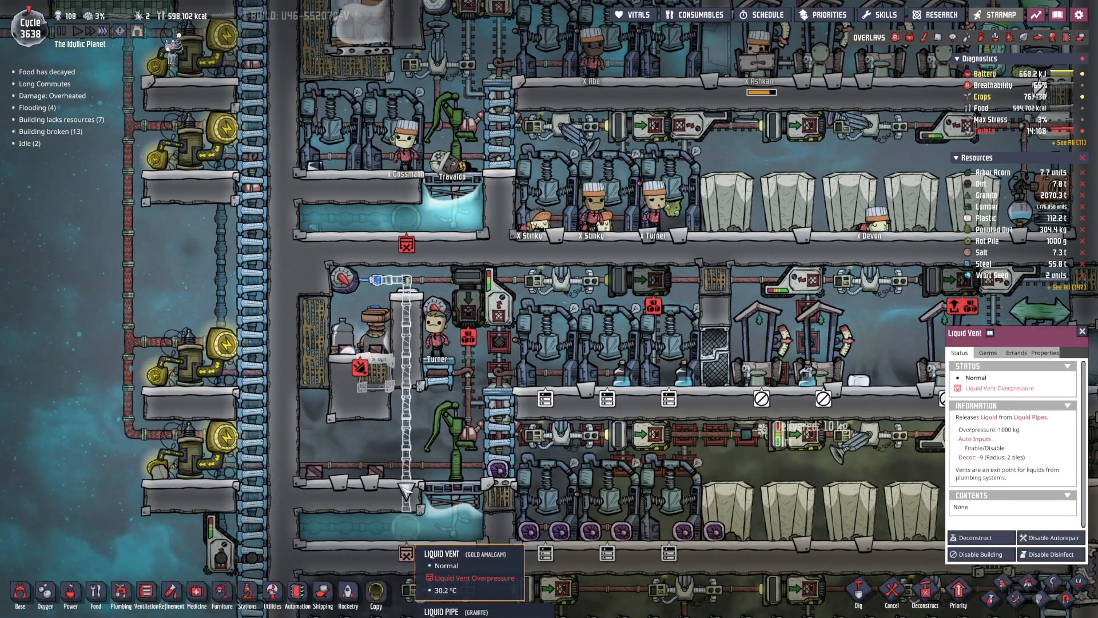
click(117, 595)
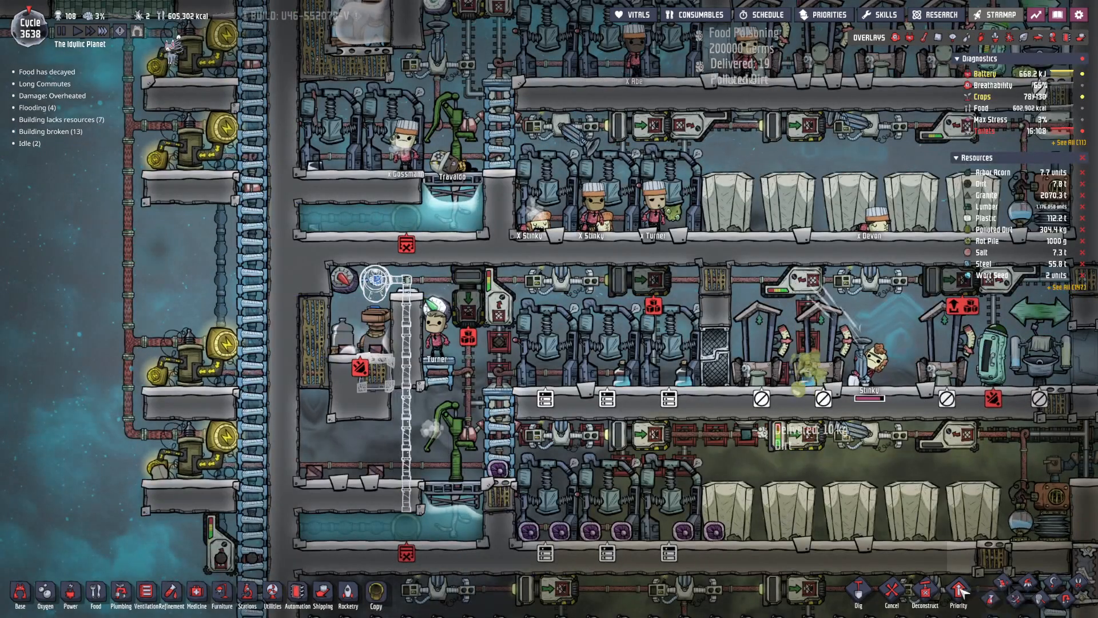
click(956, 594)
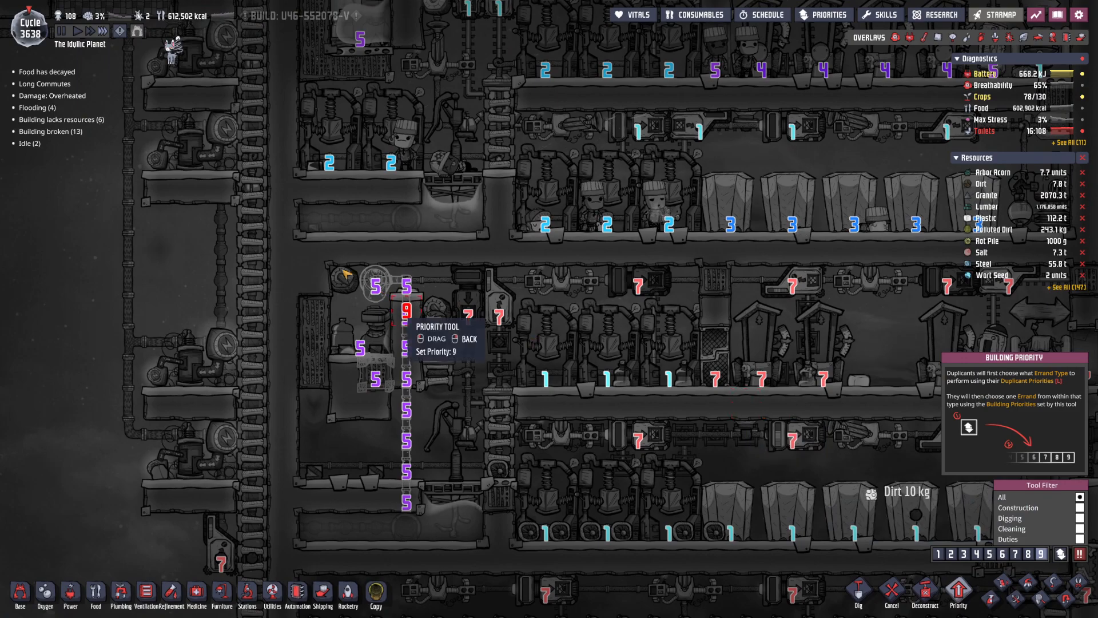
drag(404, 284, 404, 487)
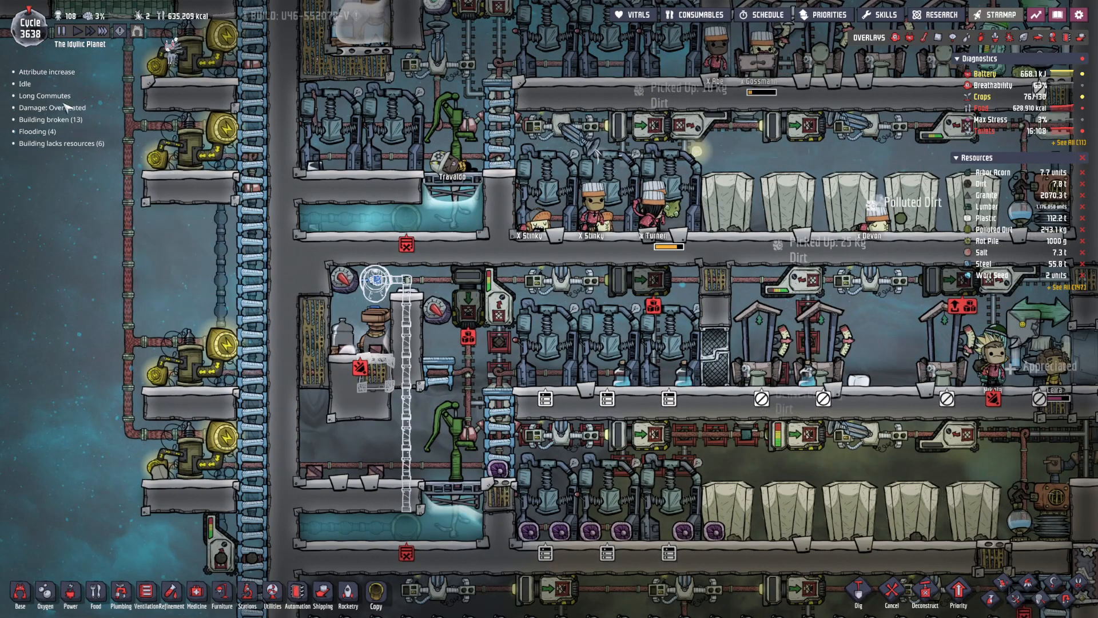
mouse_move(63, 299)
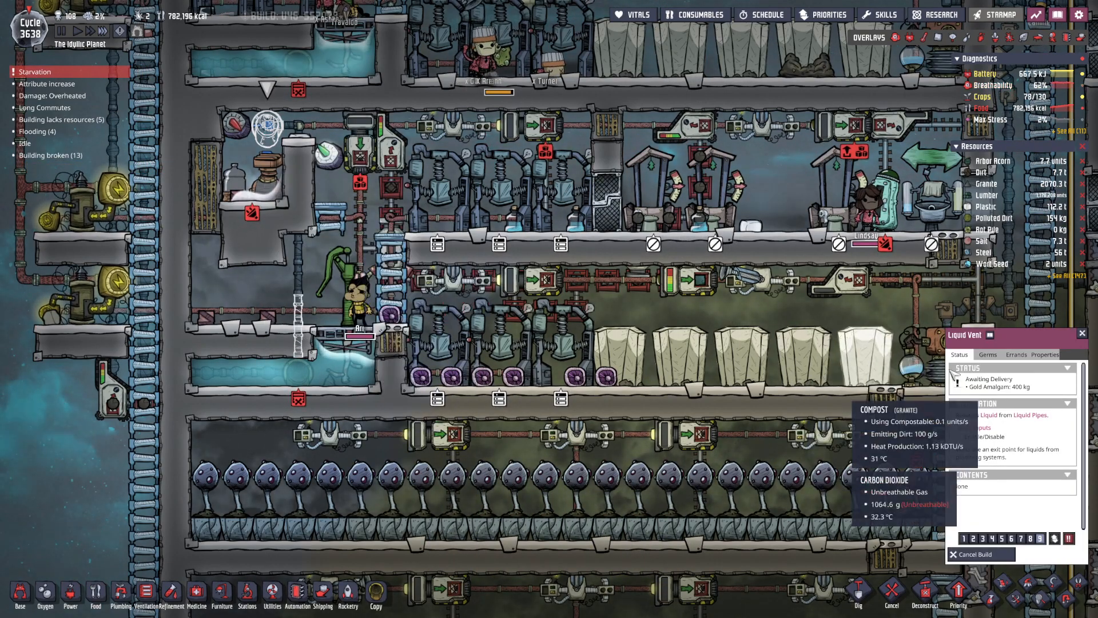
Show the liquid vent's errands, listing a pending construction supply job.
click(1015, 355)
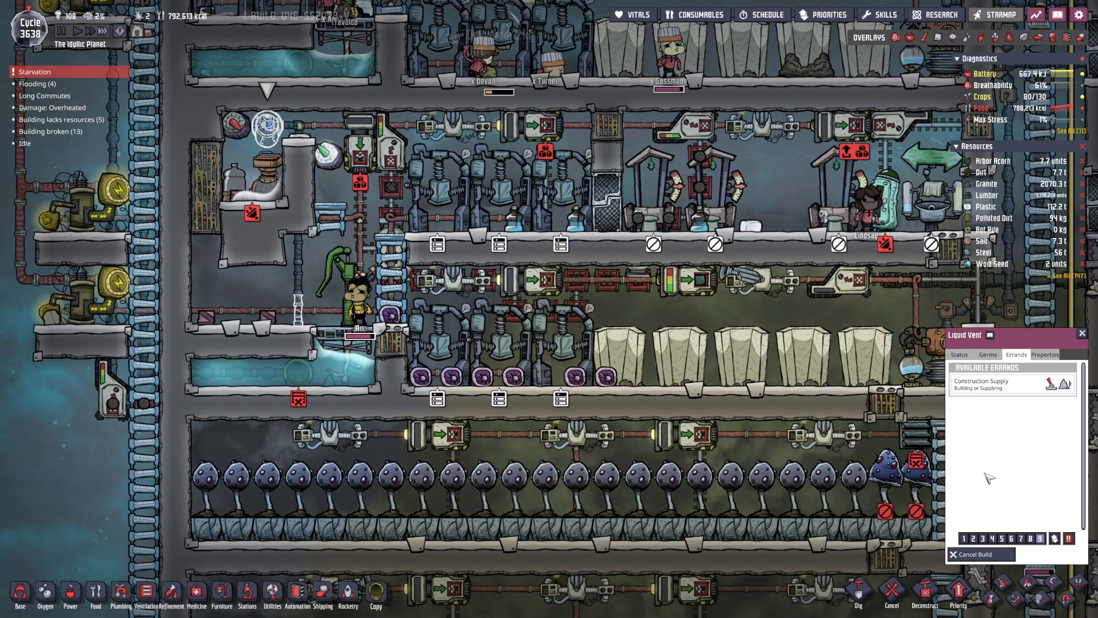
mouse_move(349, 221)
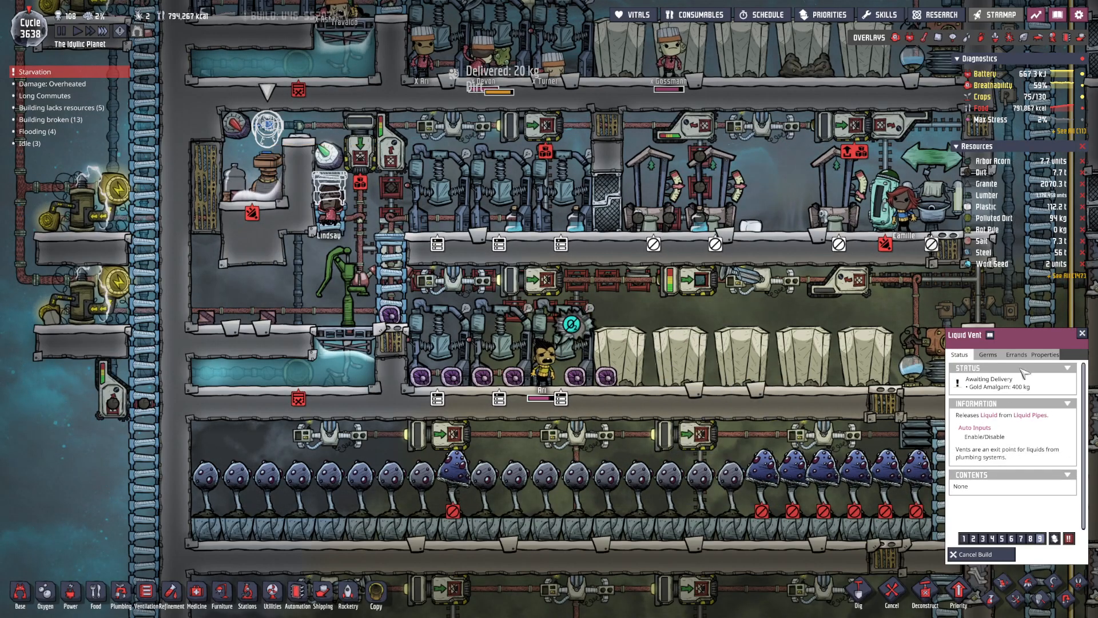
click(1016, 355)
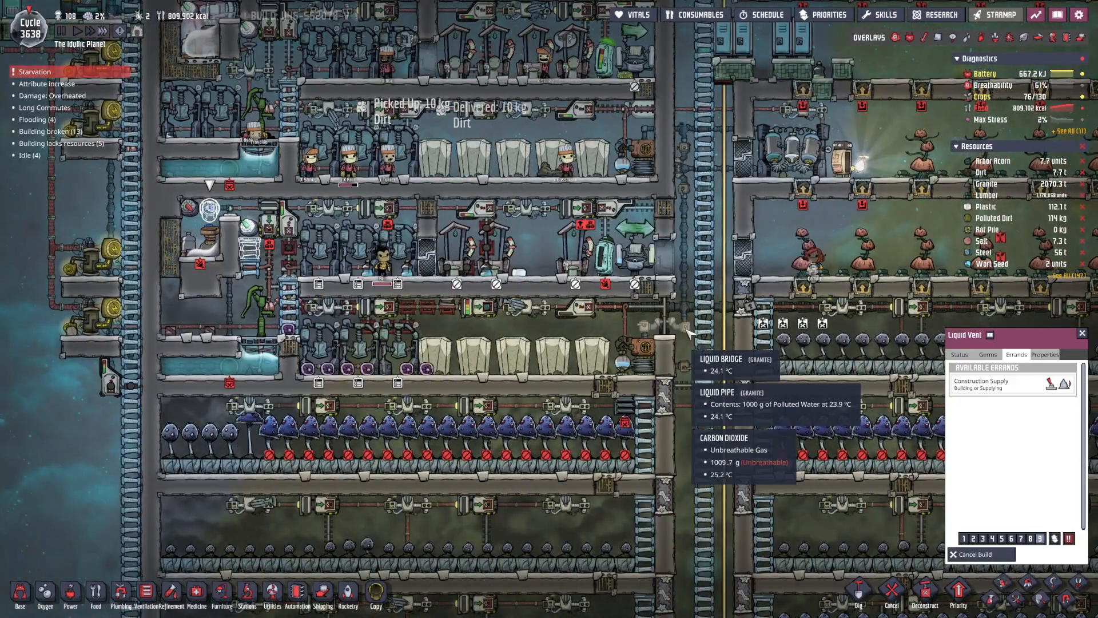
mouse_move(626, 342)
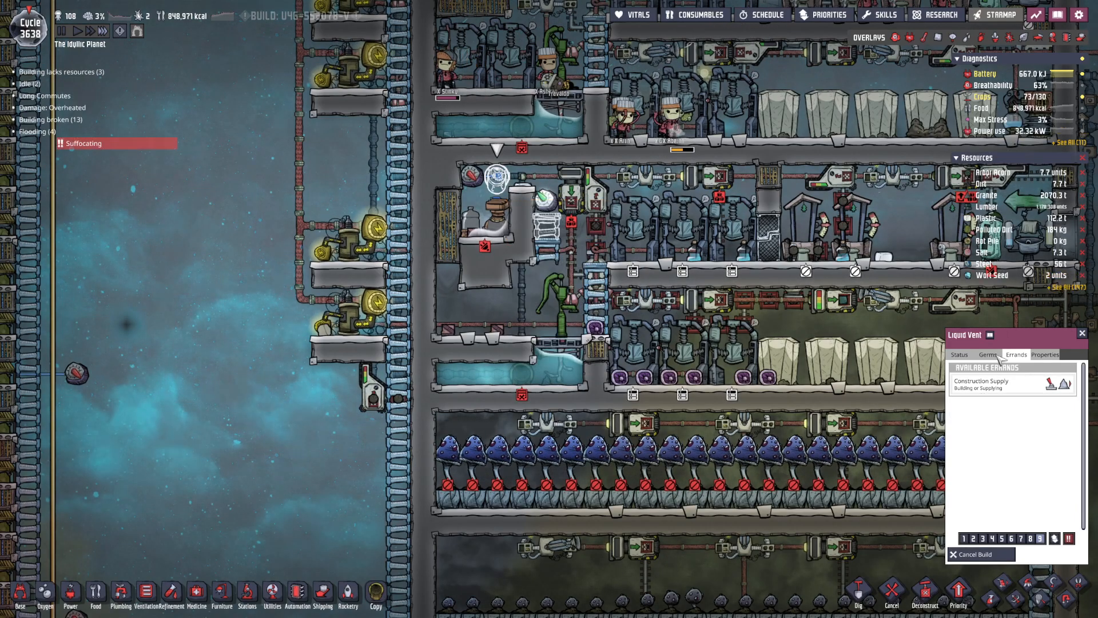
Inspect the plastic ladder under construction and its build errand.
click(958, 355)
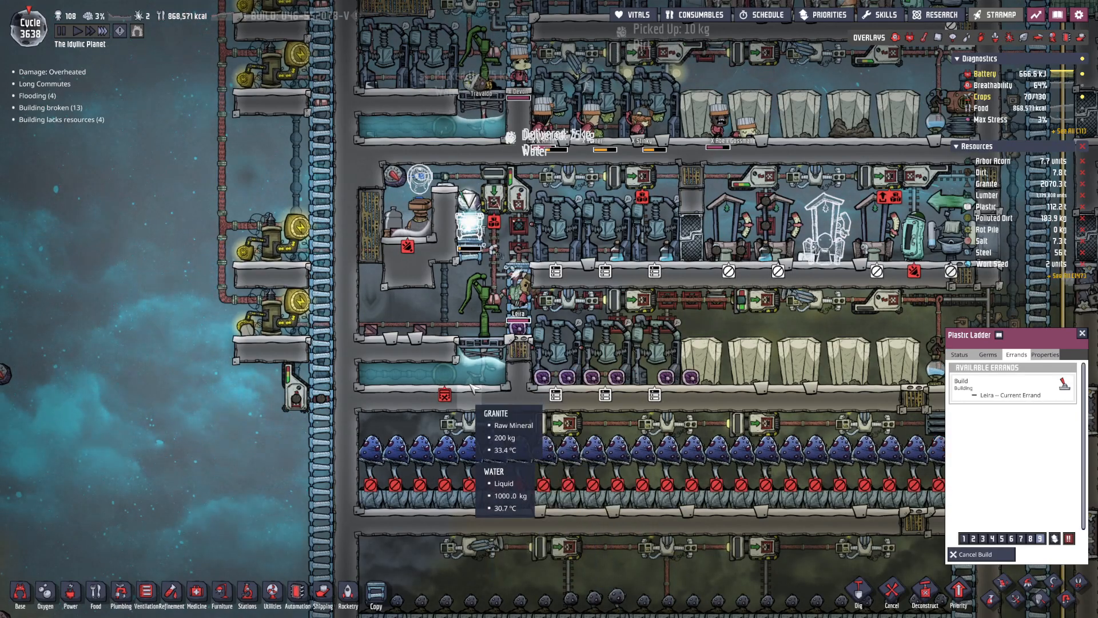
click(1082, 333)
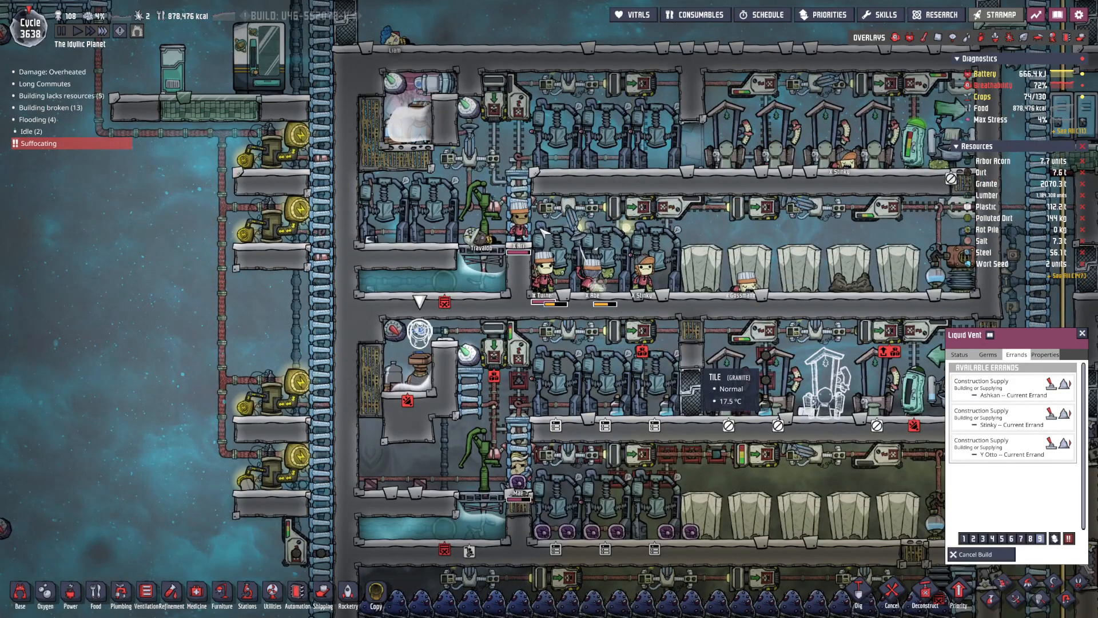
mouse_move(479, 192)
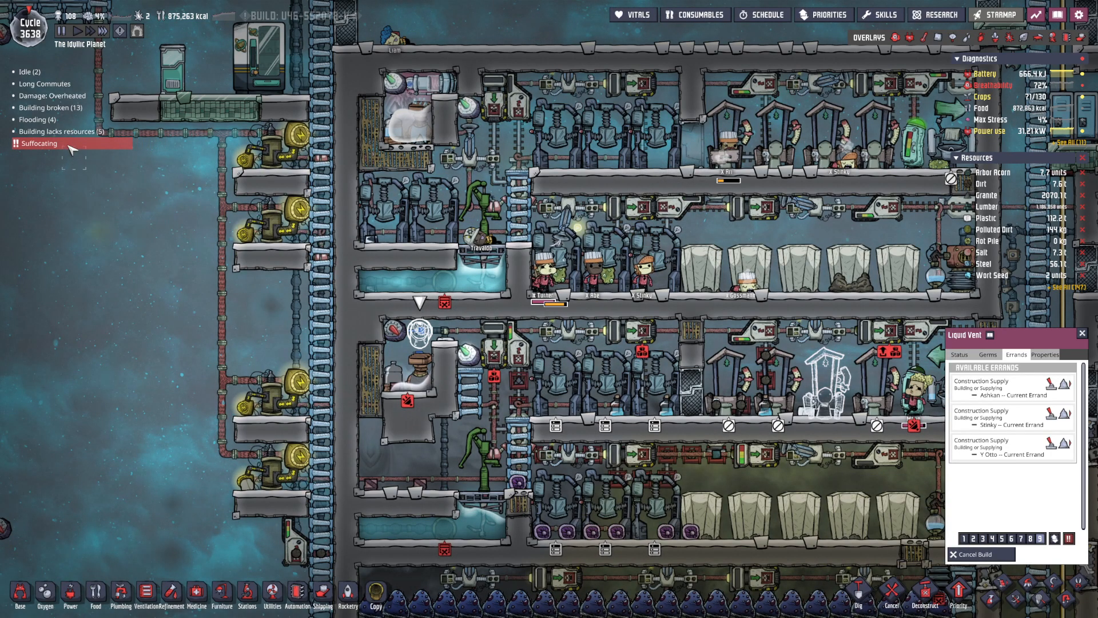
mouse_move(73, 148)
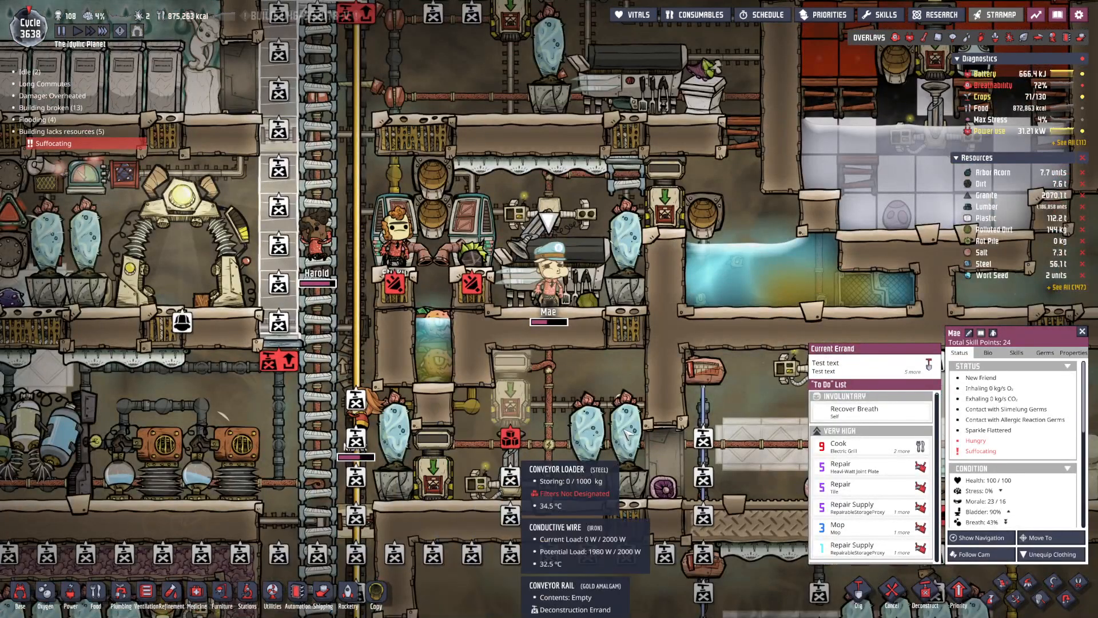
mouse_move(587, 197)
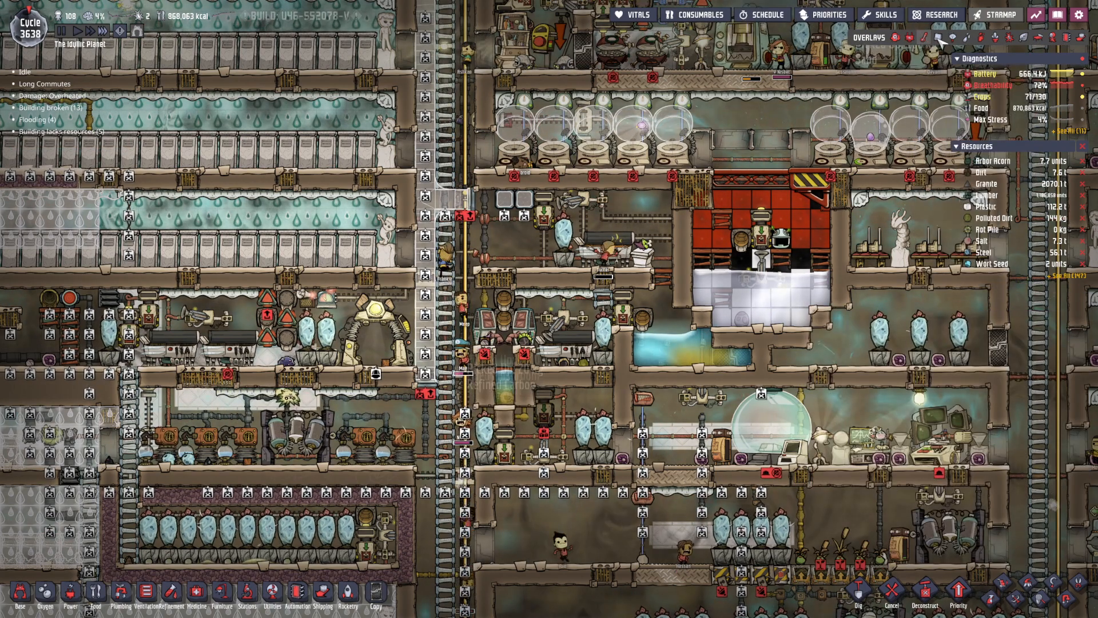
click(938, 38)
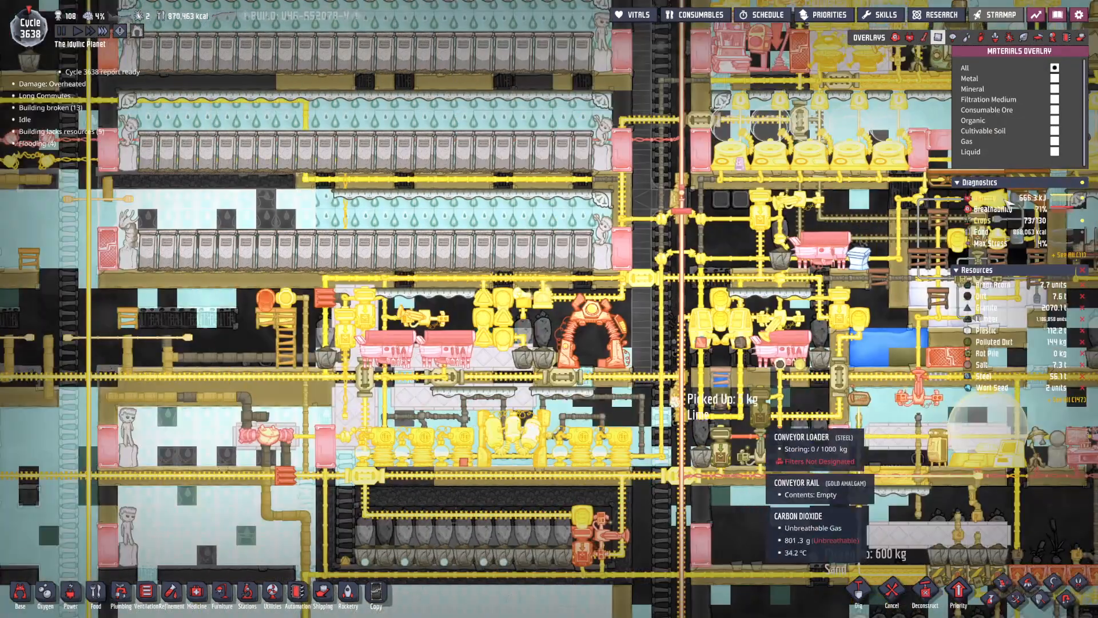
click(1054, 140)
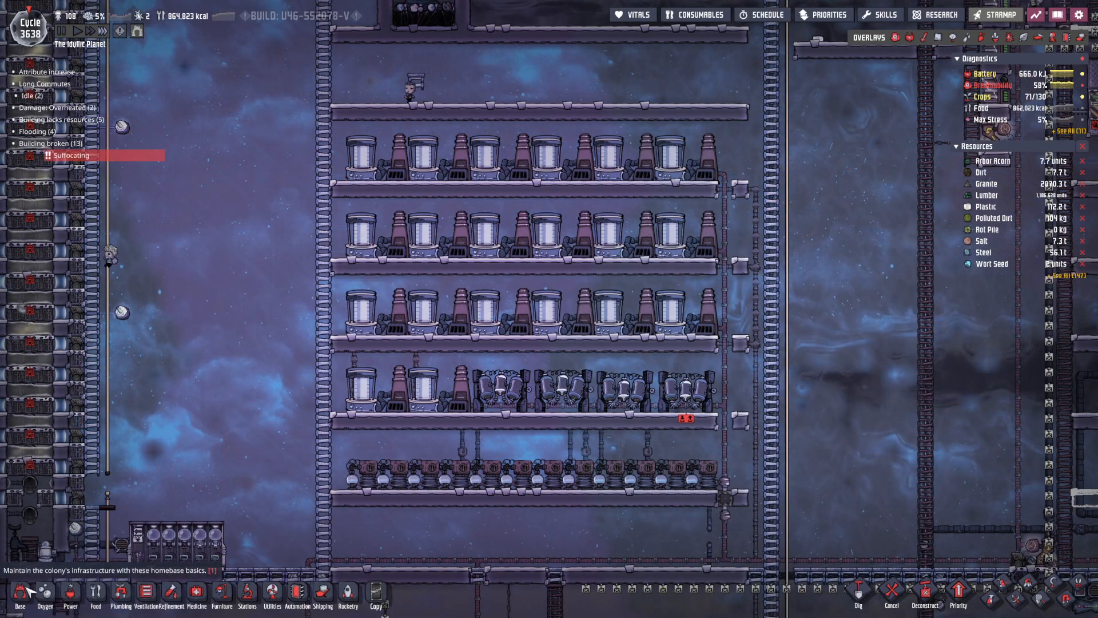
Place insulated granite tiles along the distiller chamber's ceiling and side walls.
click(20, 601)
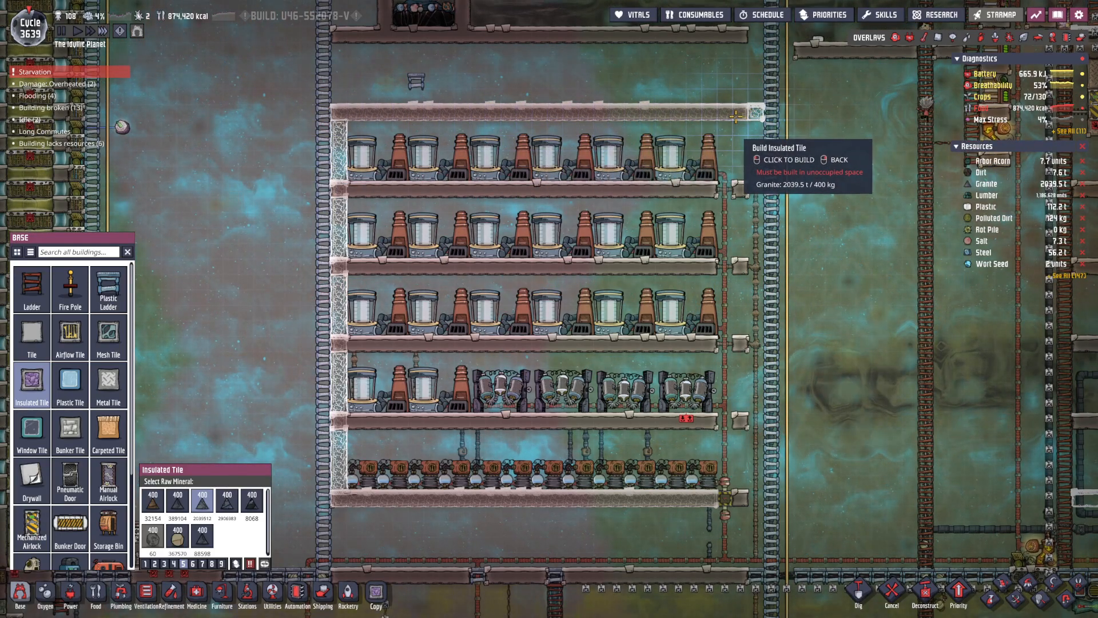
click(736, 116)
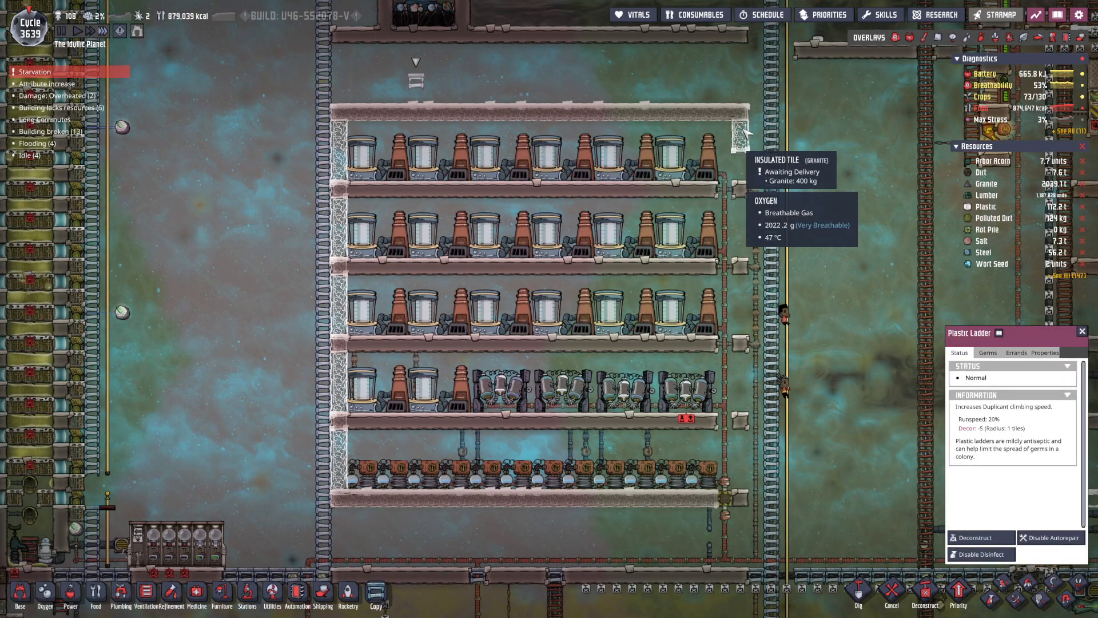
click(20, 604)
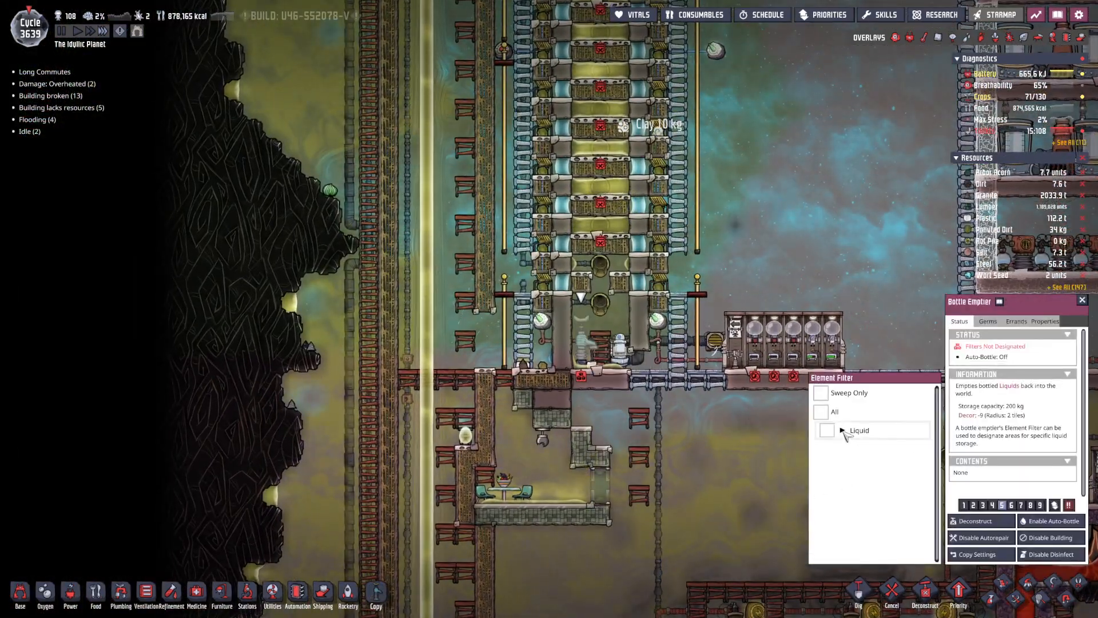
Set the bottle emptier's element filter to Water only and return to the chamber.
click(842, 430)
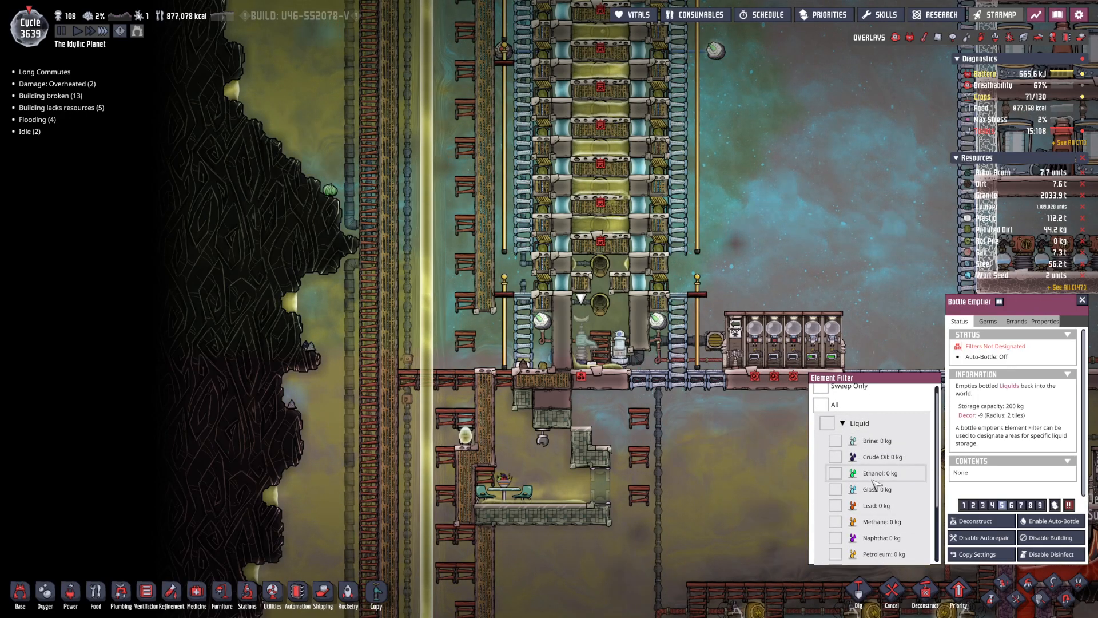
click(835, 570)
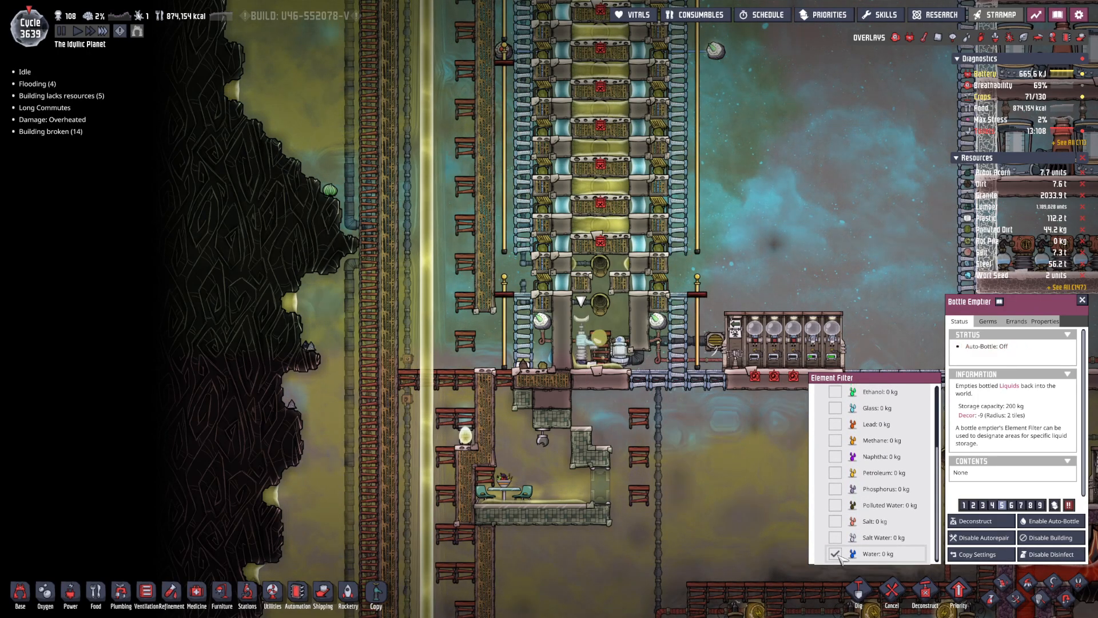
click(938, 37)
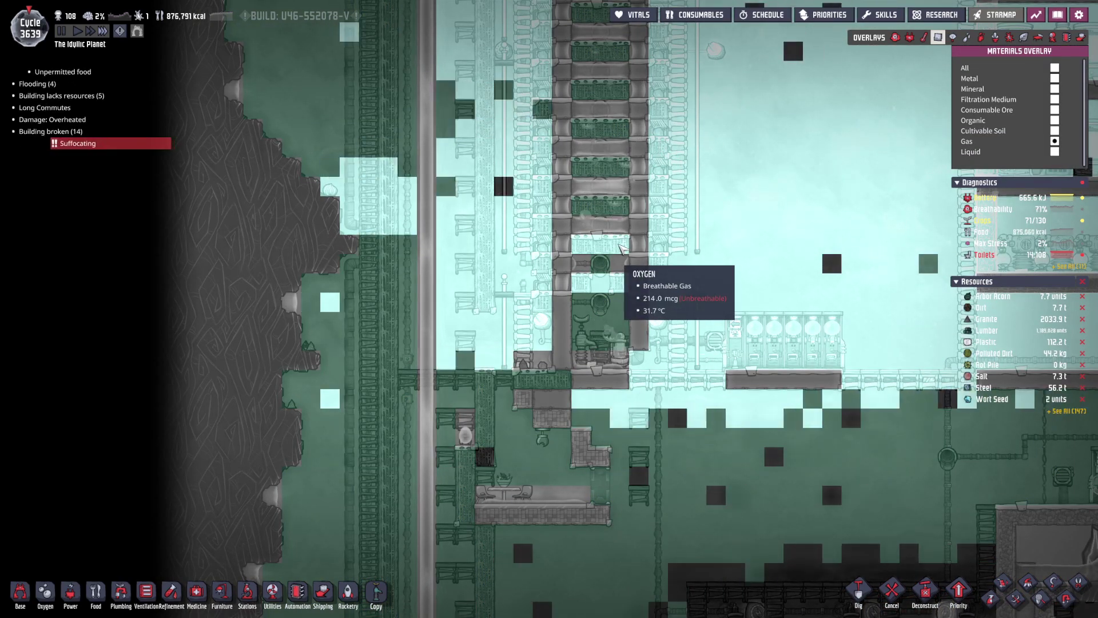
click(929, 37)
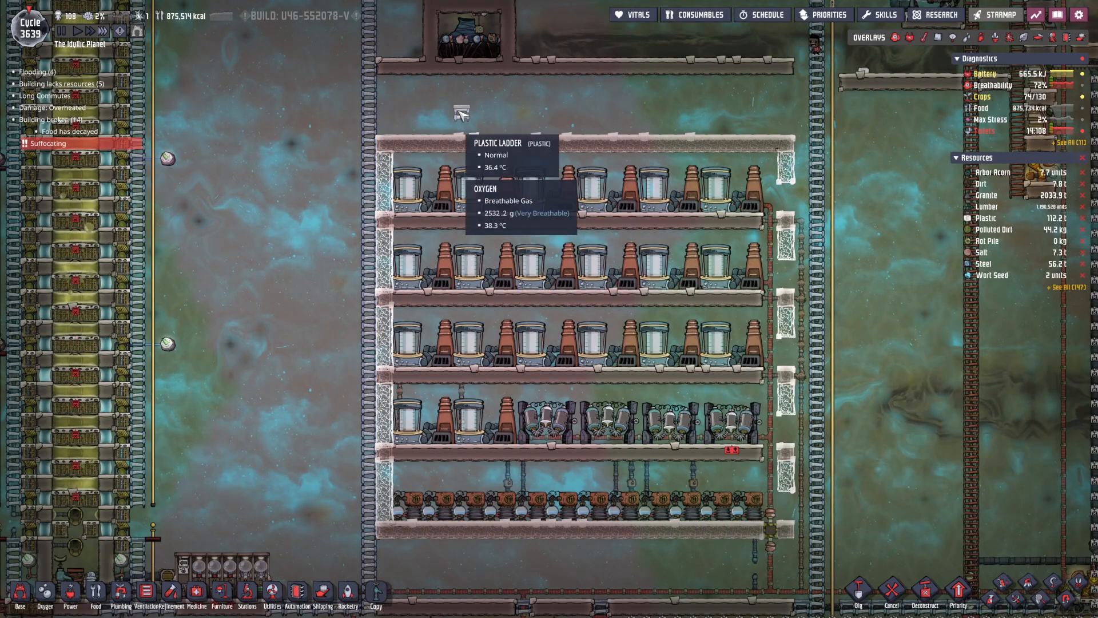
click(460, 112)
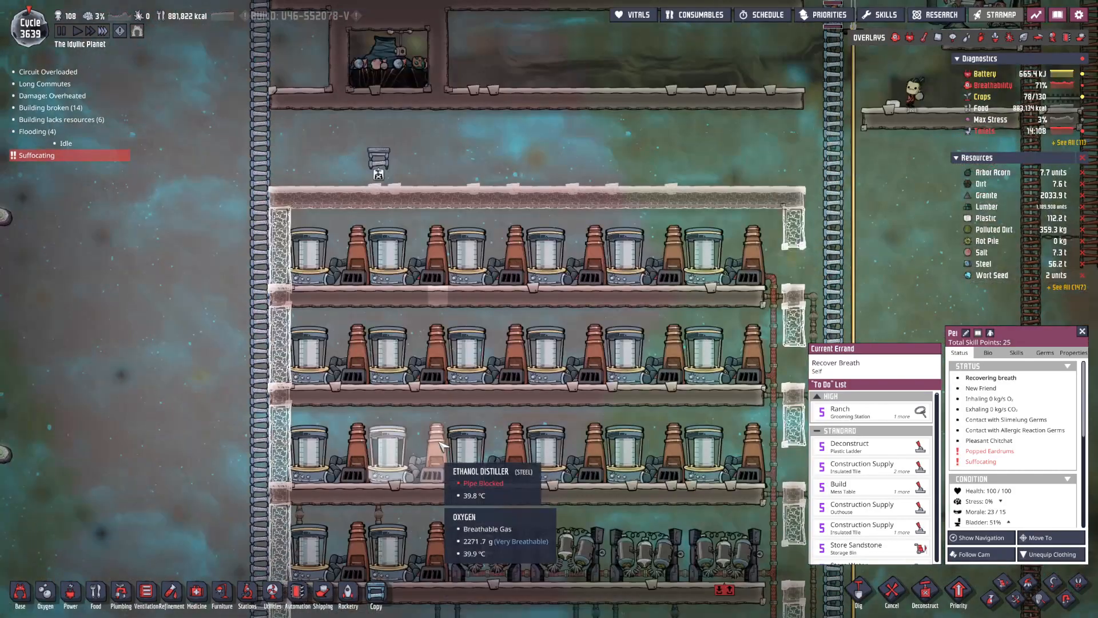
scroll(down, 3)
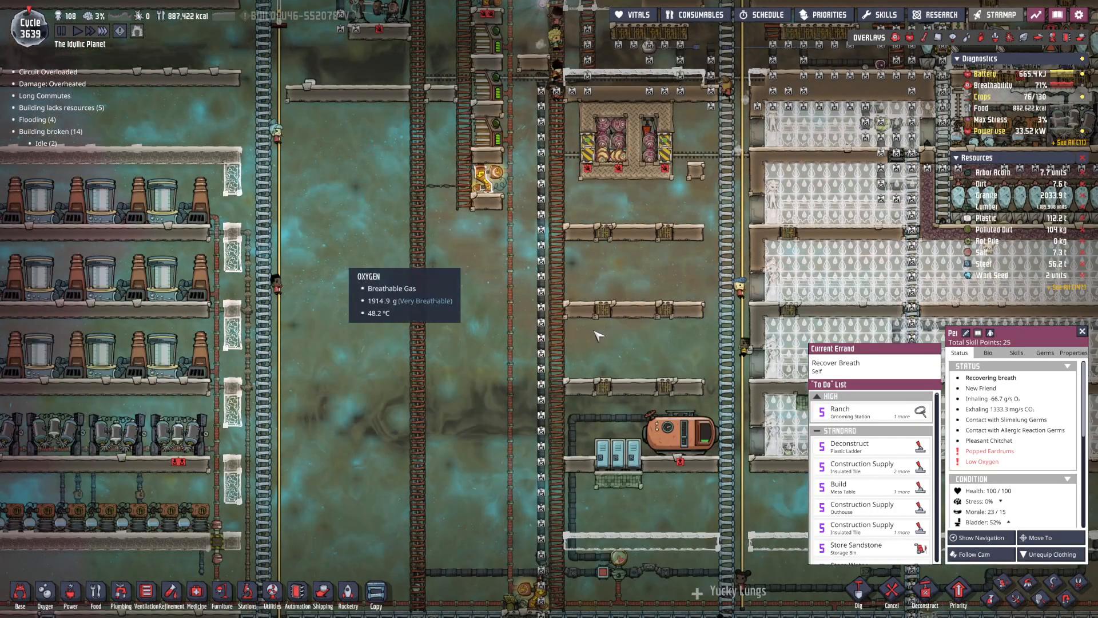
mouse_move(162, 384)
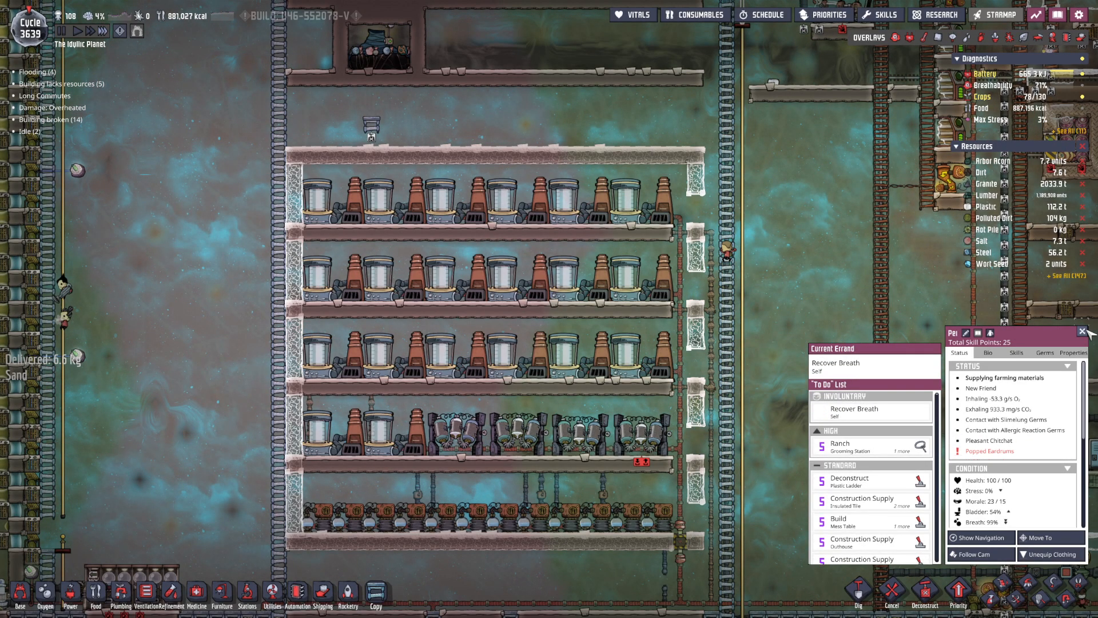
click(1084, 330)
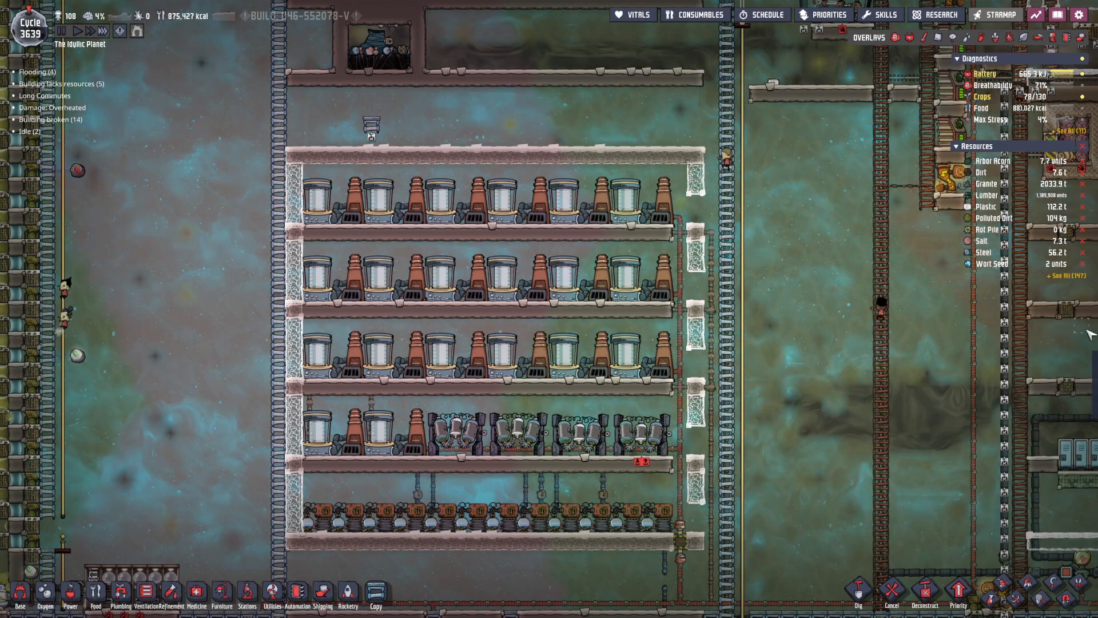
mouse_move(994, 370)
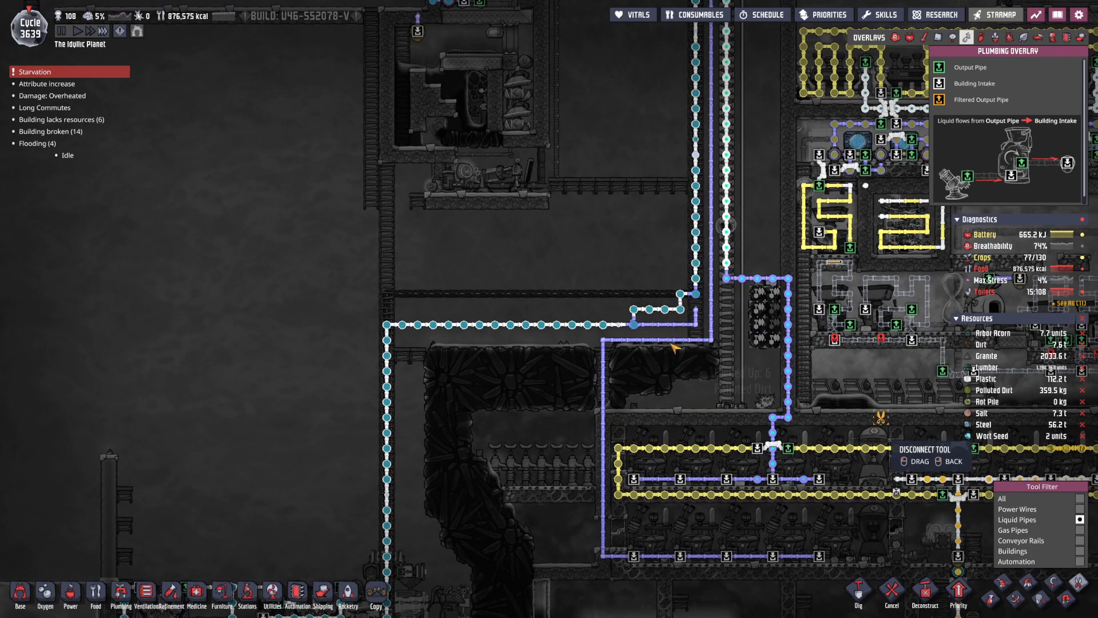
mouse_move(703, 315)
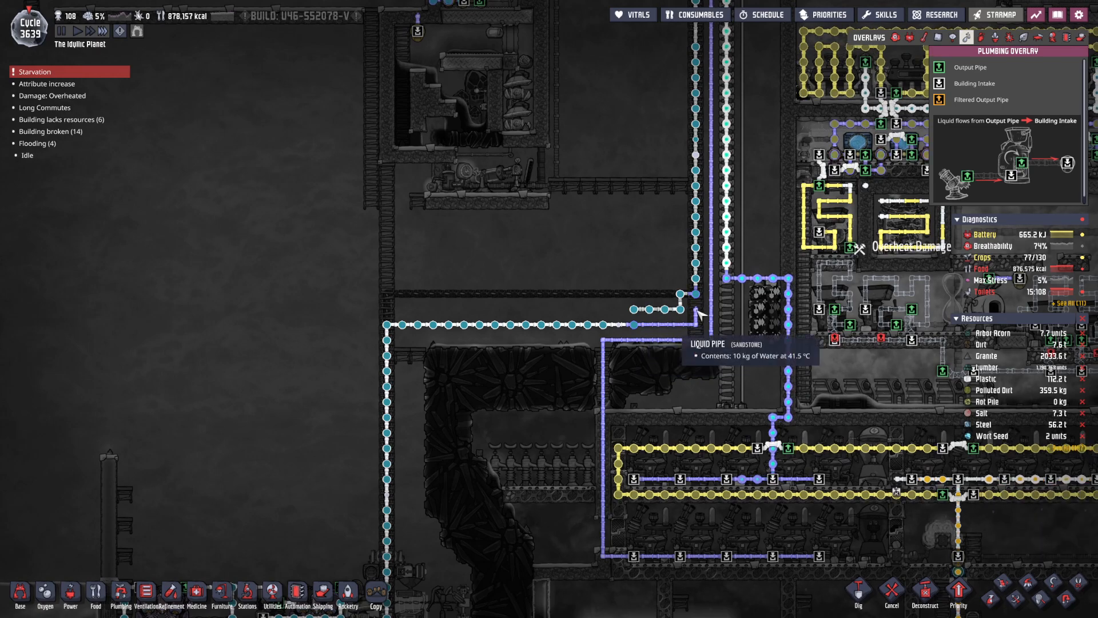
Cut the water pipe at its bend and inspect the distiller reporting a blocked pipe.
click(118, 594)
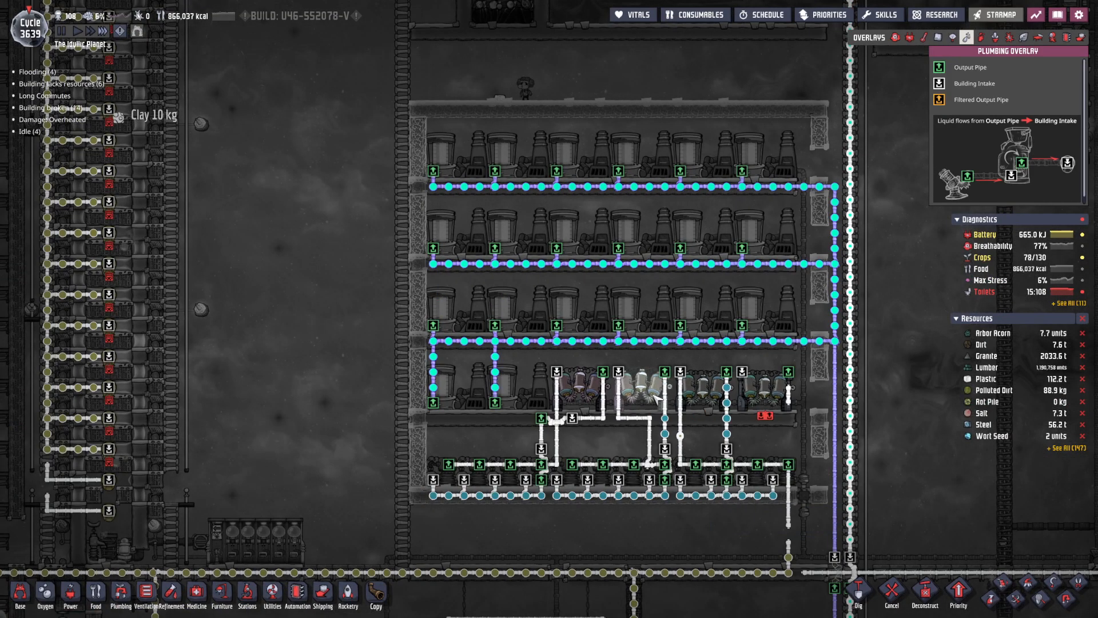
mouse_move(618, 438)
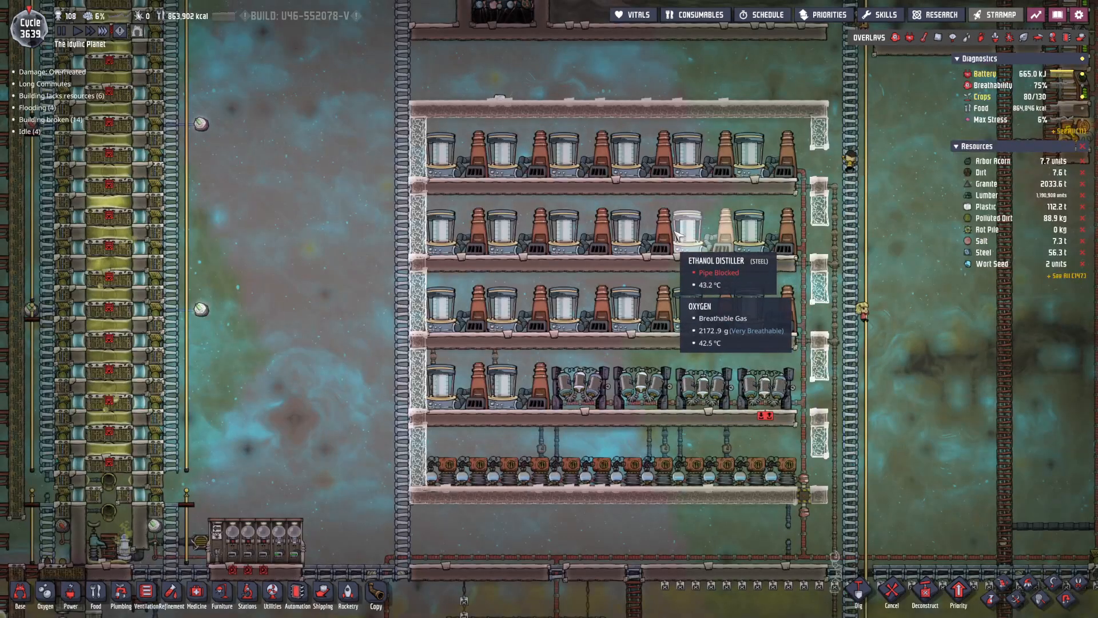
click(696, 227)
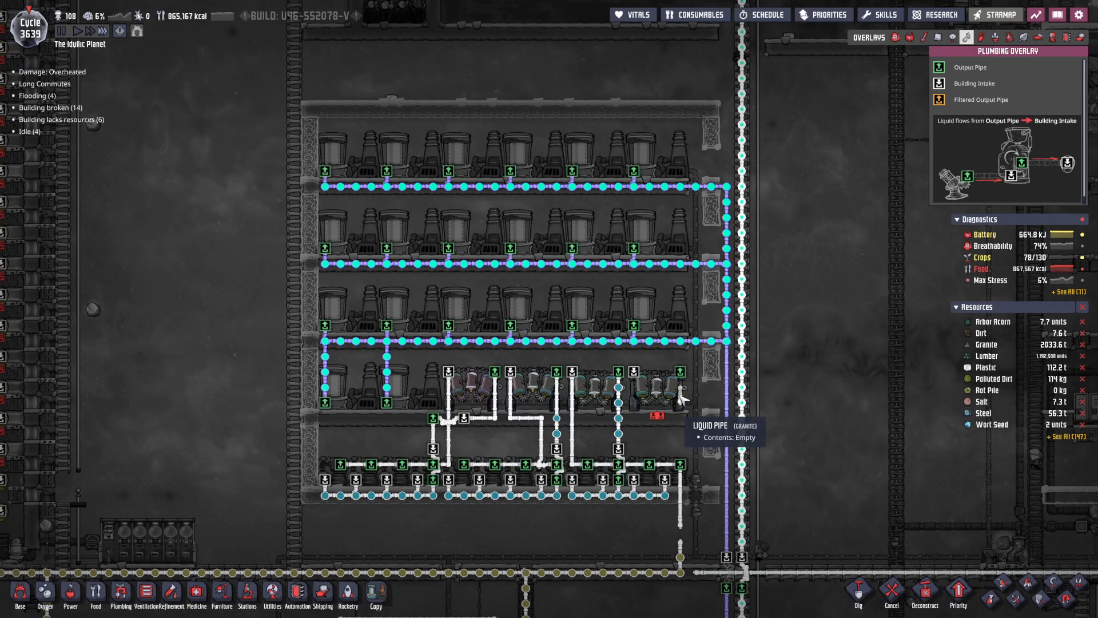
Start a new liquid pipe rightward from the last distiller's output.
click(117, 602)
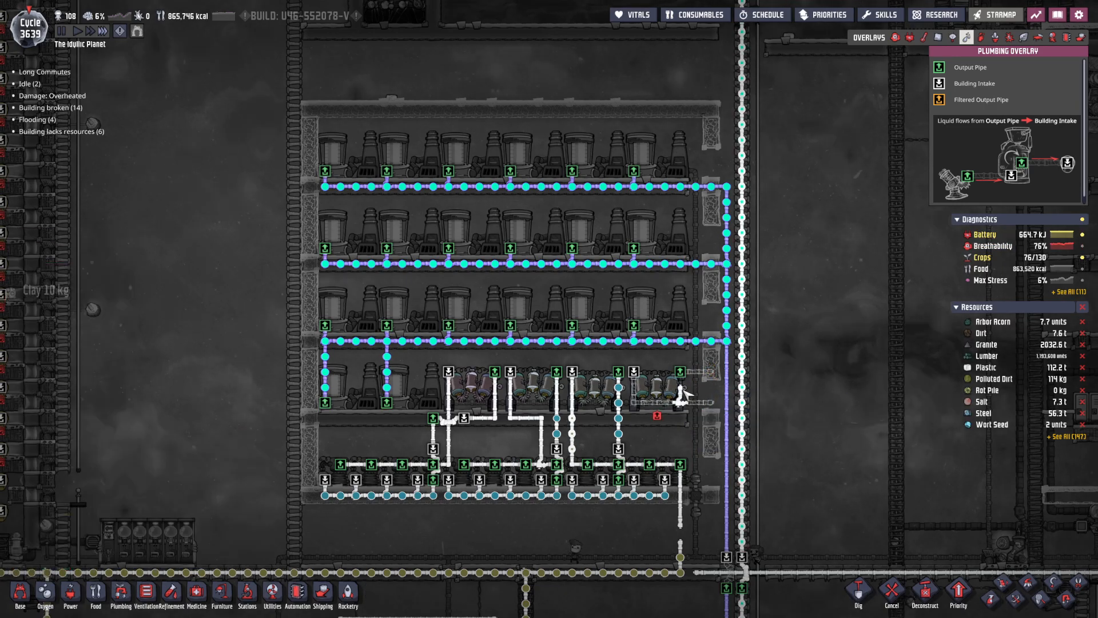
click(692, 400)
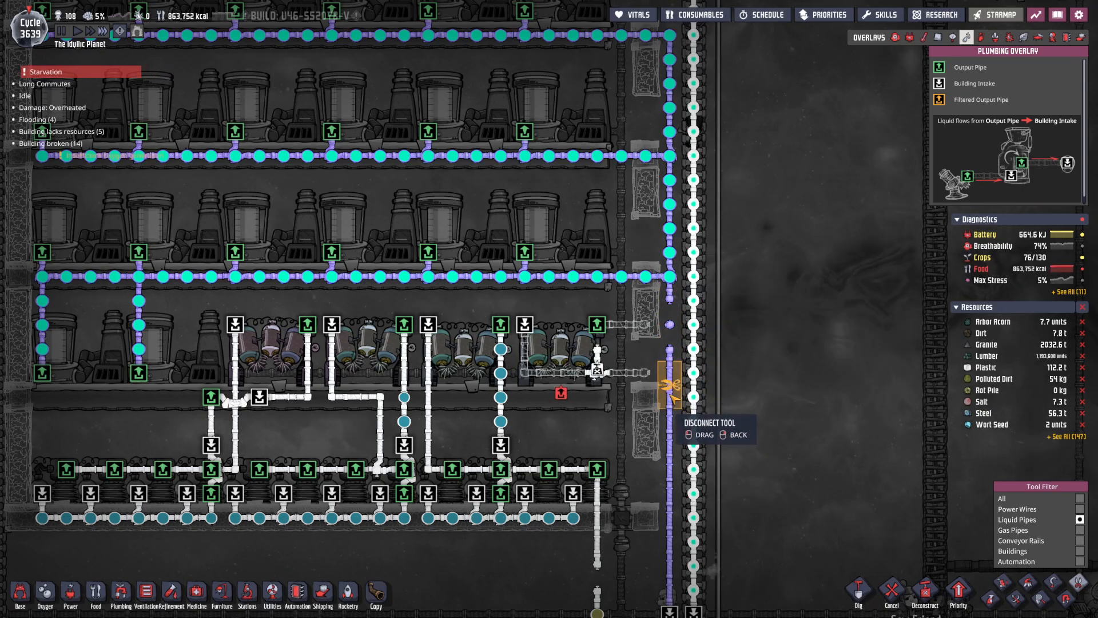
mouse_move(814, 325)
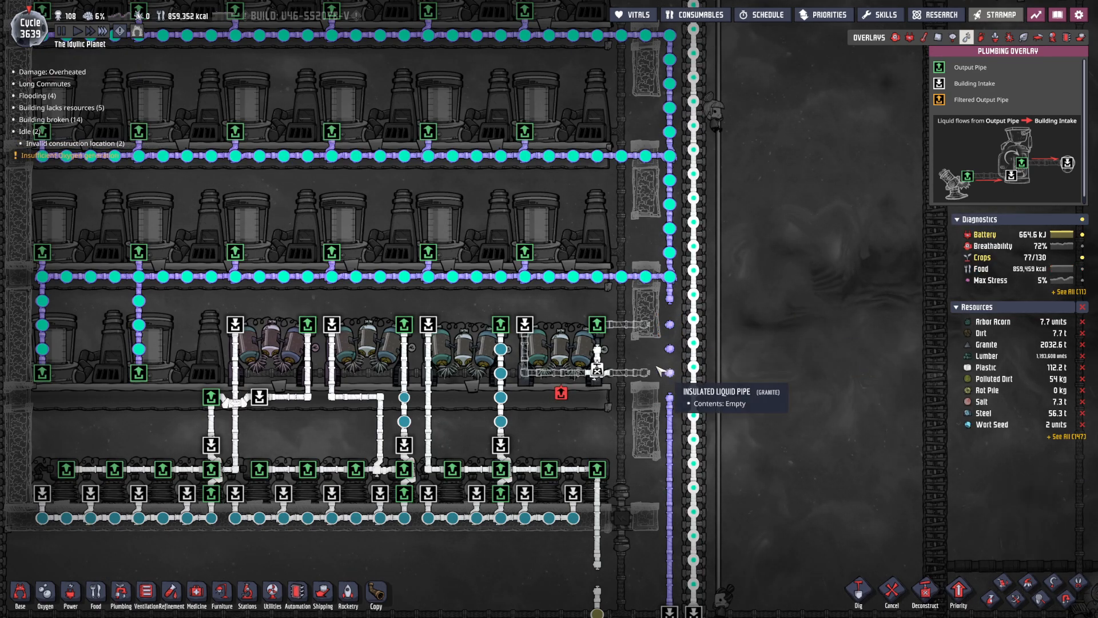
Draw a granite pipe from the distiller output and join it to the outer wall pipe.
click(600, 372)
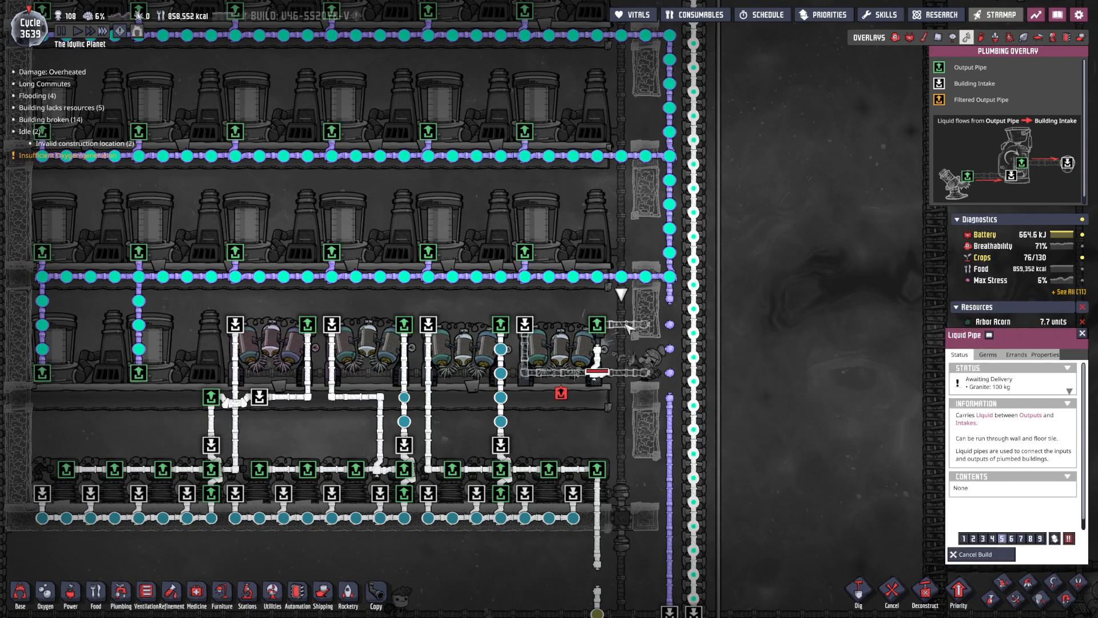
click(118, 597)
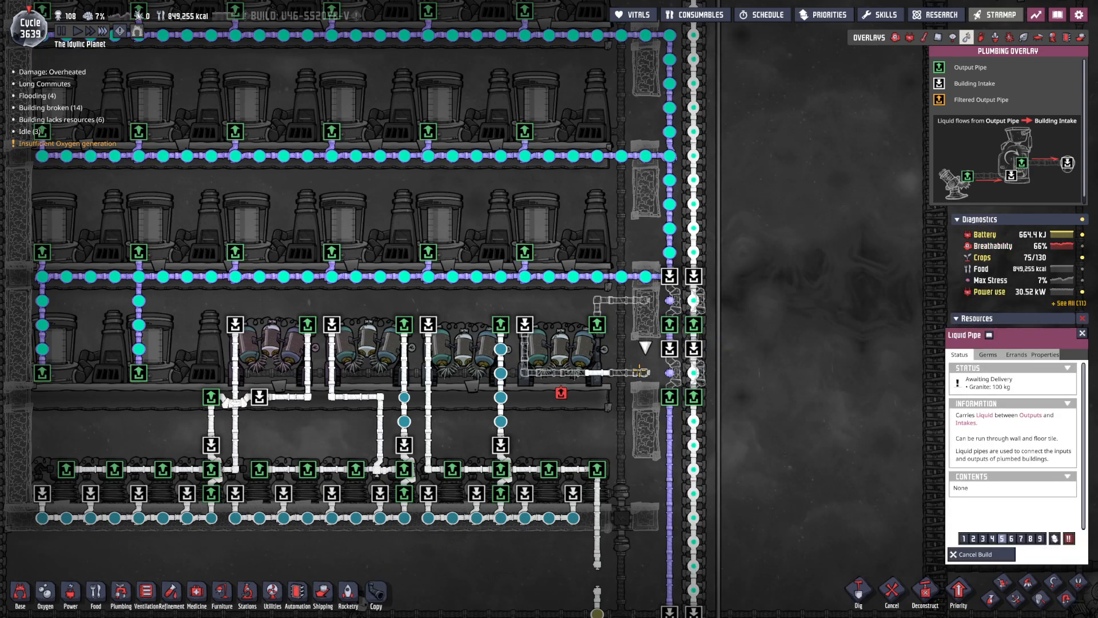
click(118, 589)
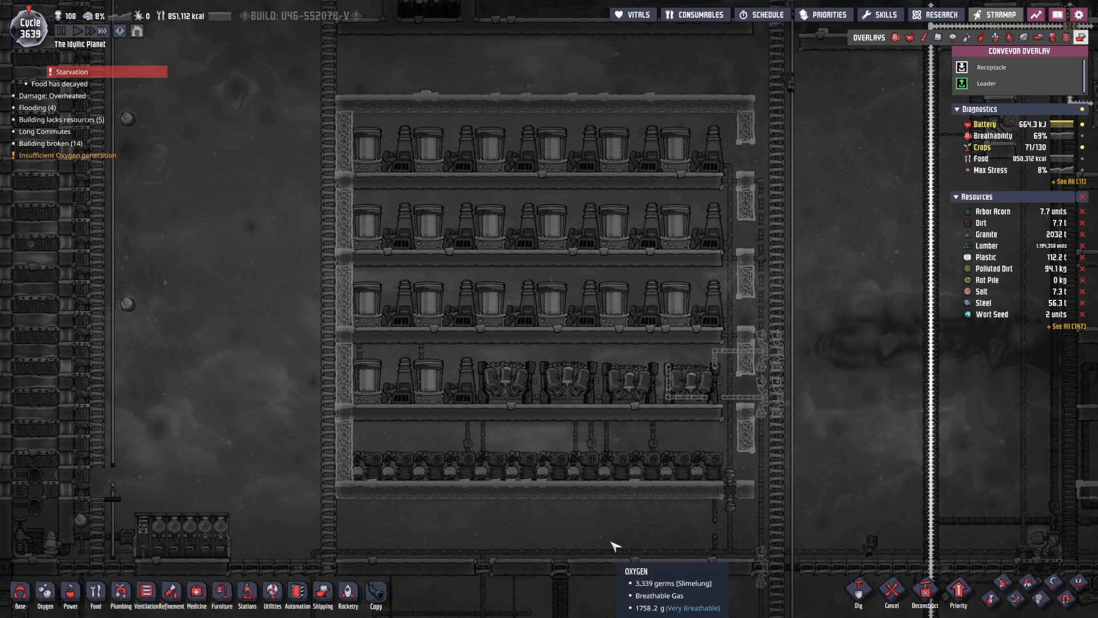
mouse_move(517, 559)
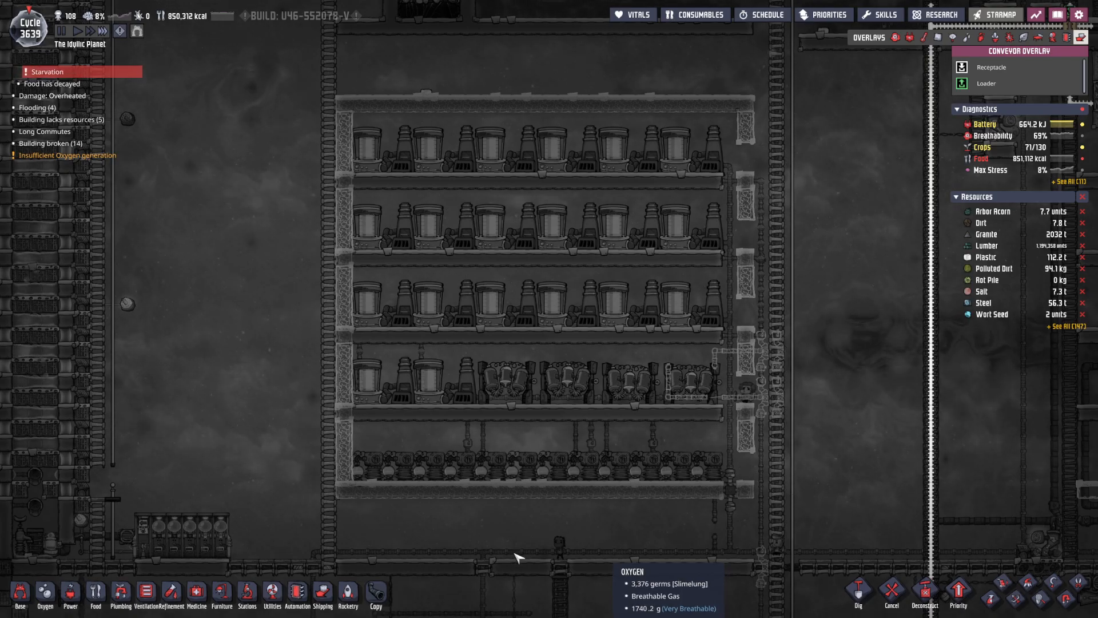
Place two conveyor receptacles on the bottom shelf and check one's gold amalgam status.
click(294, 595)
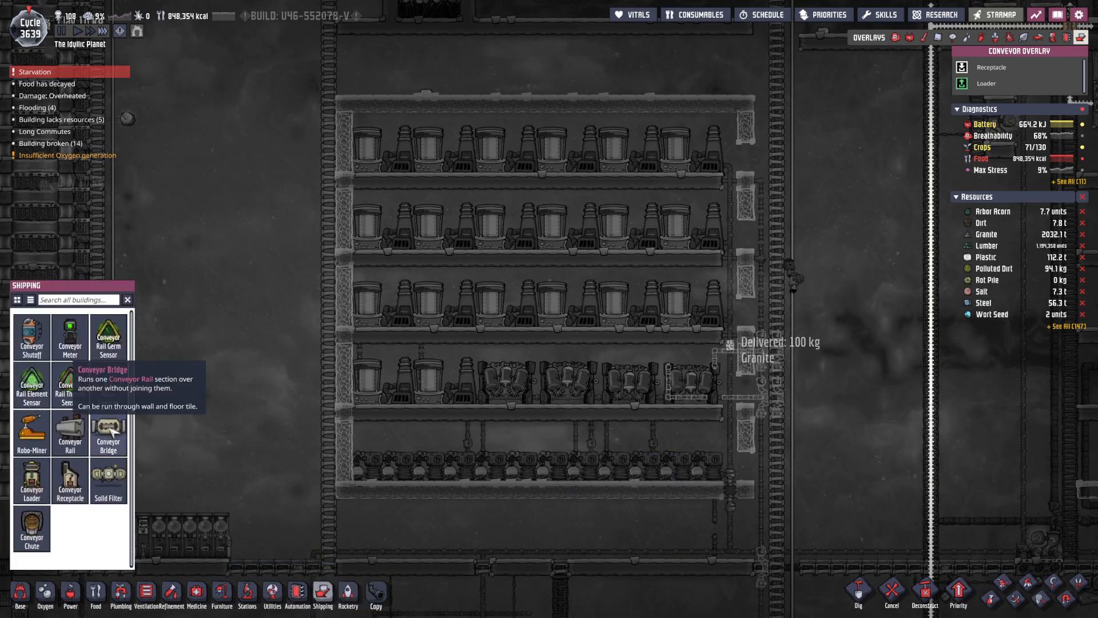
click(68, 431)
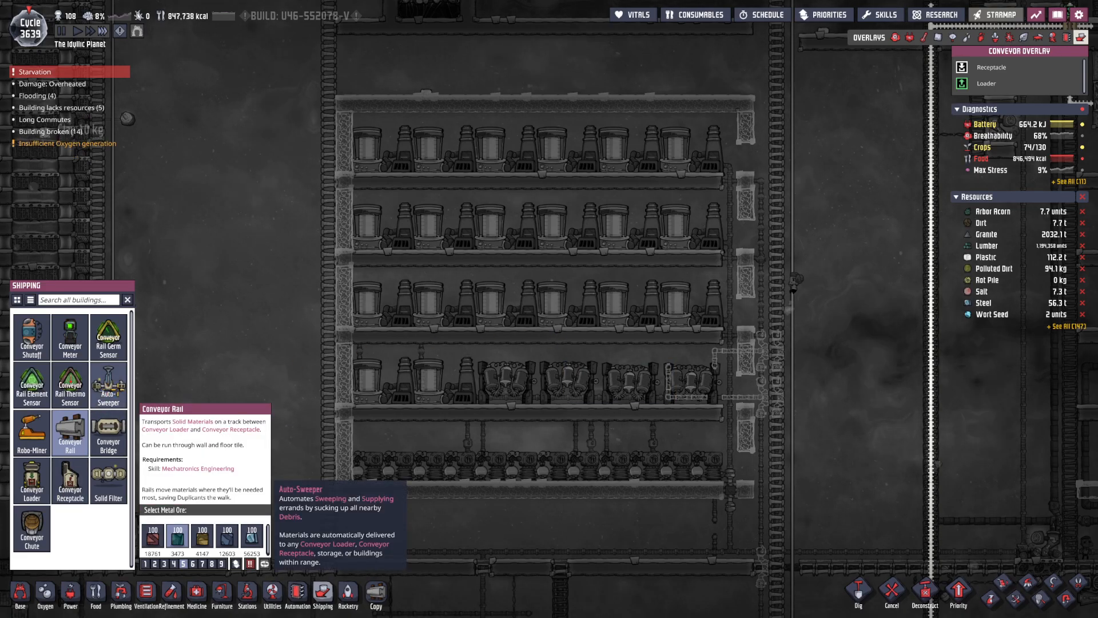
click(108, 385)
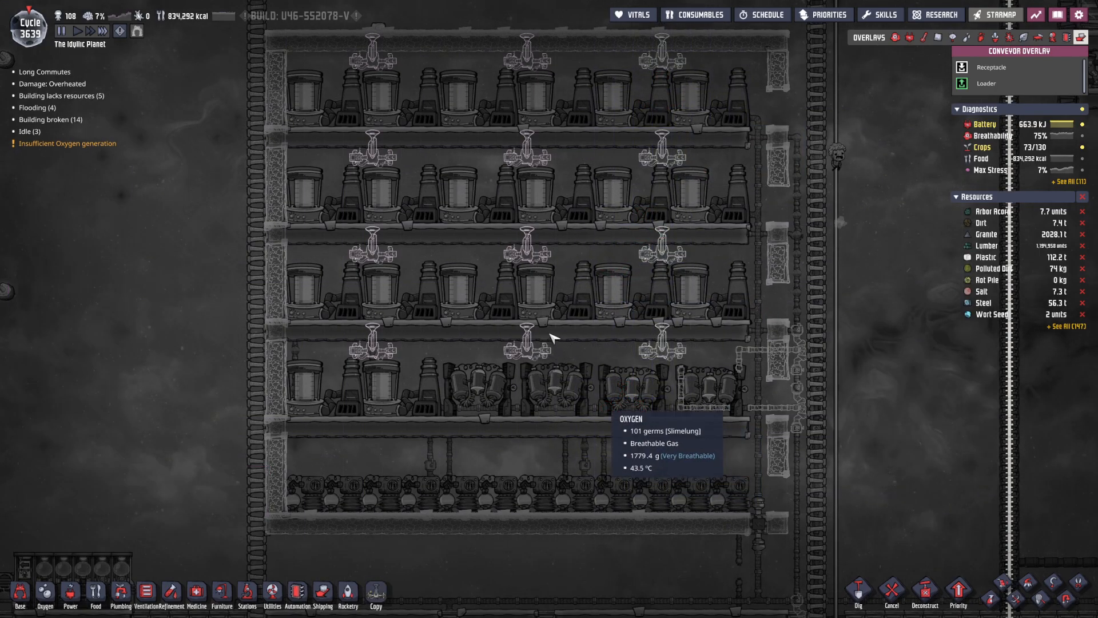
mouse_move(130, 208)
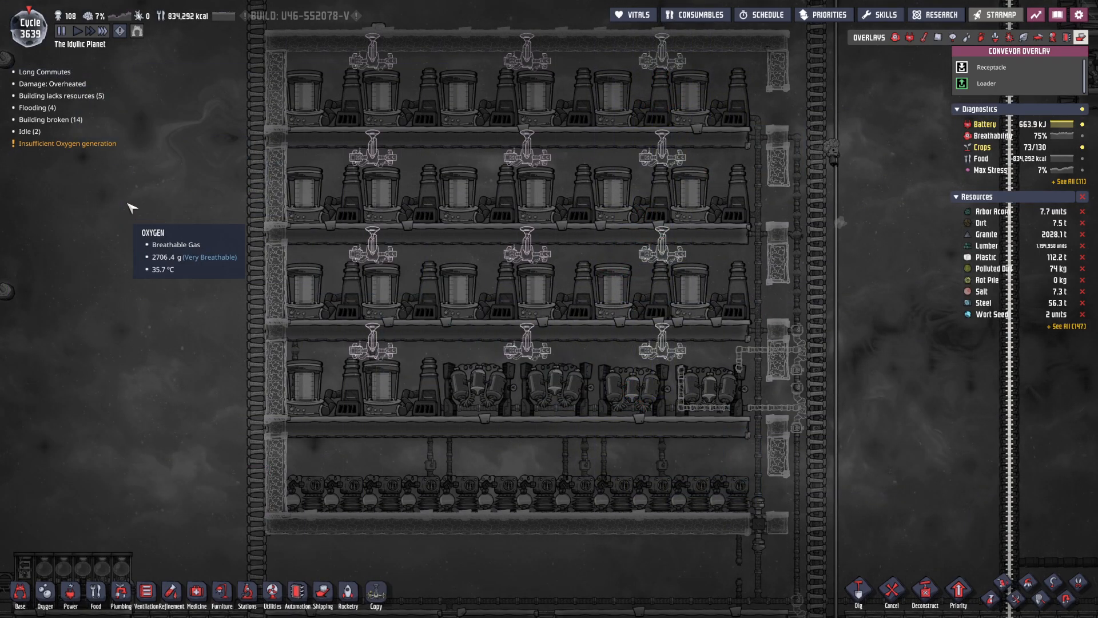
mouse_move(50, 84)
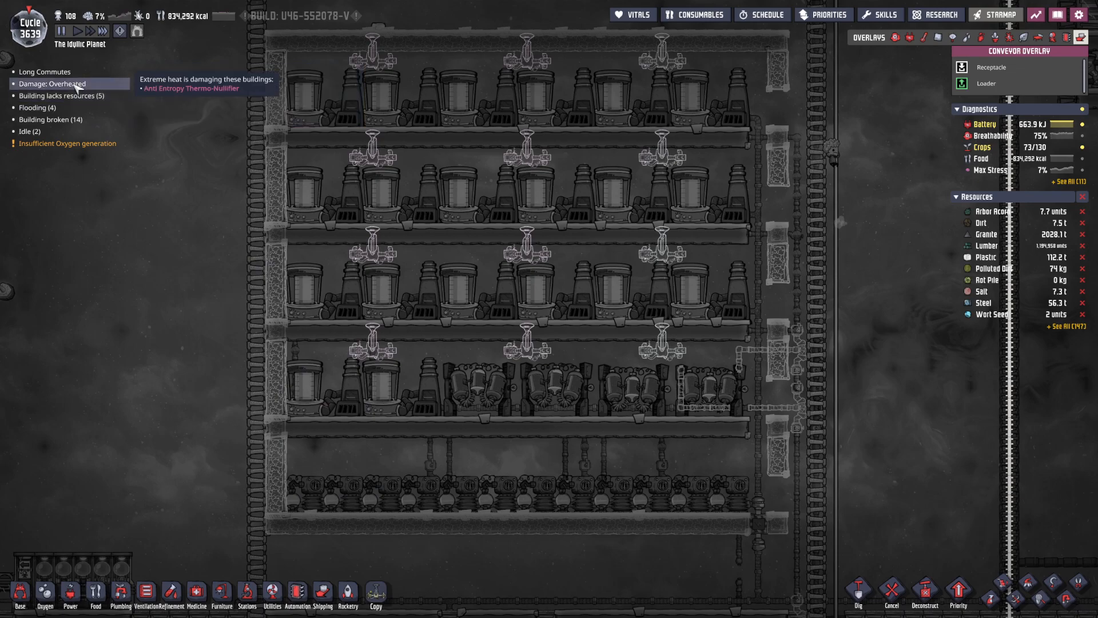
mouse_move(75, 74)
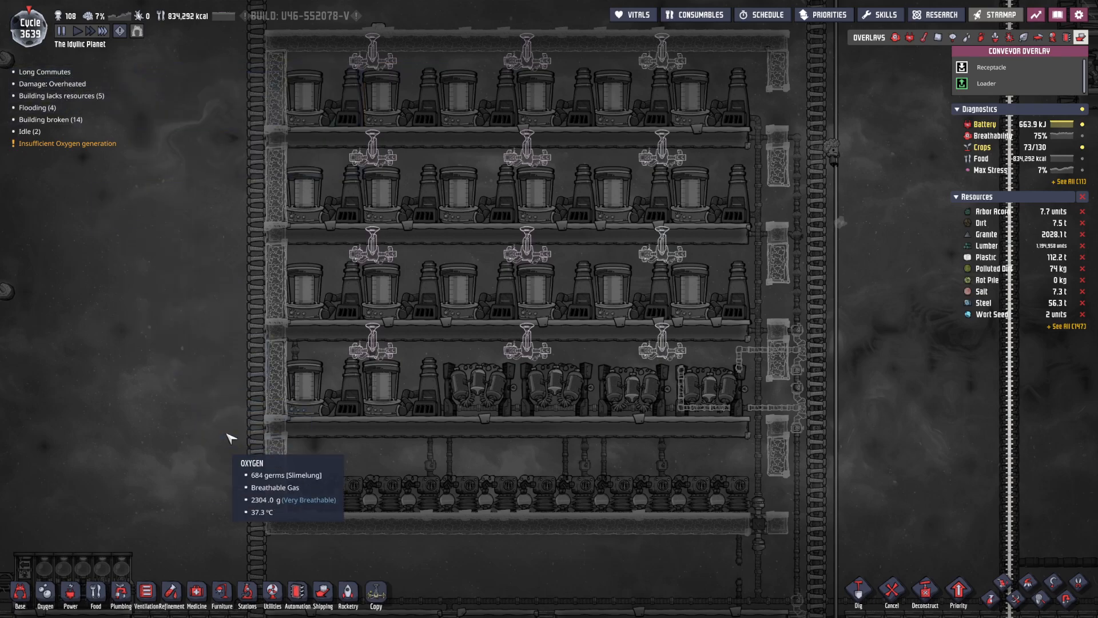
mouse_move(196, 593)
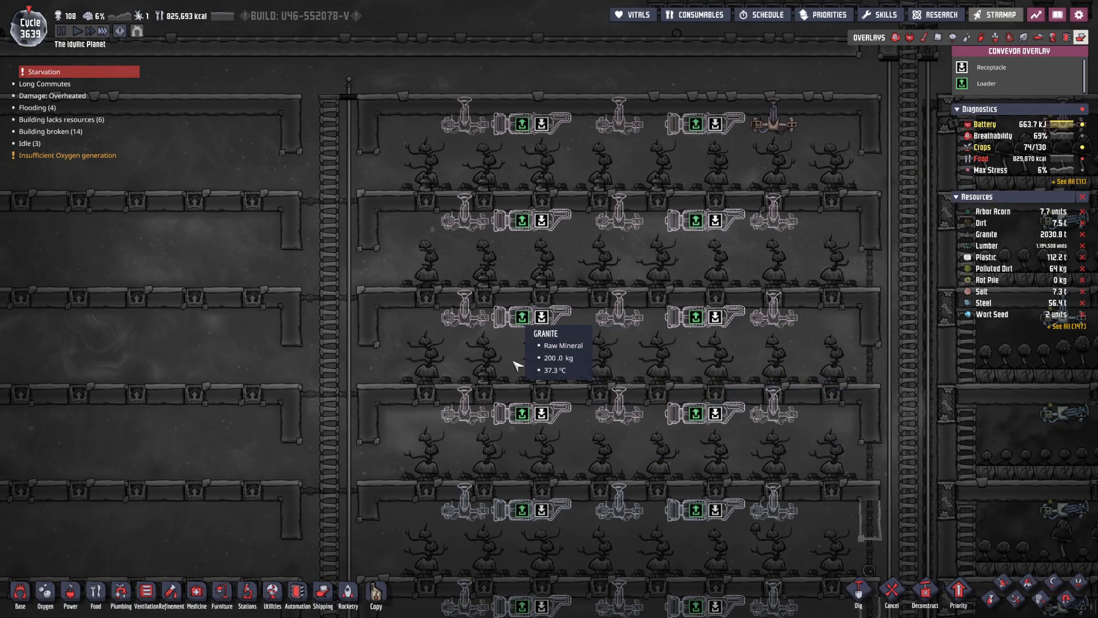
mouse_move(521, 314)
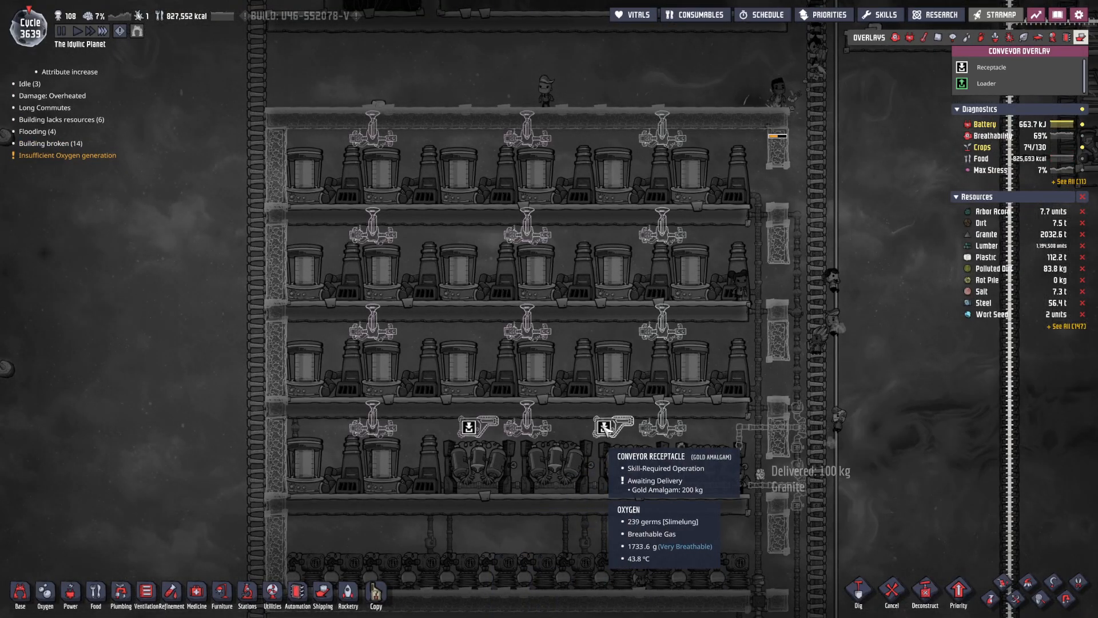
click(607, 428)
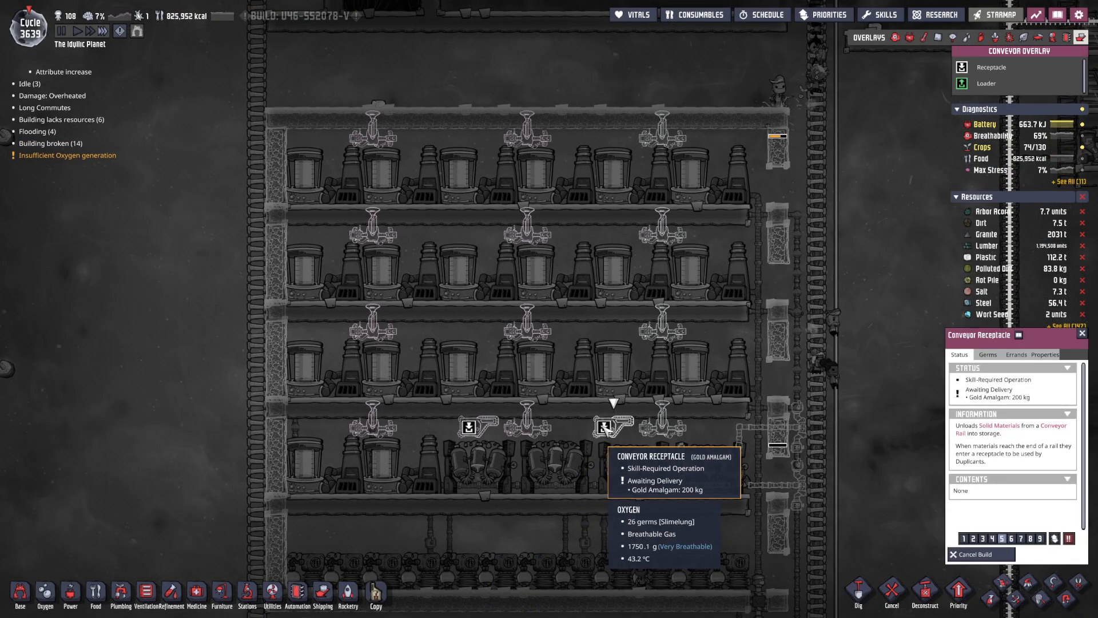
Cancel a planned conveyor rail piece and place conveyor receptacles on the upper shelves.
click(892, 601)
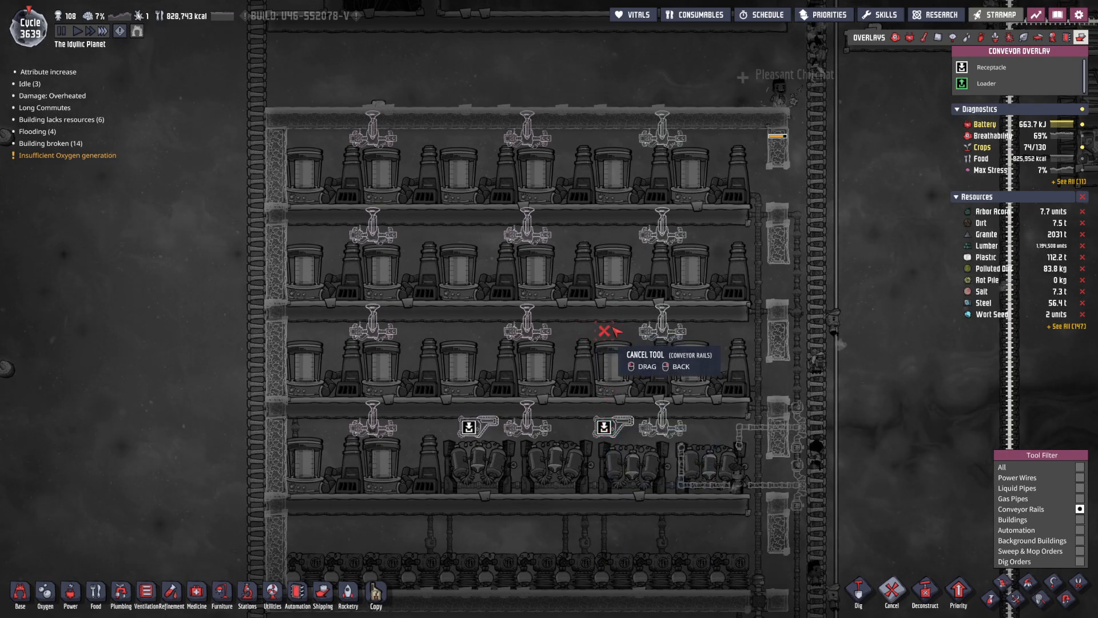
click(609, 428)
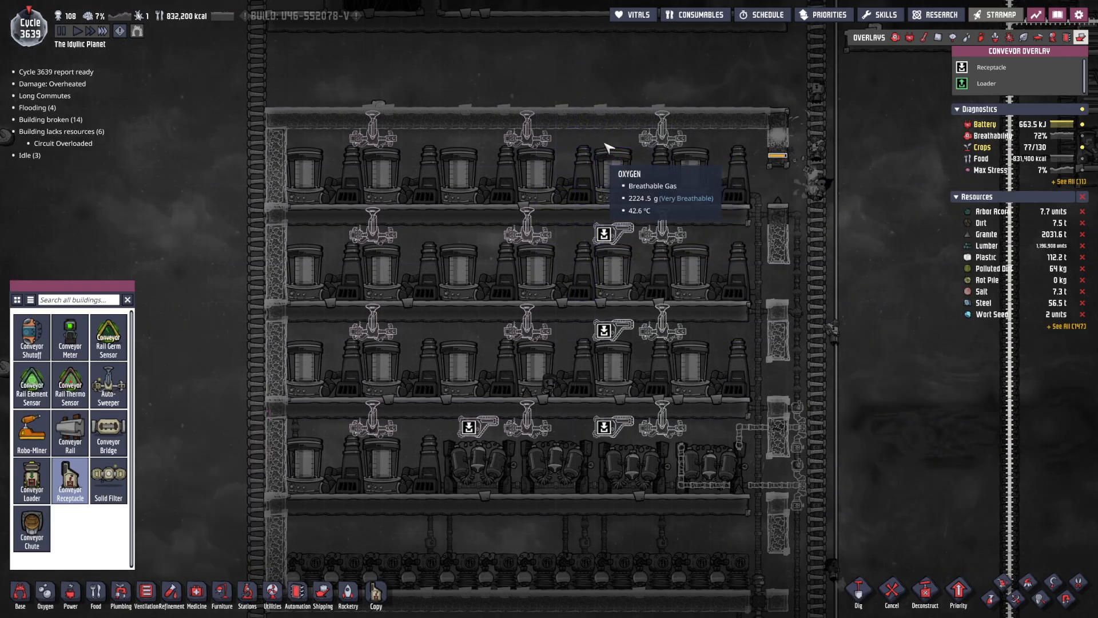
click(604, 234)
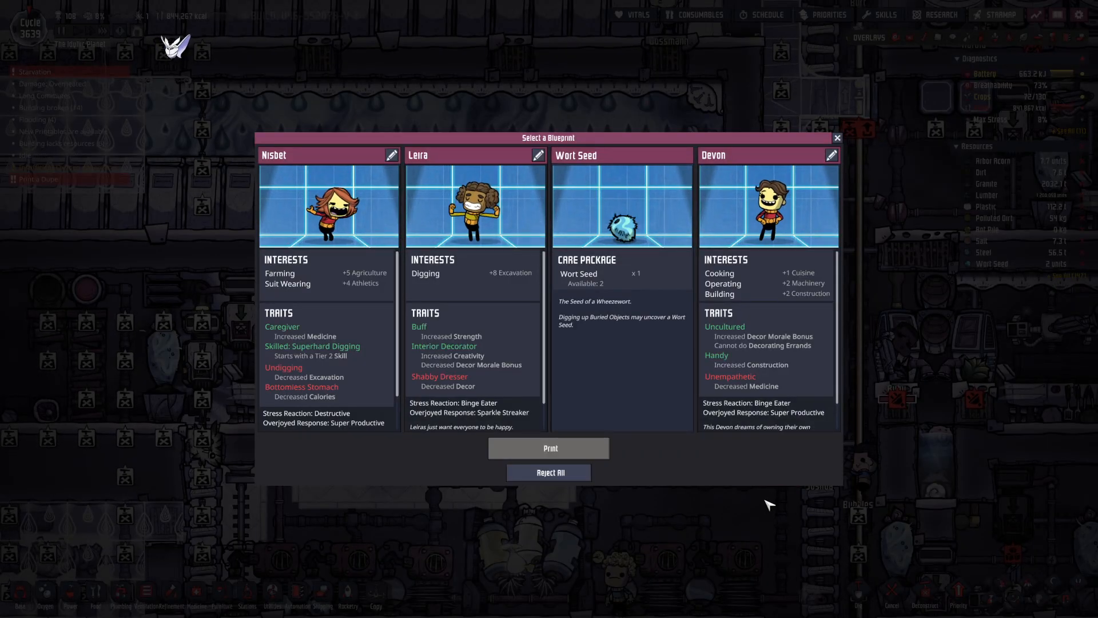
Choose Devon's card among the printing pod's offered recruits.
click(768, 212)
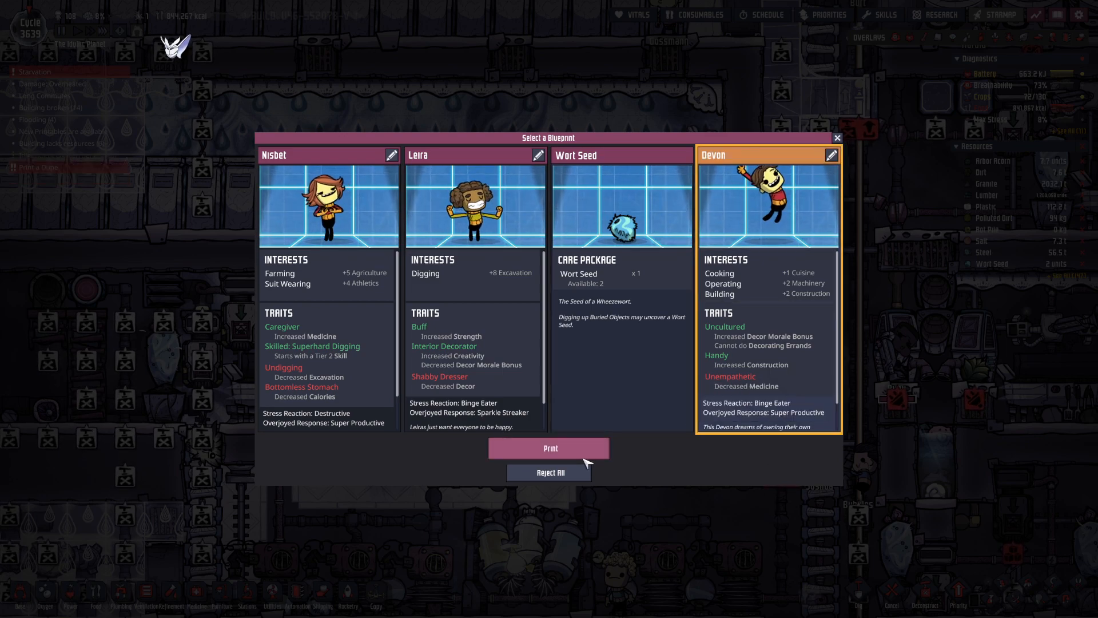
mouse_move(649, 519)
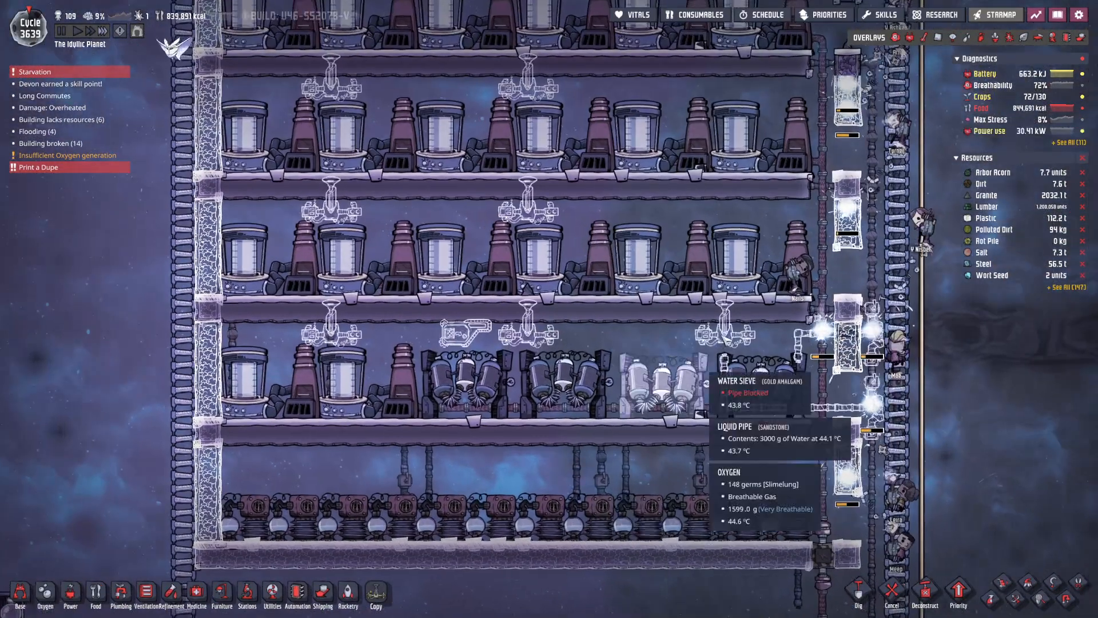
Switch to the Shipping build category and start readying an auto-sweeper.
click(324, 595)
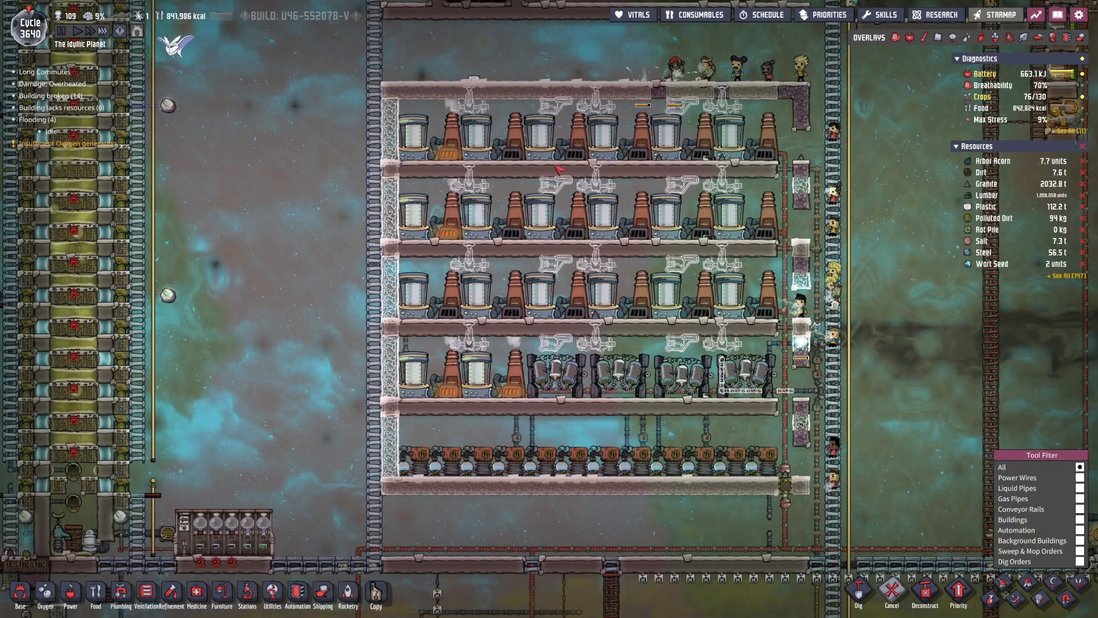
click(891, 596)
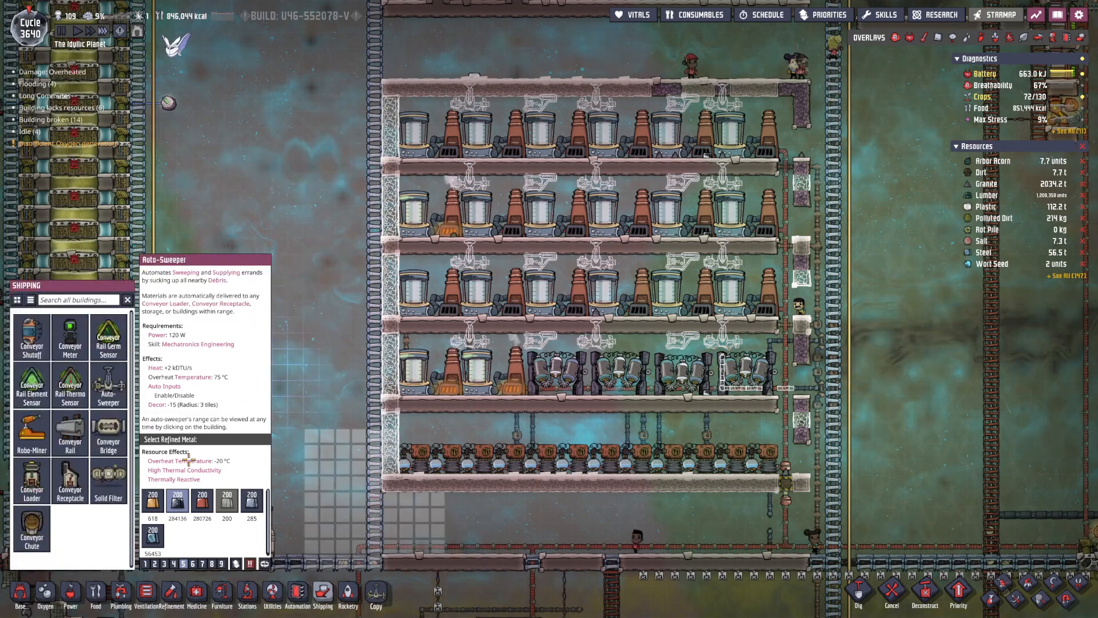
Select Conveyor Loader to plan loaders beside each shelf's receptacles.
click(32, 480)
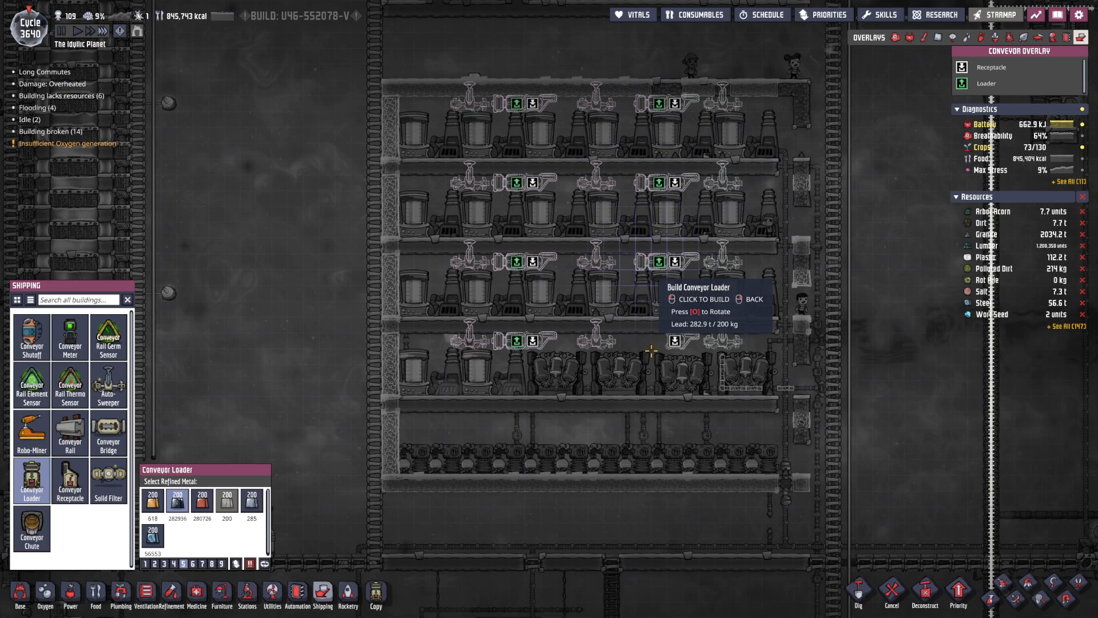
mouse_move(652, 334)
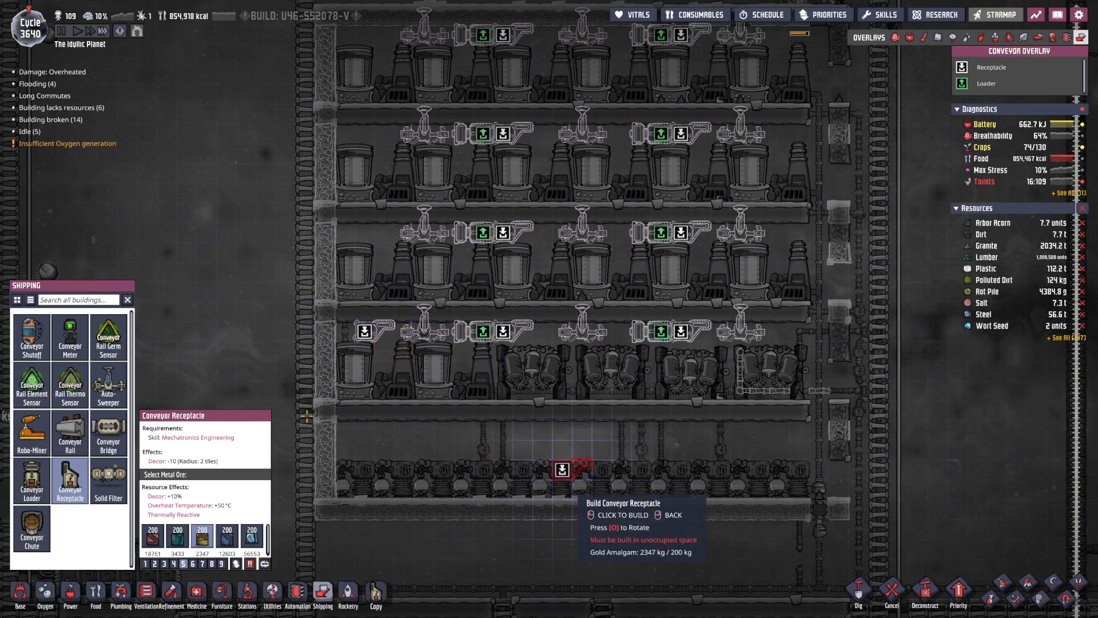
Select Conveyor Rail and drag a rail along the bottom loader row of the farm chamber.
click(70, 432)
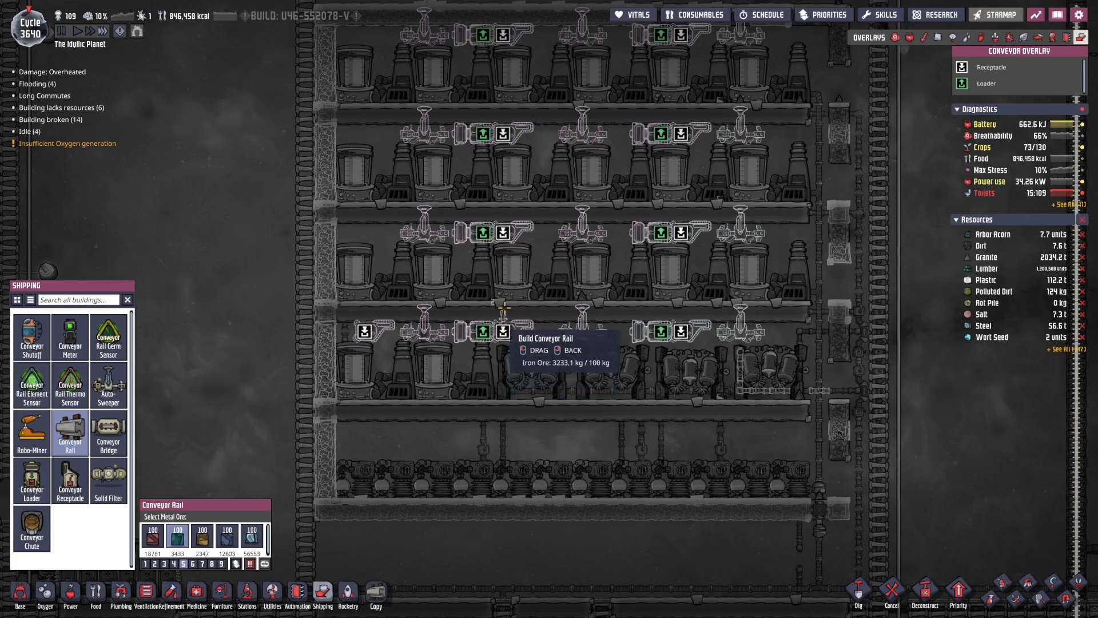
drag(507, 330, 683, 329)
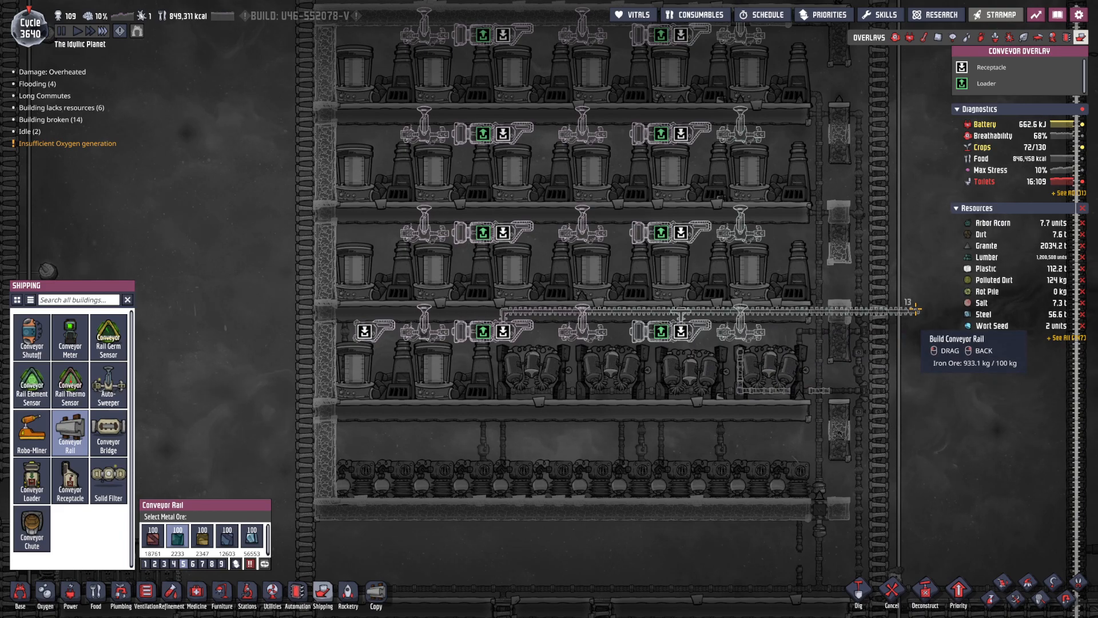
mouse_move(430, 343)
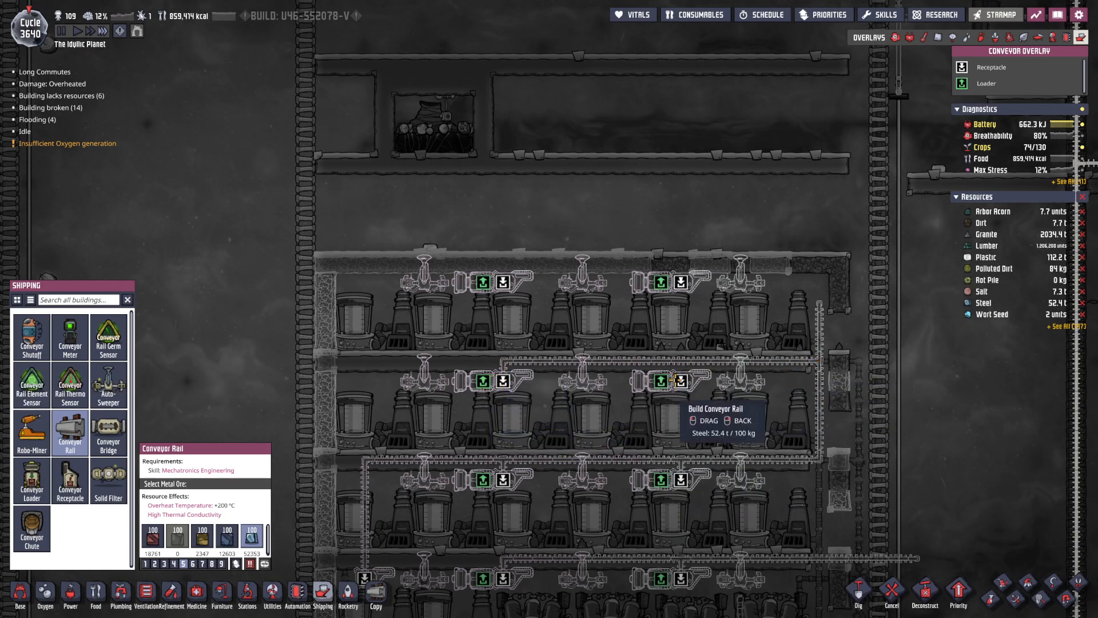
mouse_move(501, 283)
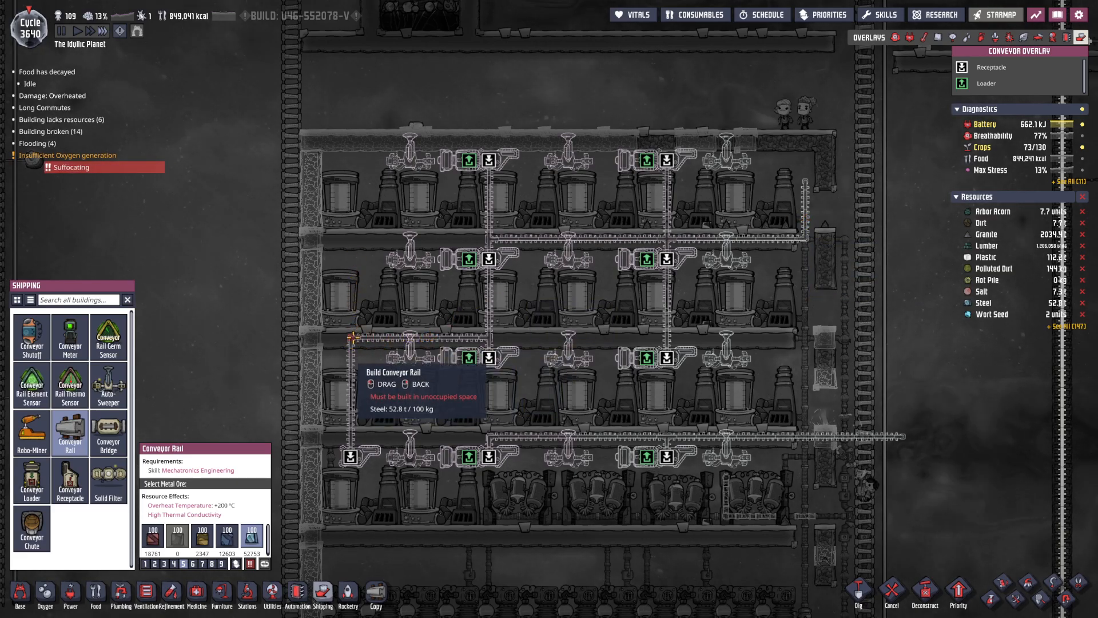
mouse_move(400, 511)
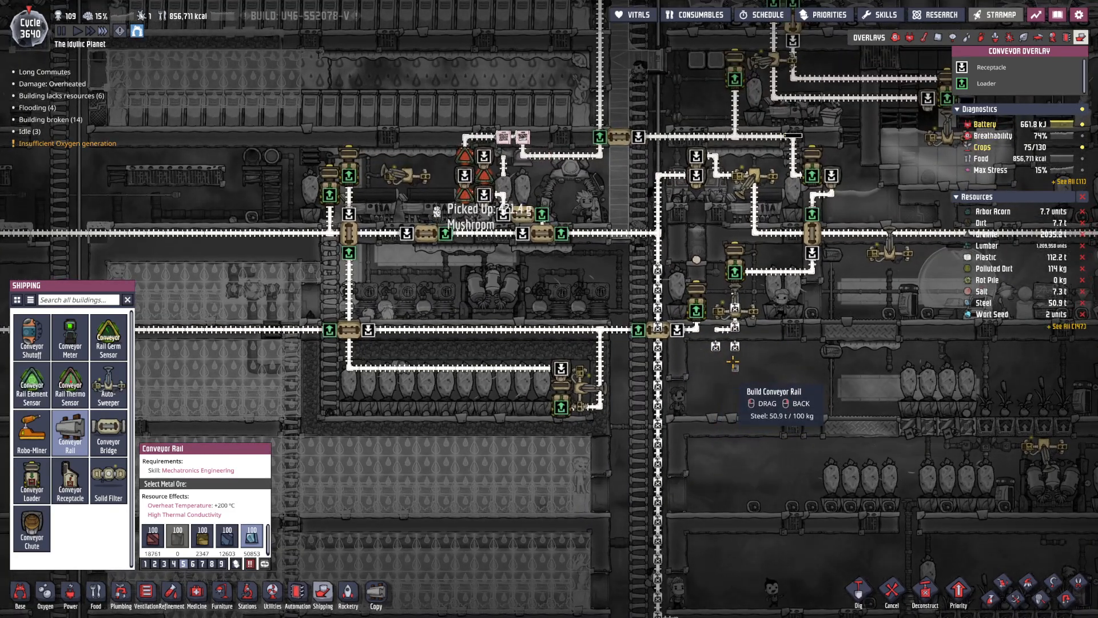
mouse_move(730, 339)
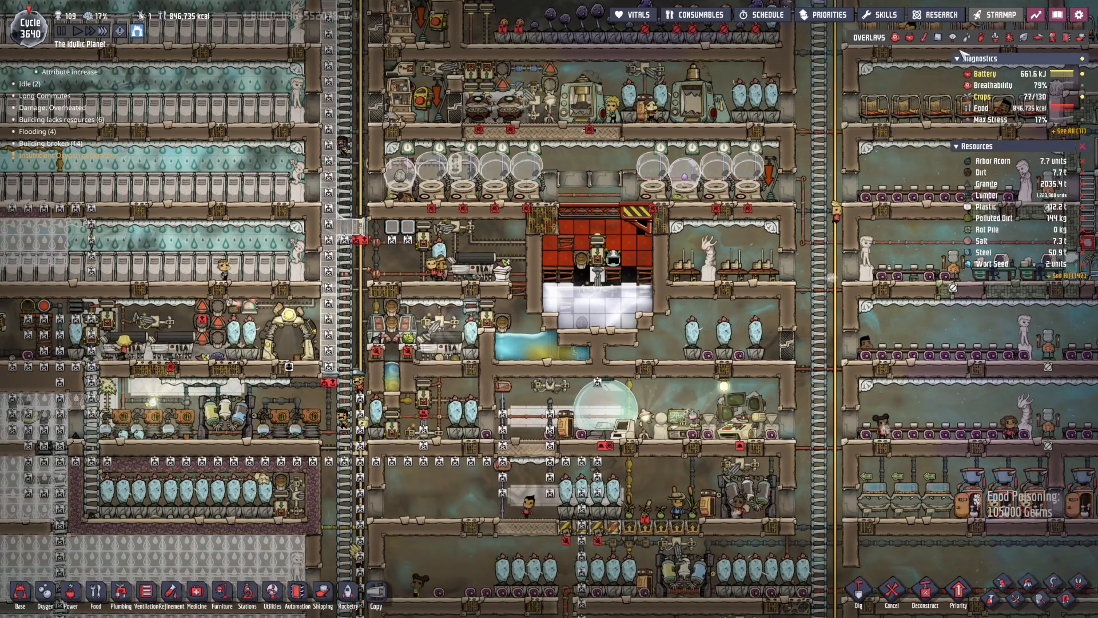
Exit the conveyor overlay back to the normal colony view.
click(951, 38)
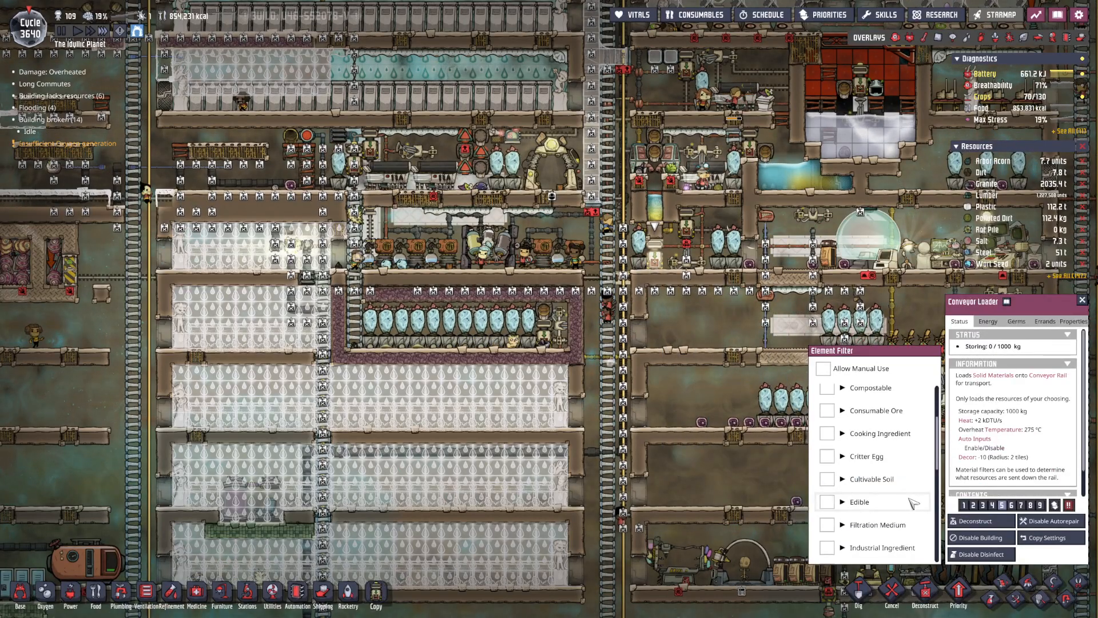
Inspect the conveyor loader's Element Filter list of allowed material categories.
click(844, 429)
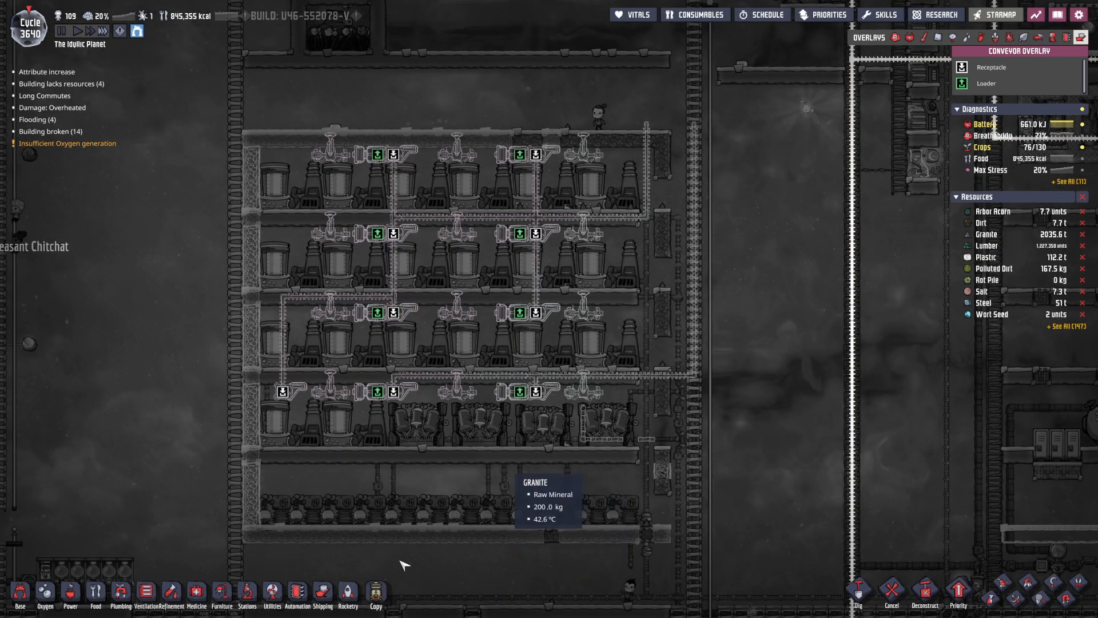
Pick Conveyor Bridge from Shipping and look over the tank rows' conveyor layout.
click(320, 598)
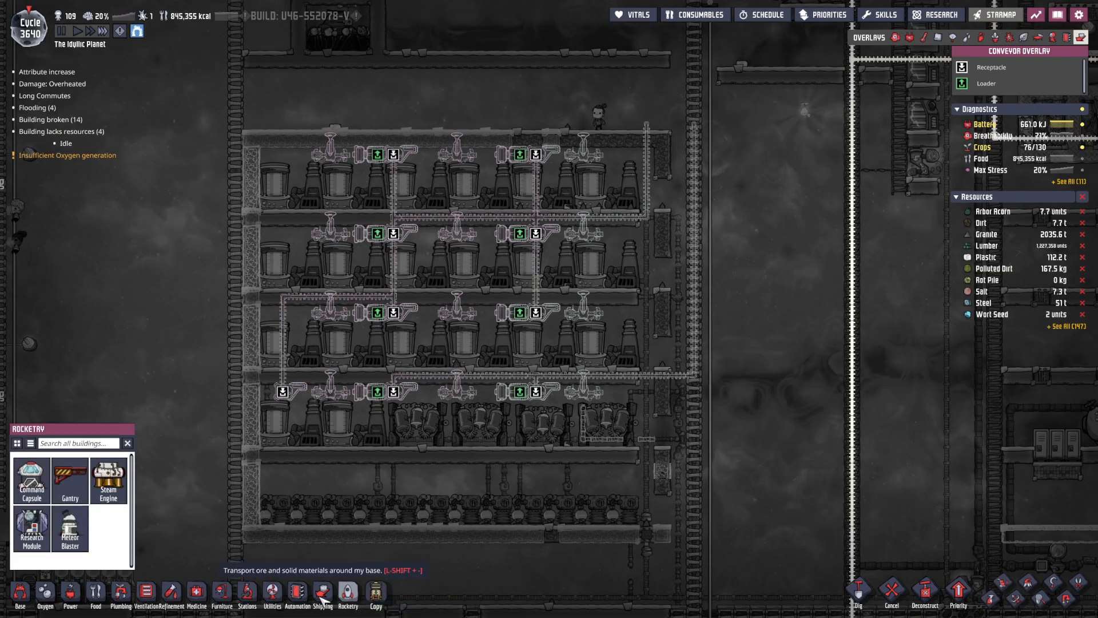
click(320, 601)
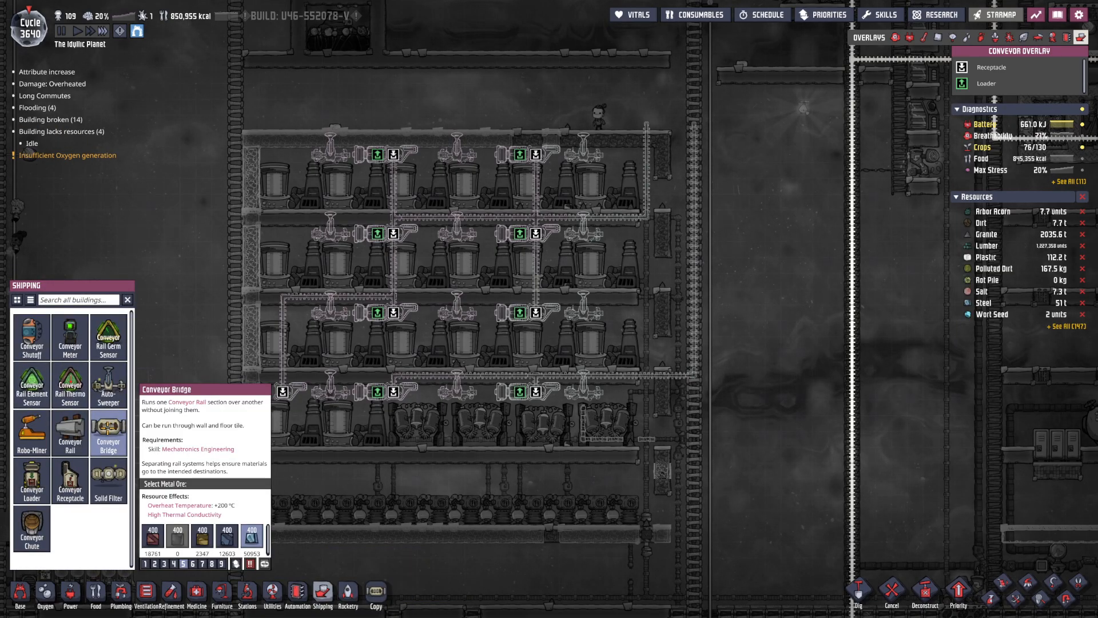
click(70, 433)
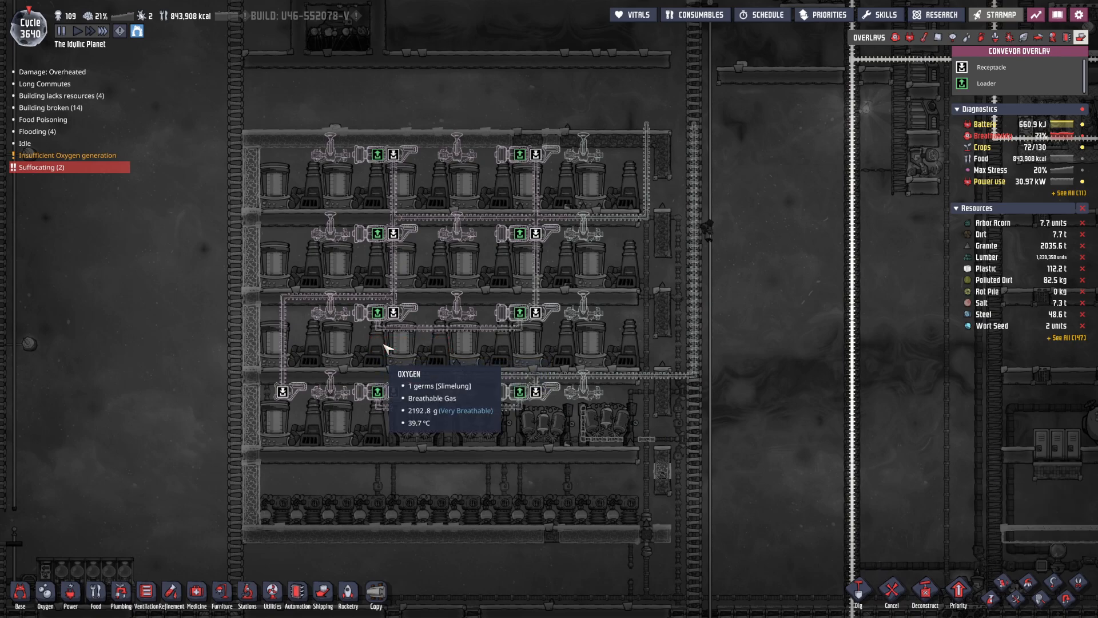
mouse_move(52, 172)
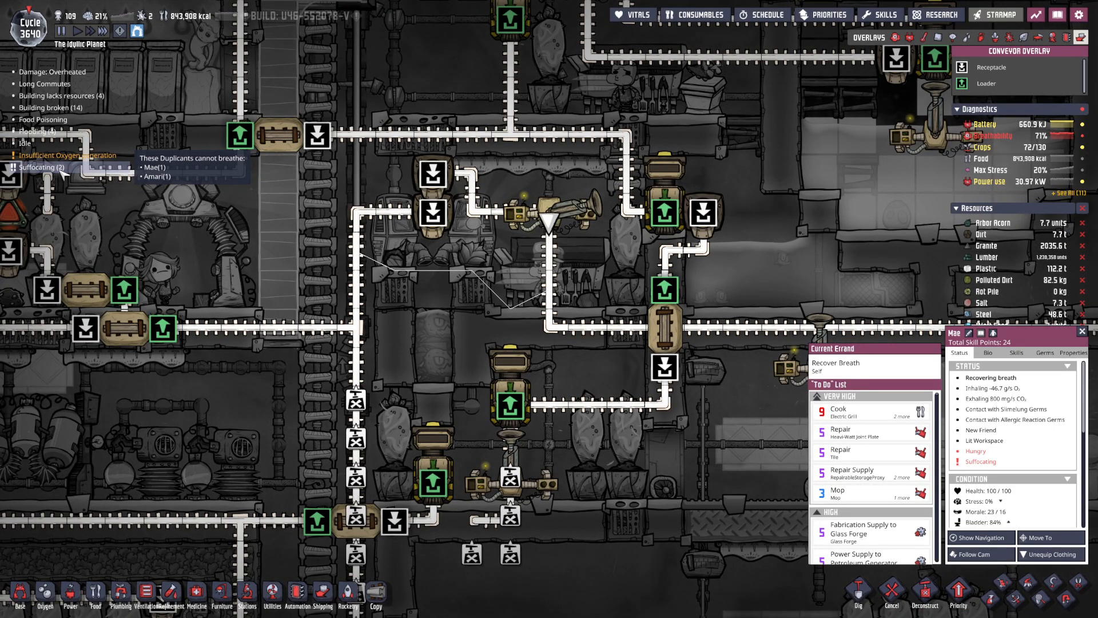
mouse_move(231, 460)
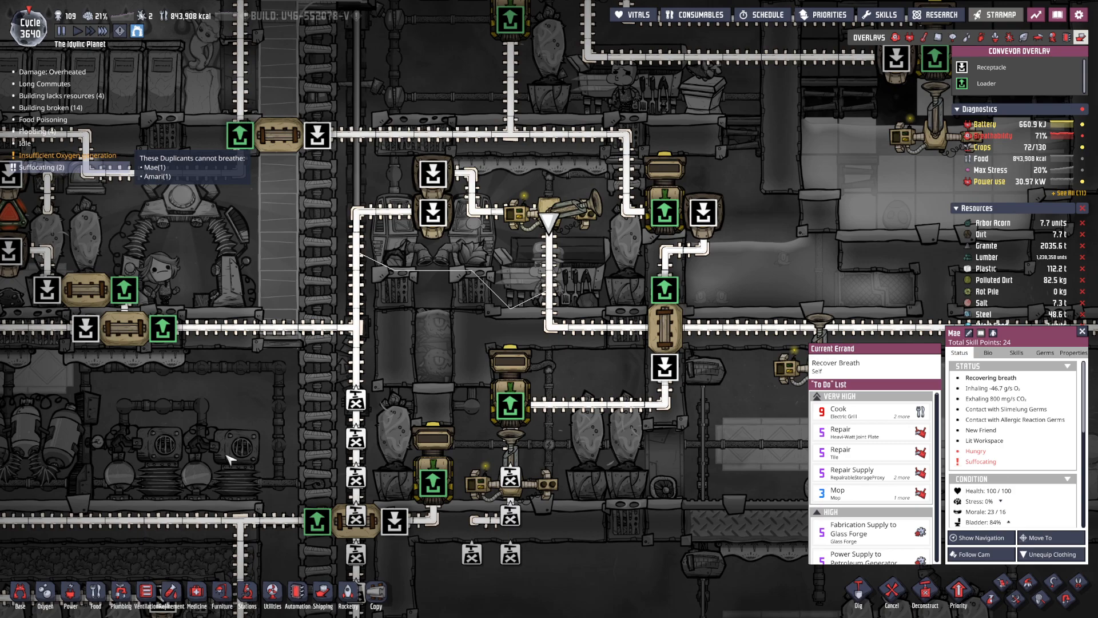
mouse_move(243, 444)
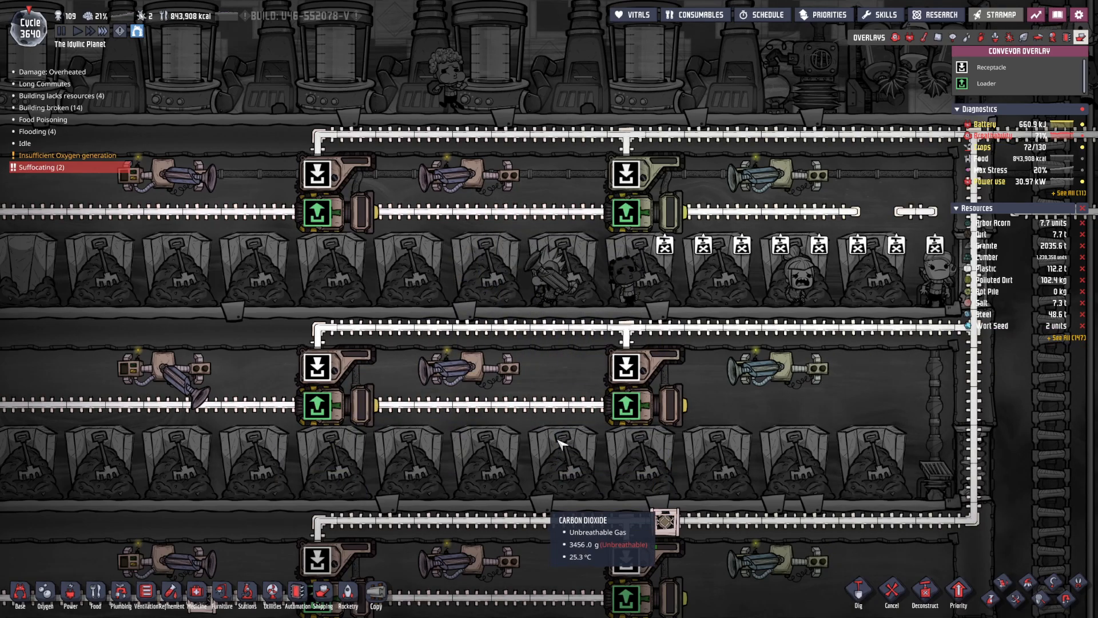
scroll(down, 3)
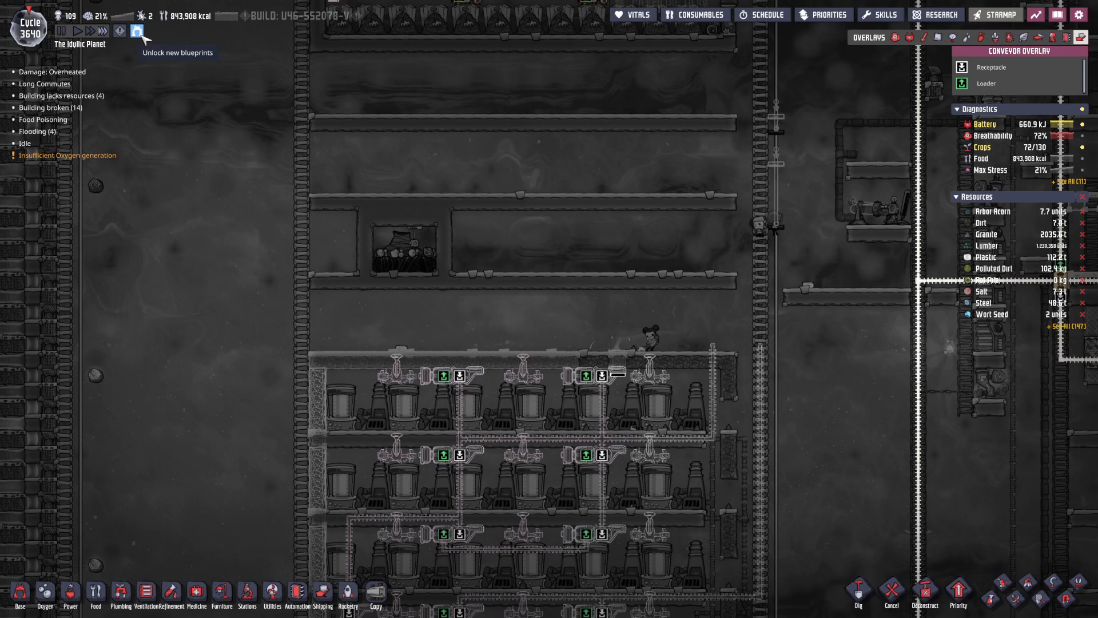
Print the newly unlocked Basic Green Gloves blueprint and dismiss its reveal.
click(135, 29)
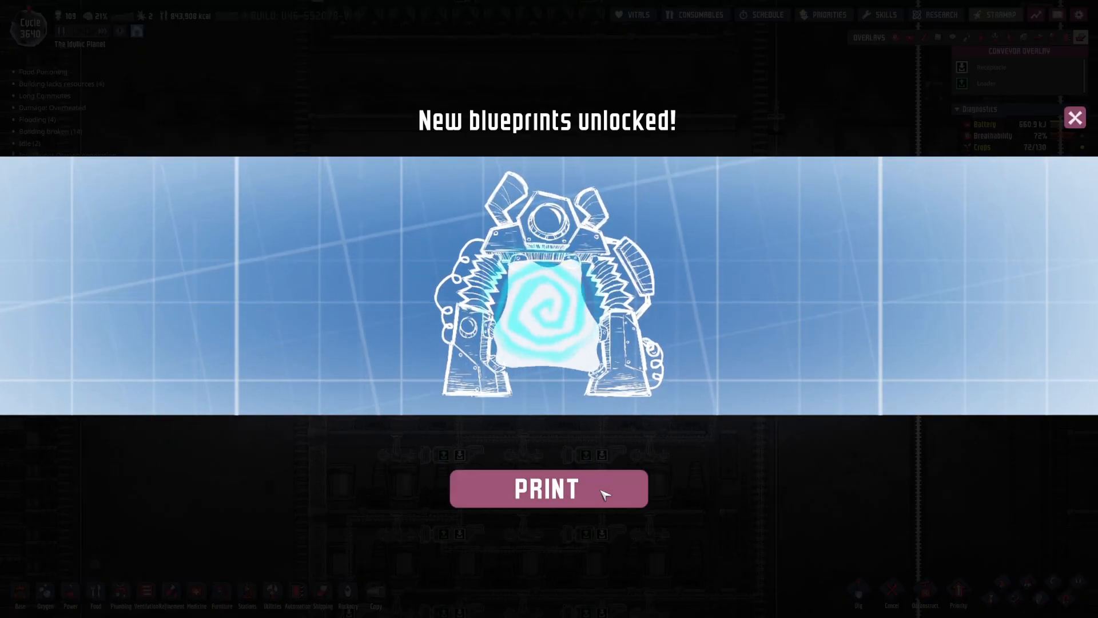
click(546, 487)
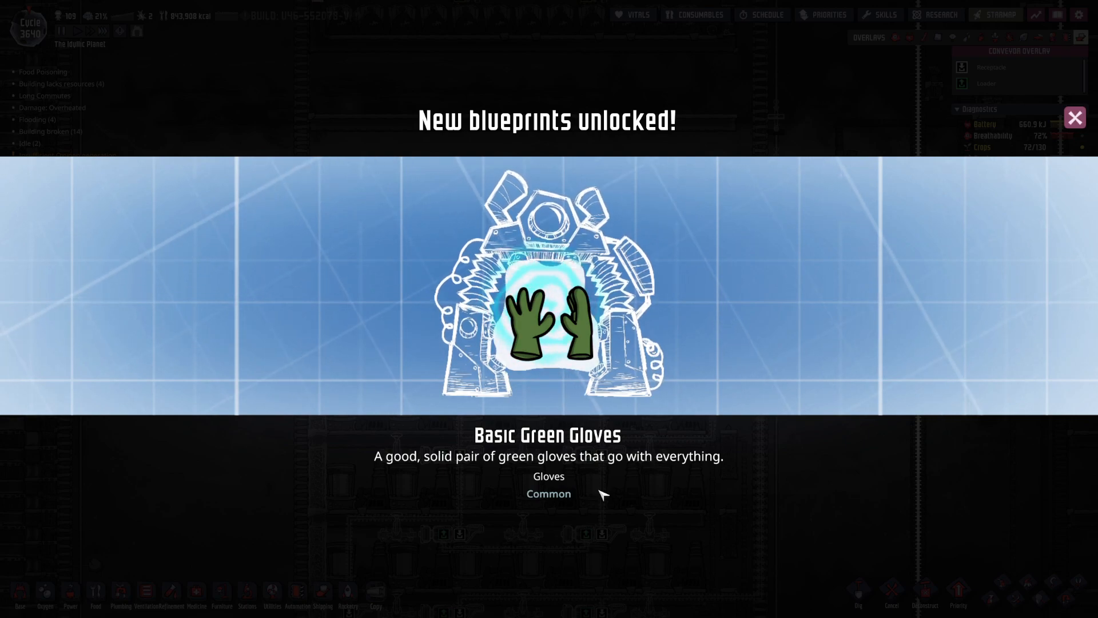
mouse_move(712, 494)
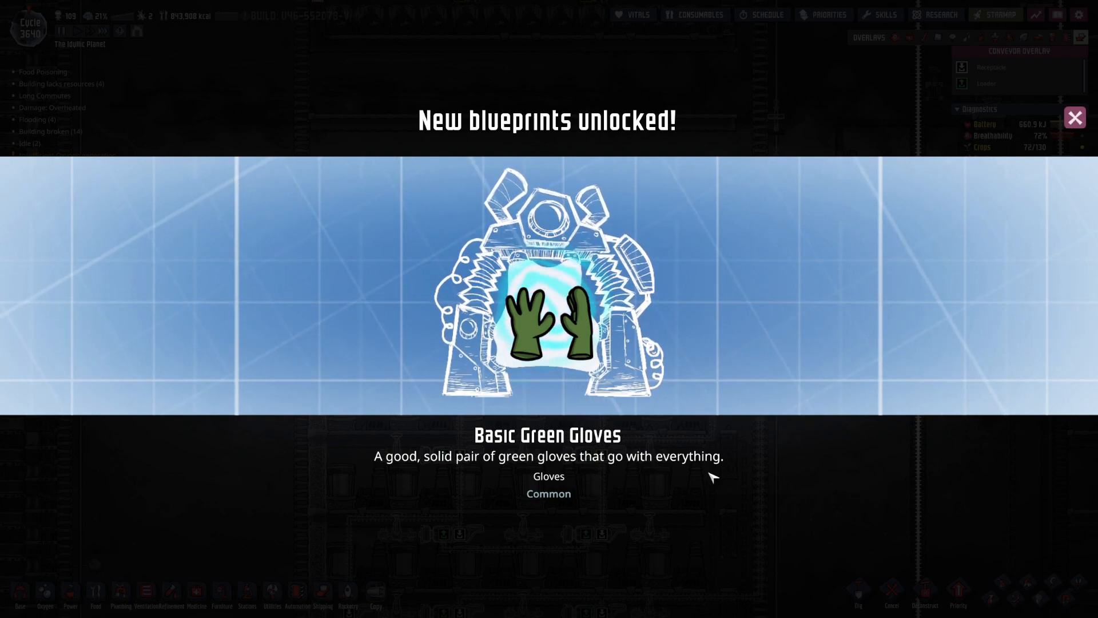
click(1076, 116)
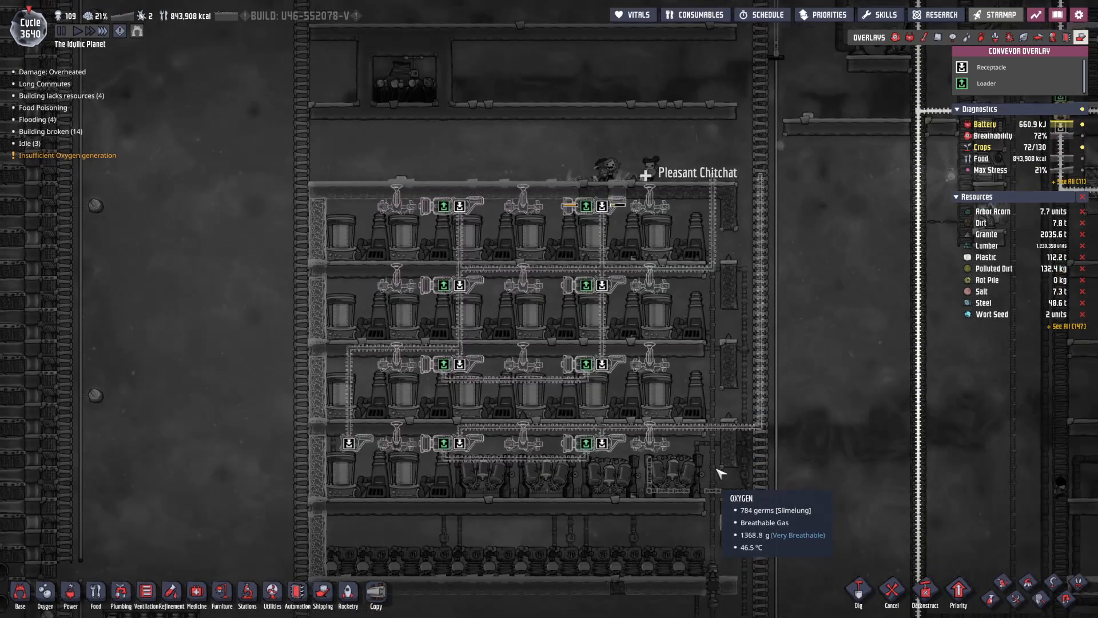
Draw conveyor rail between the tank-row loaders and cancel the misplaced rail segment.
click(520, 368)
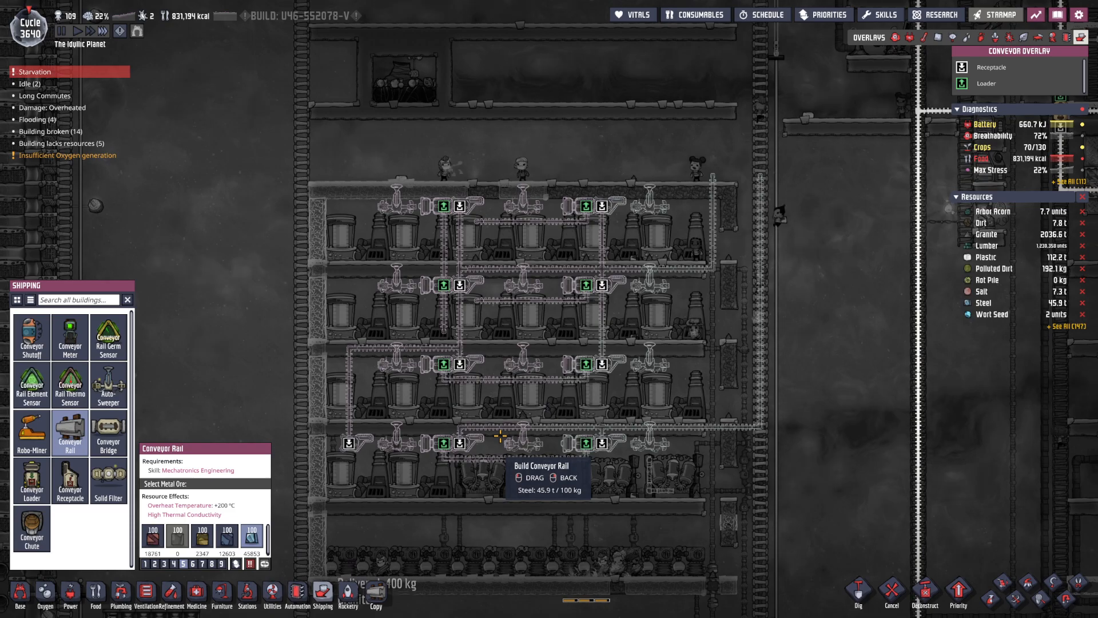
mouse_move(473, 365)
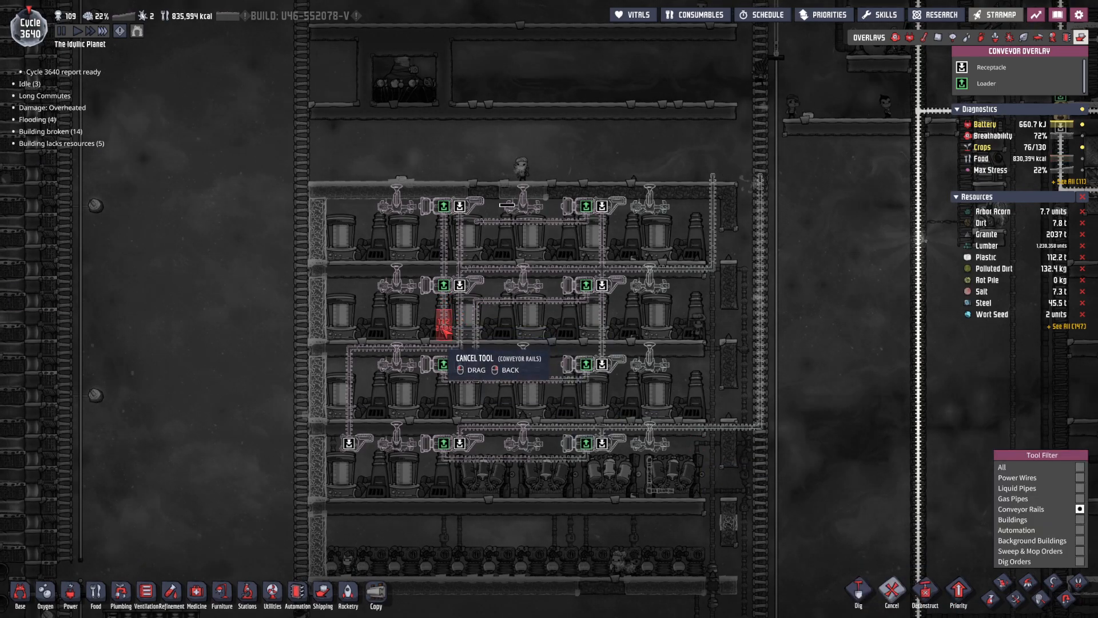
click(474, 320)
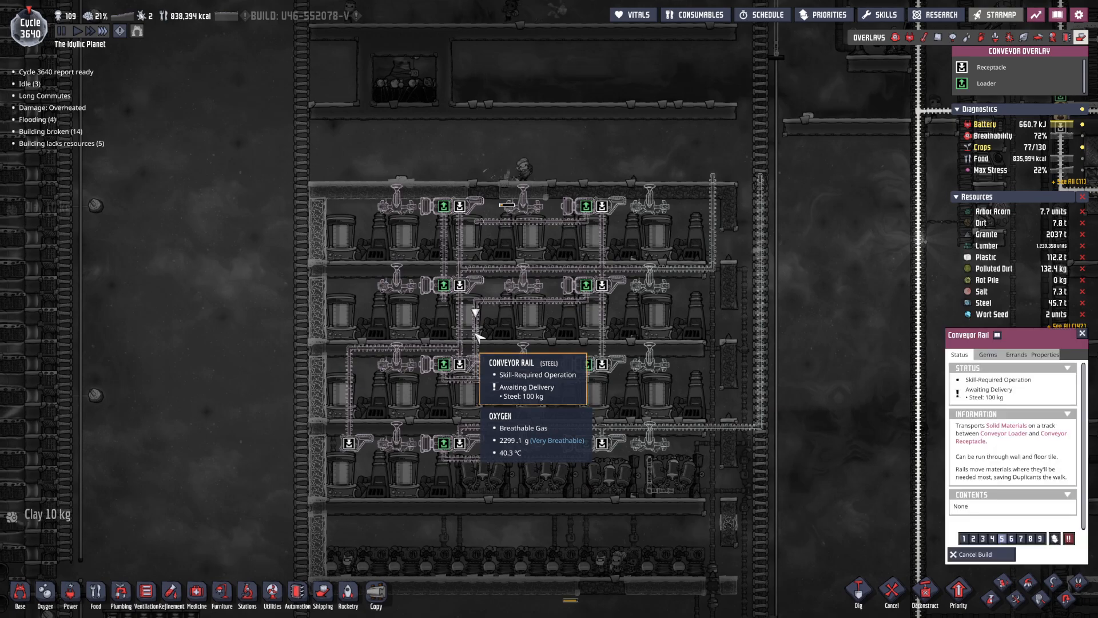
click(322, 604)
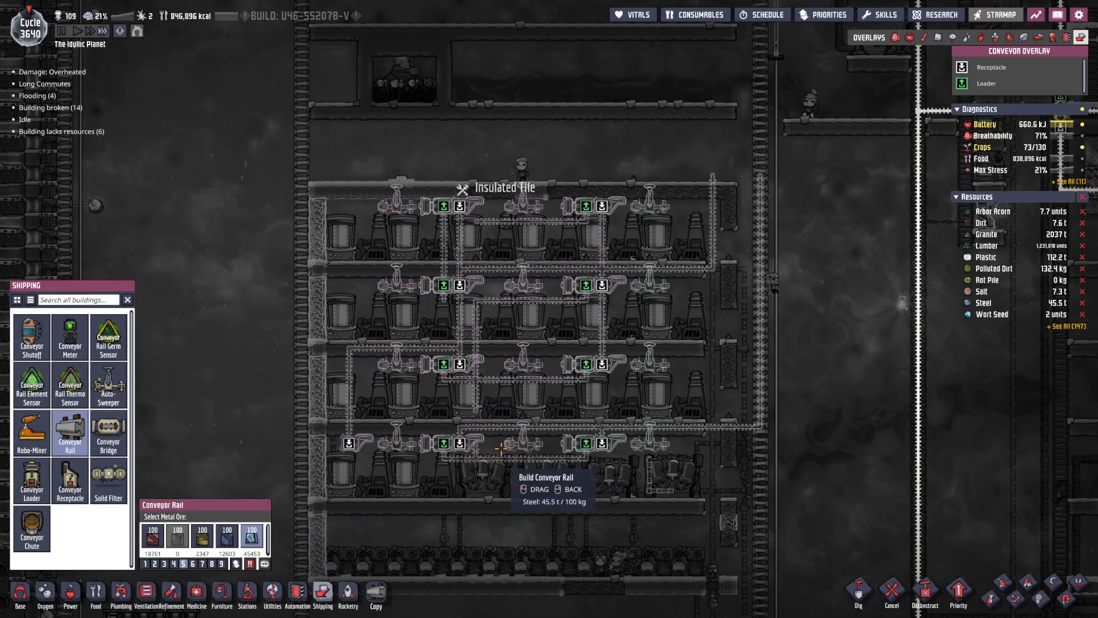
Place steel conveyor bridges over the crossing rails in the upper tank rows.
click(107, 433)
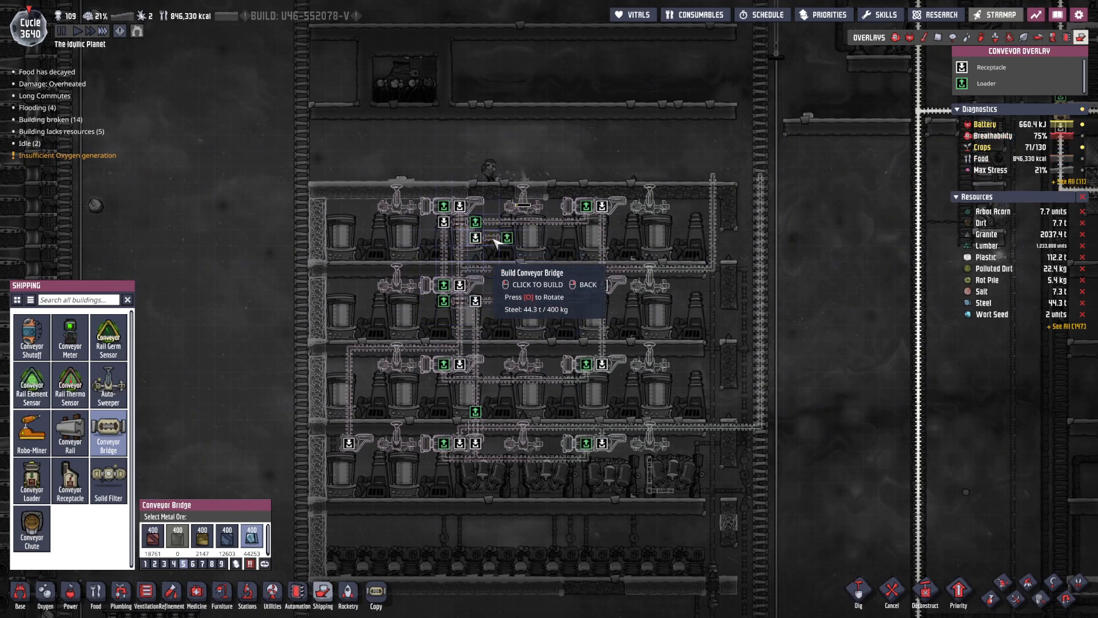
click(480, 233)
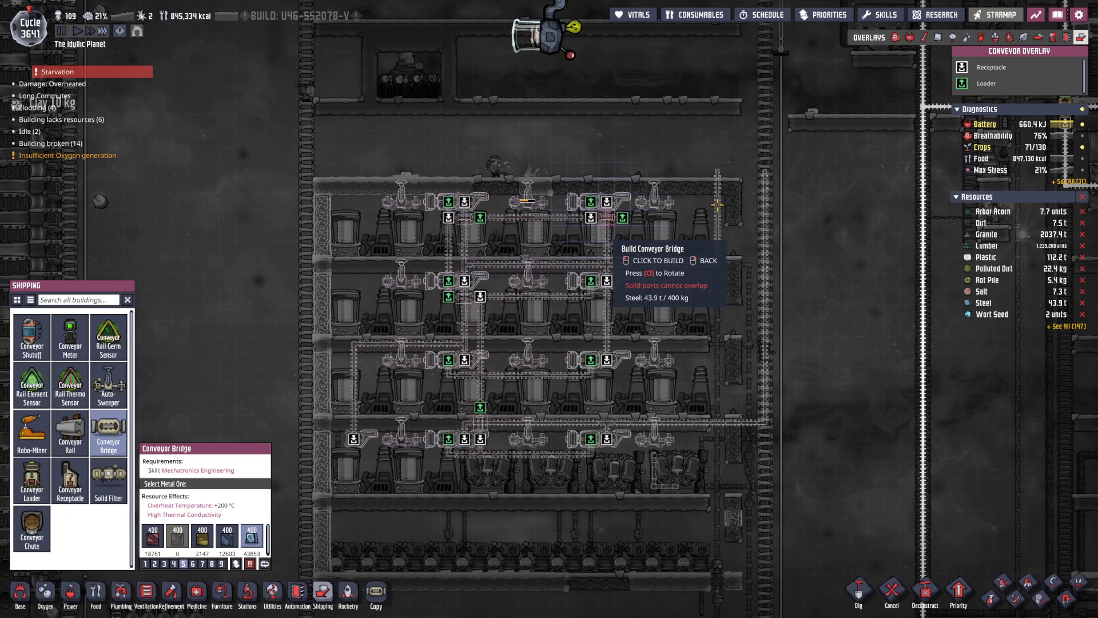
mouse_move(739, 259)
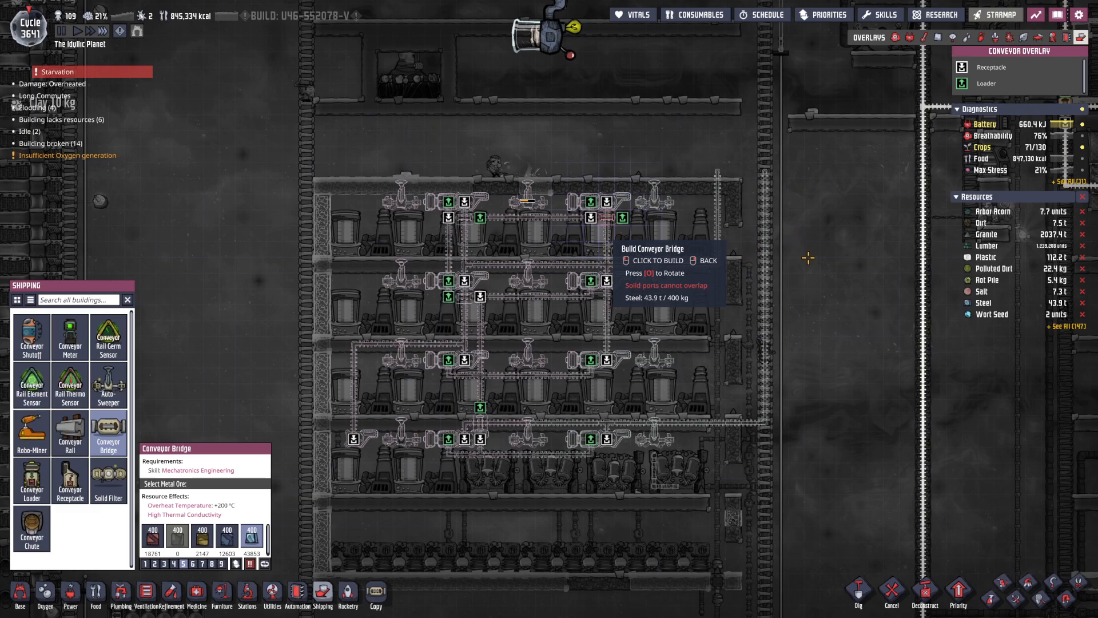
mouse_move(751, 309)
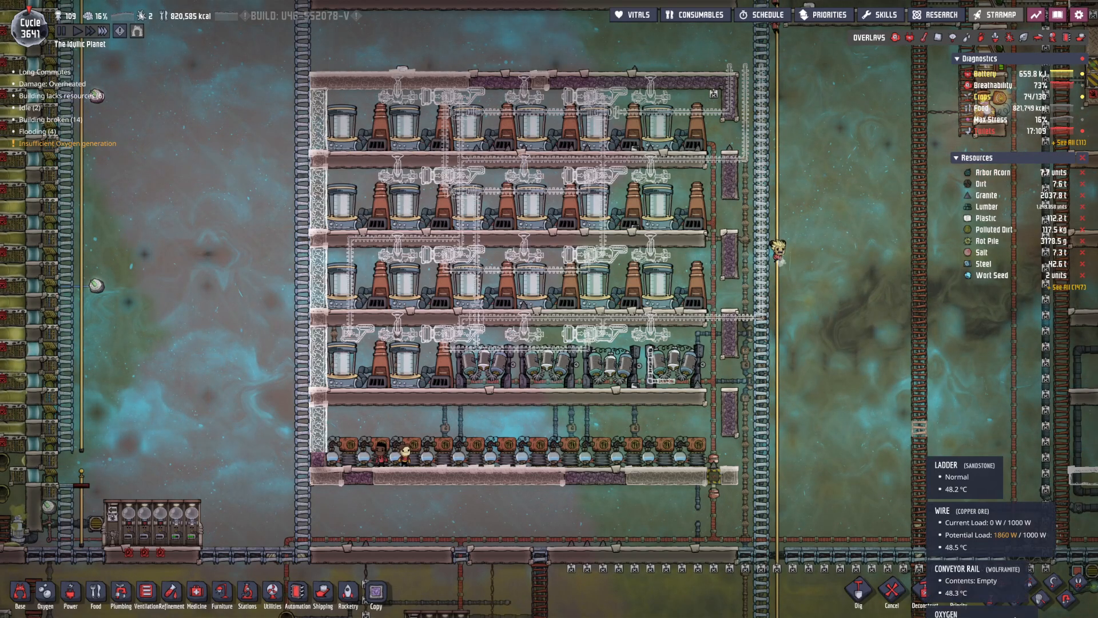
click(890, 606)
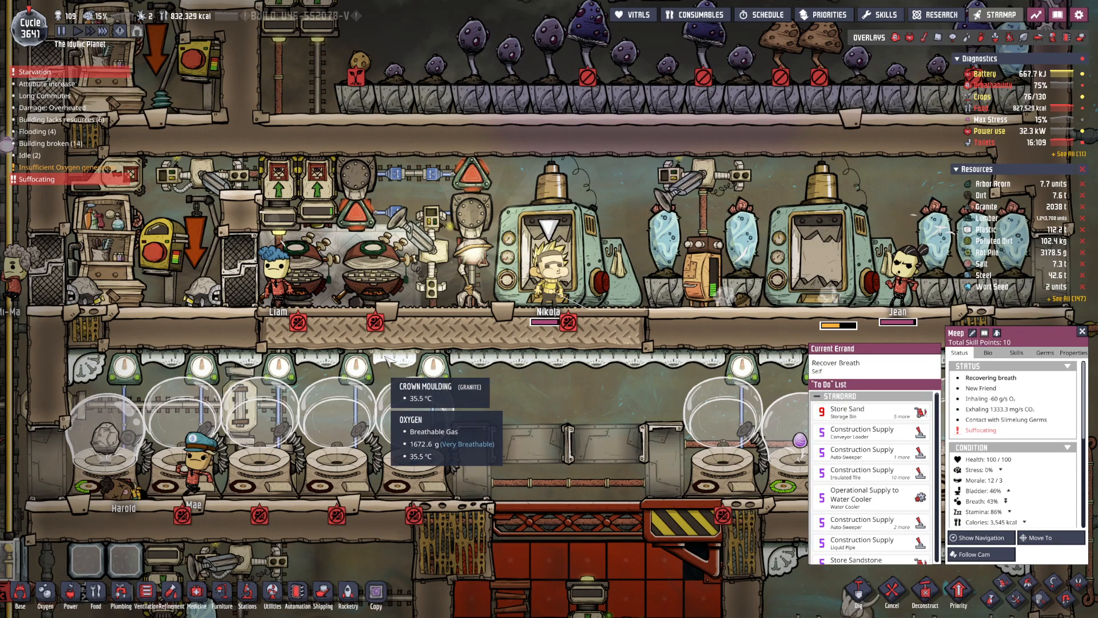
mouse_move(608, 186)
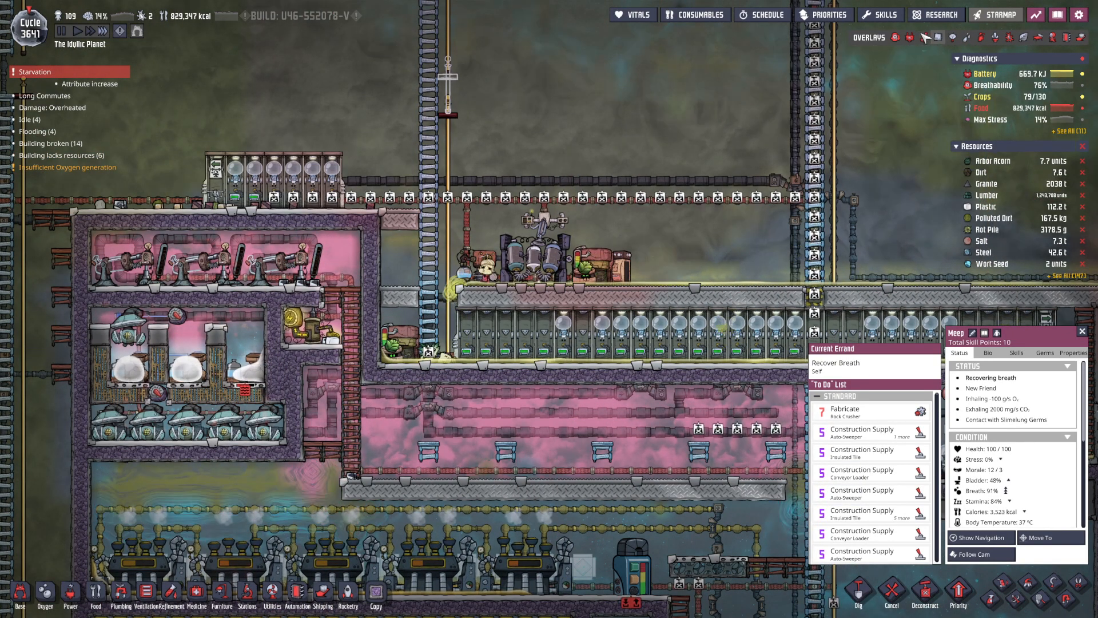
Close Meep's status panel and bring up the details of the ladder near the generator area.
click(910, 39)
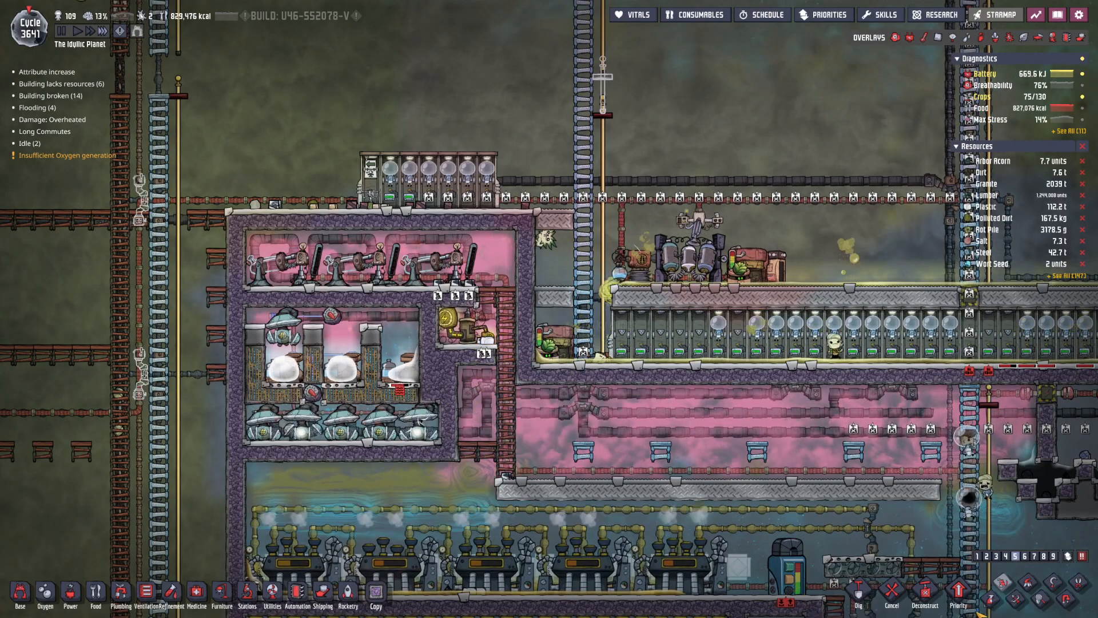
click(958, 602)
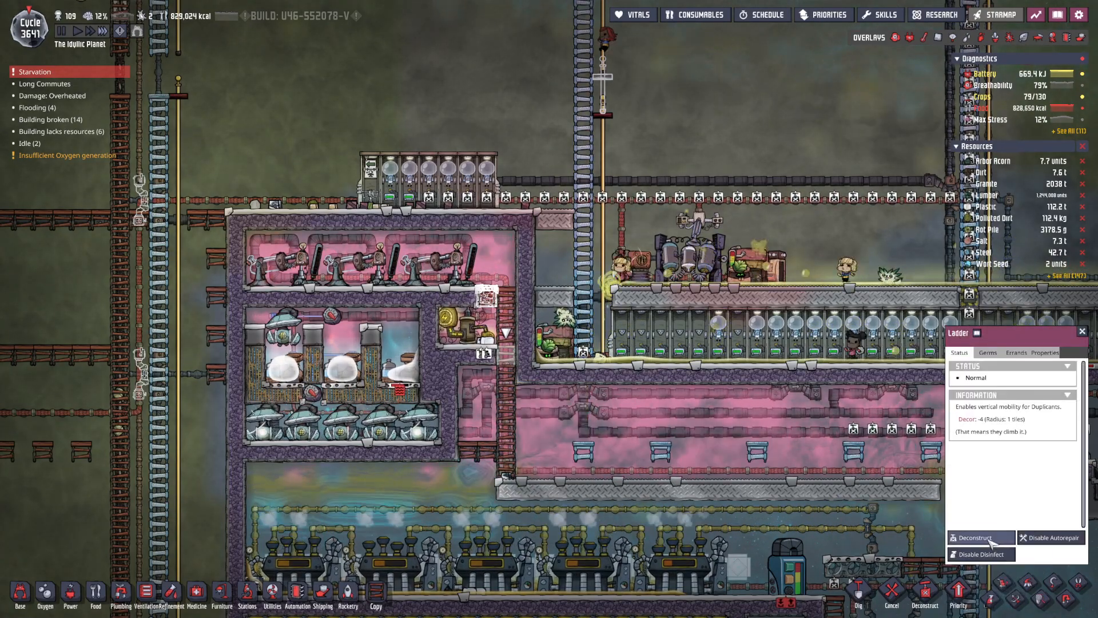
click(981, 537)
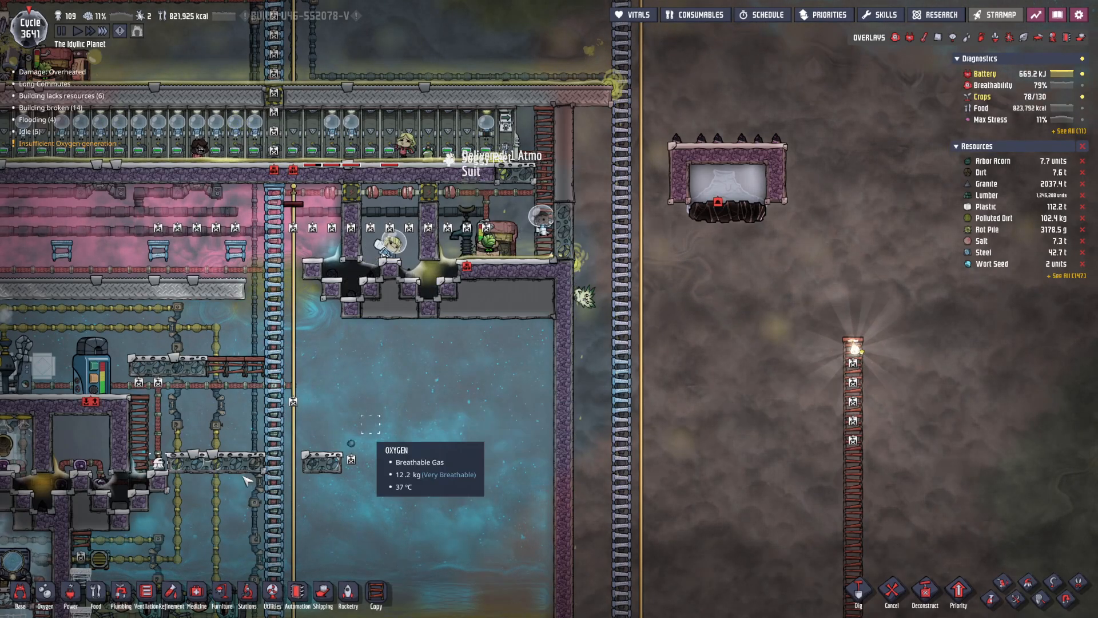
Place a Mechanized Airlock from the Base category in the suit chamber wall.
click(21, 599)
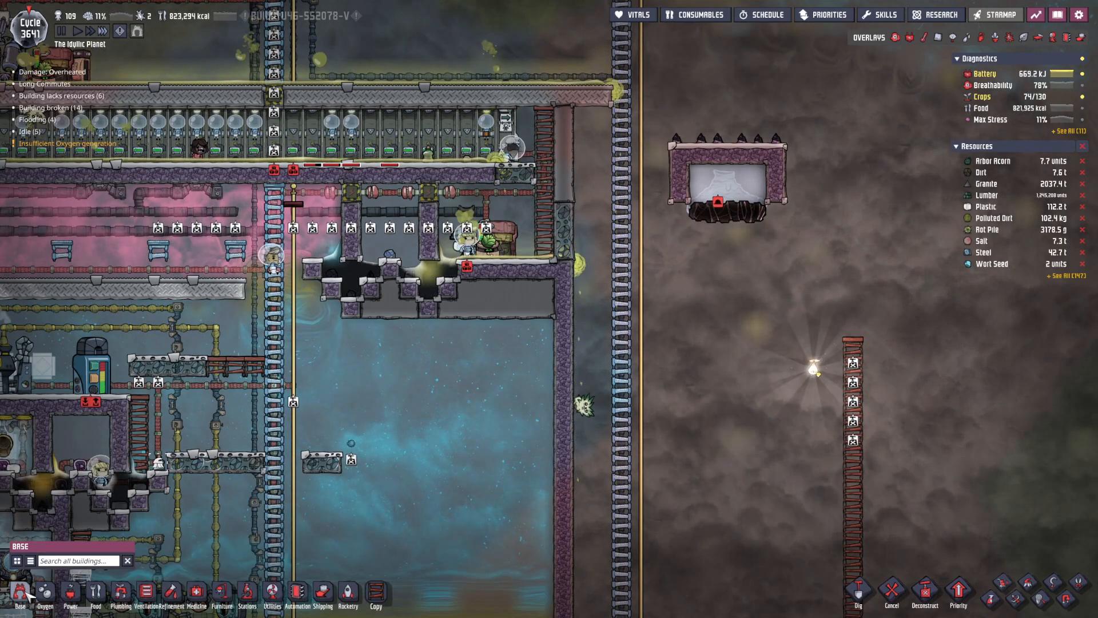
click(20, 602)
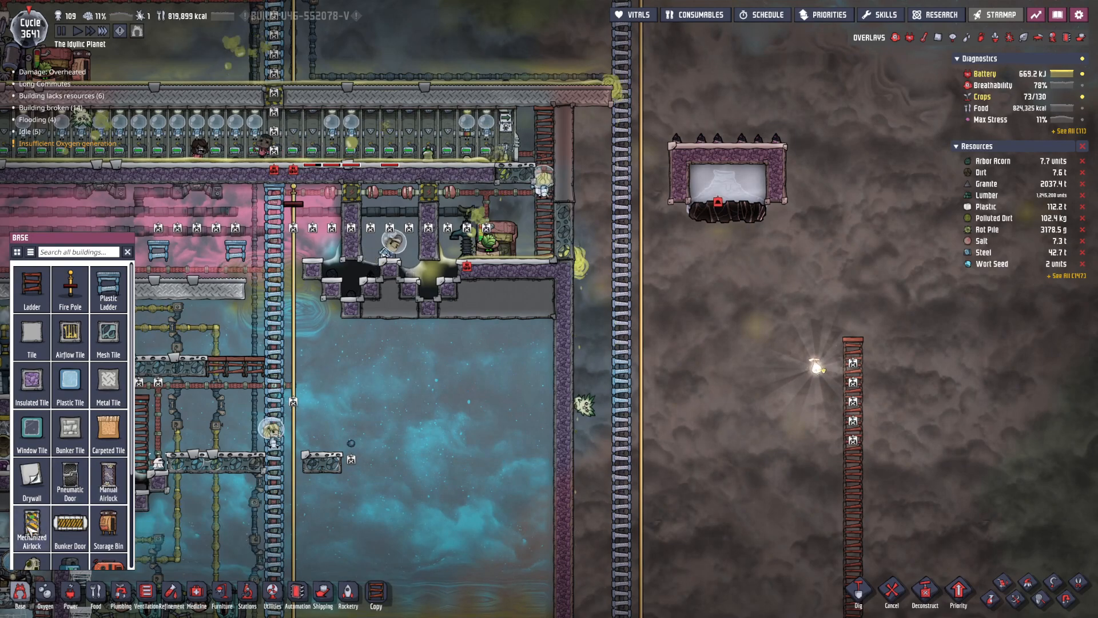
click(32, 529)
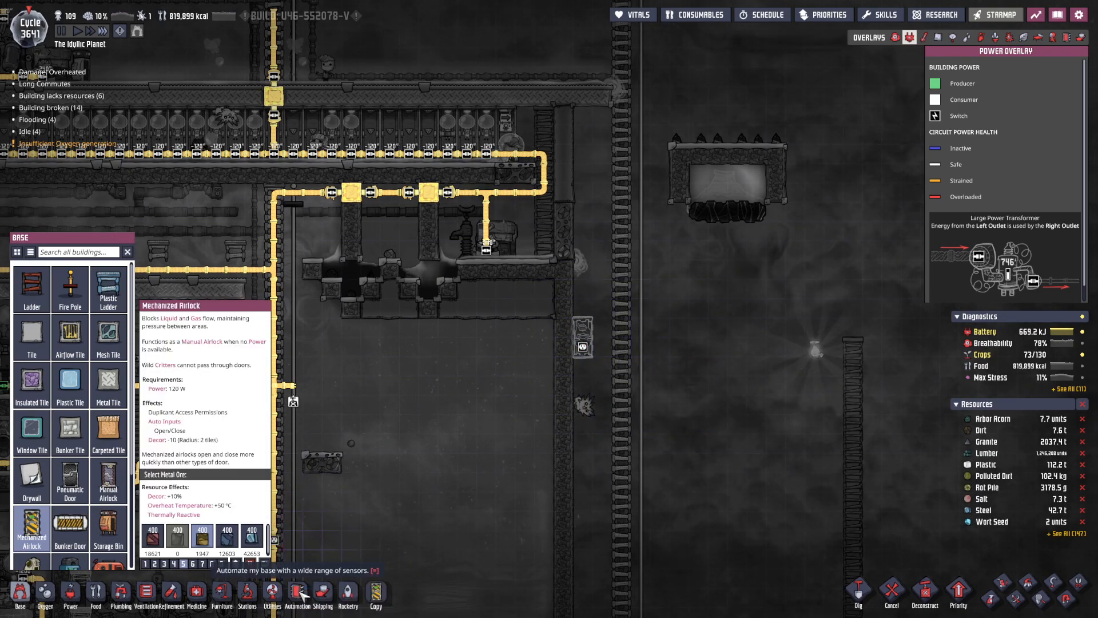
Wire the airlock with Automation Wire to an Atmo Sensor and queue a row of buildings along the chamber floor.
click(298, 605)
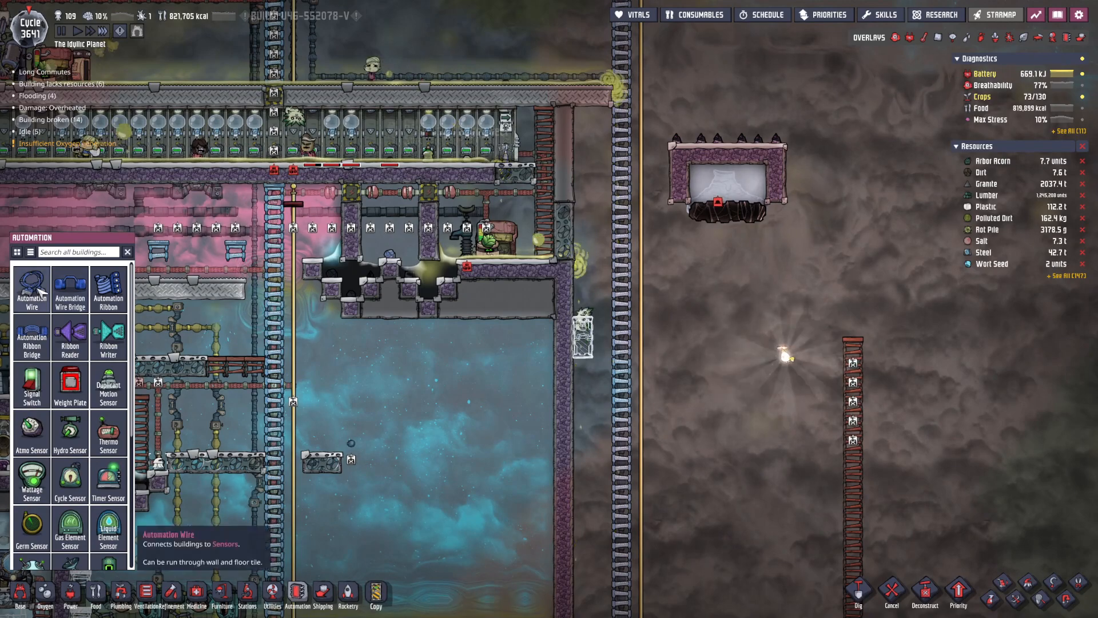
click(33, 287)
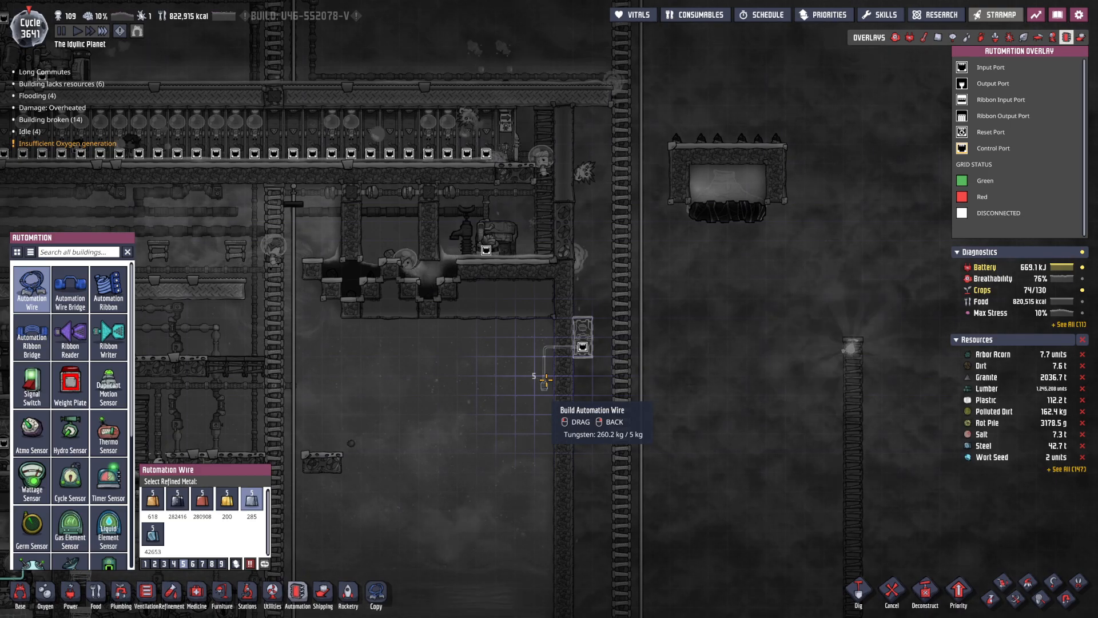
click(31, 430)
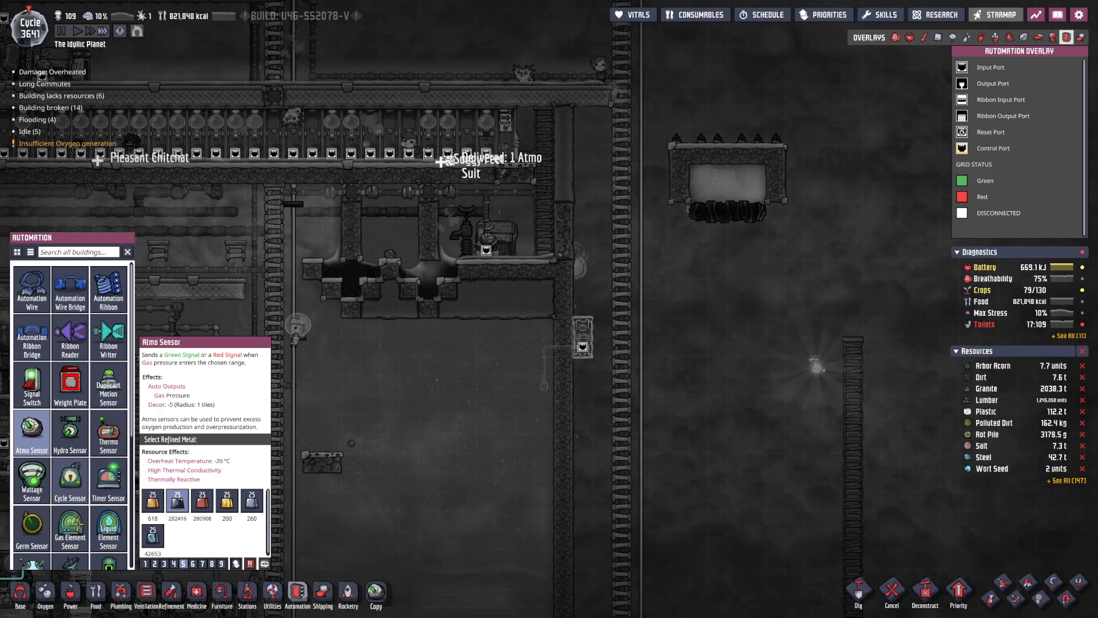
click(69, 529)
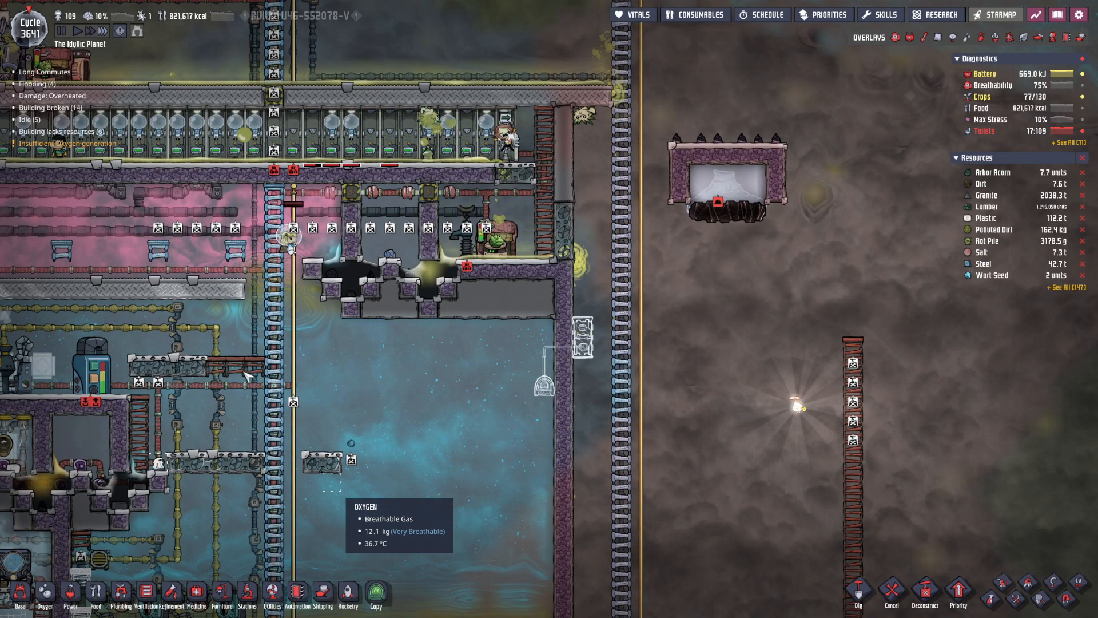
click(20, 602)
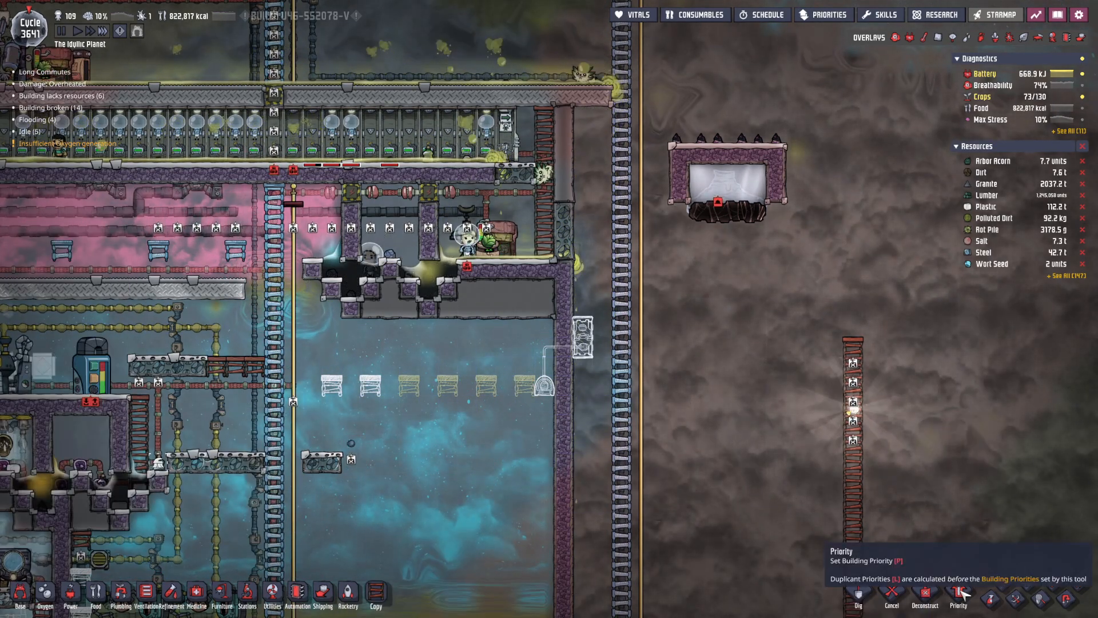
Drag the Priority tool over the new suit chamber blueprints at a high priority.
click(958, 604)
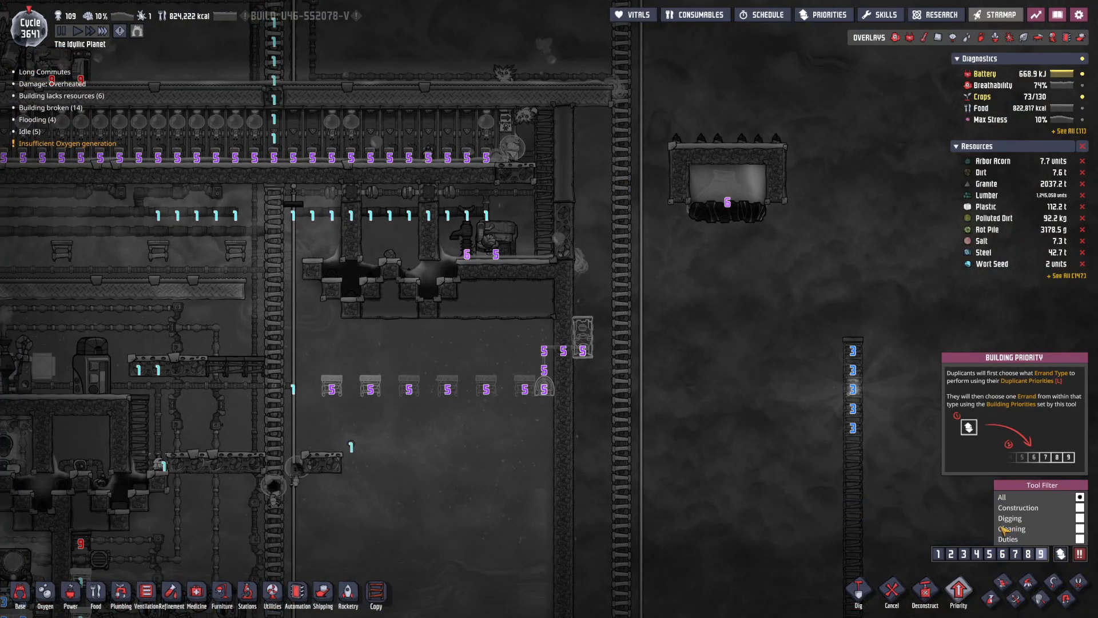
drag(301, 323, 610, 393)
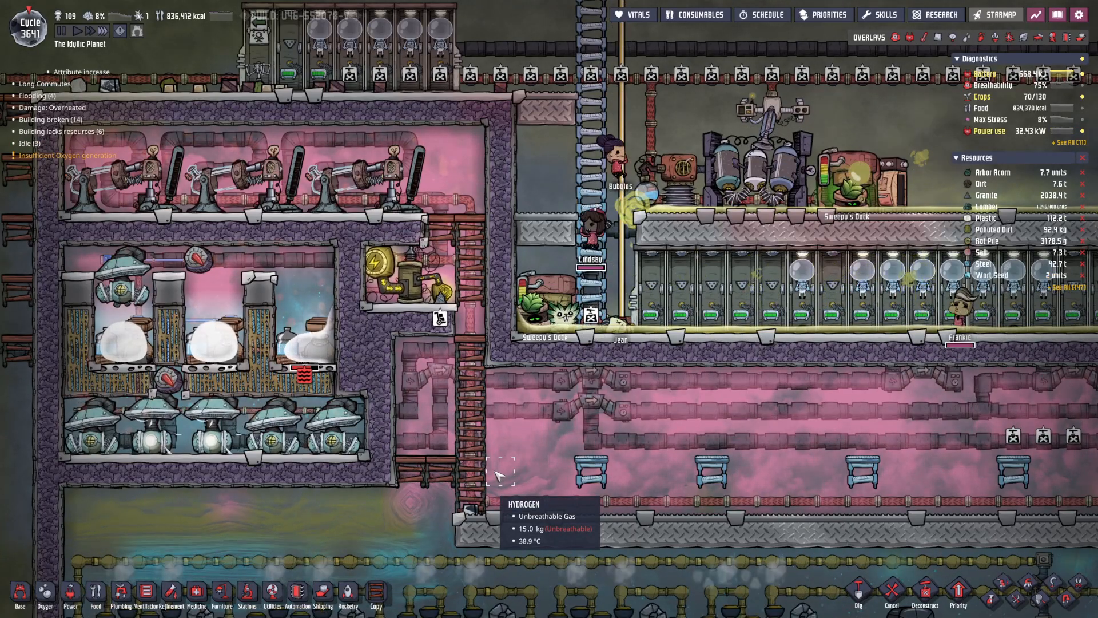
Inspect the granite pile by the Large Power Transformer, then close its details.
click(442, 288)
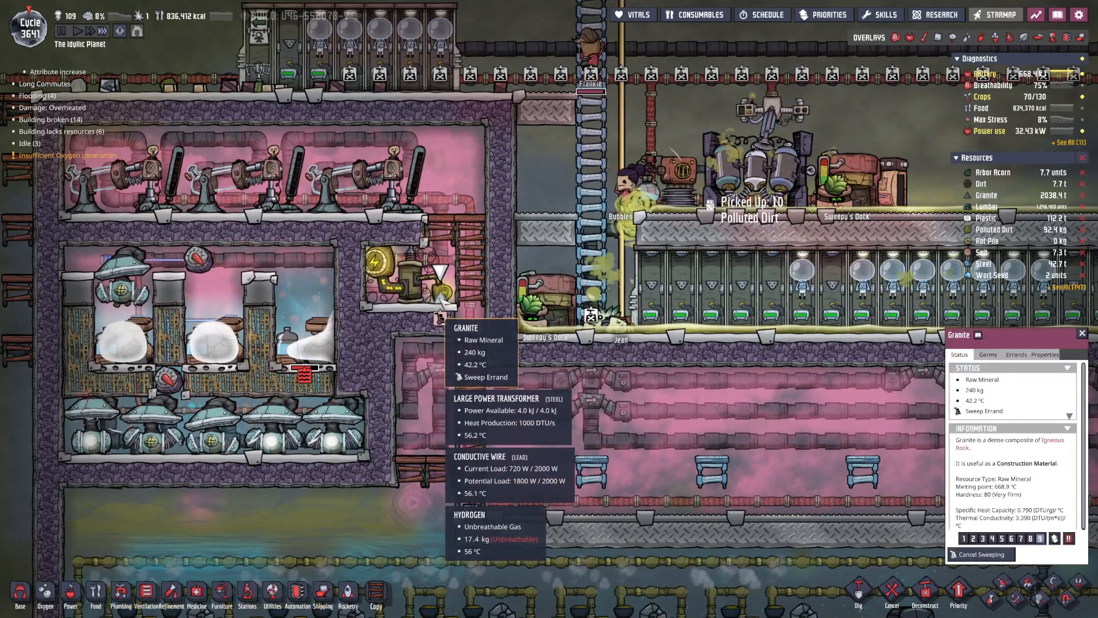
click(1015, 354)
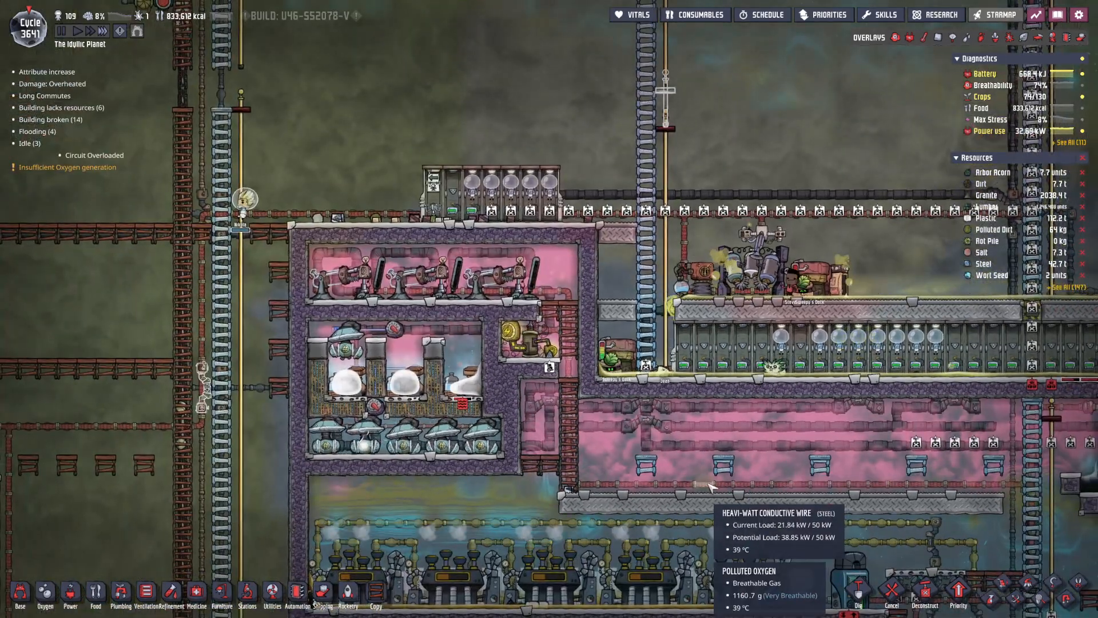
mouse_move(684, 525)
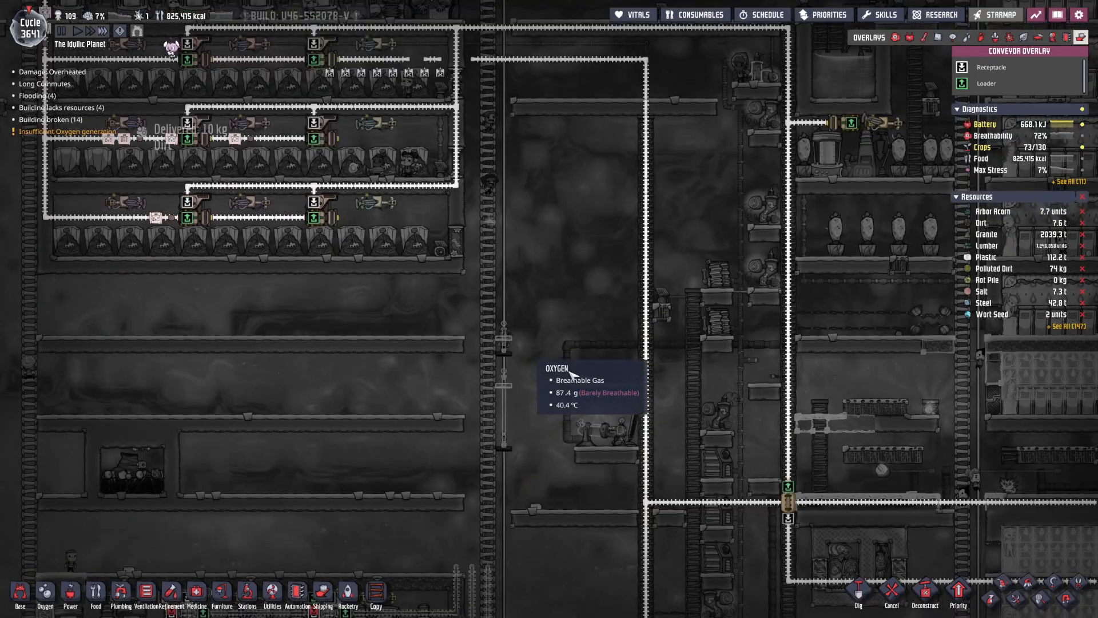
mouse_move(796, 488)
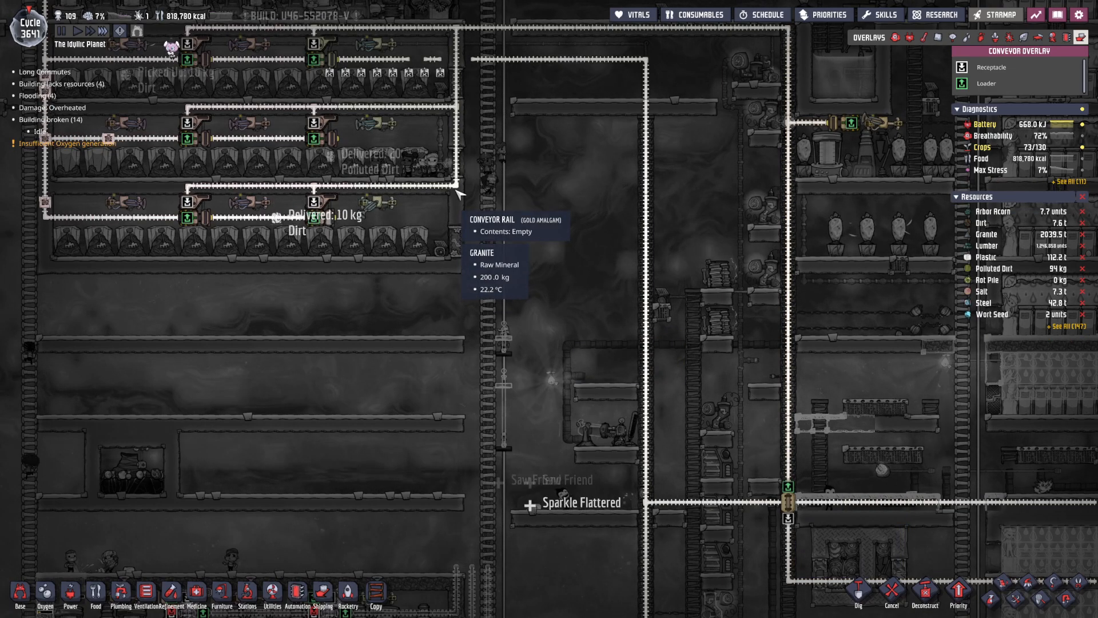
Check a conveyor rail's contents, then choose steel Conveyor Rail from Shipping to extend the line.
click(318, 600)
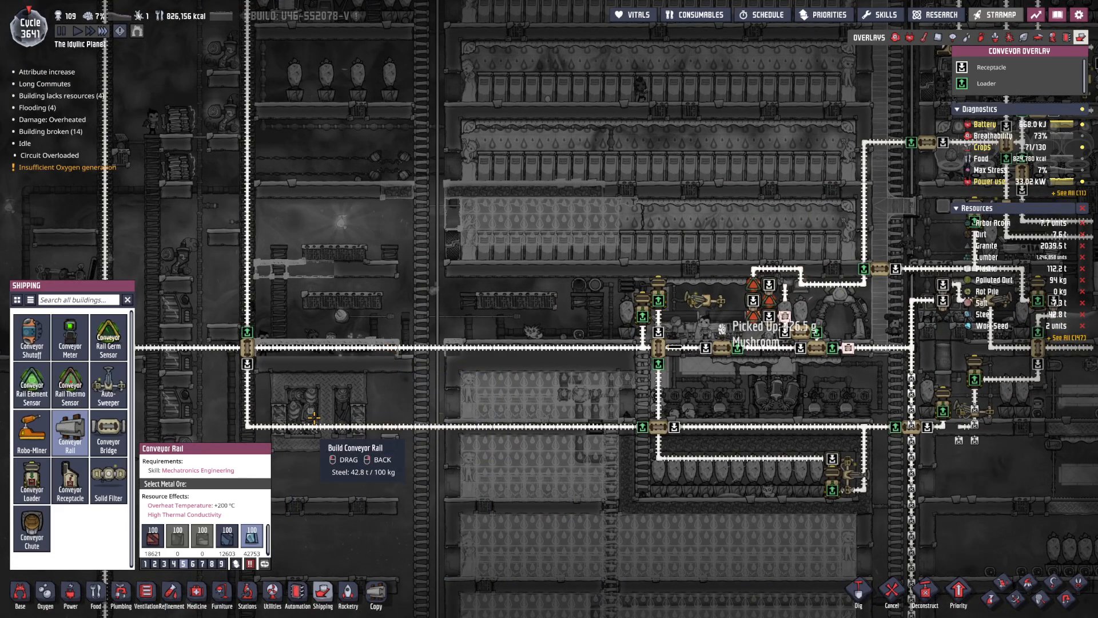
mouse_move(342, 423)
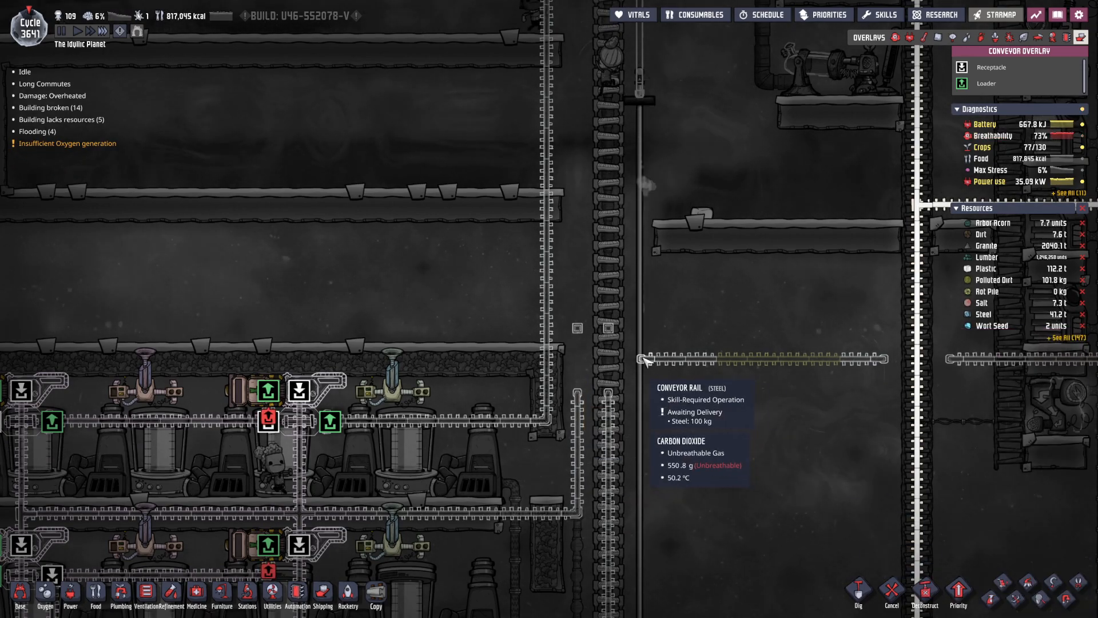
click(323, 606)
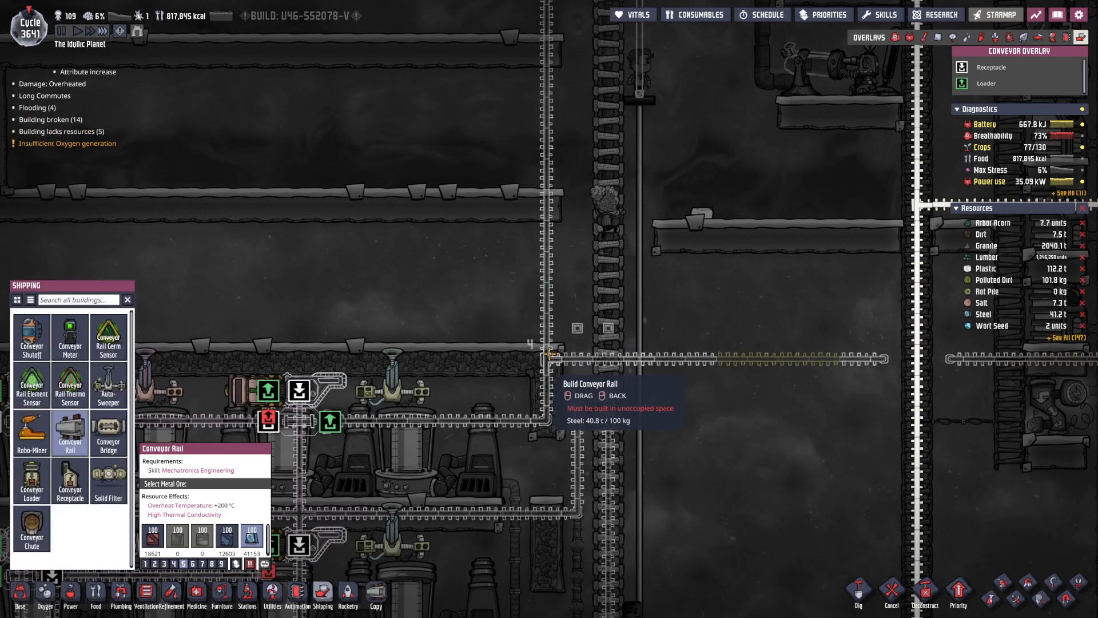
click(107, 432)
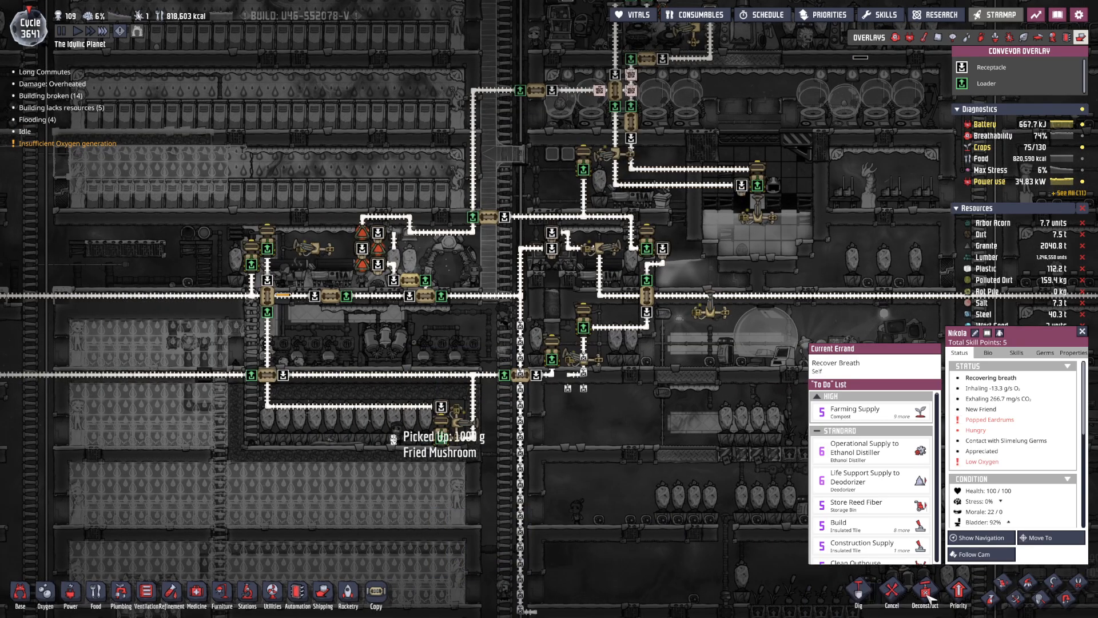
mouse_move(924, 592)
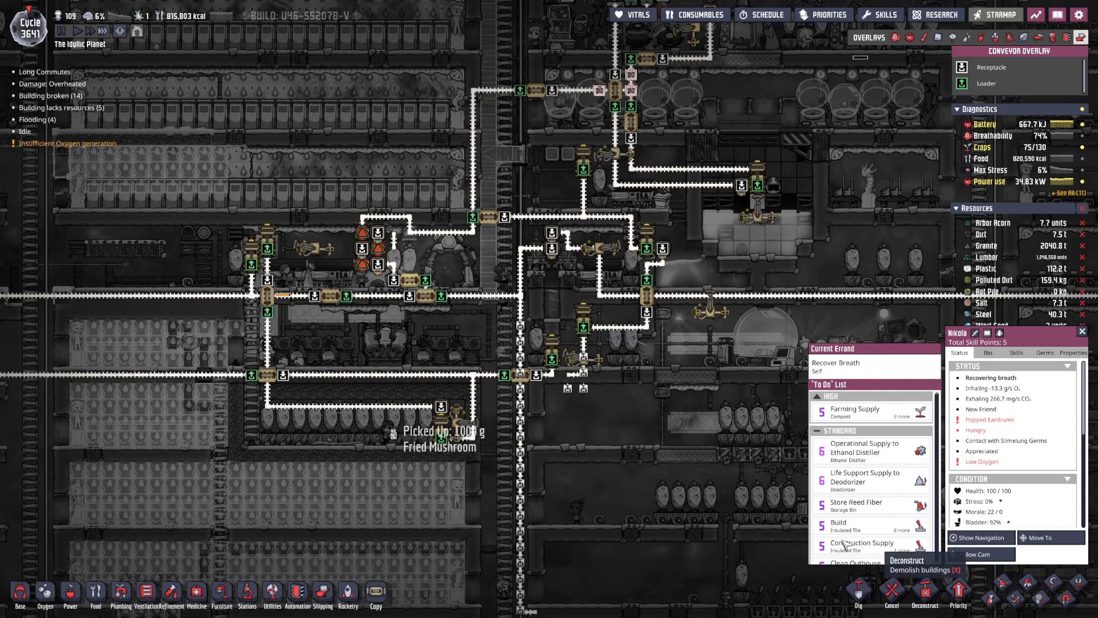
Inspect the conveyor rails and select Conveyor Rail with steel for more building.
click(924, 603)
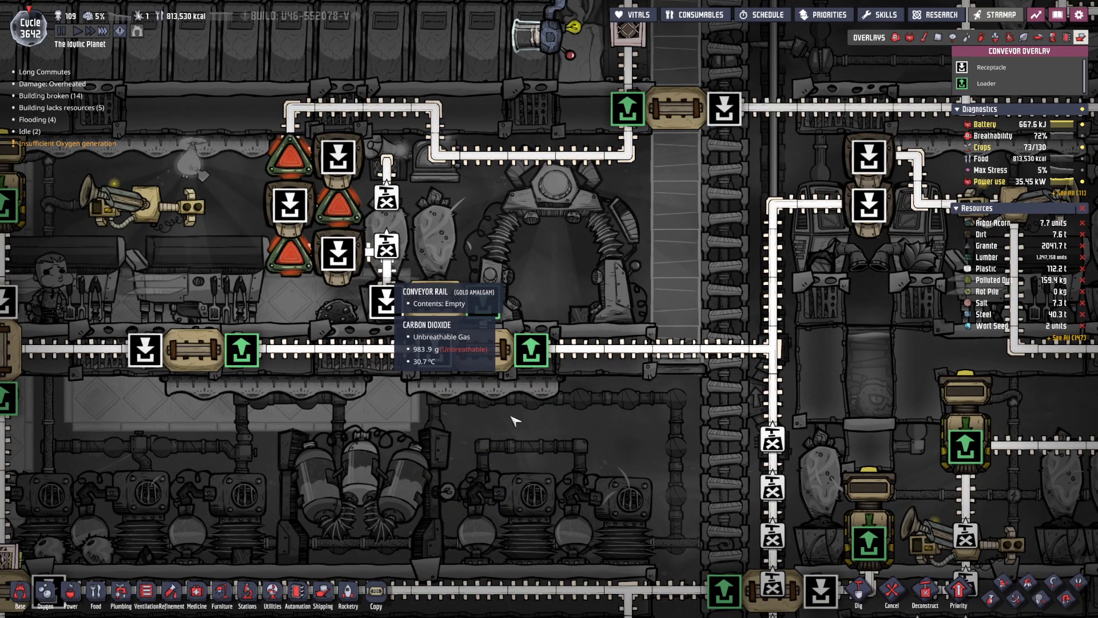
mouse_move(589, 510)
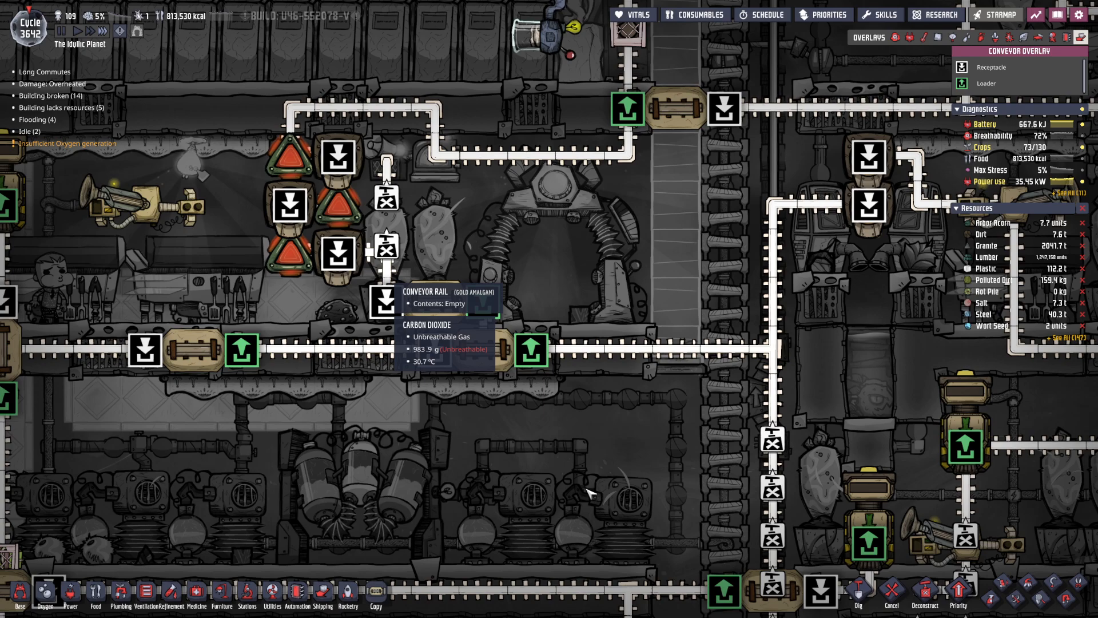
mouse_move(590, 434)
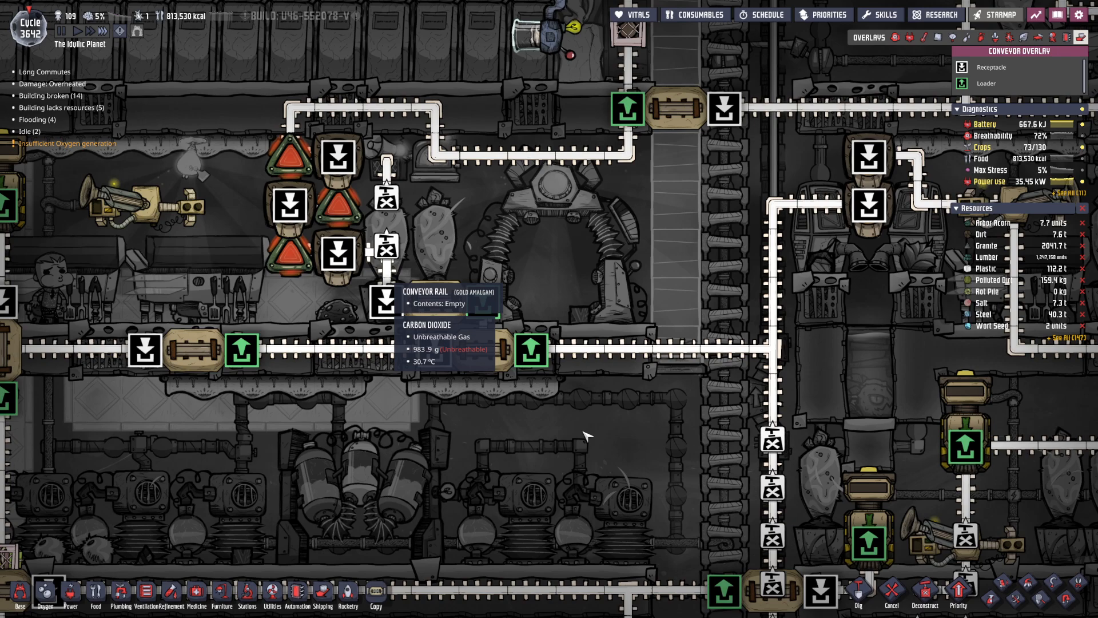
mouse_move(579, 345)
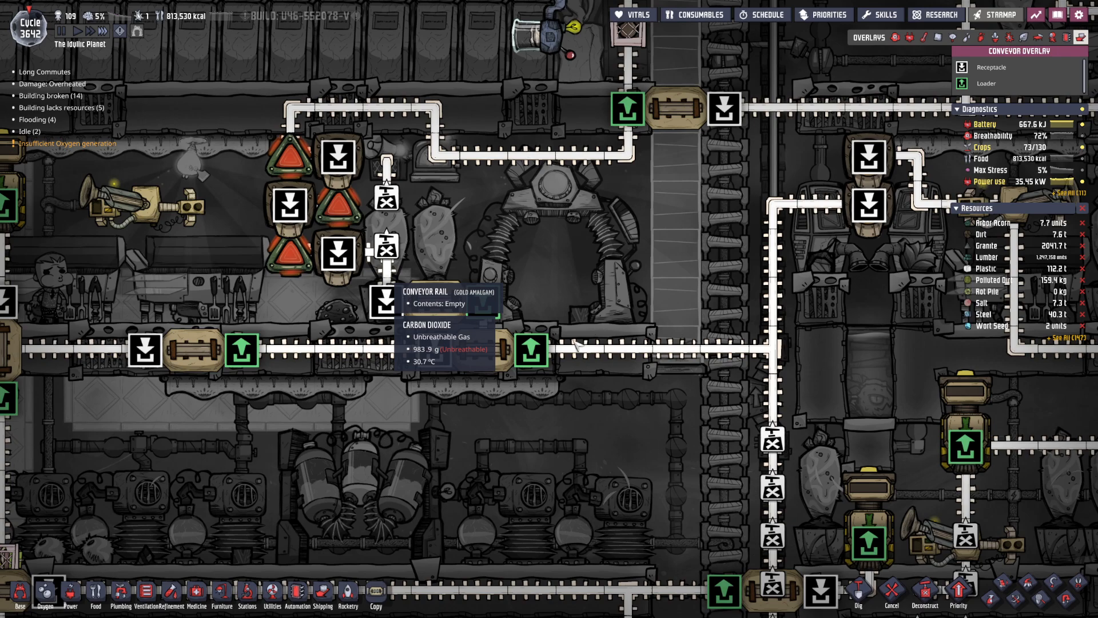
mouse_move(384, 510)
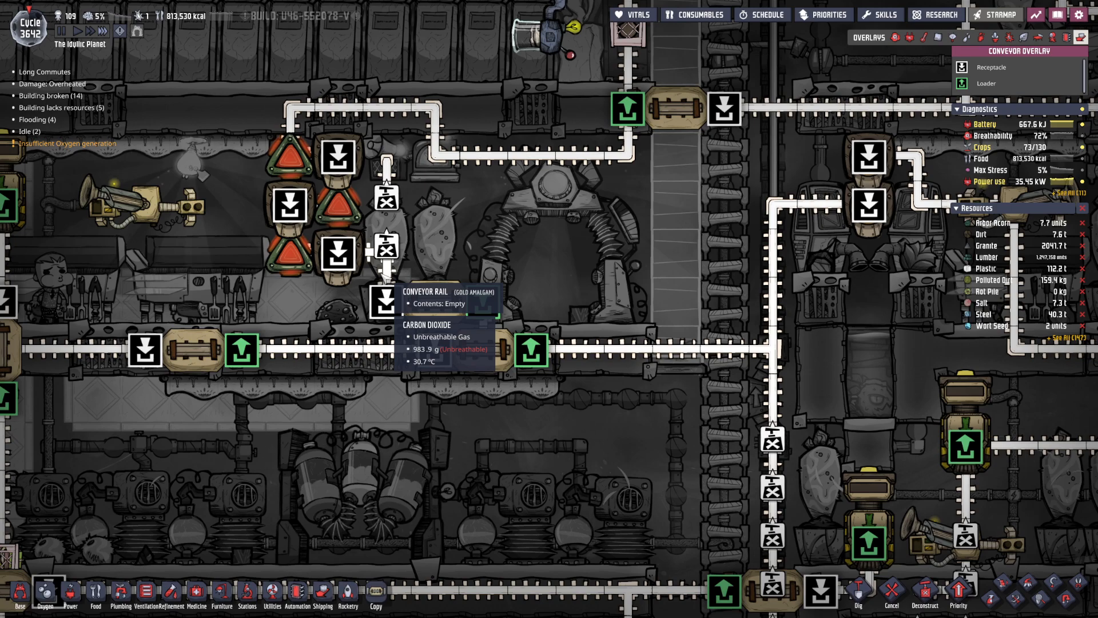
mouse_move(821, 414)
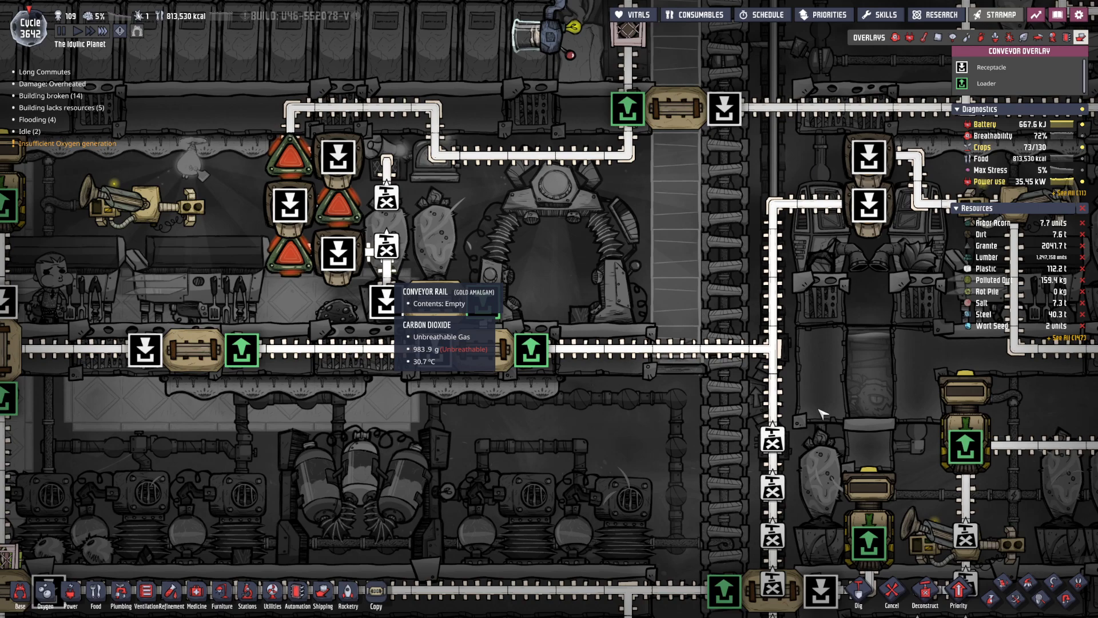
mouse_move(858, 441)
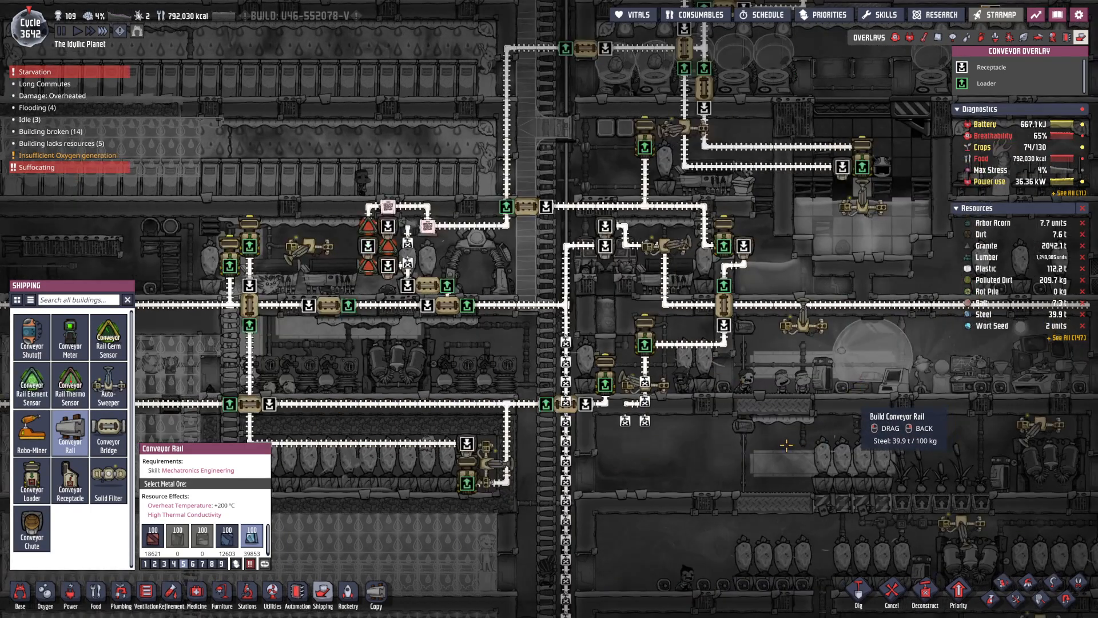
mouse_move(583, 405)
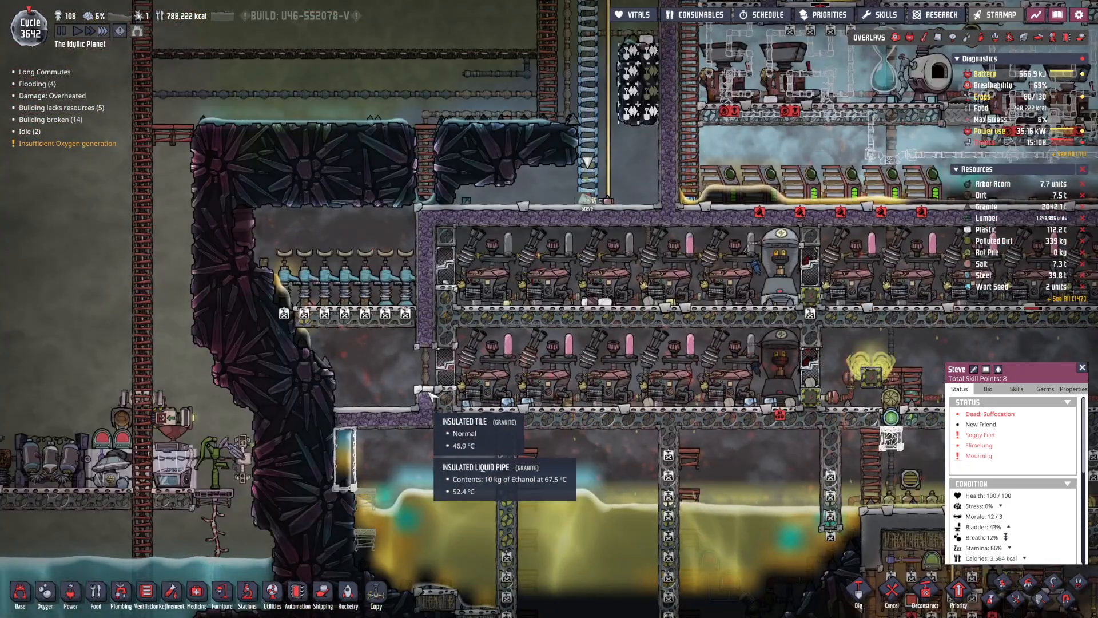
Check the Power Control Station's details, then set the plumbing Disconnect tool to Liquid Pipes.
click(20, 601)
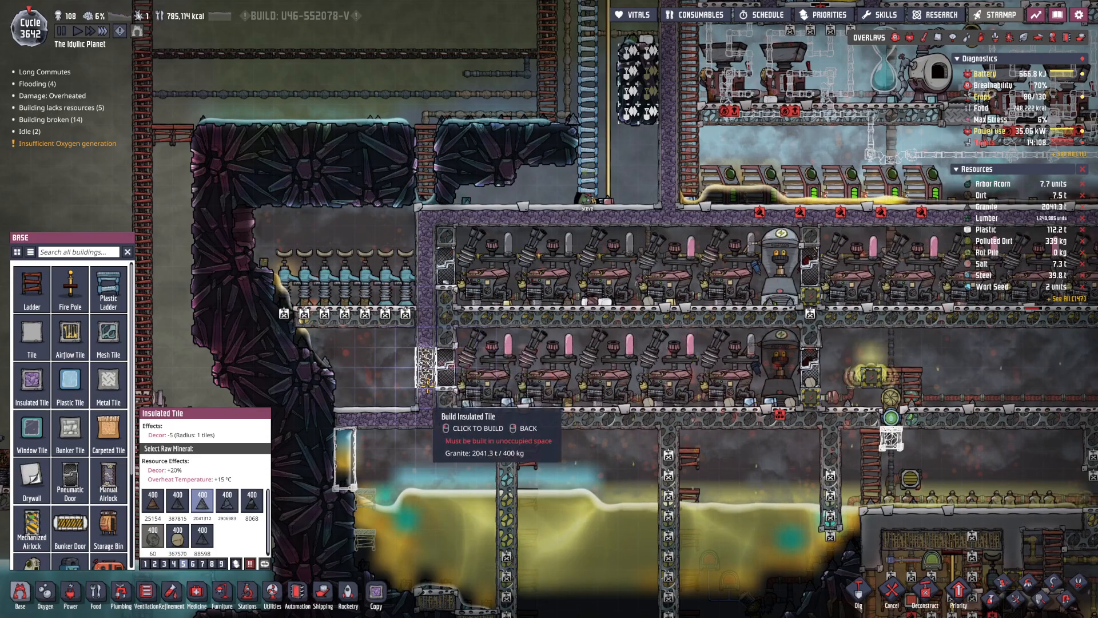
click(954, 595)
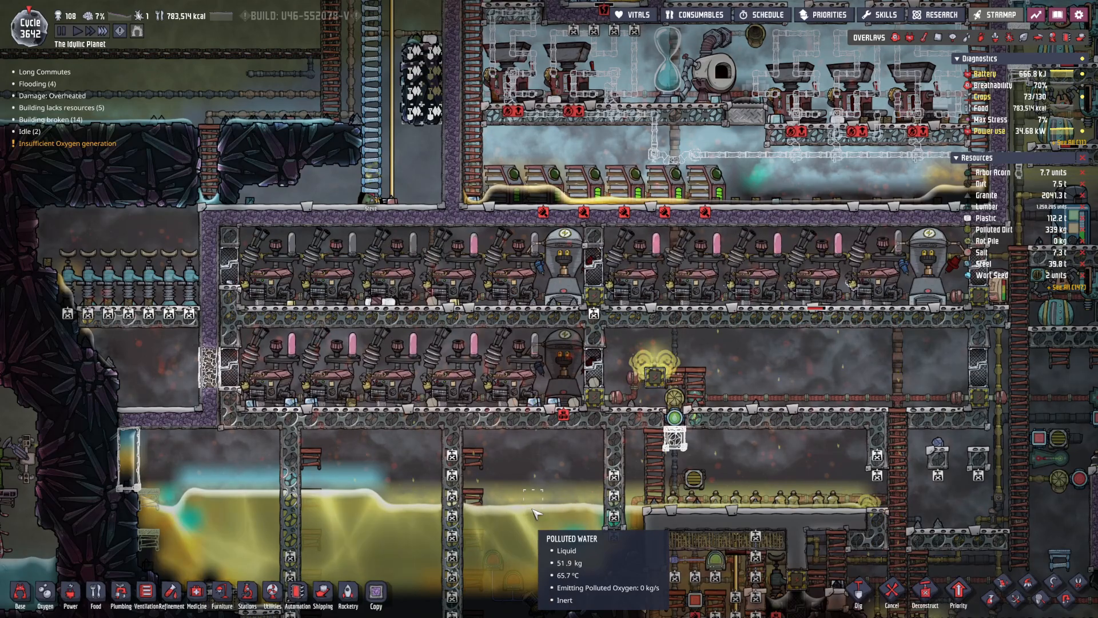
click(563, 357)
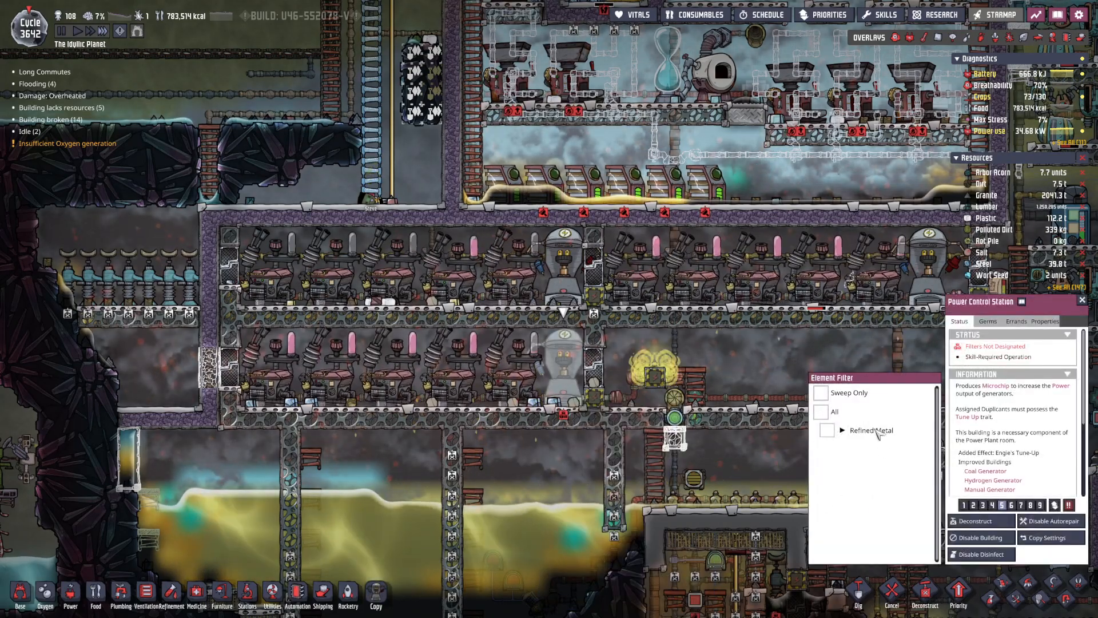
click(848, 430)
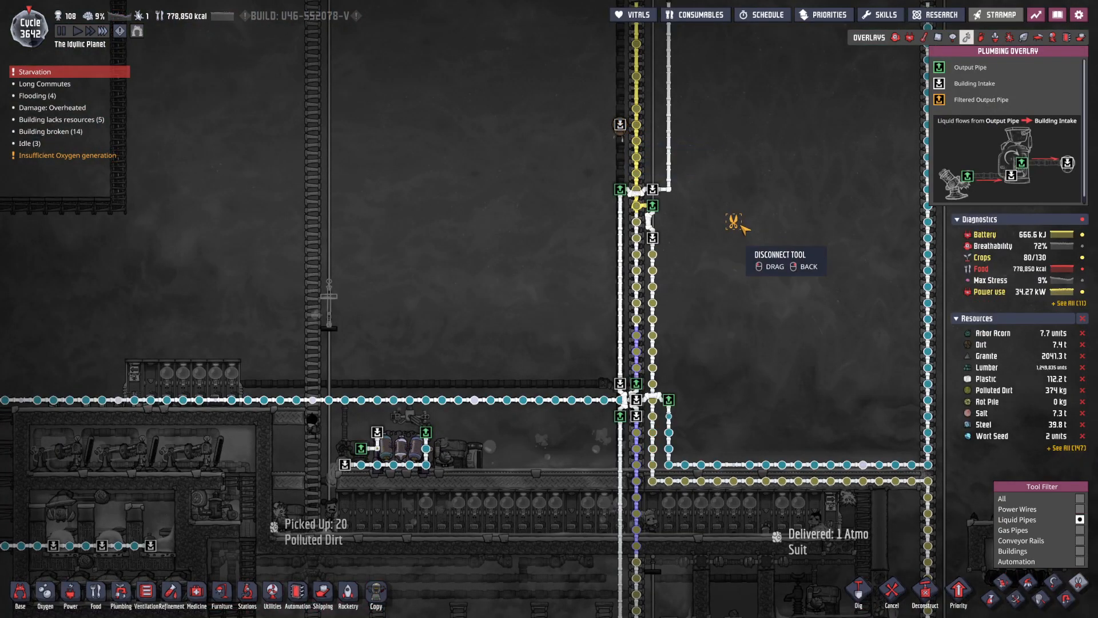
Switch to the Conveyor overlay and select a steel Conveyor Loader from Shipping.
click(967, 36)
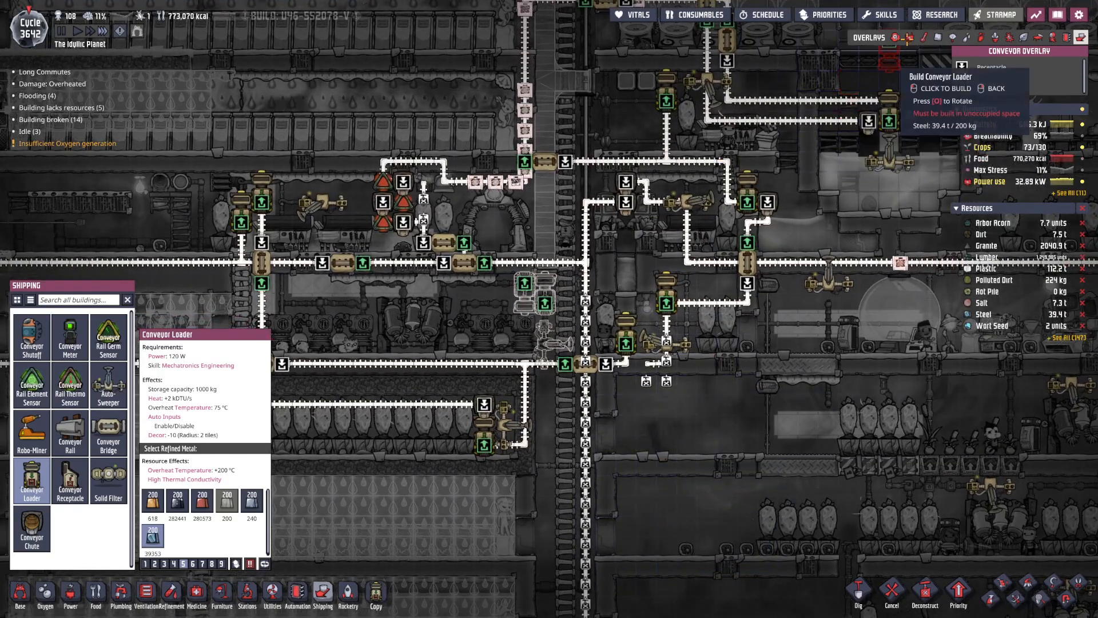
Inspect a Conductive Wire's 785 W circuit in the Power overlay, then return to the Conveyor overlay.
click(912, 36)
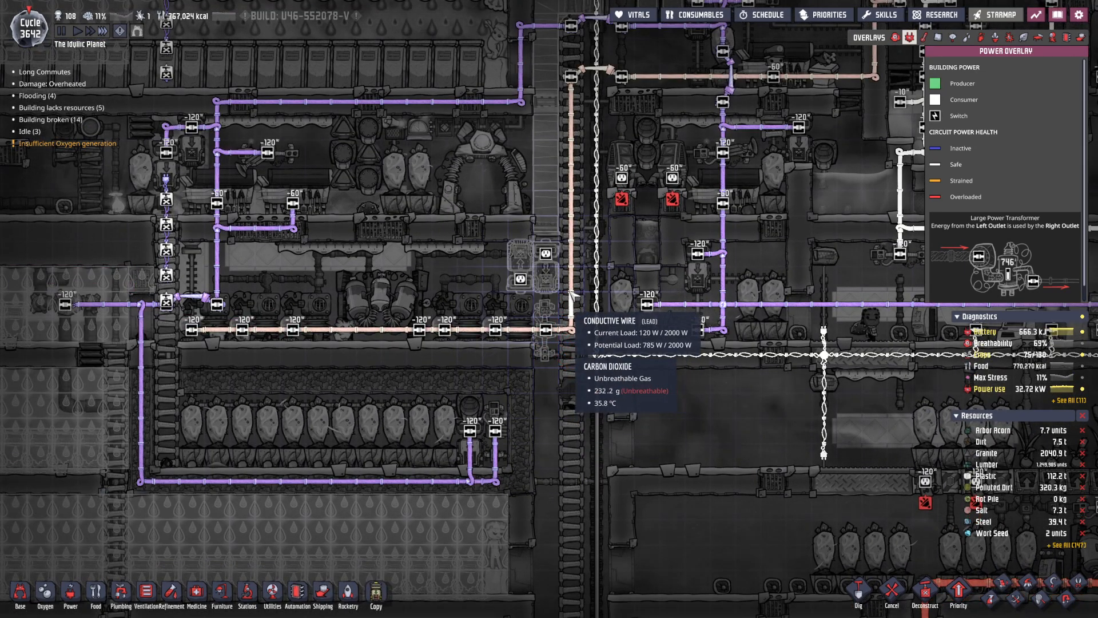
click(570, 273)
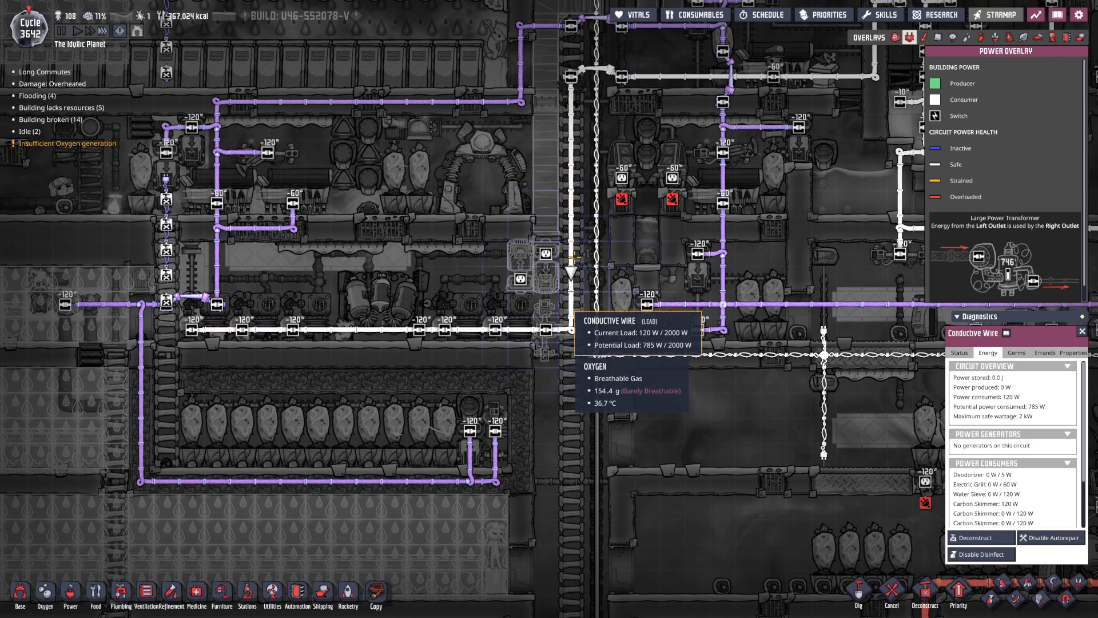
click(69, 593)
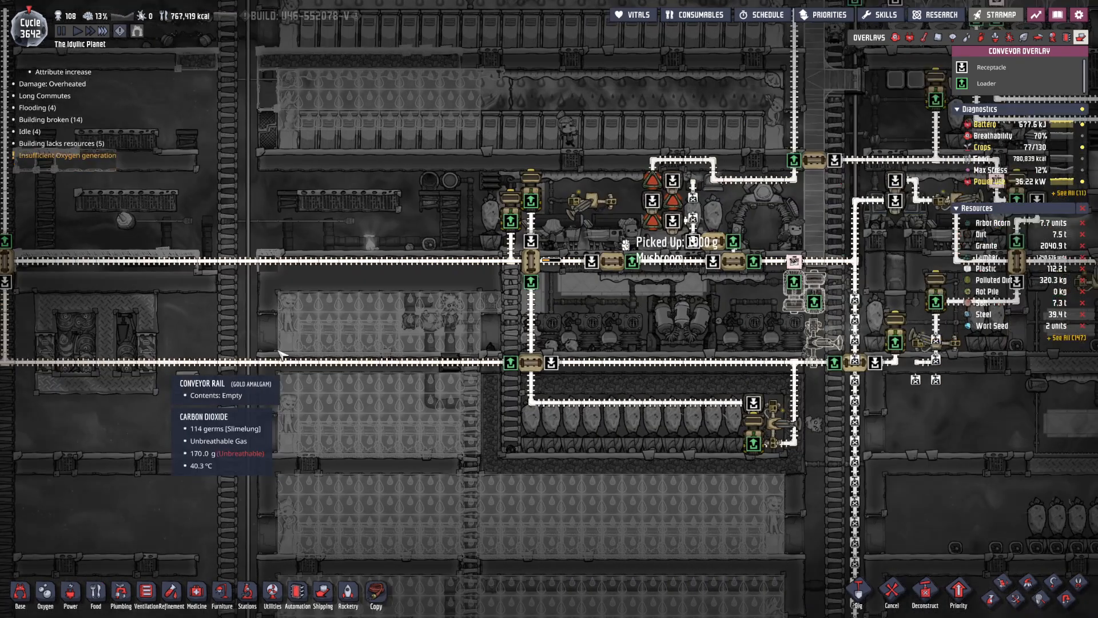
Pick steel Conveyor Rail and drag new rail stretches near a pair of loaders.
click(532, 324)
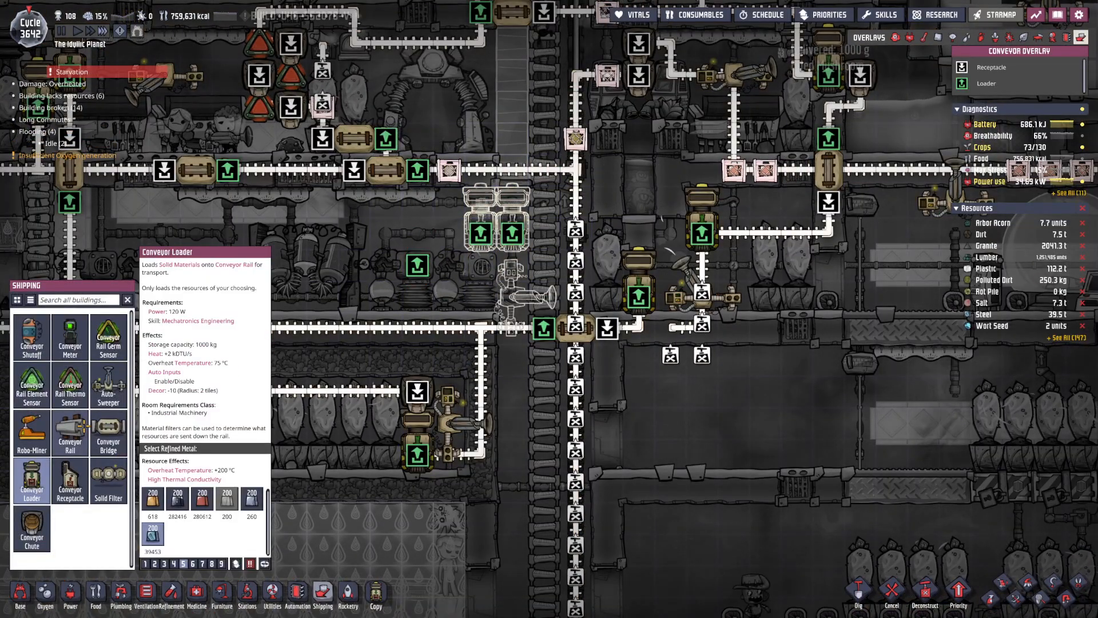
click(70, 433)
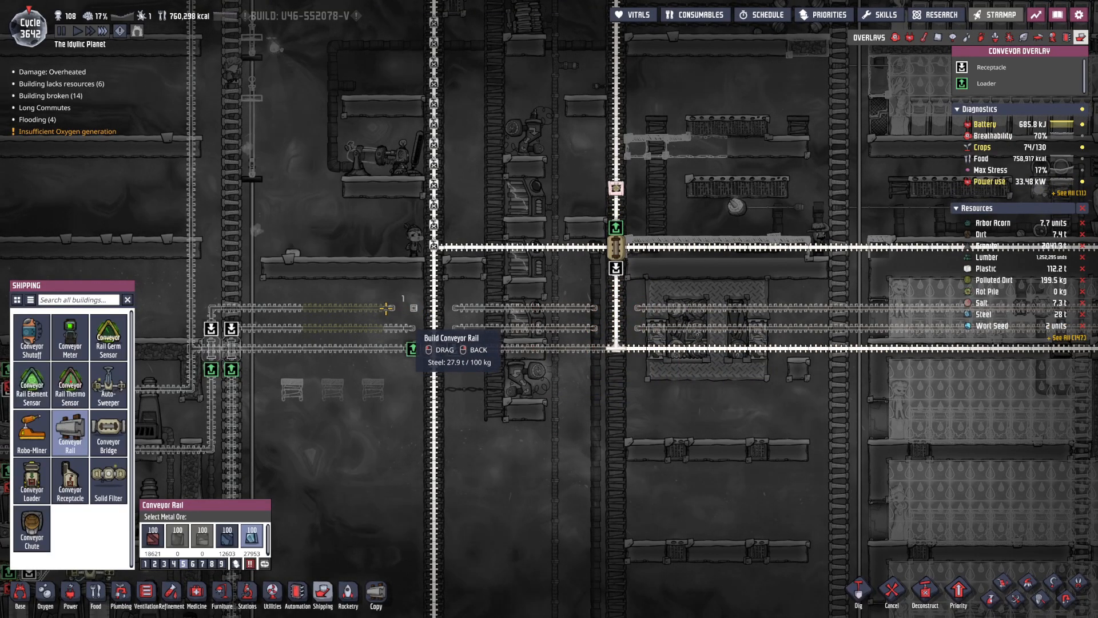
Drag another steel conveyor rail segment along the planned route.
click(108, 433)
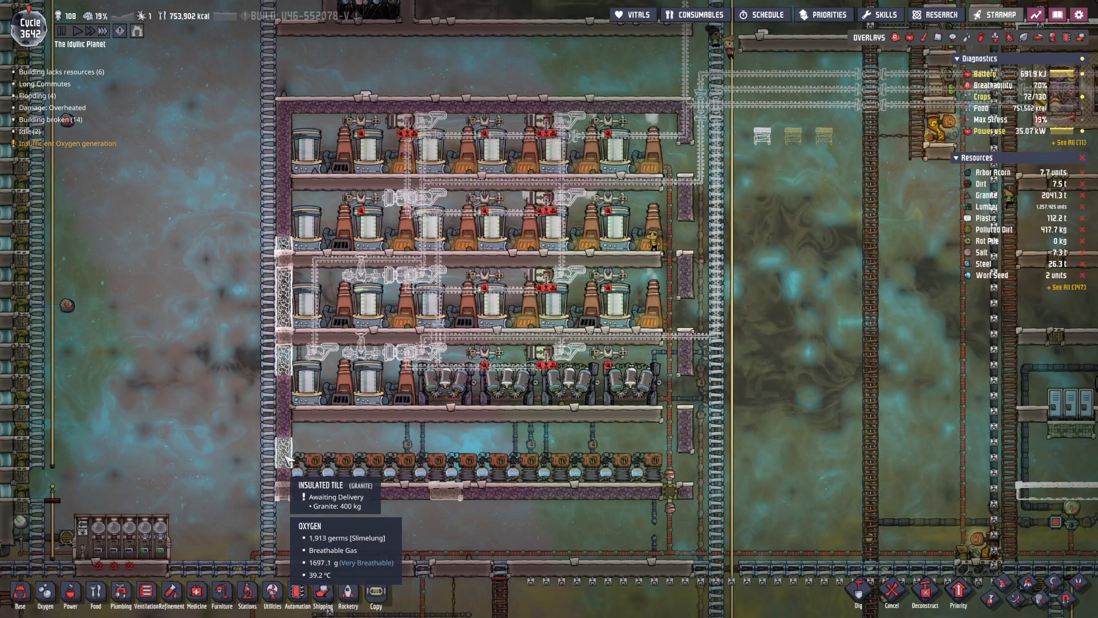
mouse_move(458, 509)
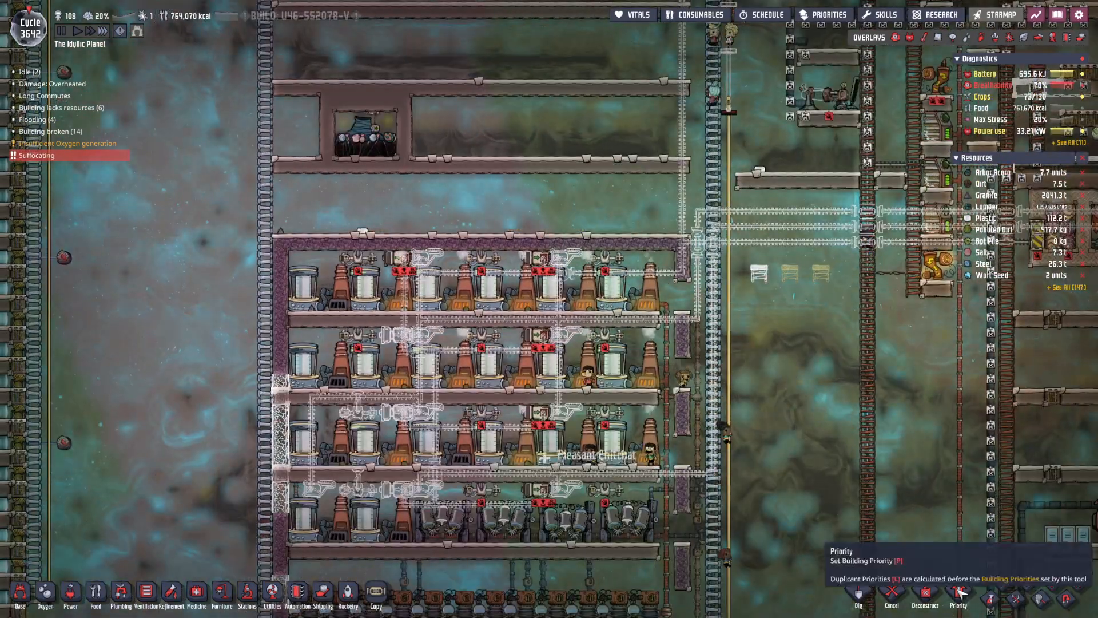
With the Priority tool, mark the chamber's machine rows at priority 7 then 6.
click(960, 604)
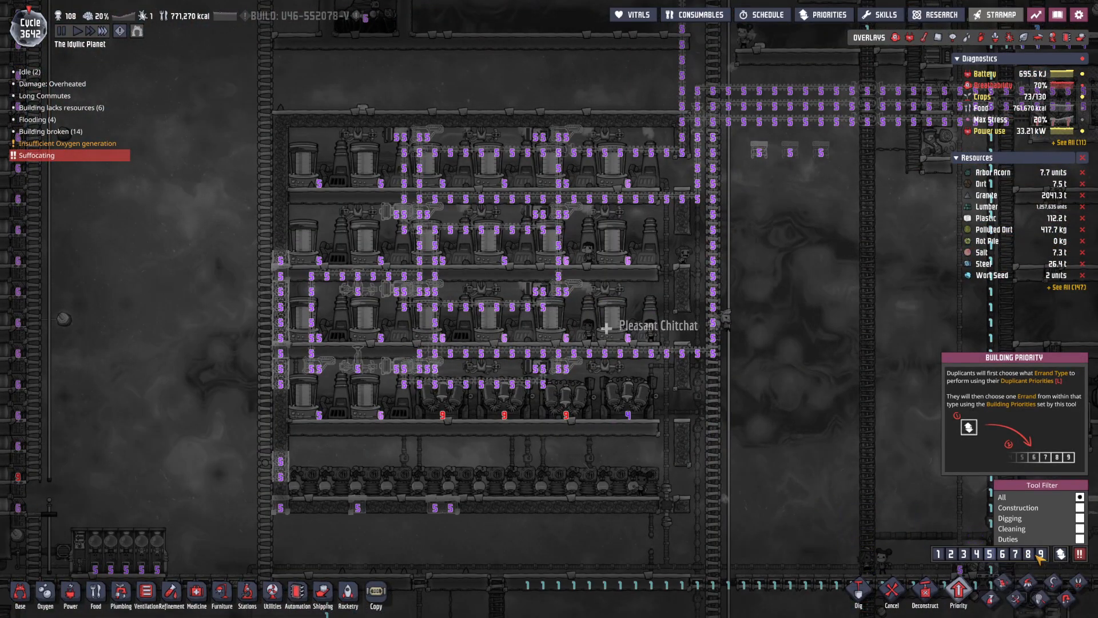
mouse_move(311, 518)
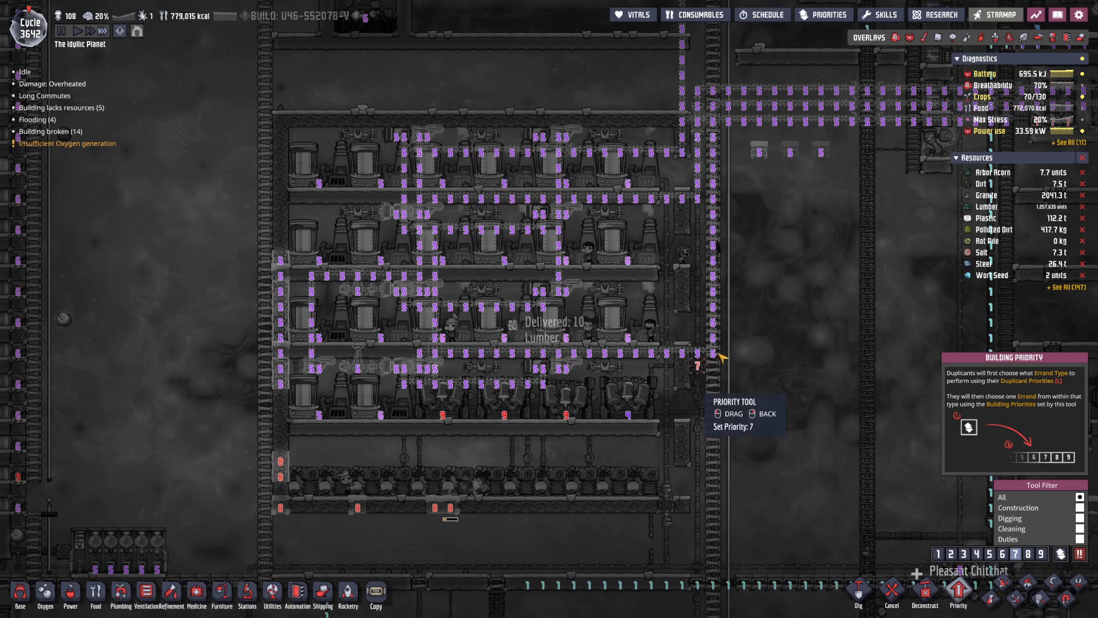
drag(718, 353, 266, 409)
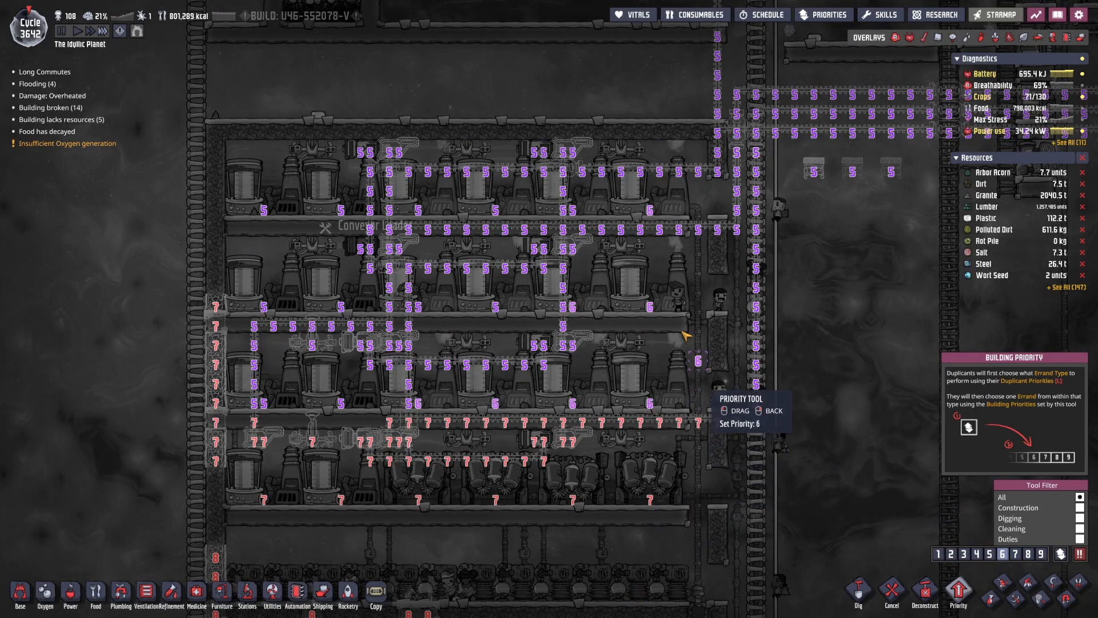
drag(686, 337, 260, 413)
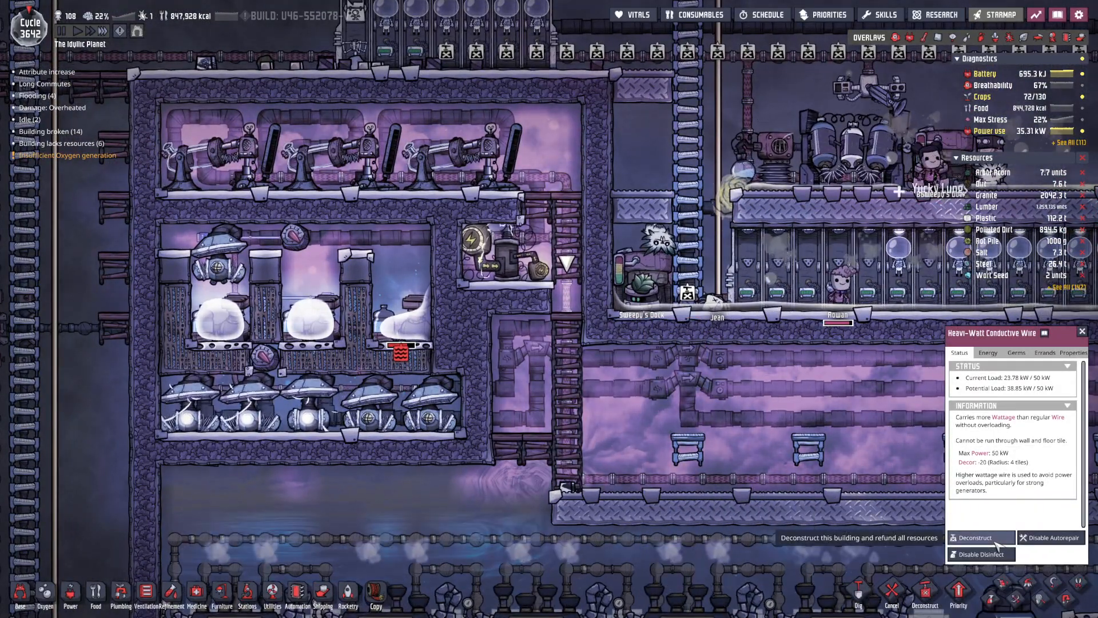
Mark the overloaded heavi-watt wire by the ladder for deconstruction and head to Power buildings.
click(982, 538)
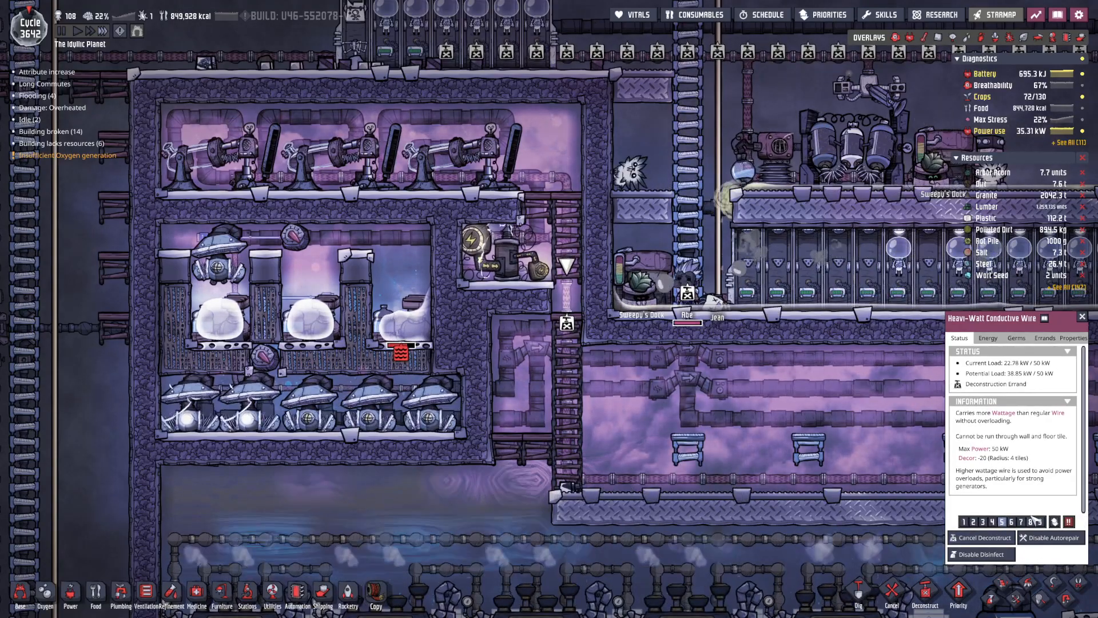
click(1045, 337)
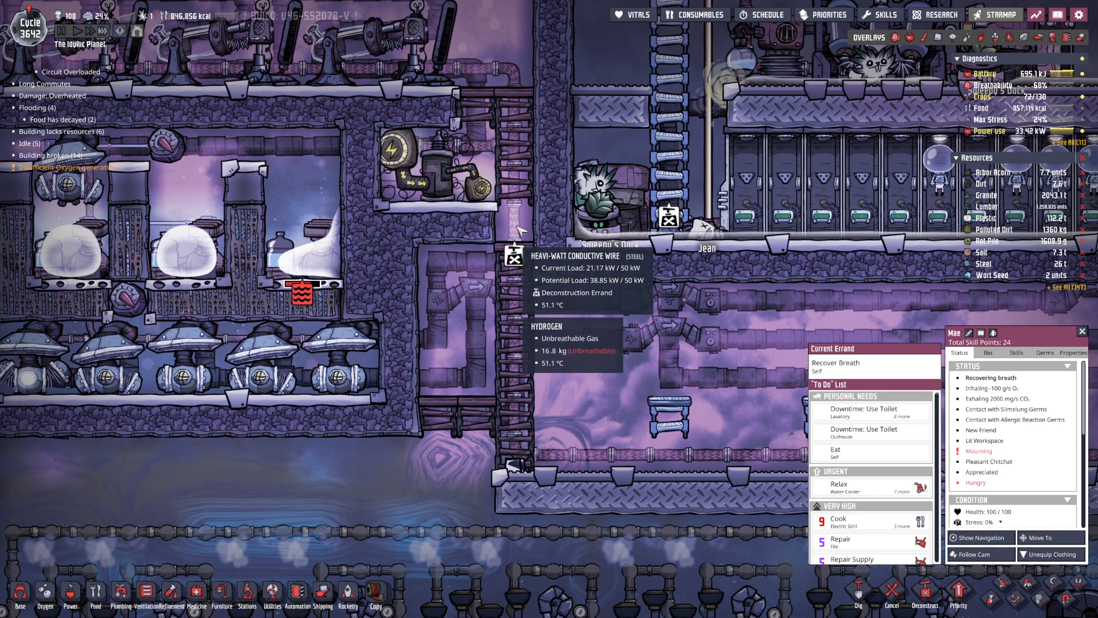
click(512, 255)
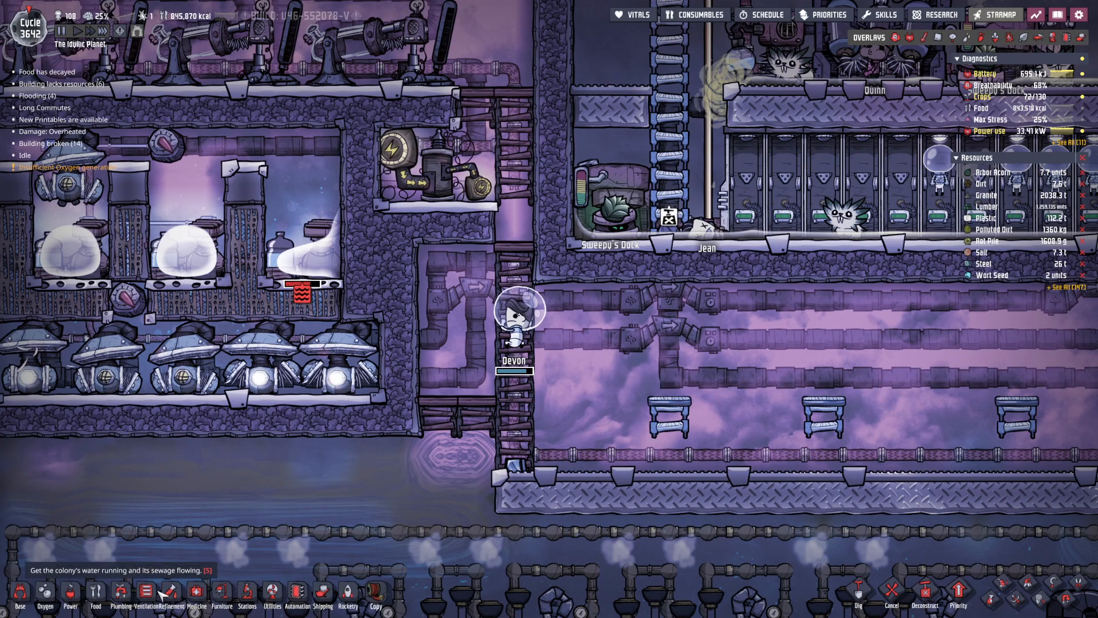
click(71, 598)
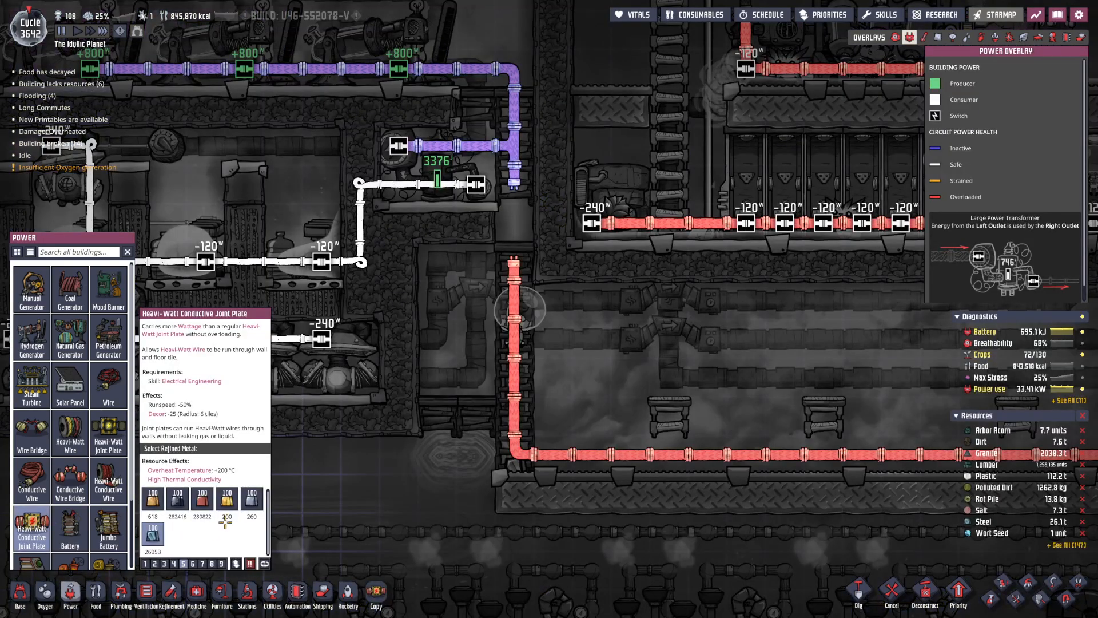
mouse_move(526, 225)
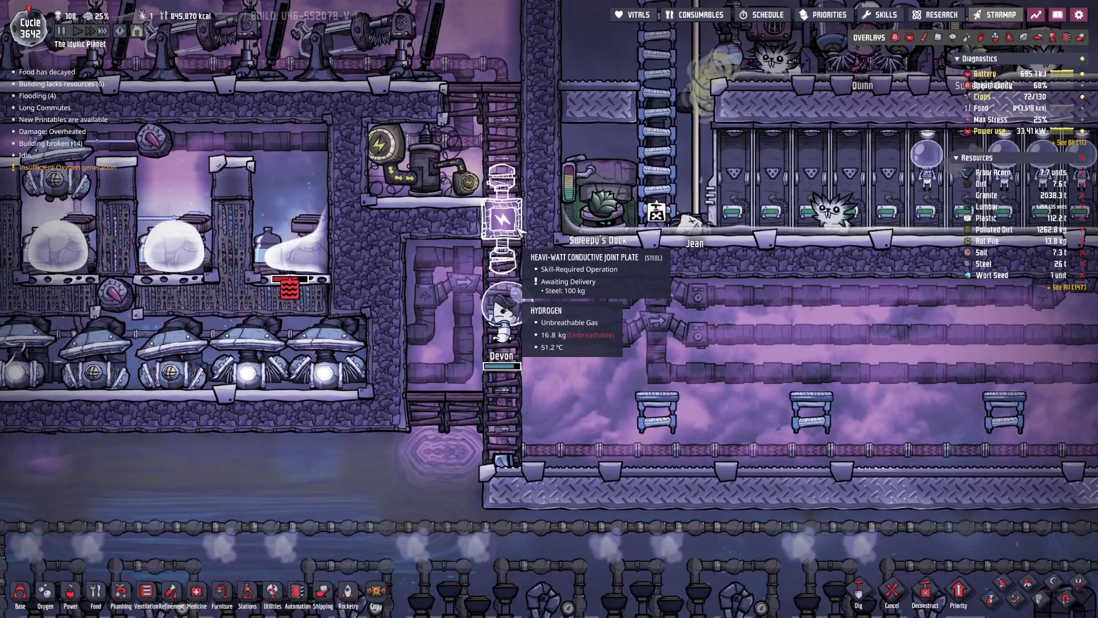
Place a steel heavi-watt conductive joint plate on the wire gap and select the Printing Pod.
click(503, 227)
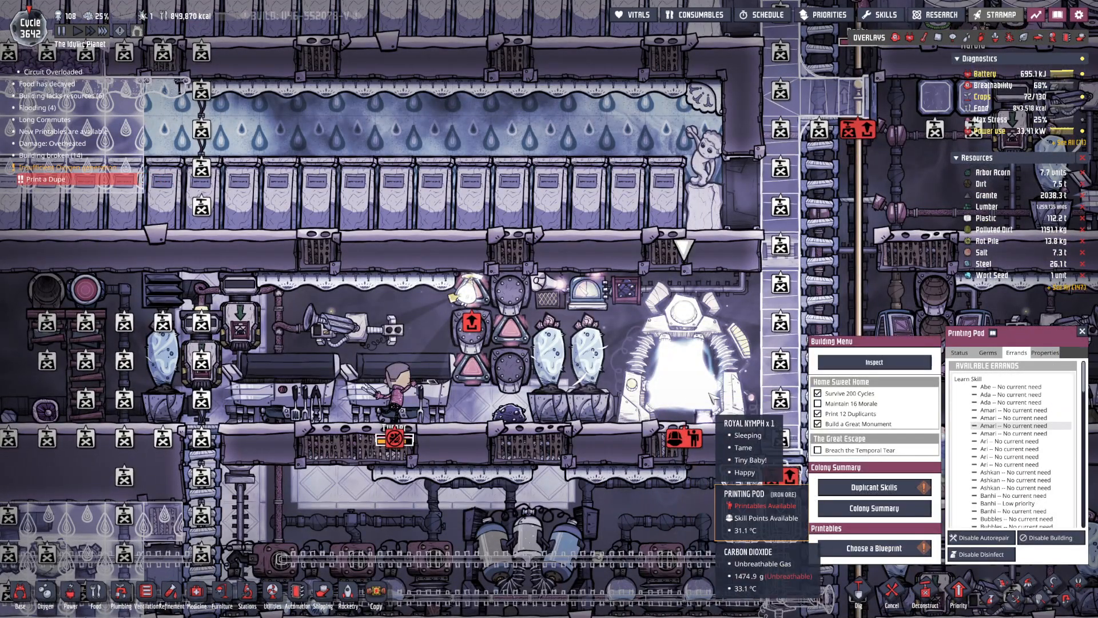
click(874, 548)
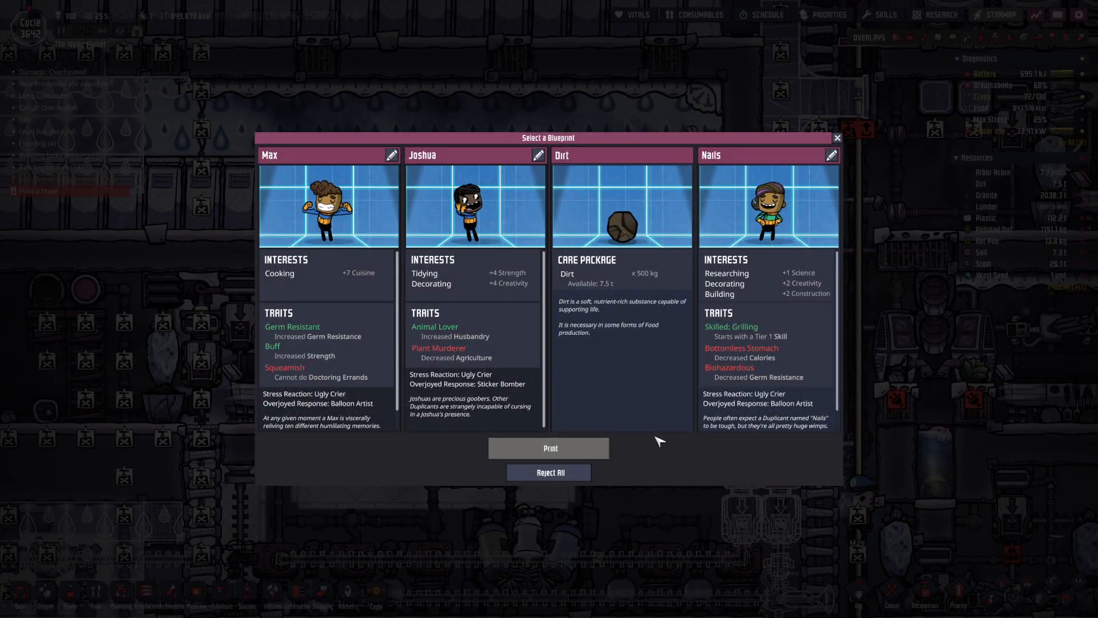
Choose Joshua's blueprint card and print him as the new duplicant.
click(475, 206)
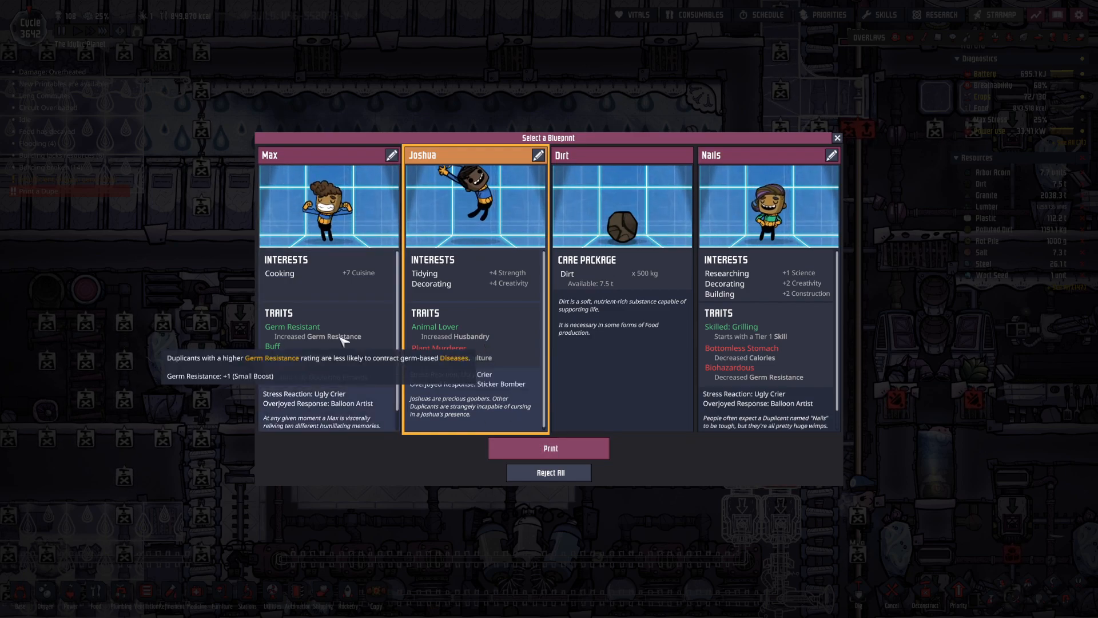
click(549, 449)
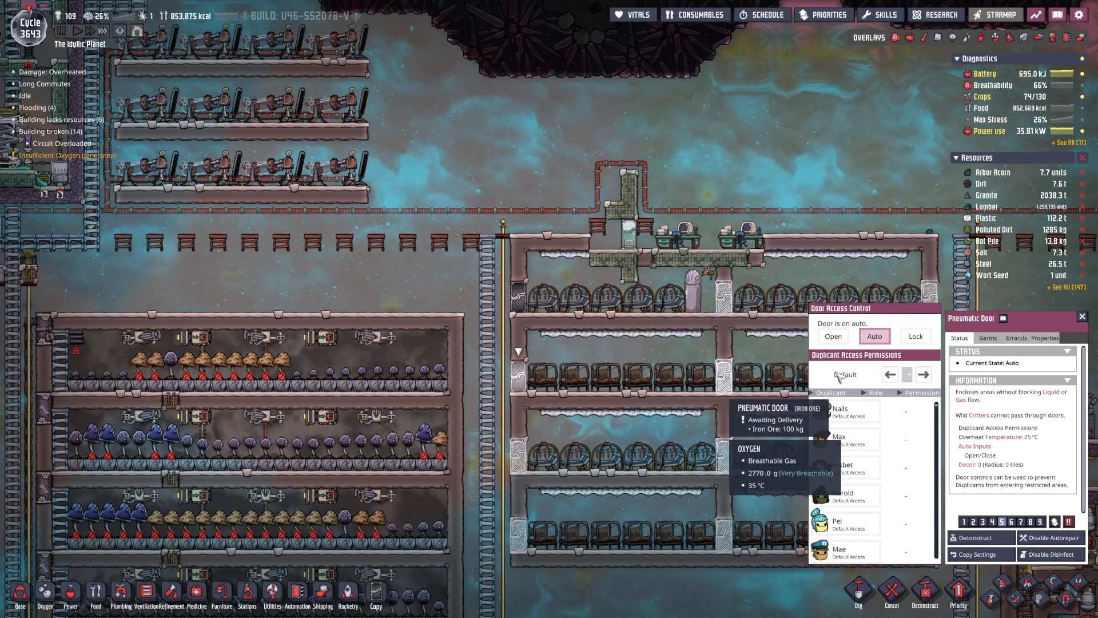
Set the farm rooms' pneumatic door to Open in Door Access Control.
click(833, 337)
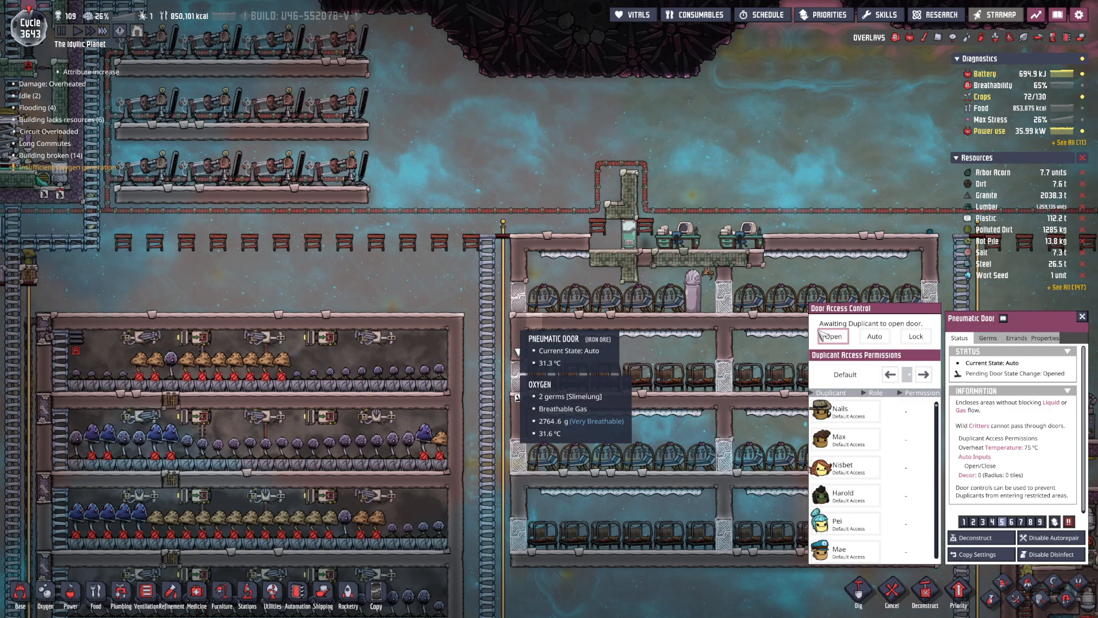
Return the pneumatic door's access control to Auto.
click(874, 337)
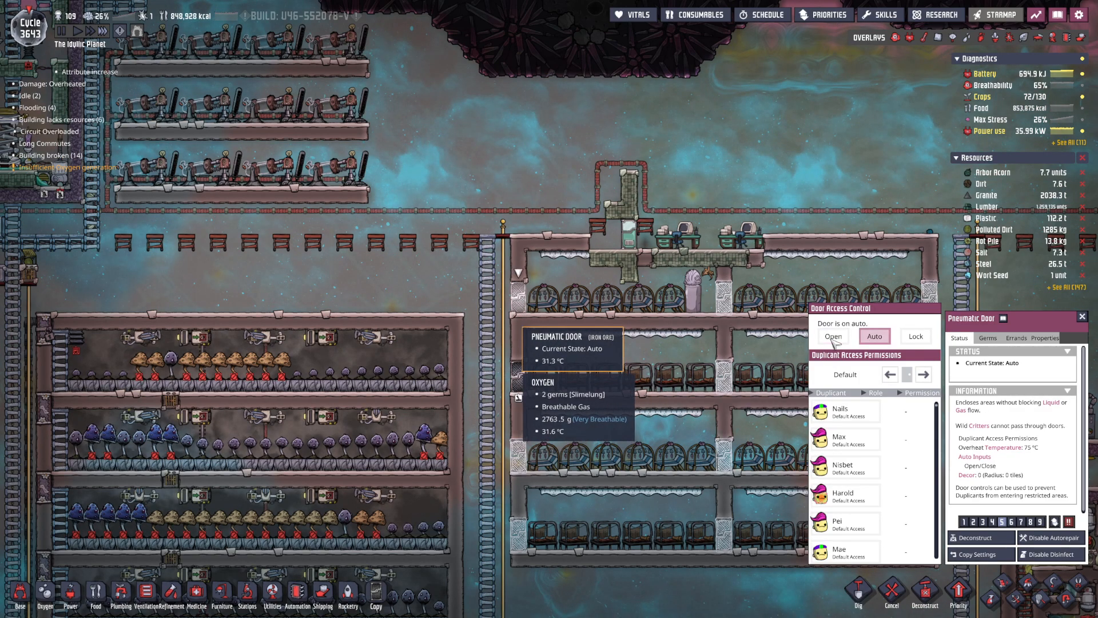
click(832, 336)
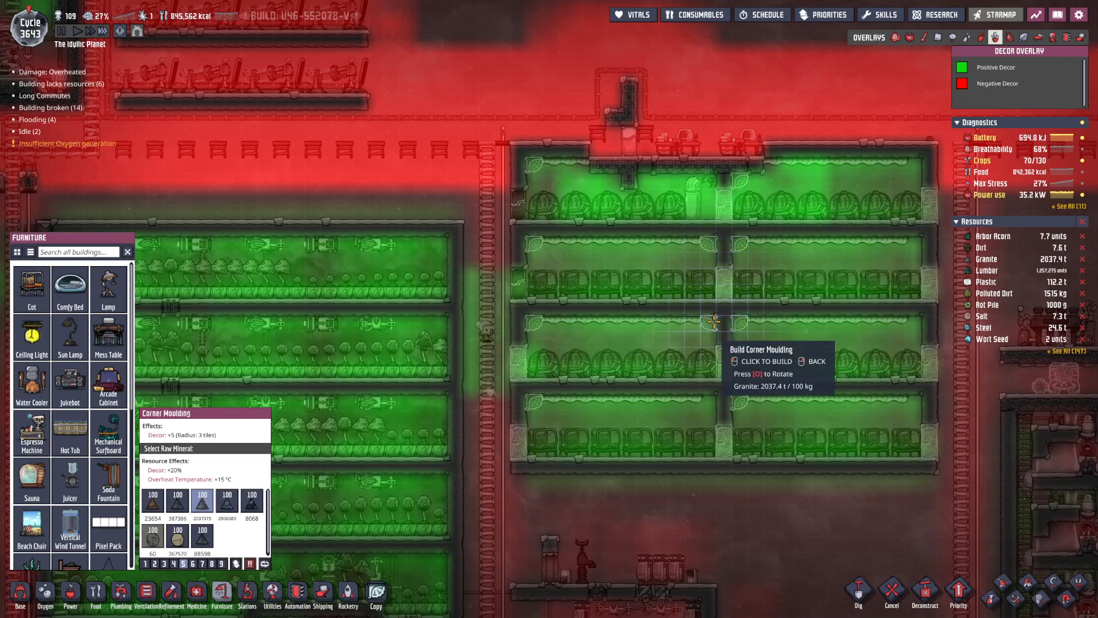
mouse_move(914, 416)
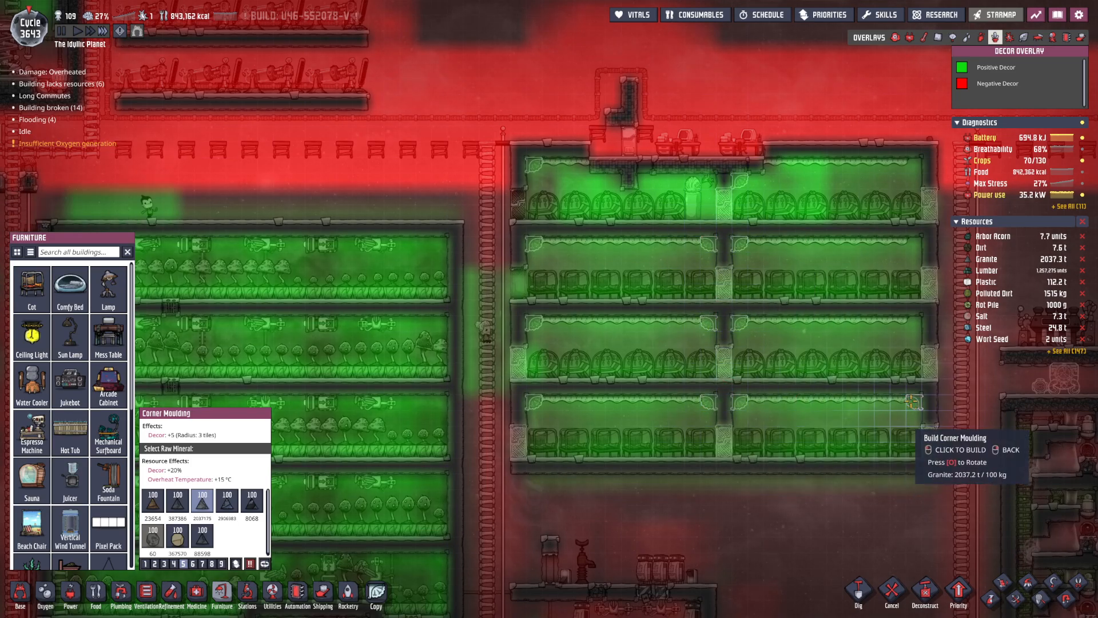
mouse_move(921, 328)
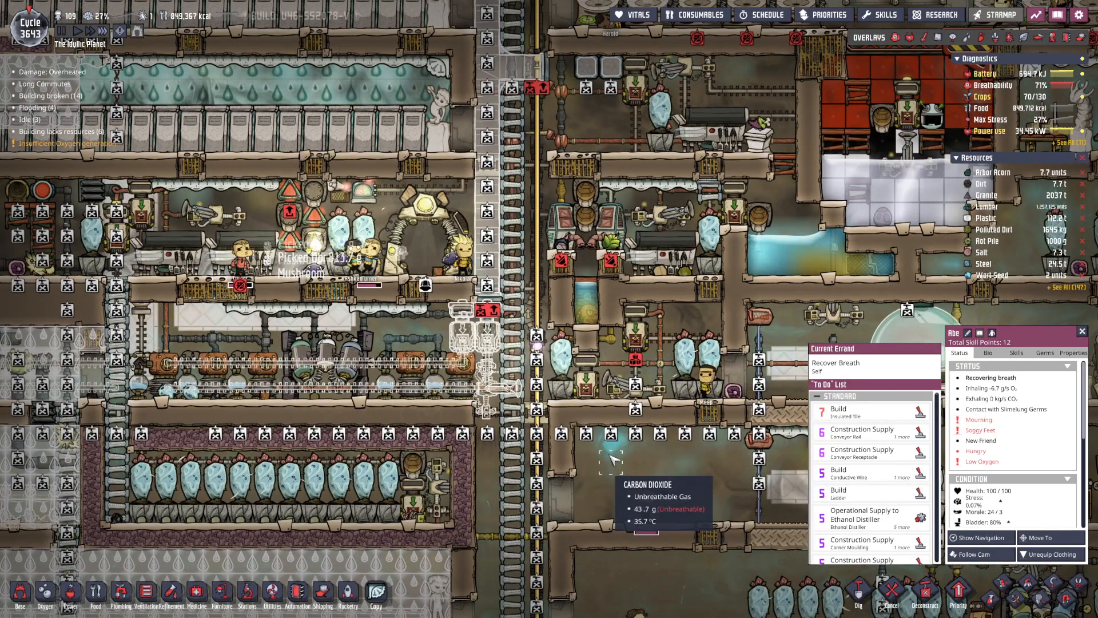
mouse_move(608, 132)
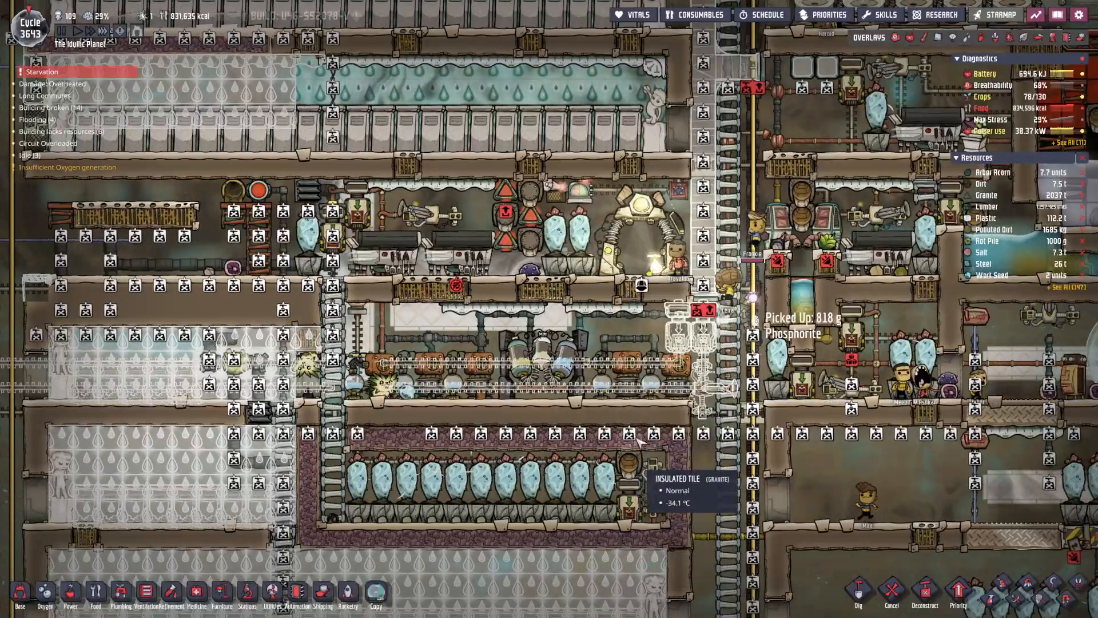
click(932, 38)
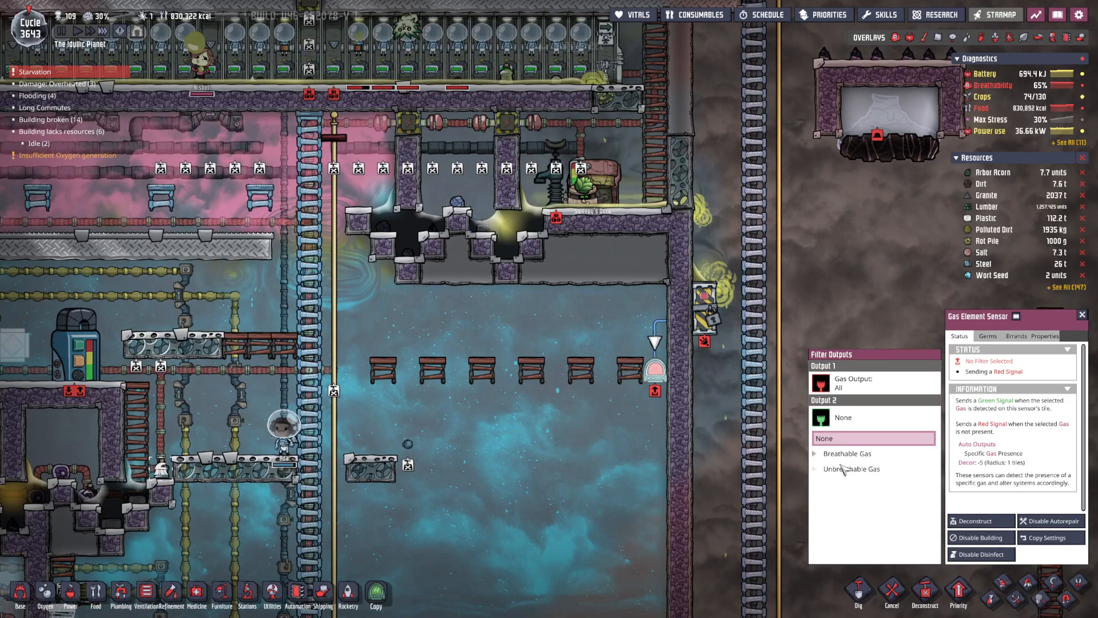
Select the insulated tile beside the gas sensor and mark it for deconstruction.
click(846, 453)
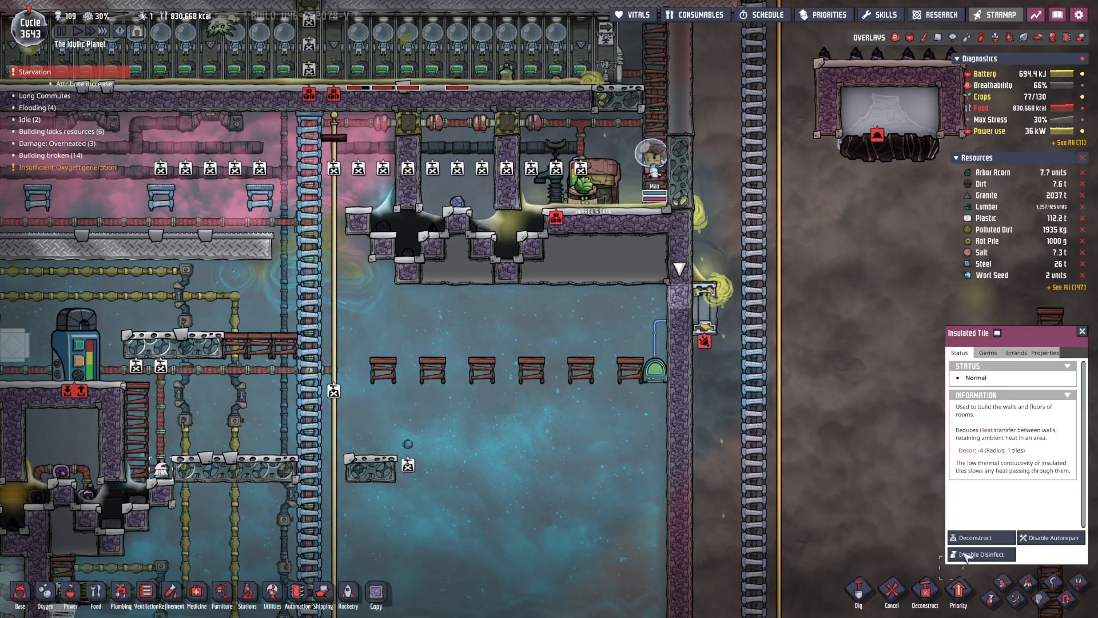
click(982, 538)
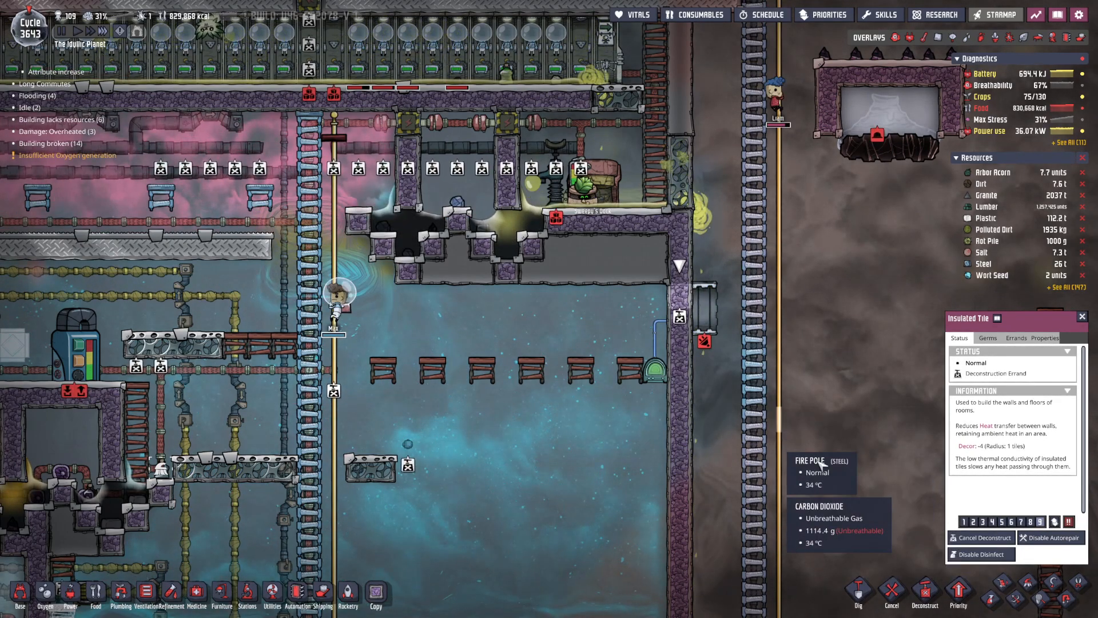
click(1015, 337)
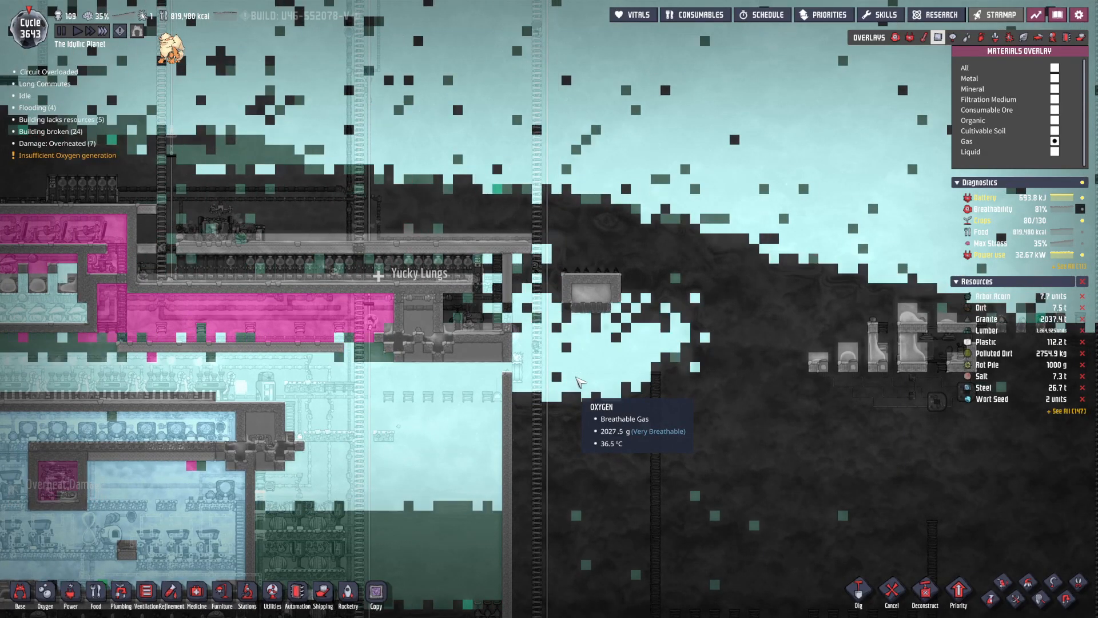
Toggle top-right overlays and a build category, then bring up the Database index.
click(926, 37)
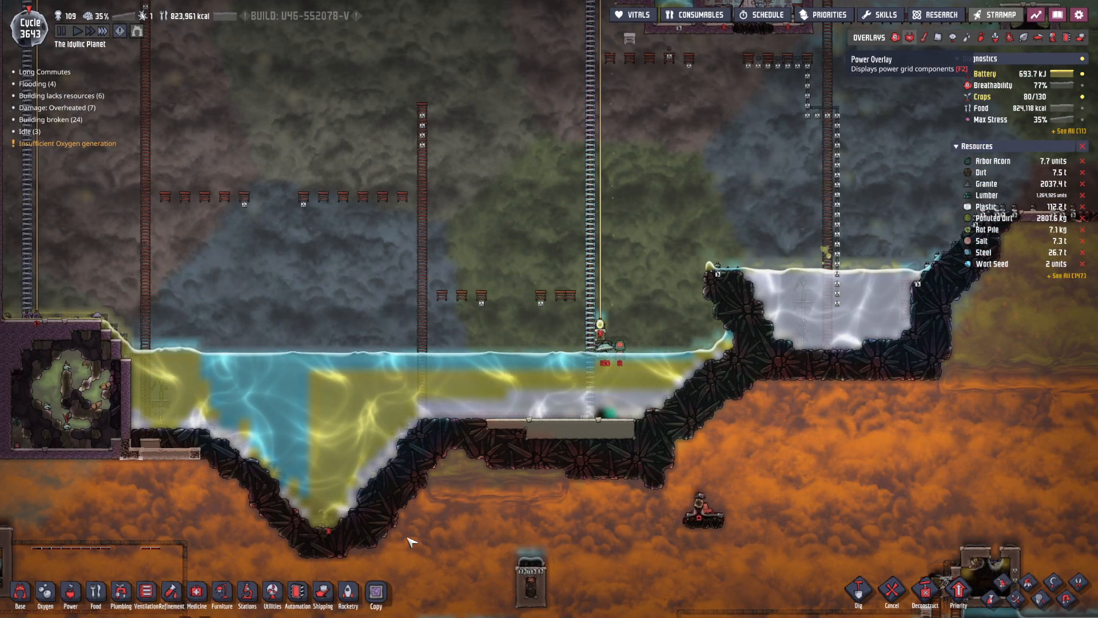
click(913, 37)
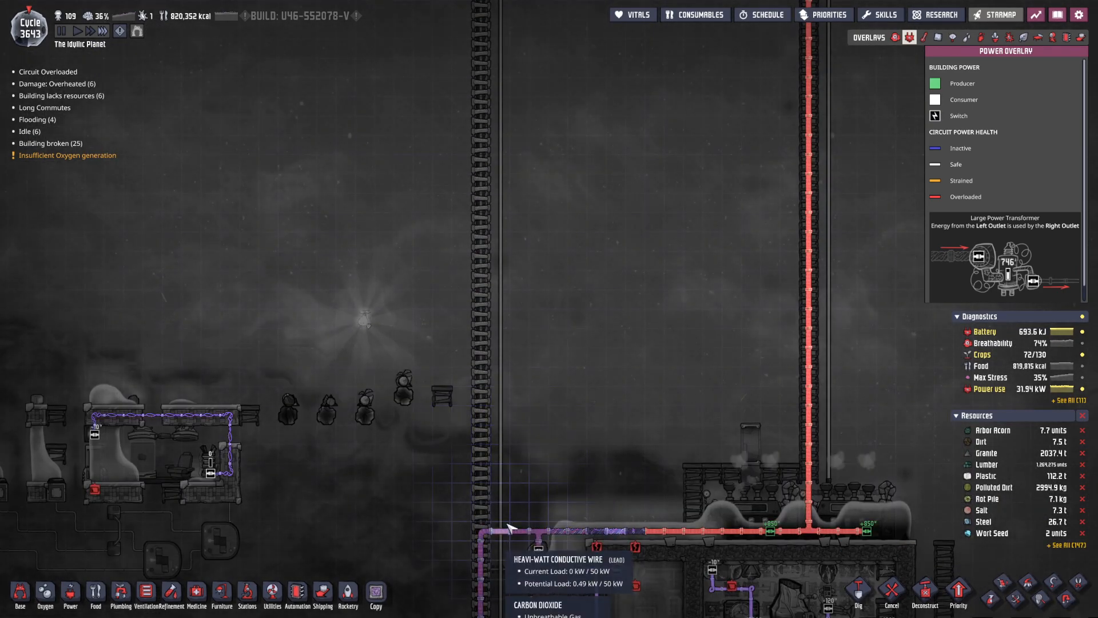
click(66, 595)
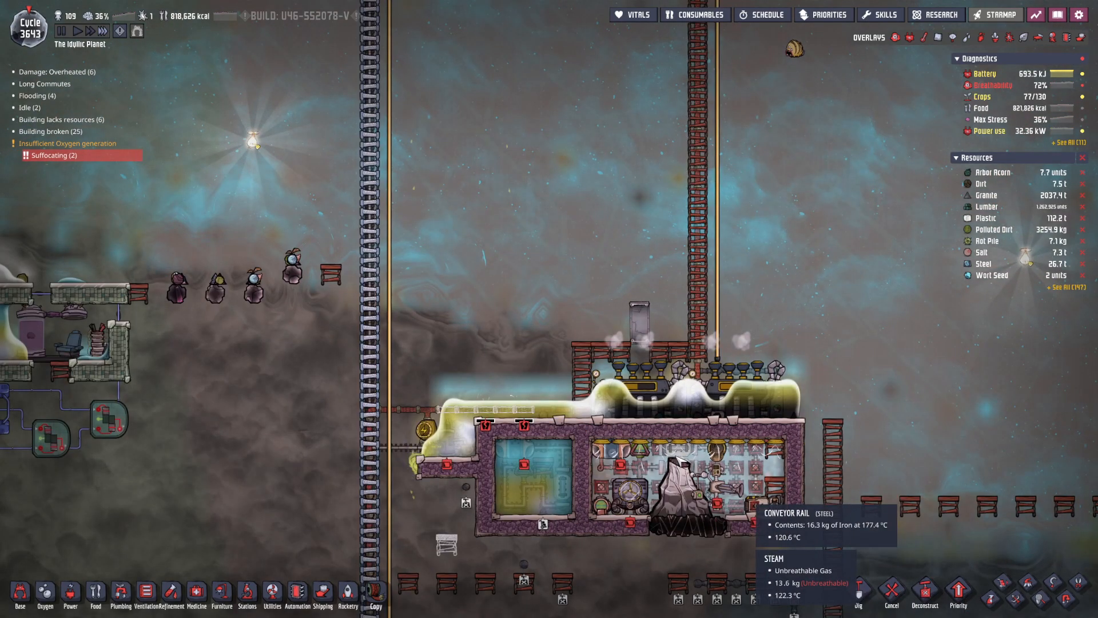
mouse_move(661, 467)
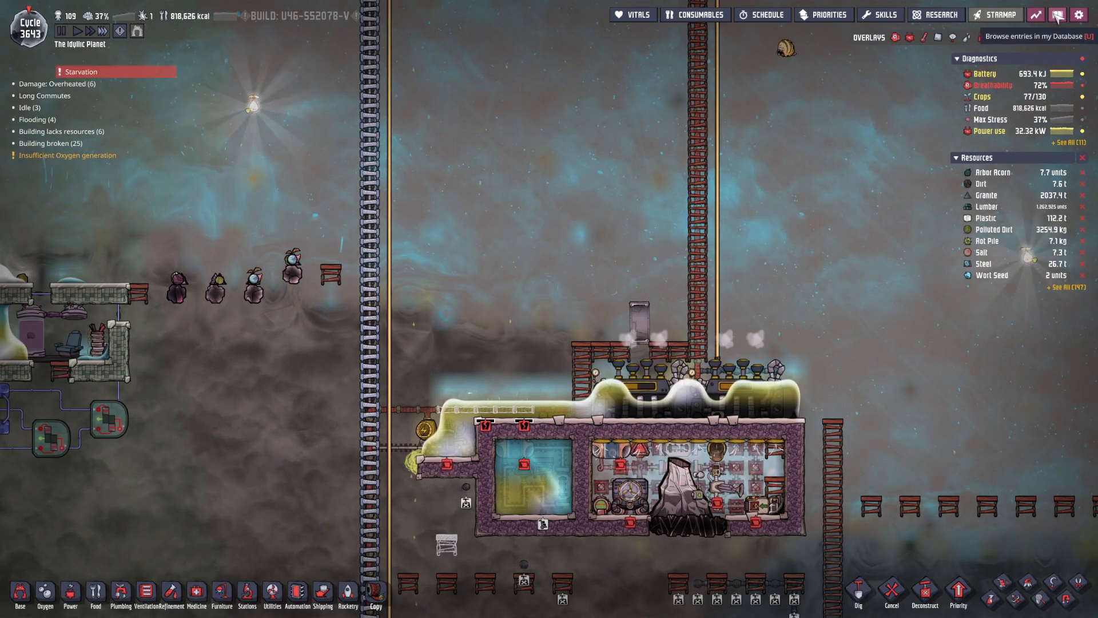
click(1048, 12)
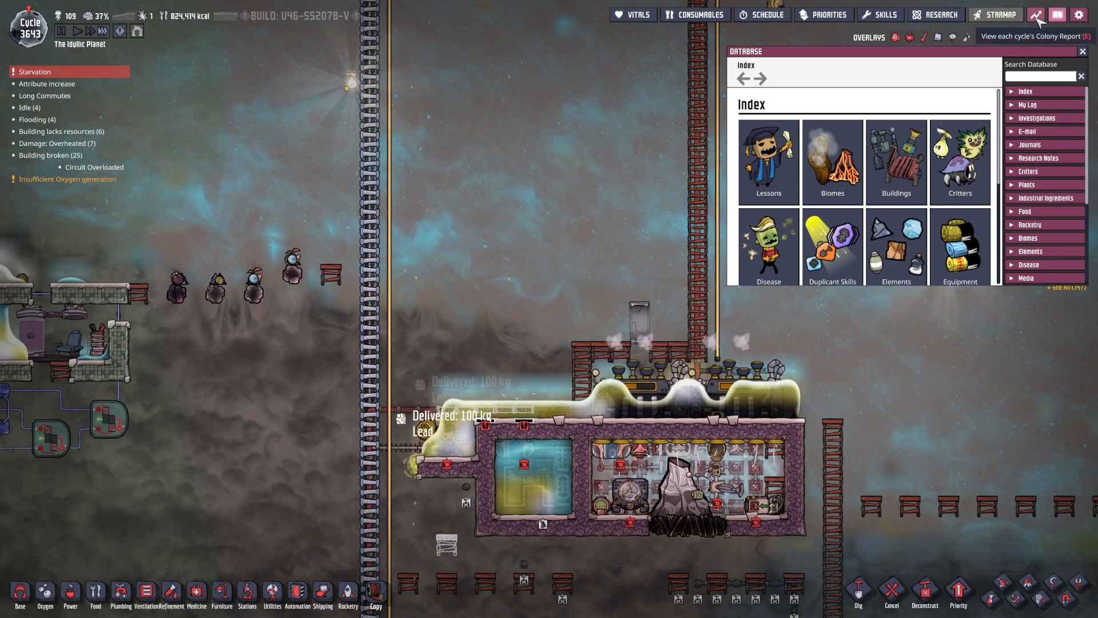
Page through the Colony Summary's building counts, then close it leaving cycle 3643's daily report.
click(1041, 14)
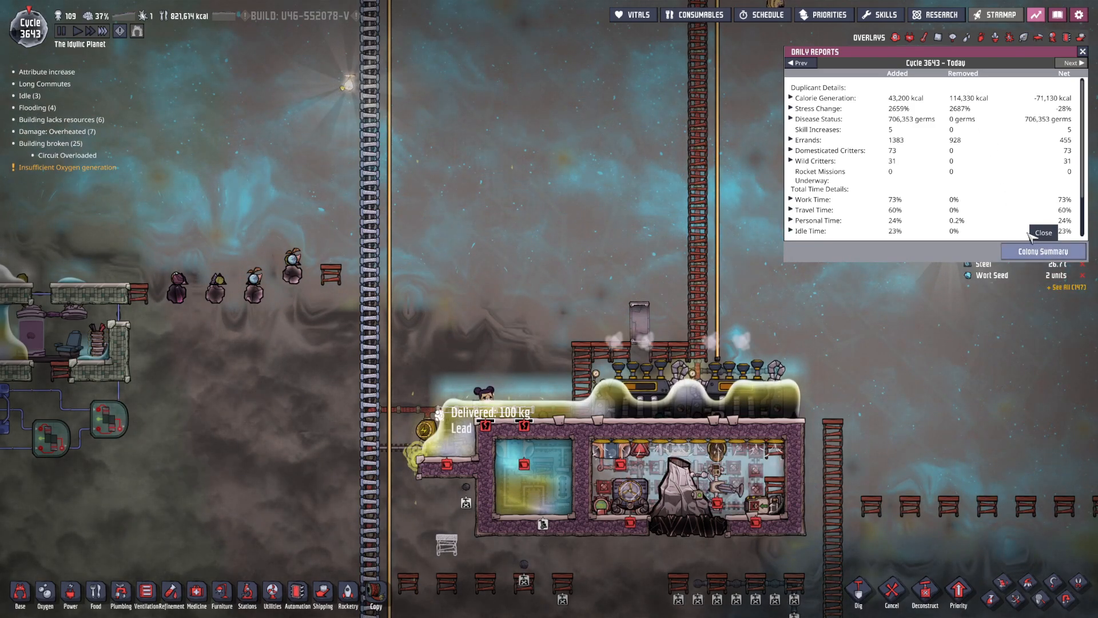
click(1043, 250)
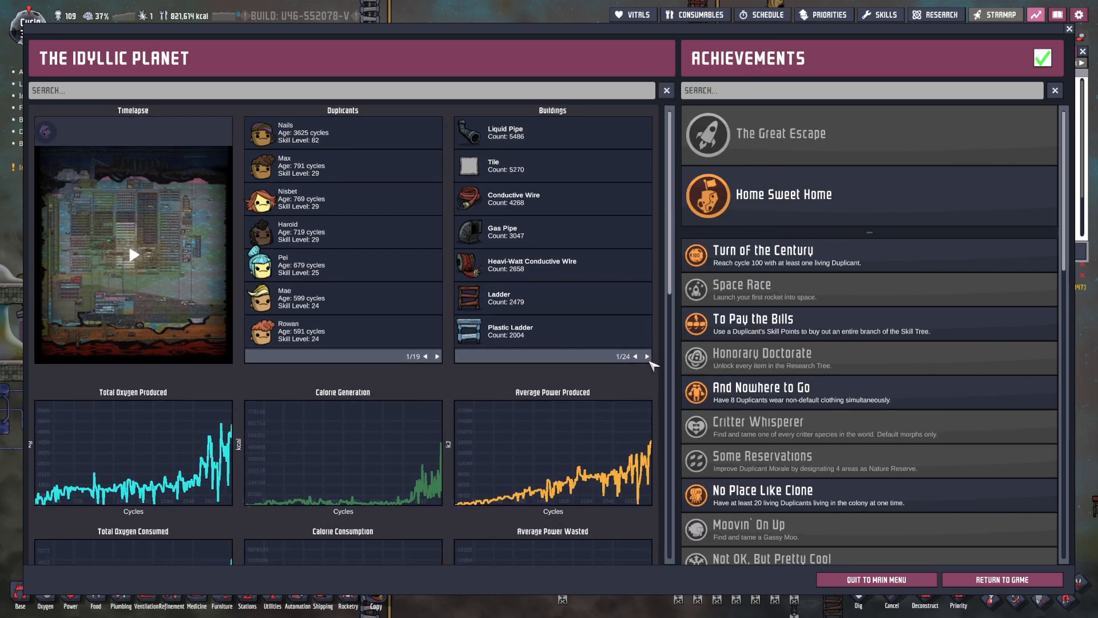
click(646, 356)
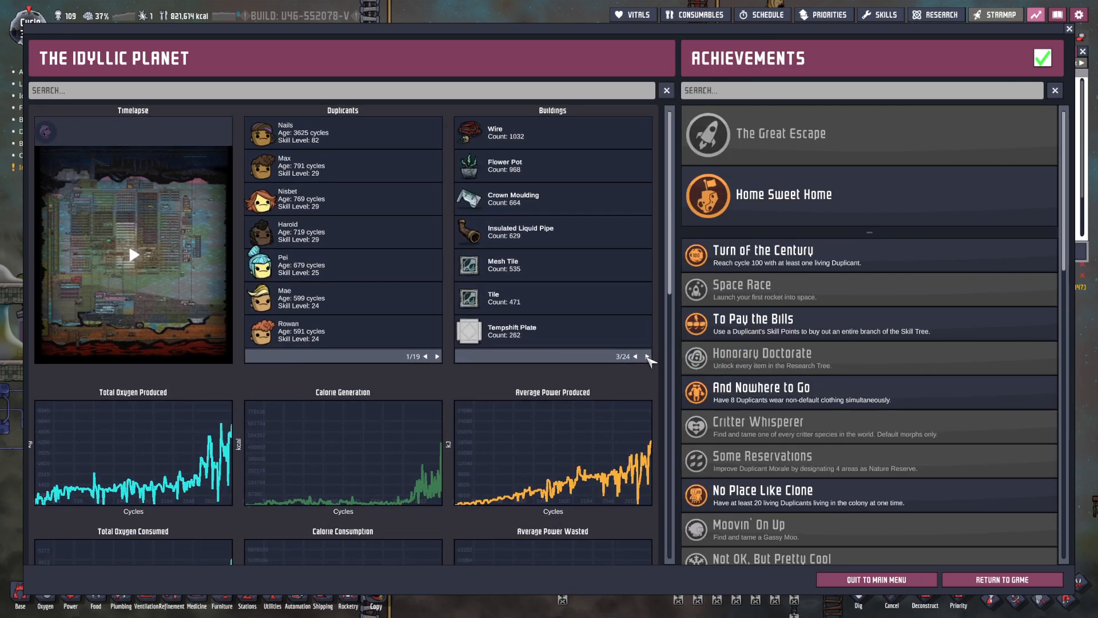
click(646, 357)
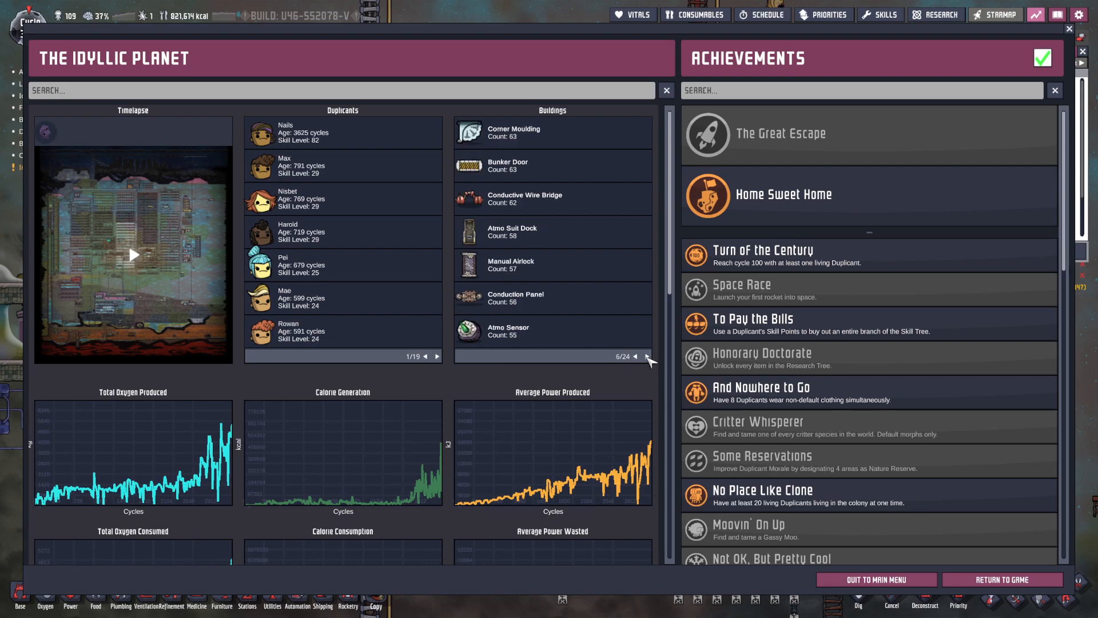
click(645, 357)
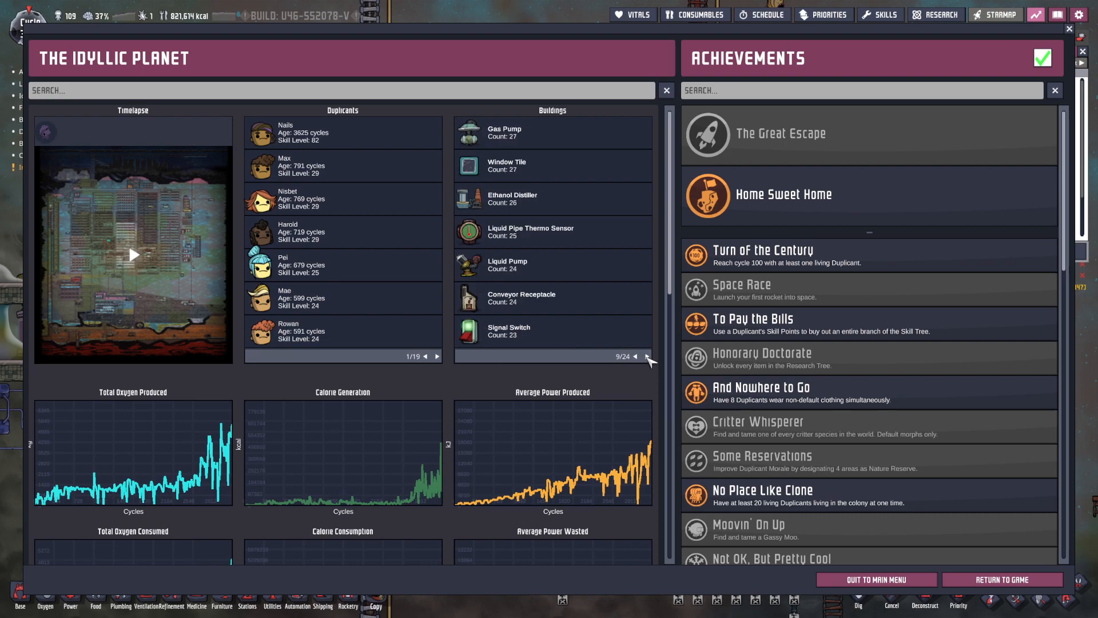
click(648, 357)
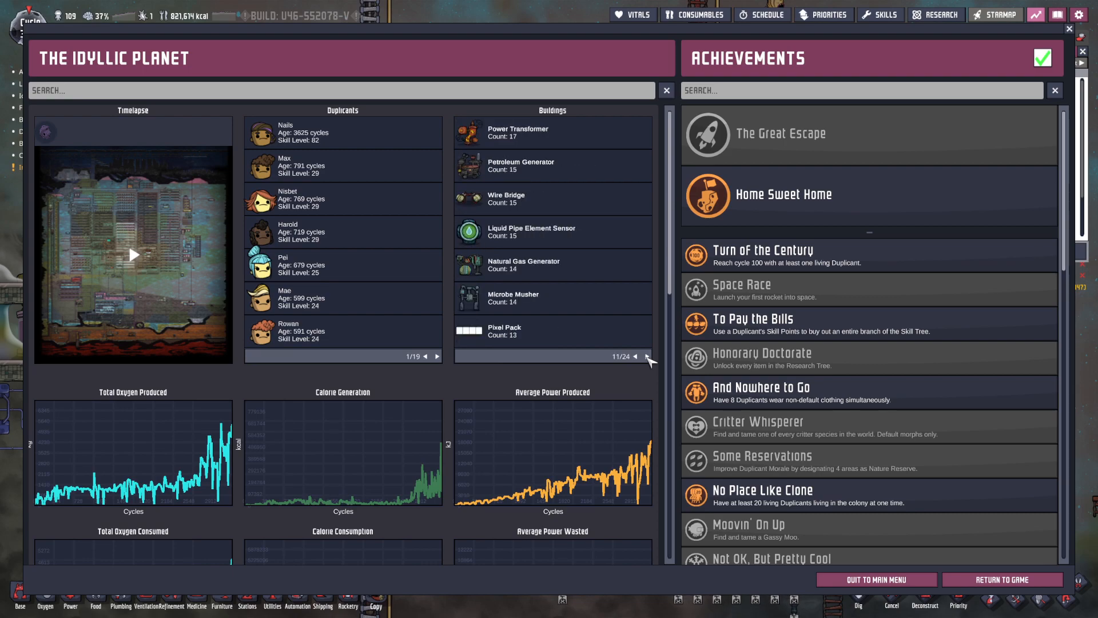
click(647, 356)
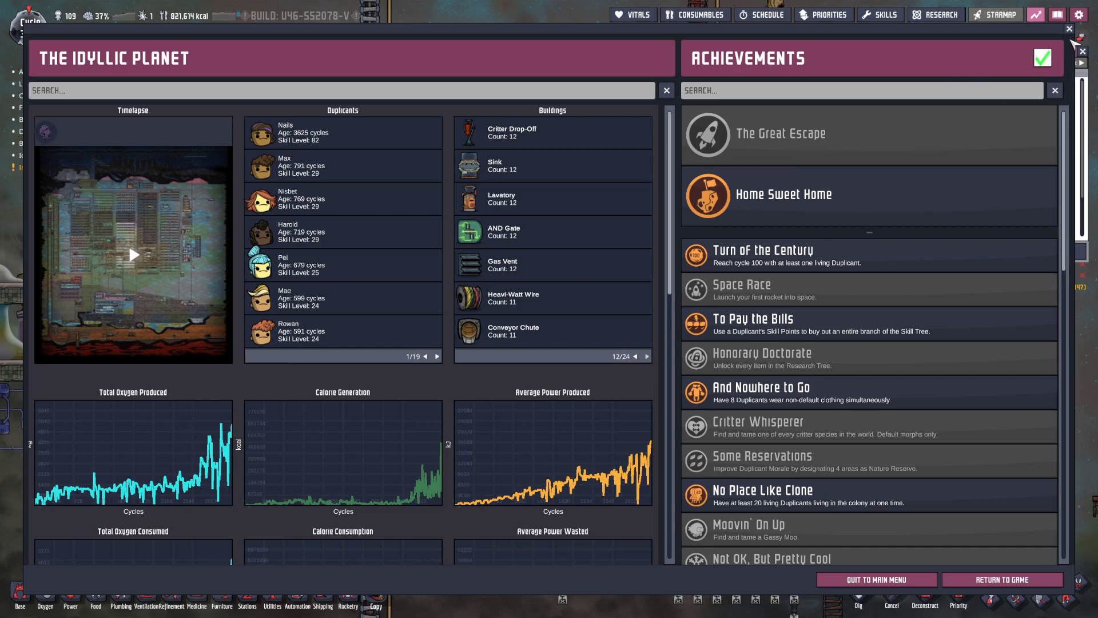
click(1069, 28)
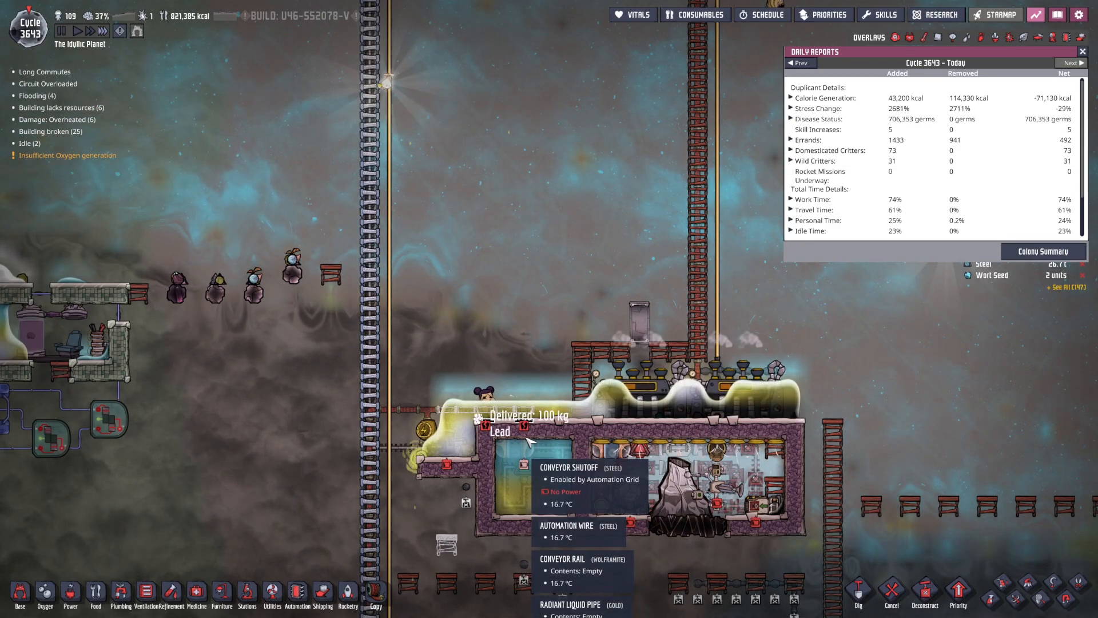
Close the daily report and switch to the power grid overlay to view the overloaded heavy-watt wire.
click(1089, 65)
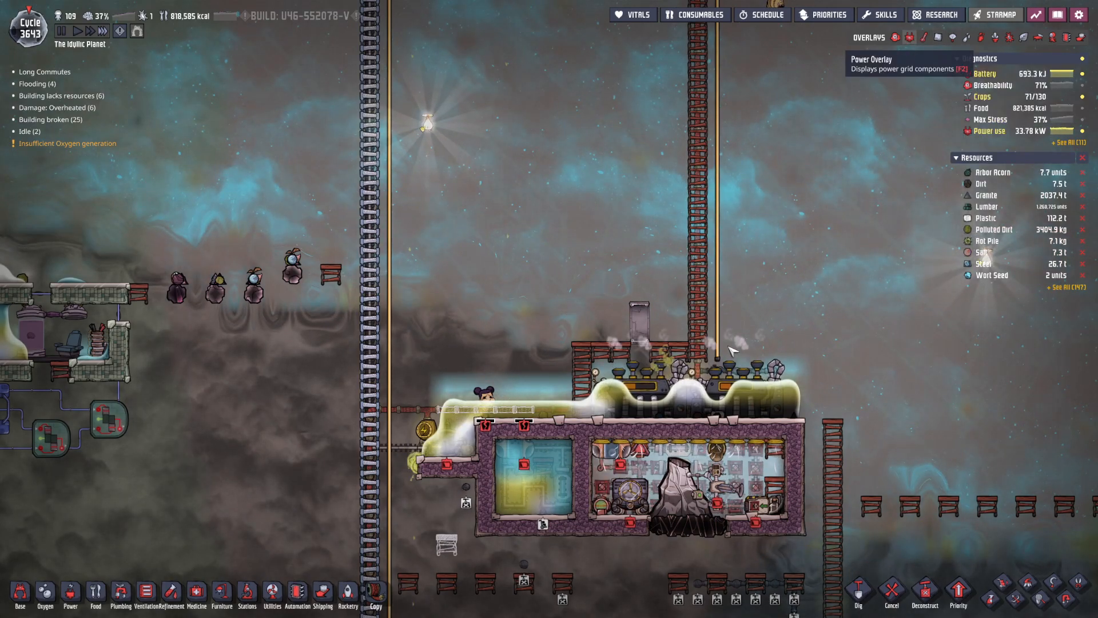
click(908, 35)
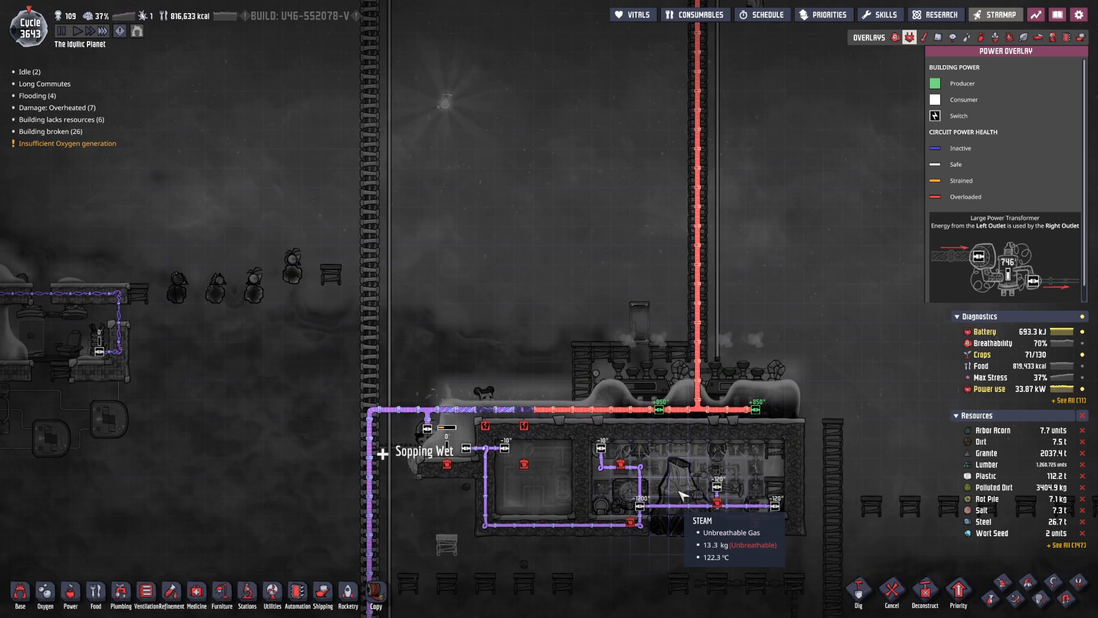
mouse_move(706, 419)
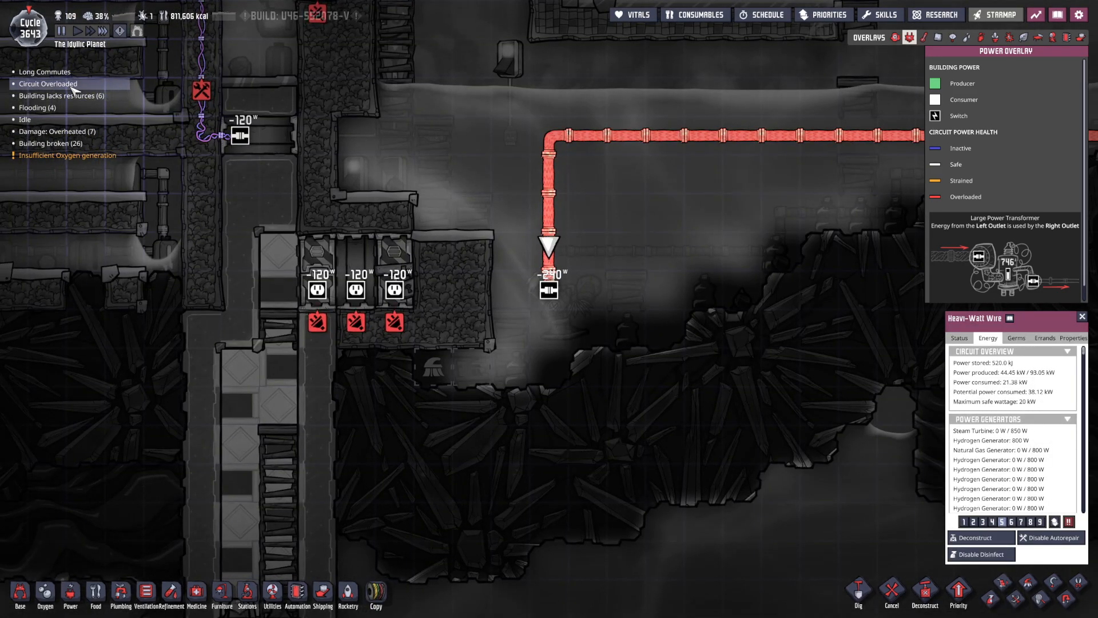
mouse_move(547, 289)
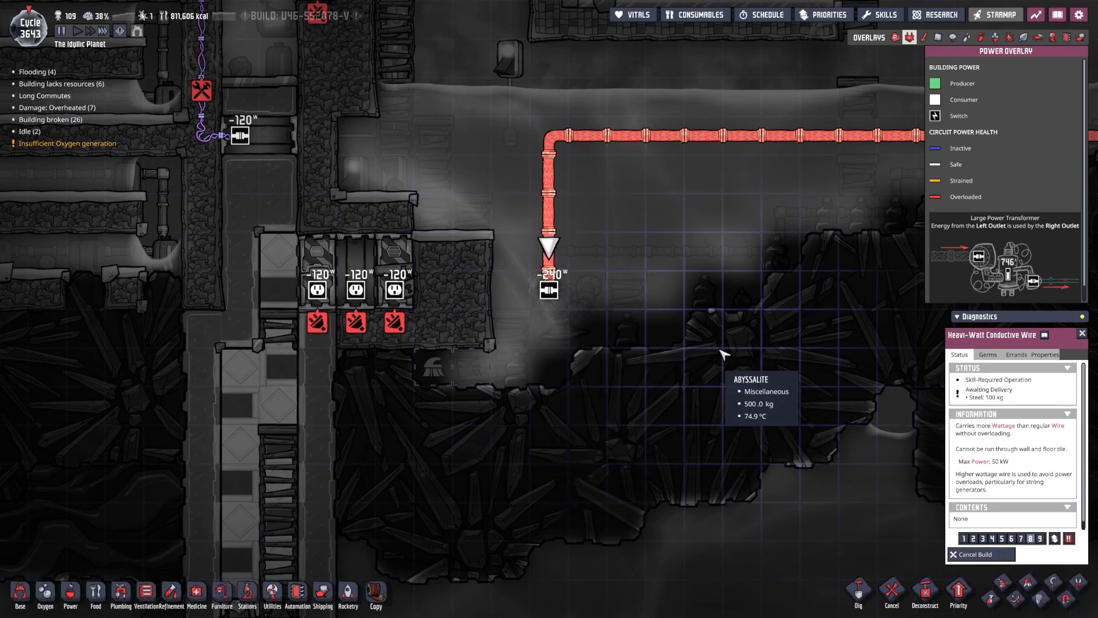
mouse_move(723, 370)
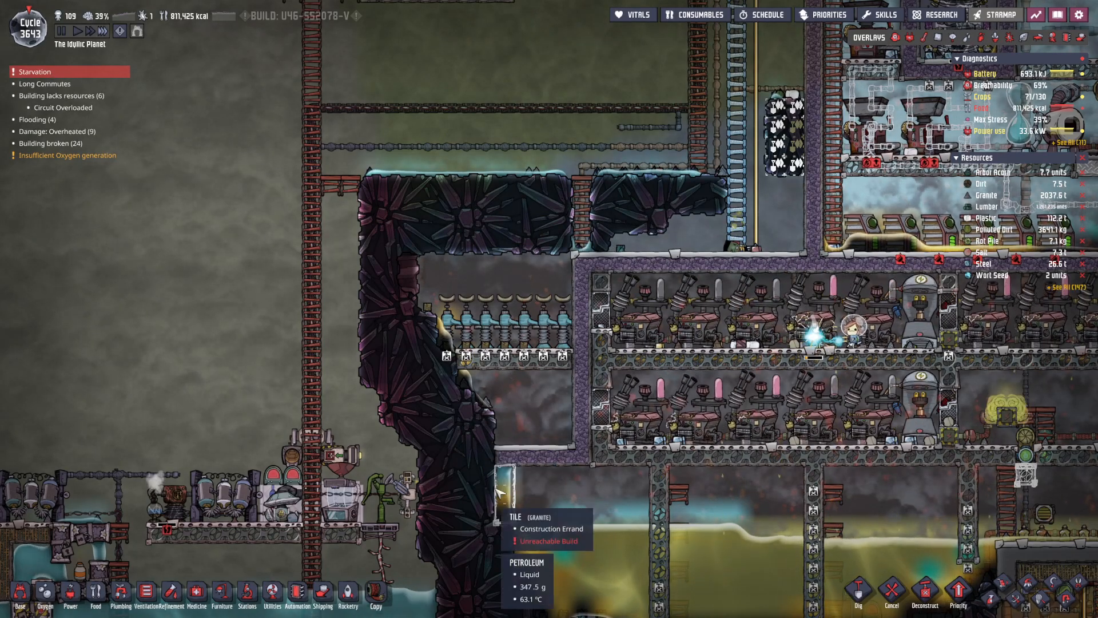
Start the Dig tool over the dark rock band above the generator rooms.
click(310, 453)
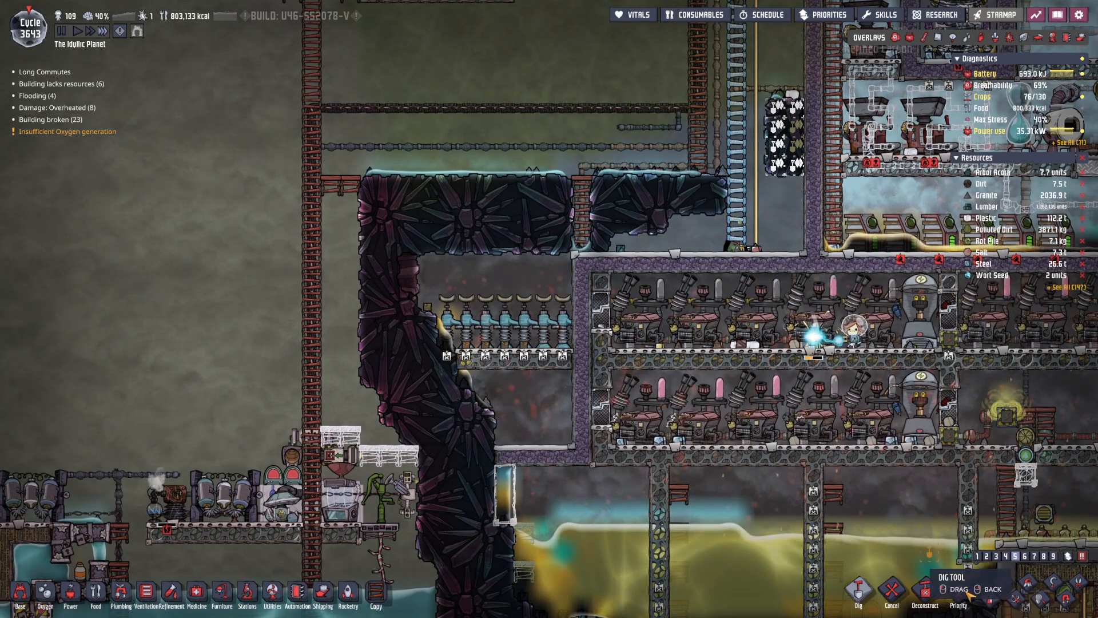
mouse_move(700, 199)
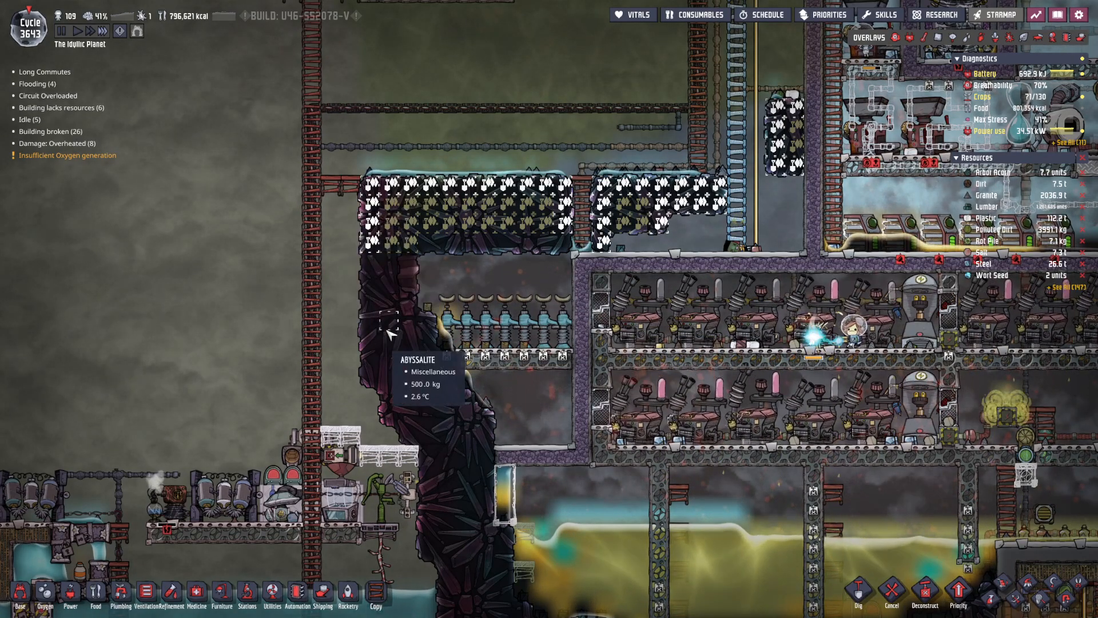
mouse_move(330, 270)
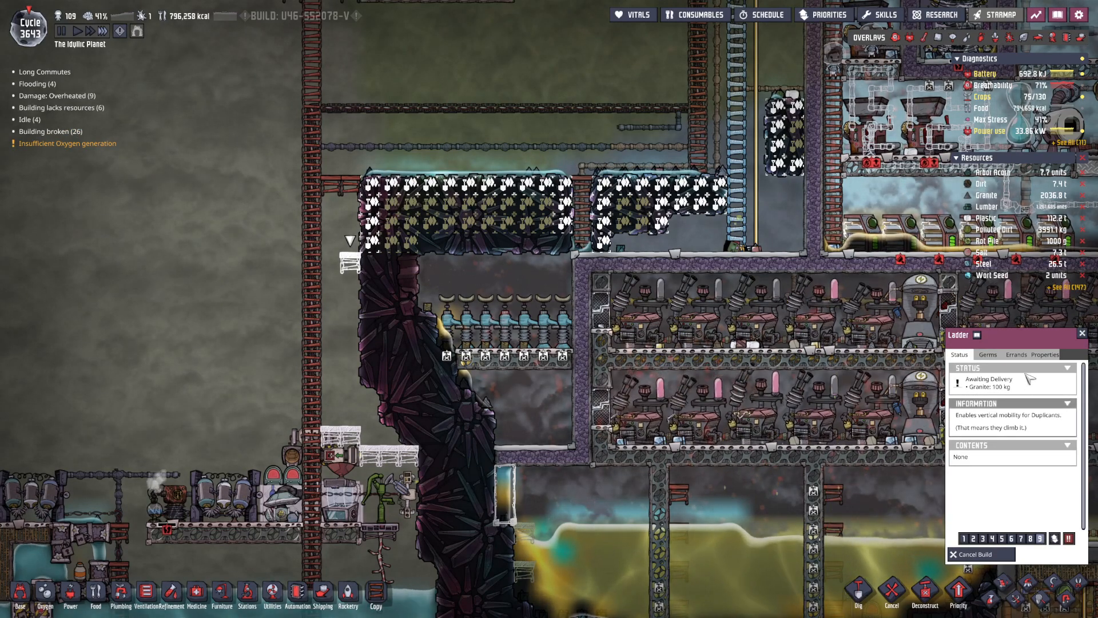
Close the ladder details and plan tiles along the rock band's top with ladder pieces down its left side.
click(1016, 355)
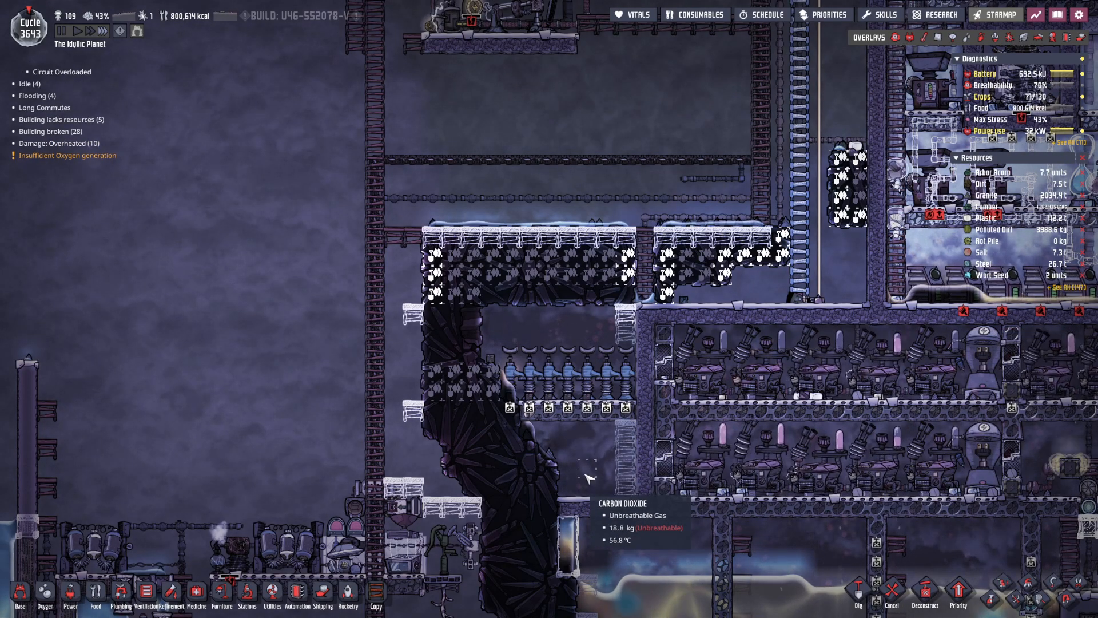
click(627, 300)
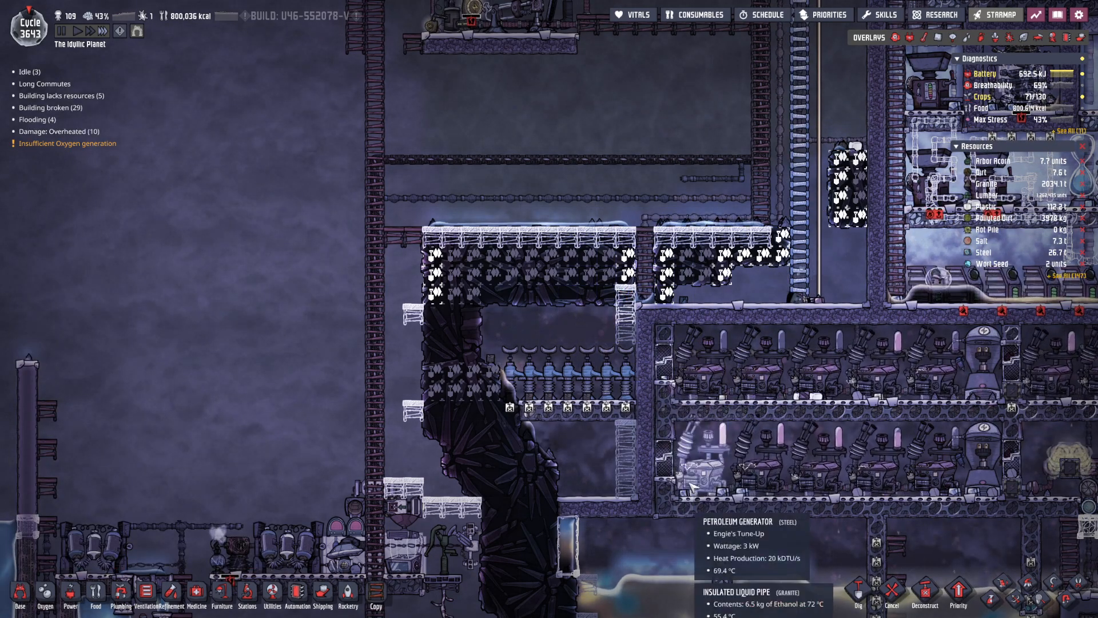
mouse_move(620, 354)
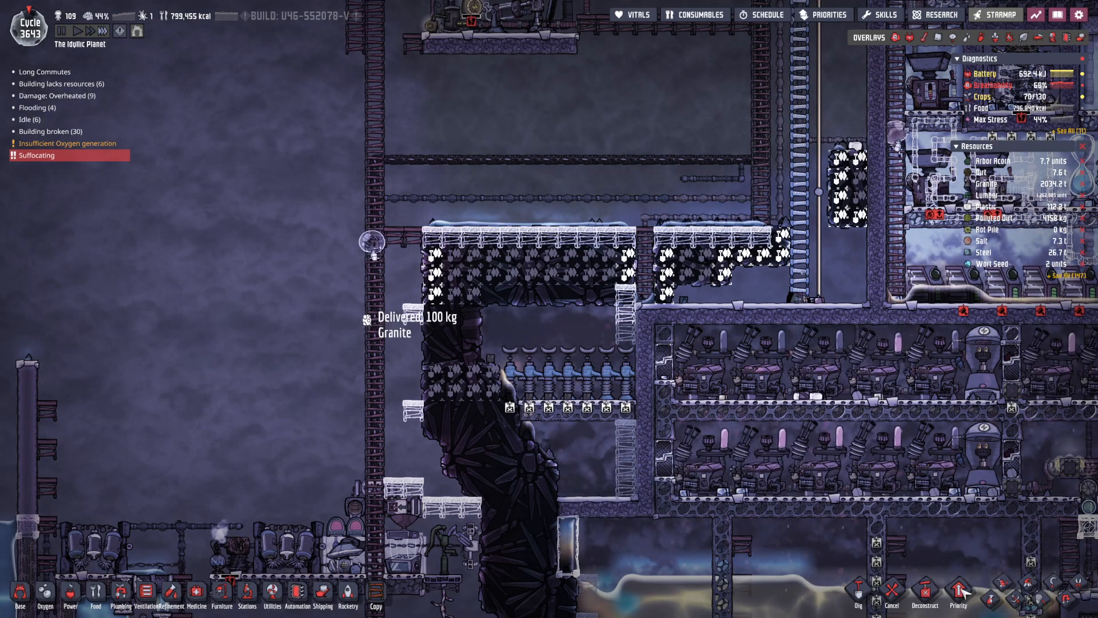
click(960, 593)
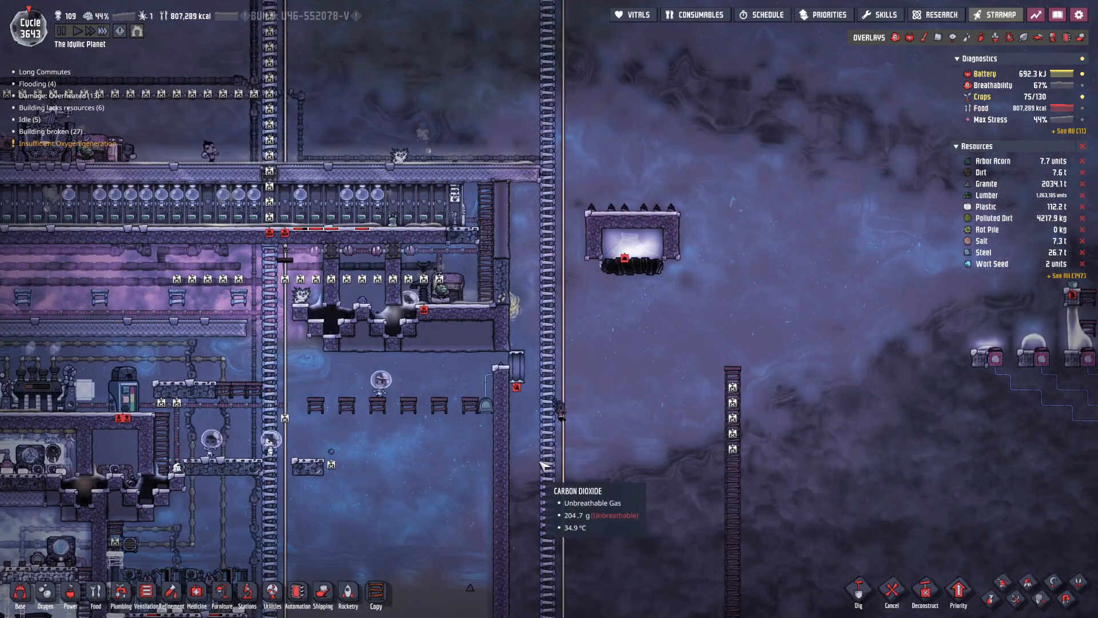
mouse_move(623, 329)
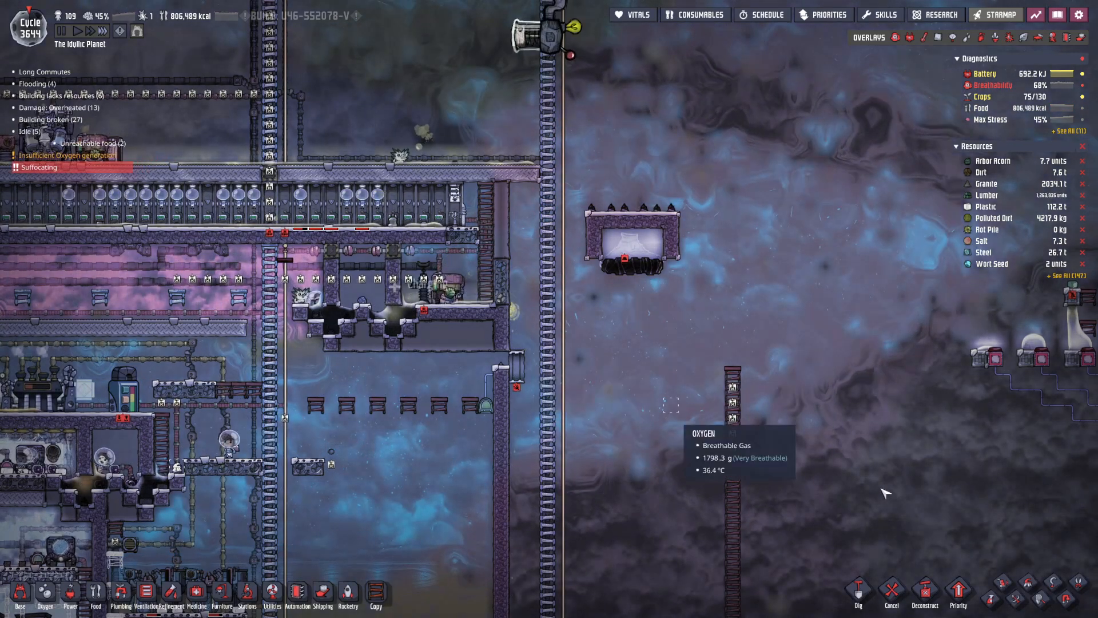
mouse_move(887, 500)
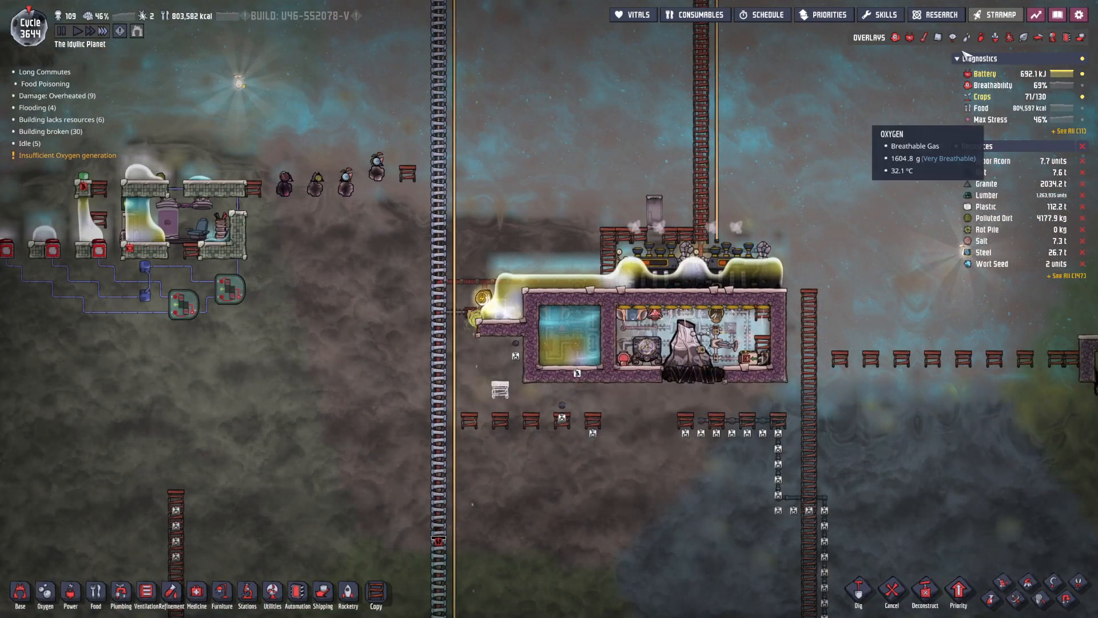
Bring up the daily report and its colony summary of constructed buildings.
click(910, 36)
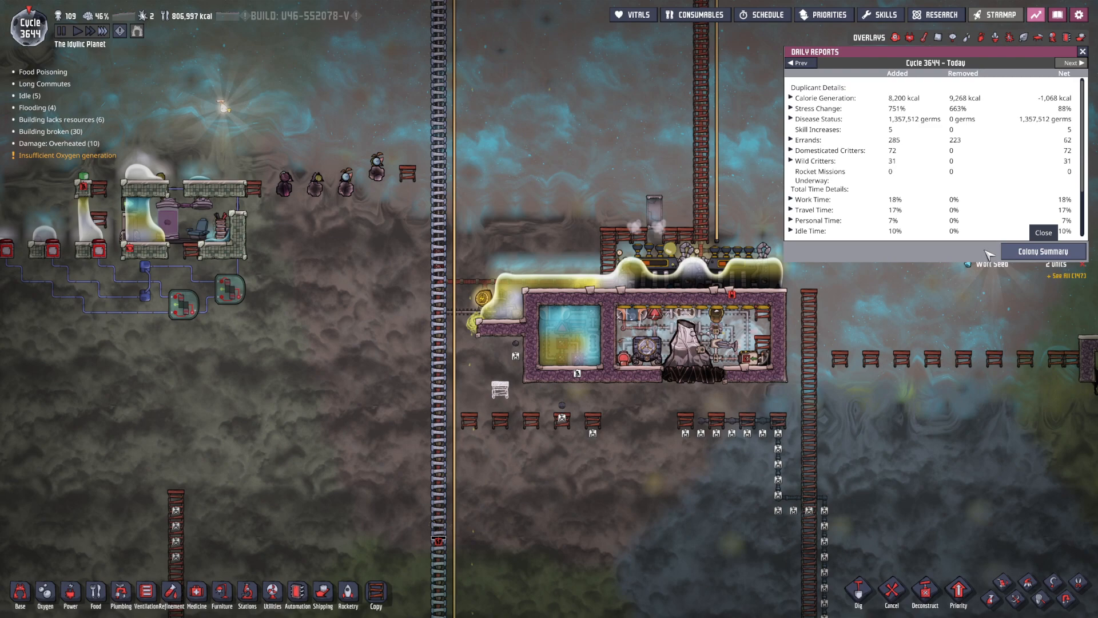
mouse_move(974, 249)
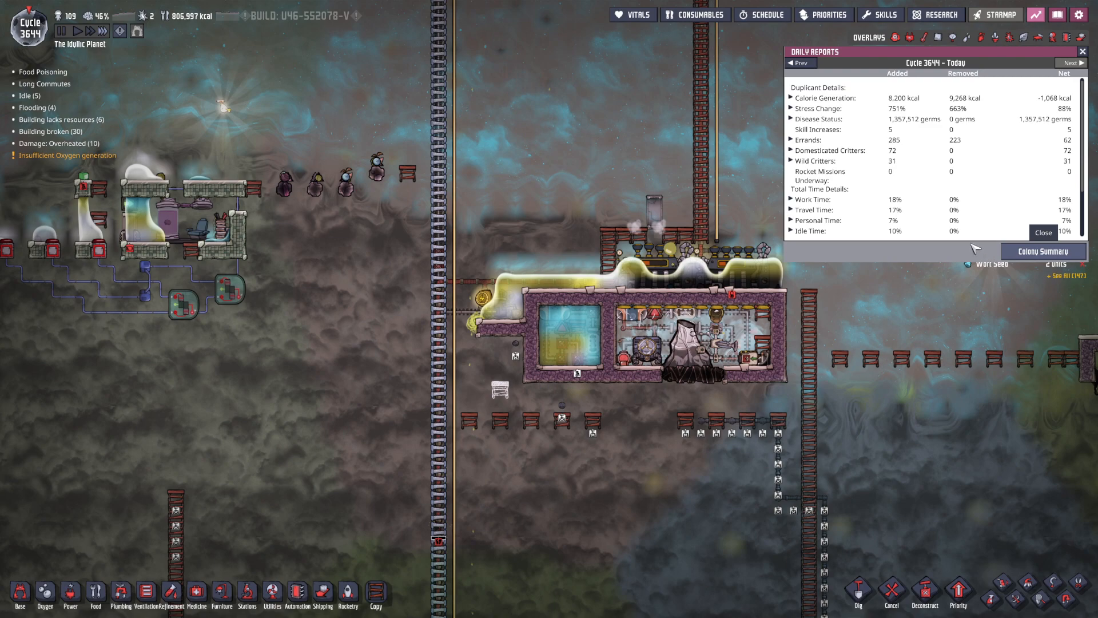
click(1043, 251)
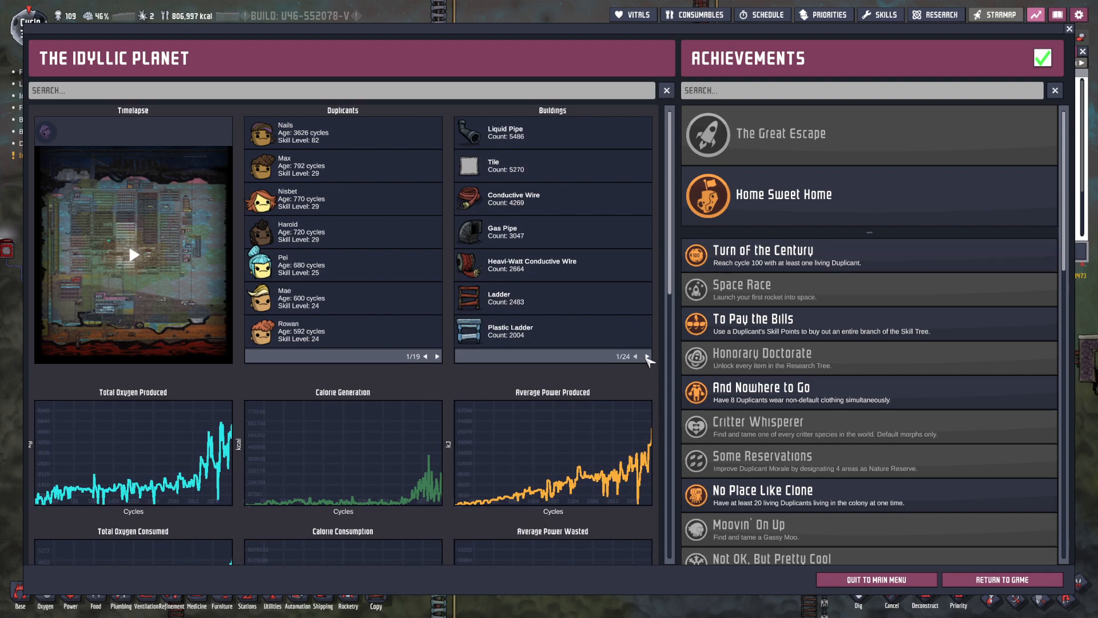
Page forward to the last page of building counts, wrap around, then page back through the list.
click(636, 357)
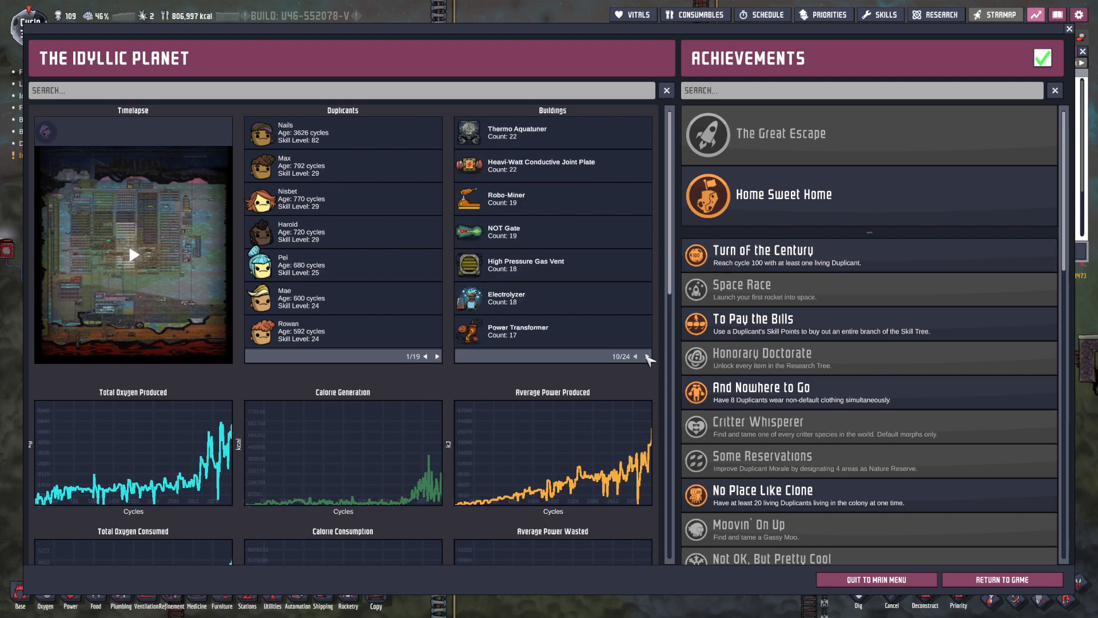
click(638, 356)
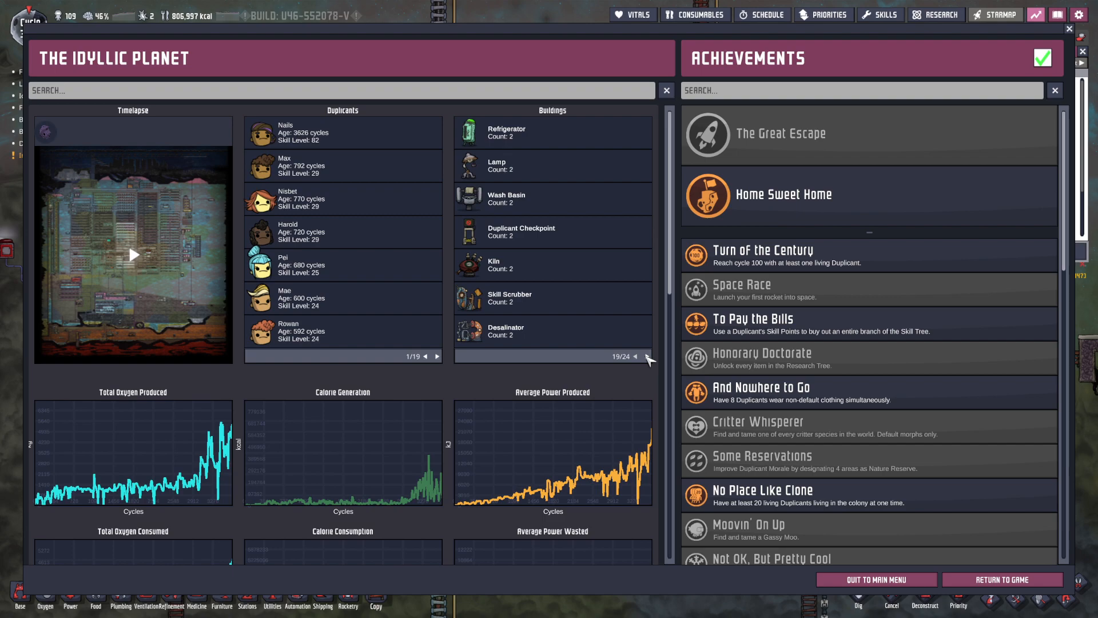
click(636, 355)
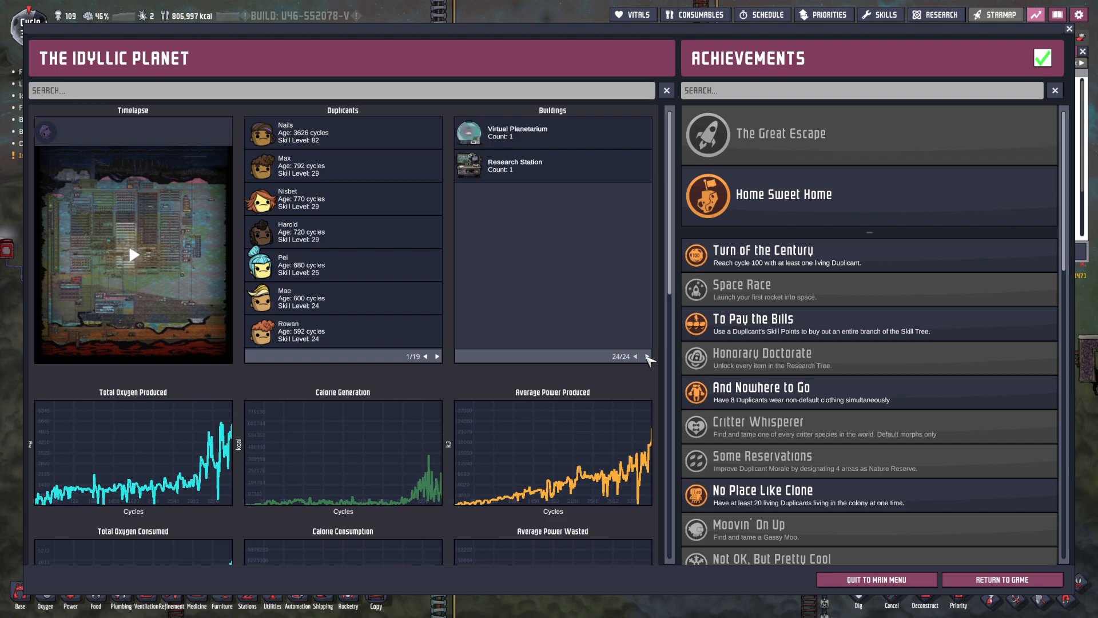
click(641, 357)
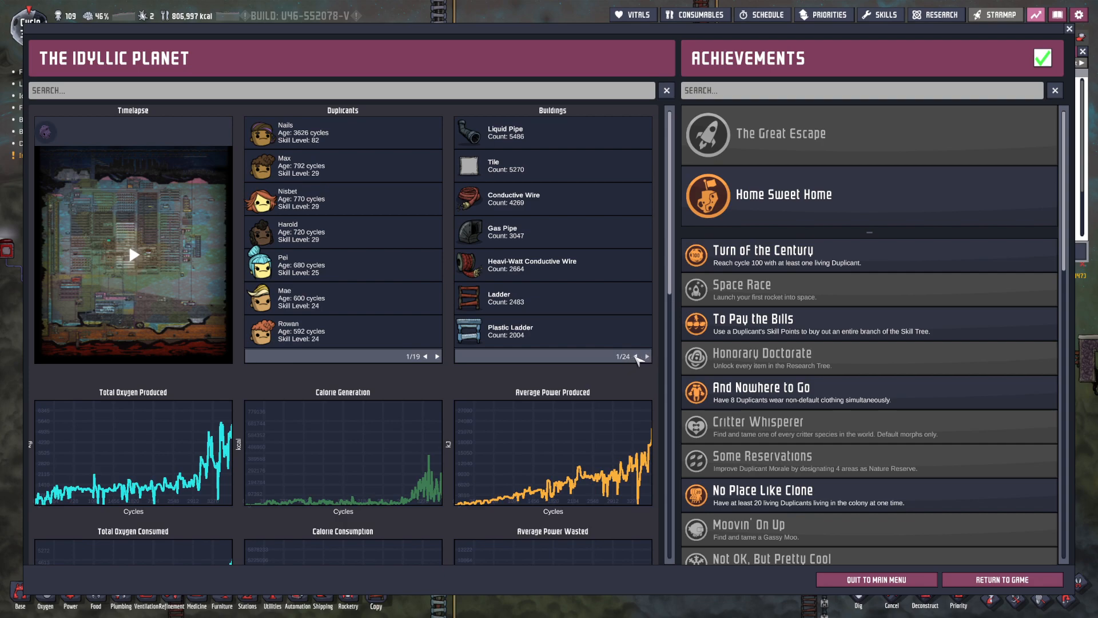
click(643, 356)
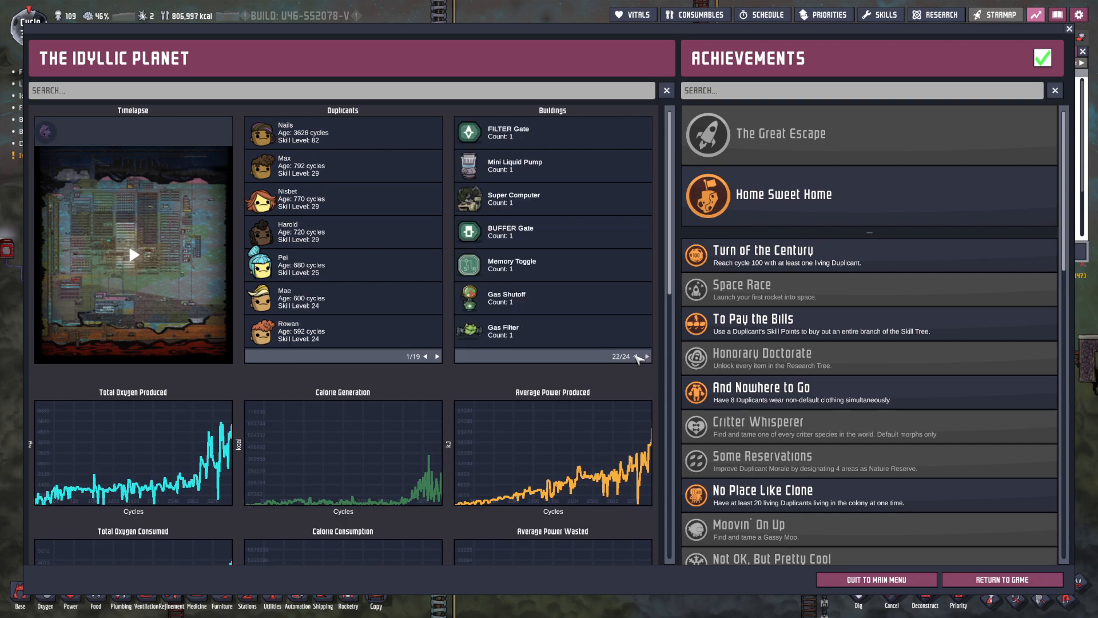
click(641, 357)
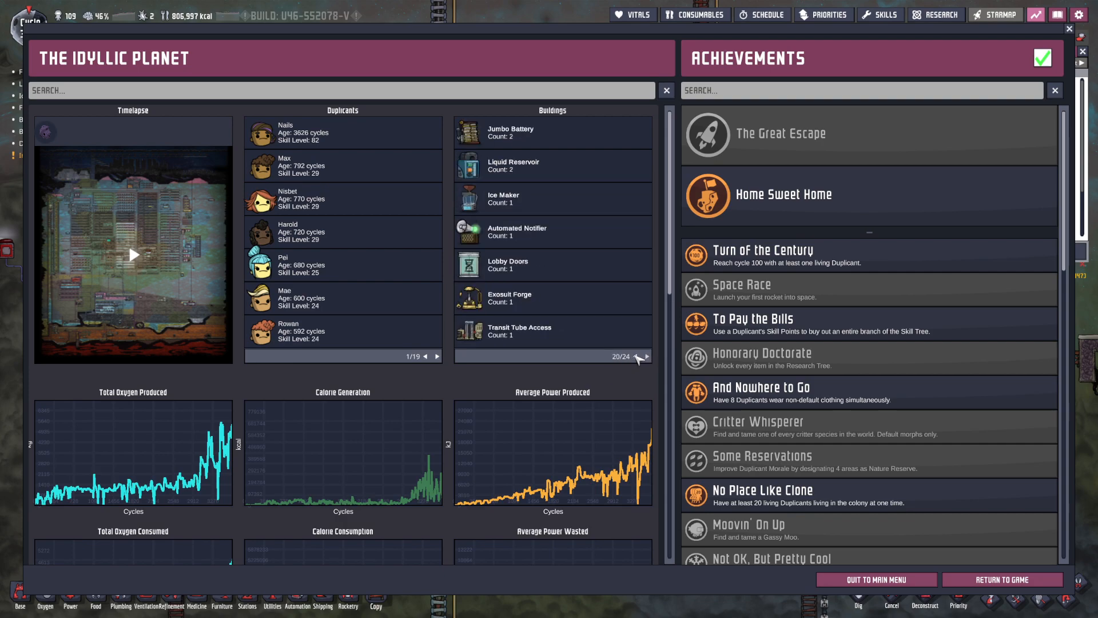
click(629, 355)
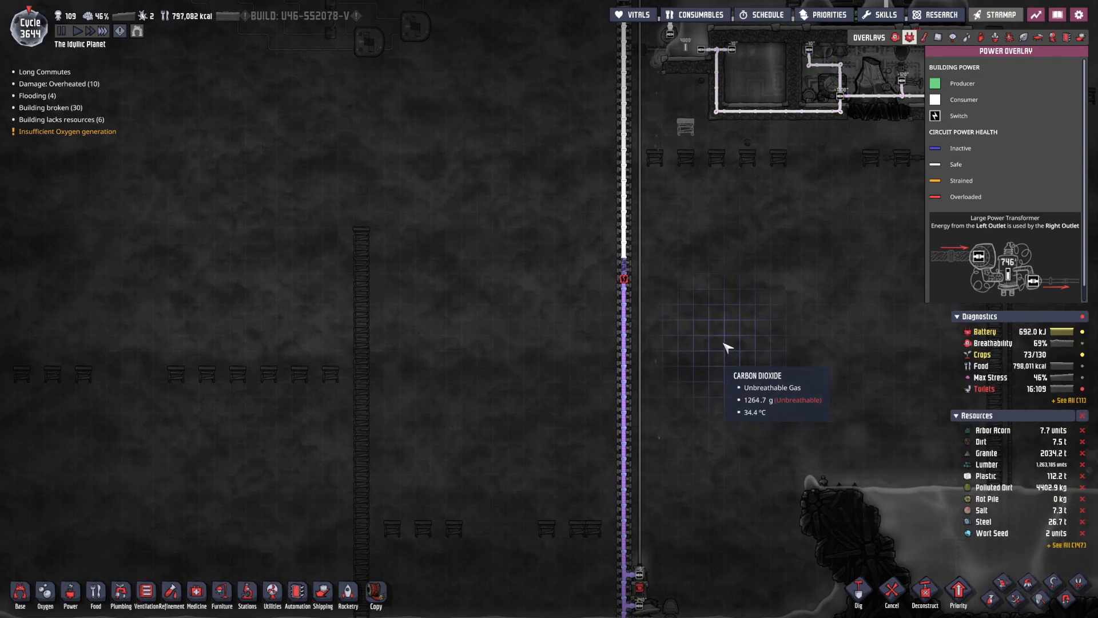
mouse_move(741, 337)
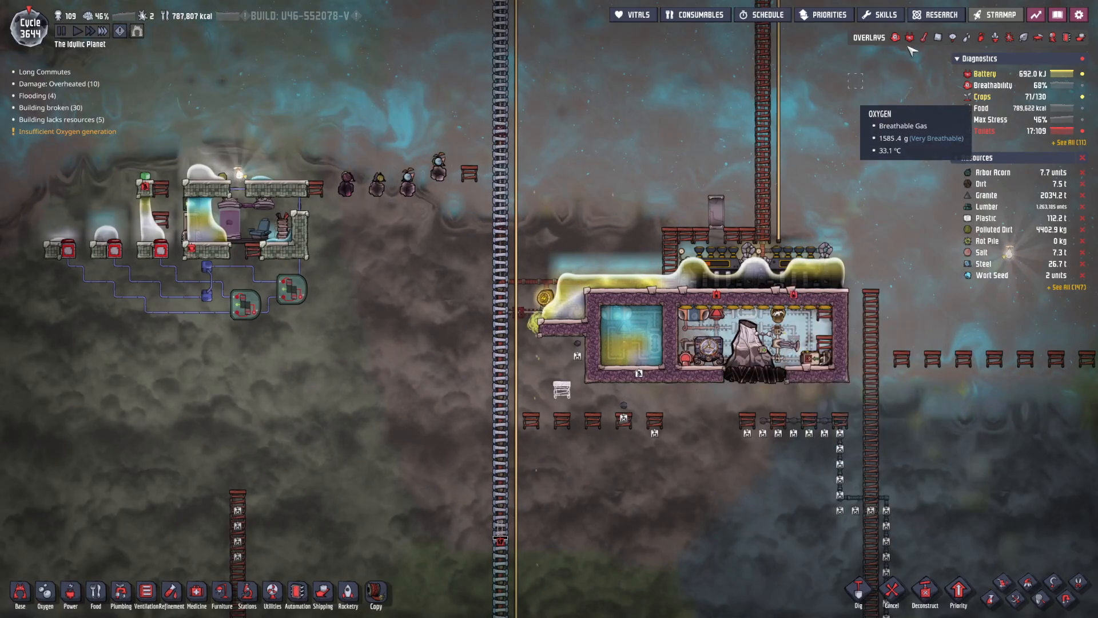
Show the power grid overlay to inspect the heavi-watt wire circuit's production and consumption.
click(908, 37)
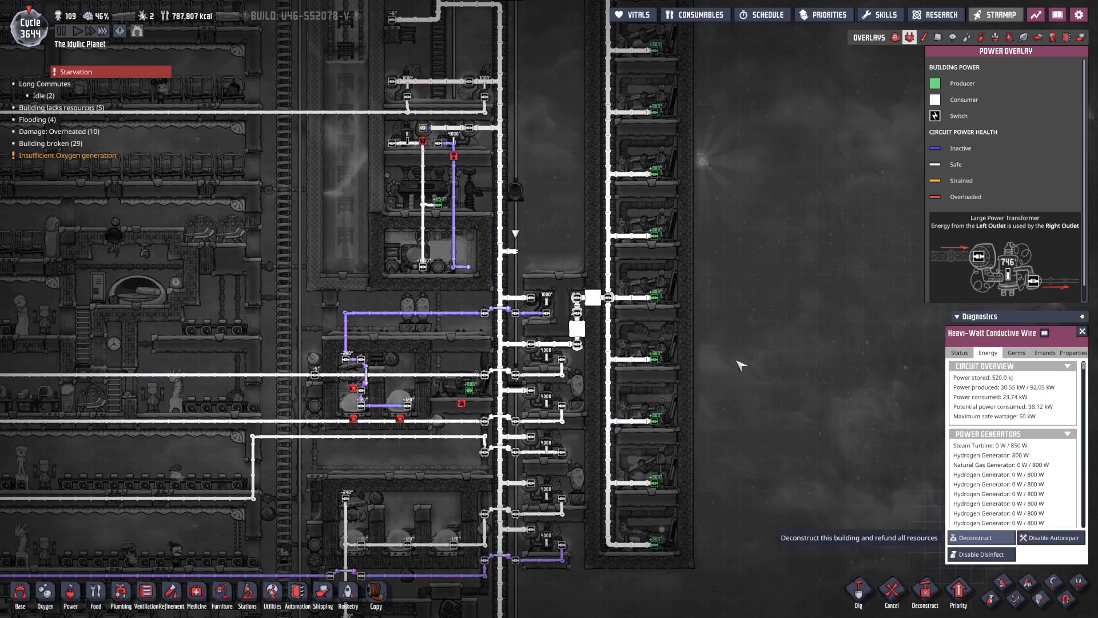
mouse_move(524, 262)
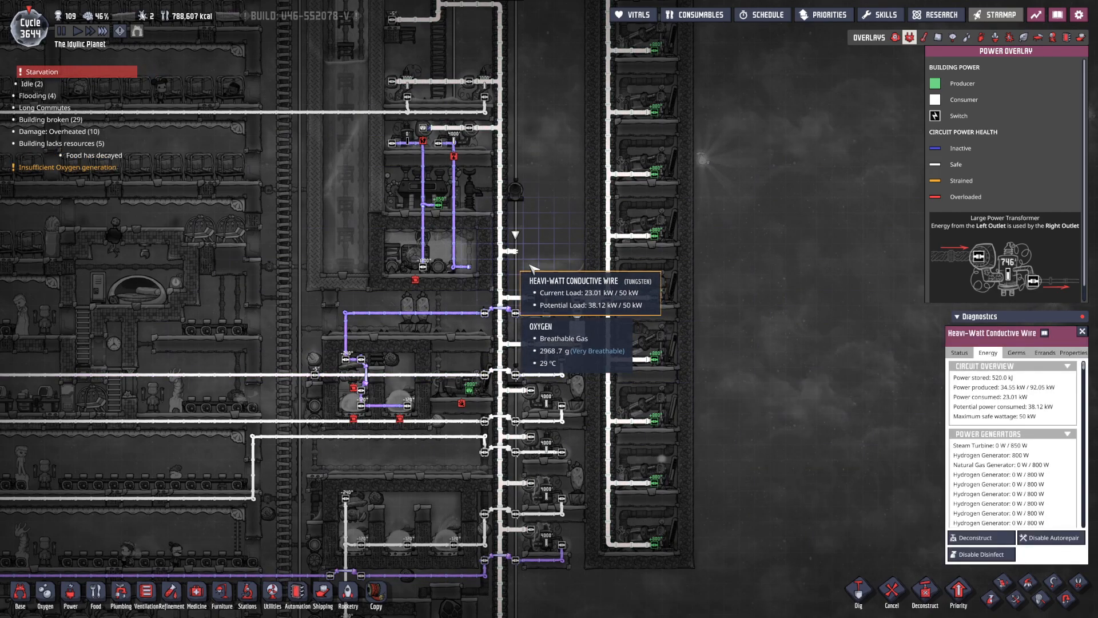
click(981, 538)
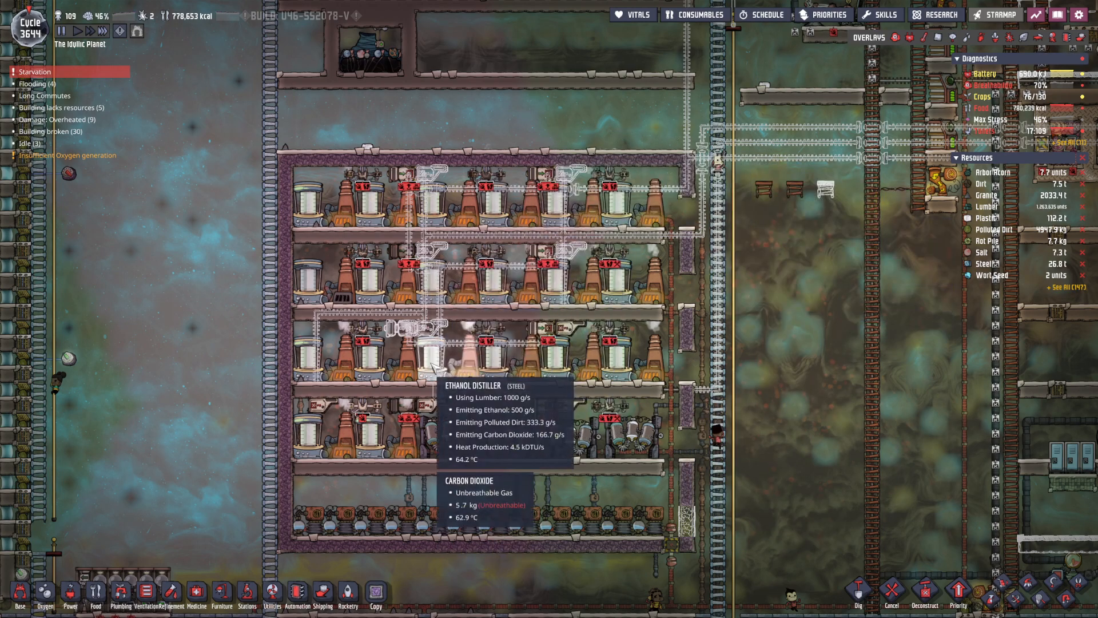
mouse_move(565, 526)
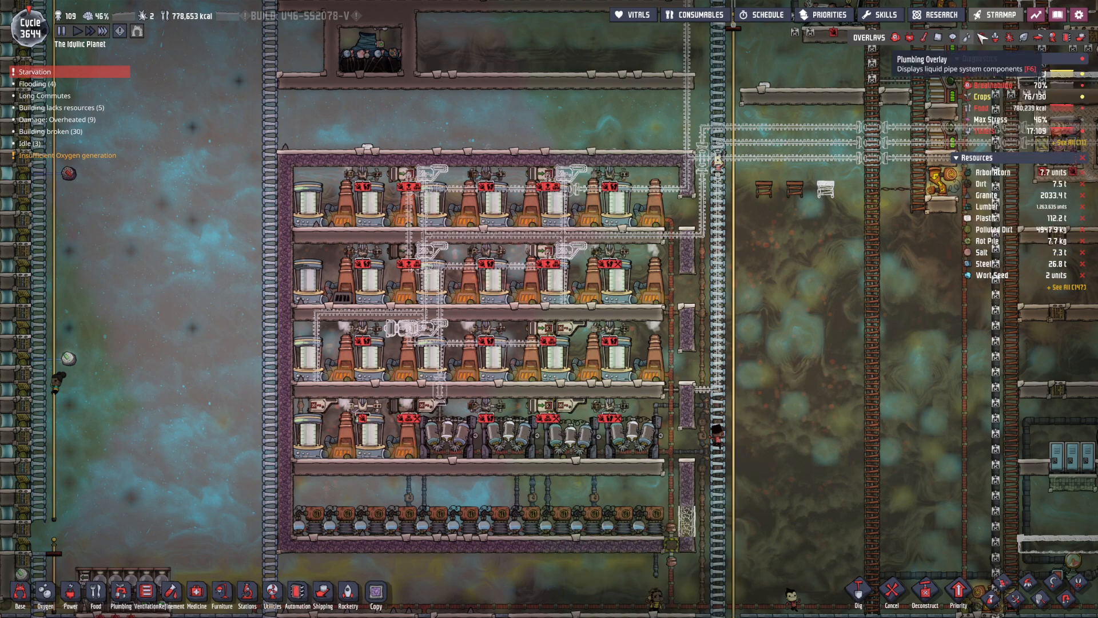
click(952, 36)
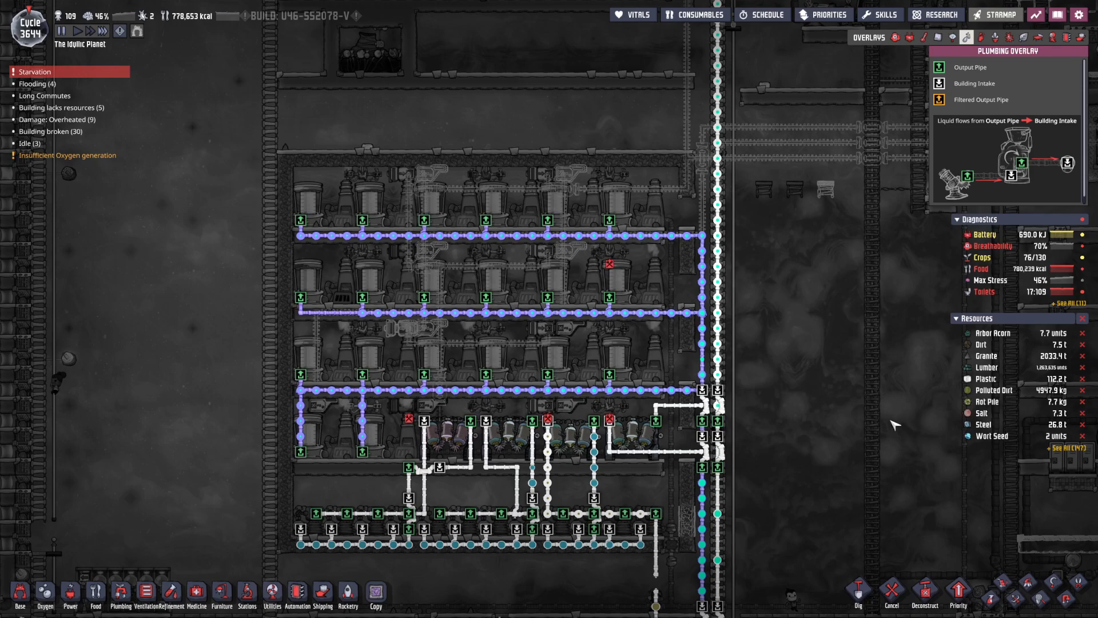
mouse_move(587, 343)
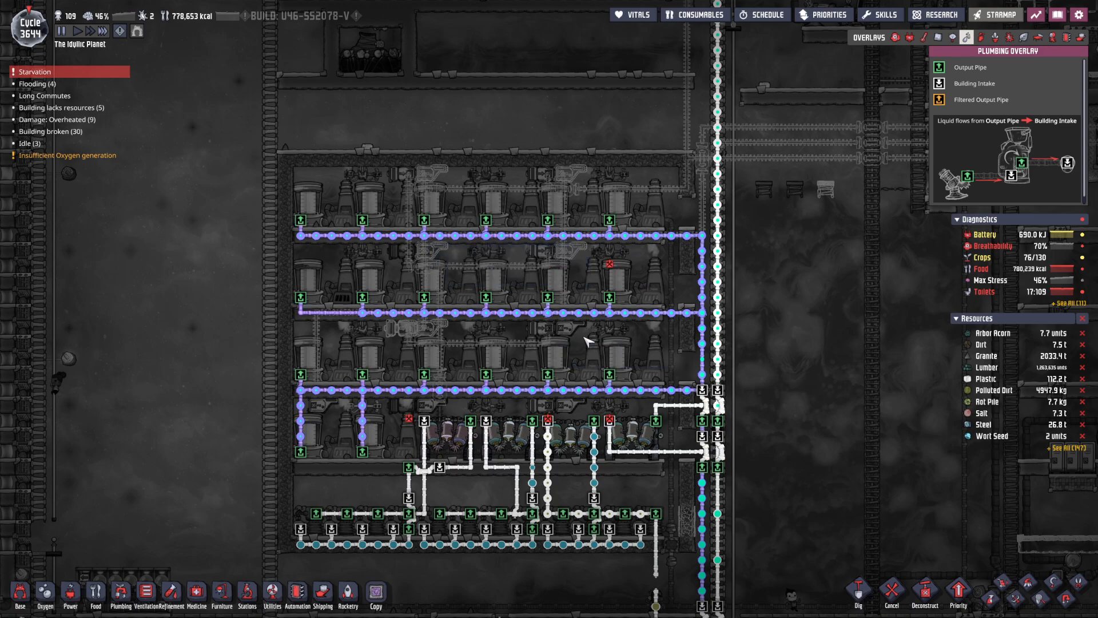
mouse_move(597, 348)
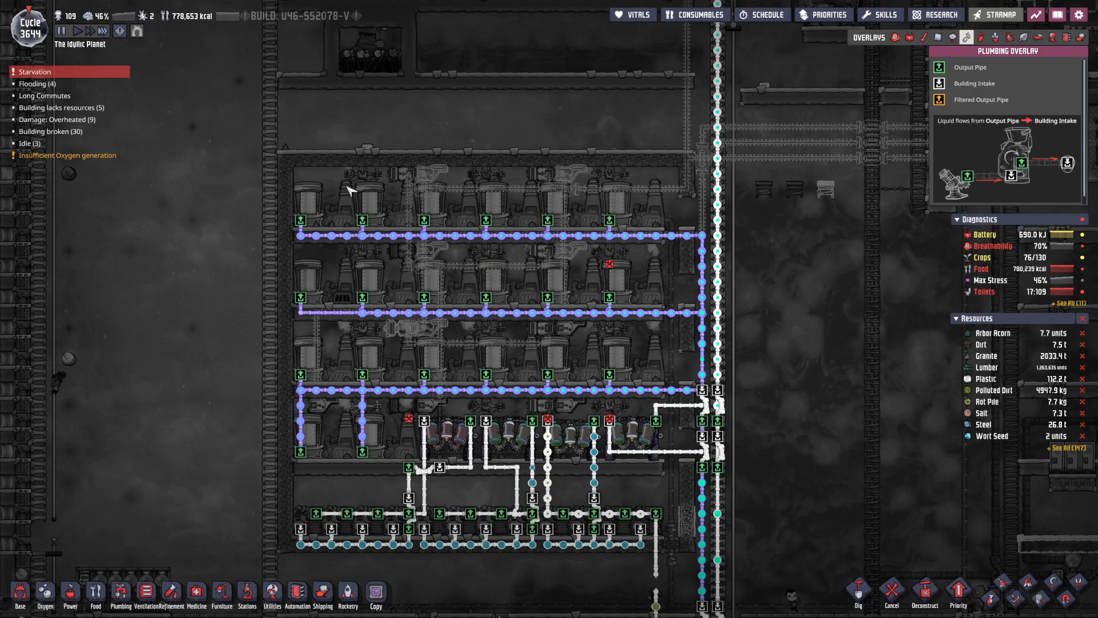
mouse_move(373, 358)
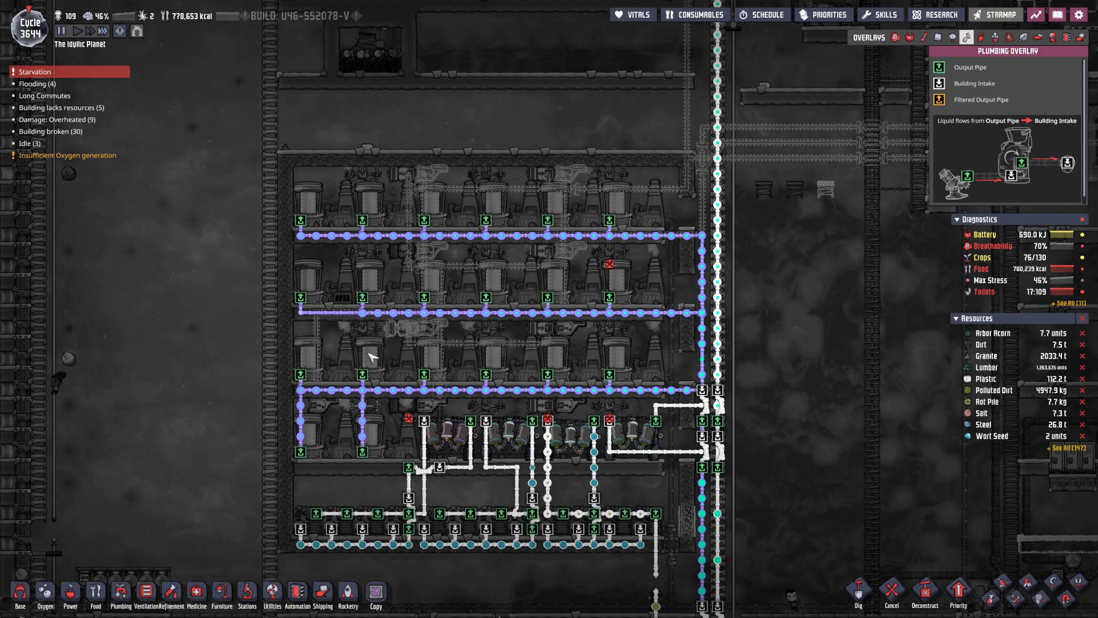
mouse_move(675, 326)
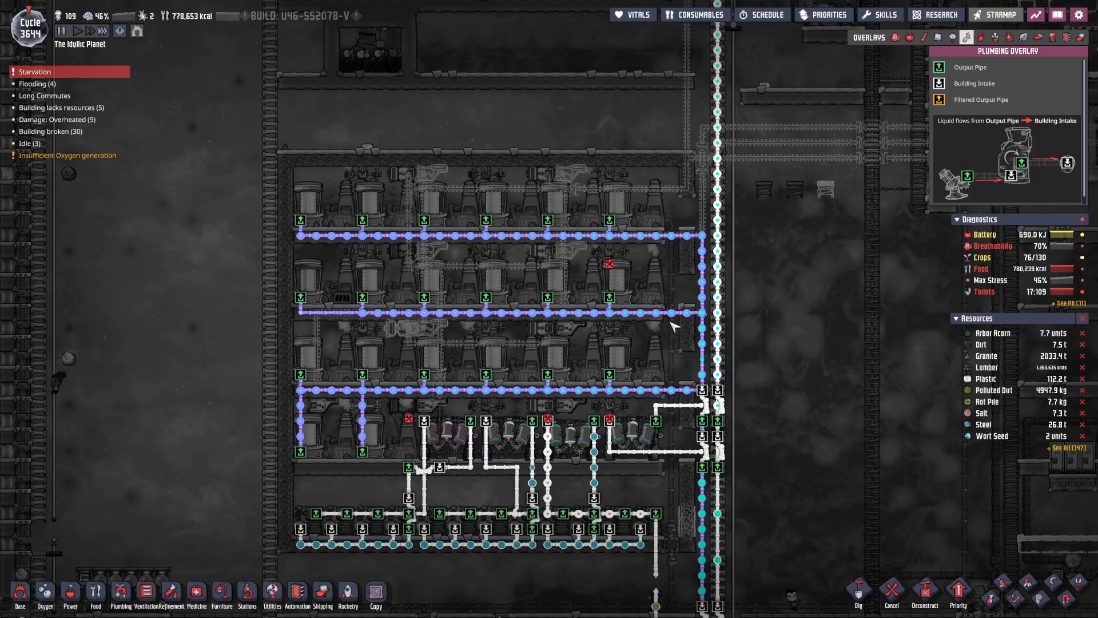
mouse_move(681, 516)
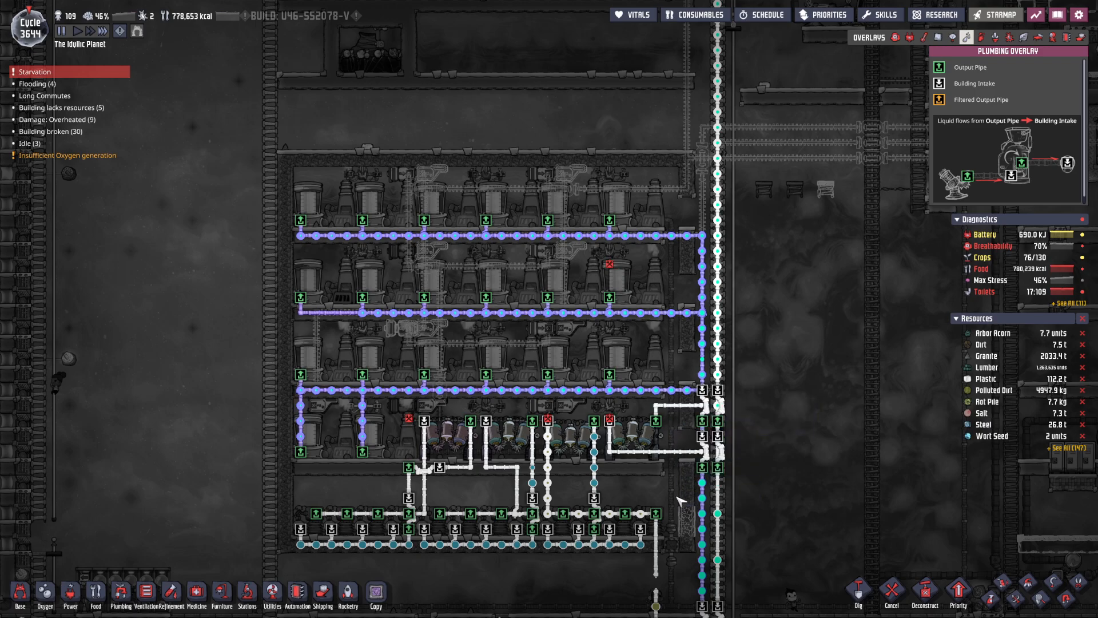
mouse_move(327, 506)
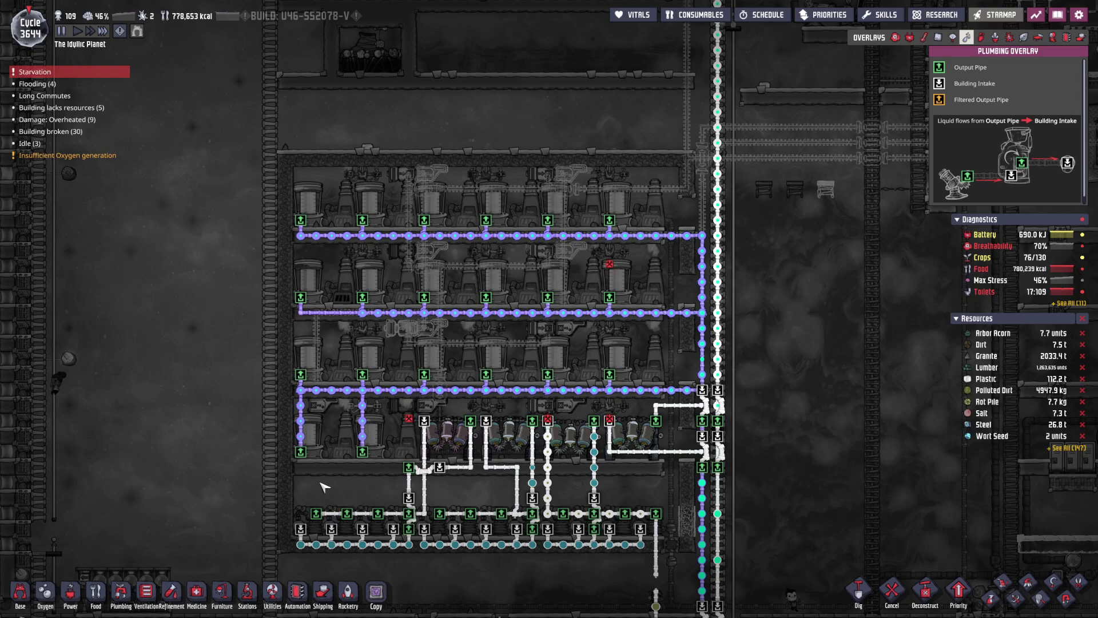
mouse_move(329, 439)
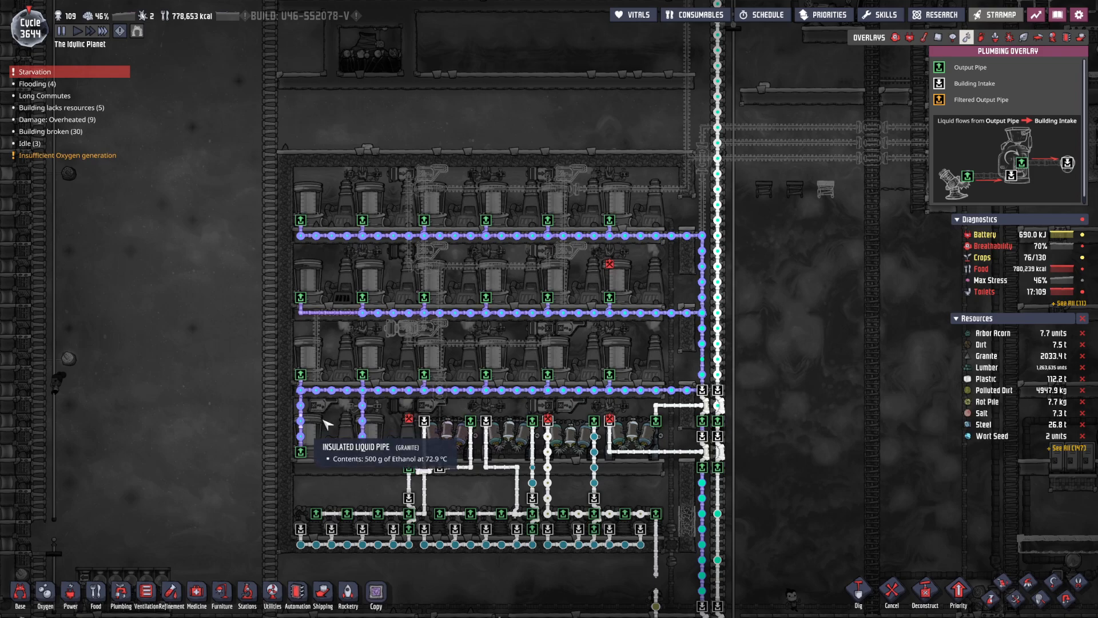
mouse_move(579, 531)
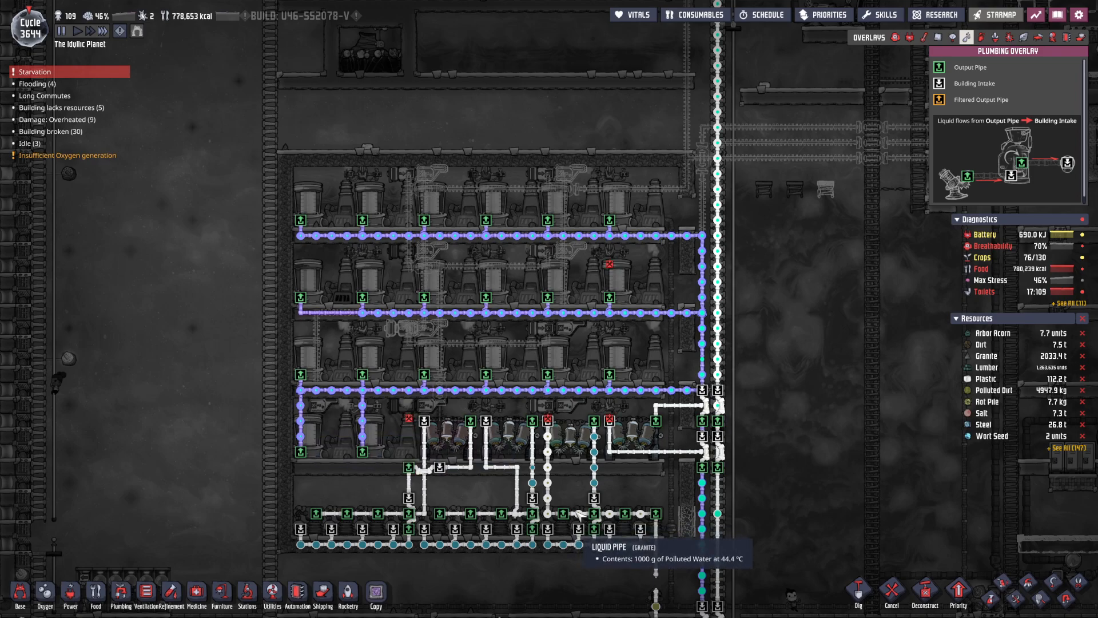
mouse_move(464, 346)
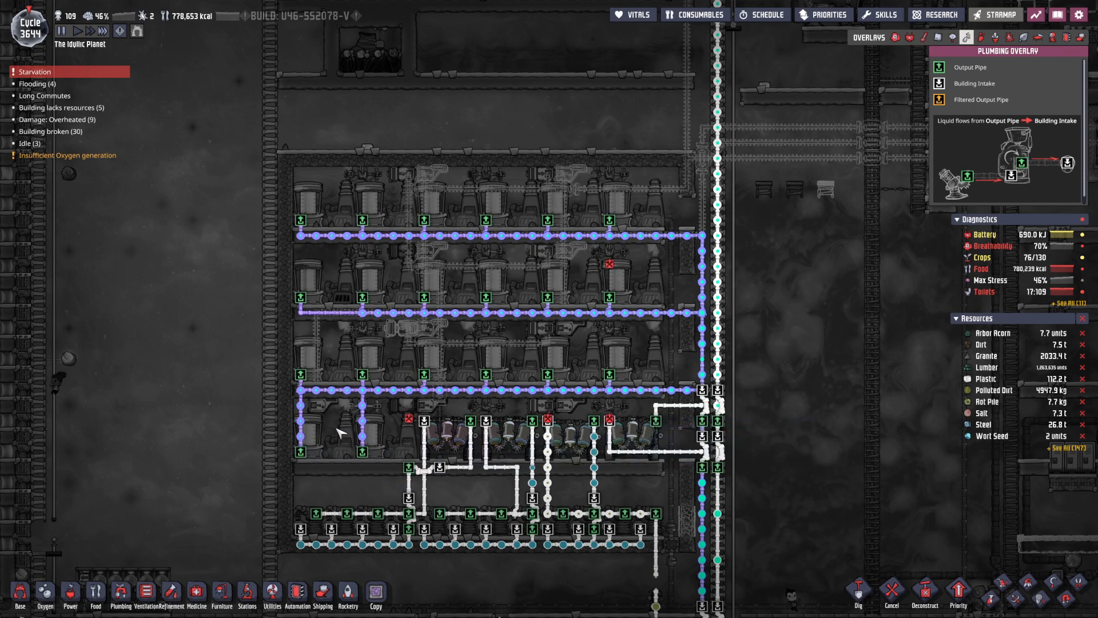
Check the empty liquid pipe at the junction and disconnect it from the vertical line beside the distillers.
click(119, 600)
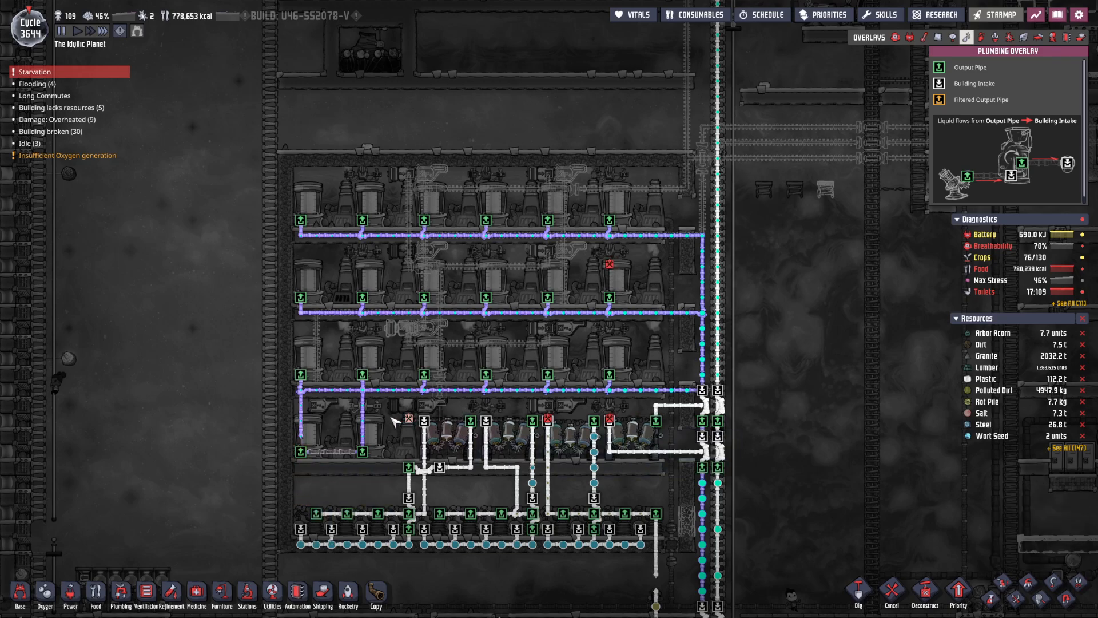
mouse_move(668, 411)
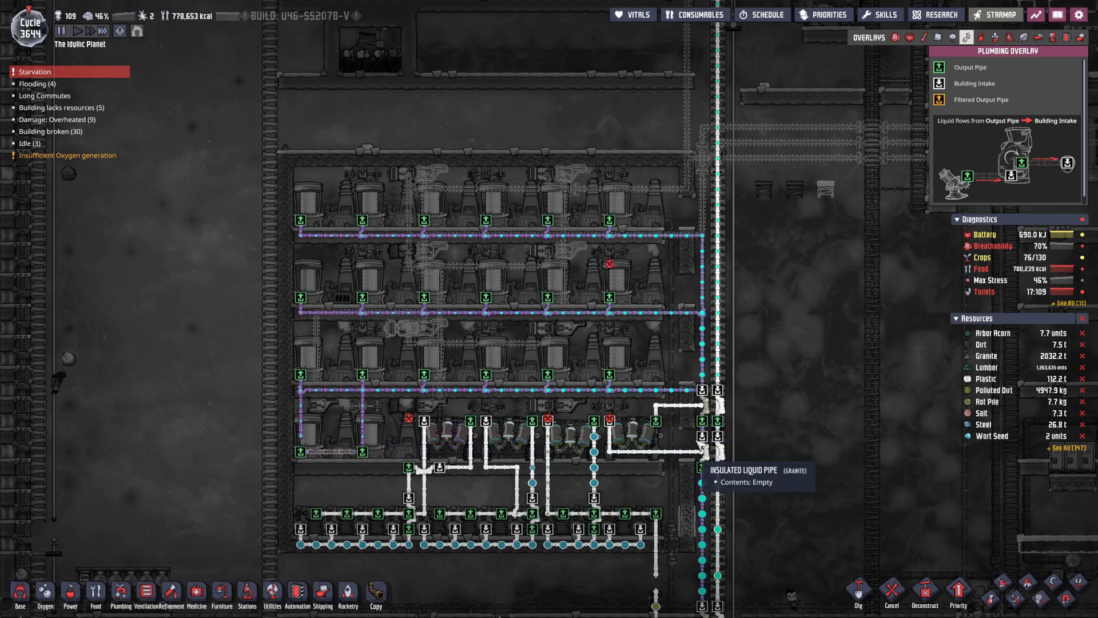
click(686, 406)
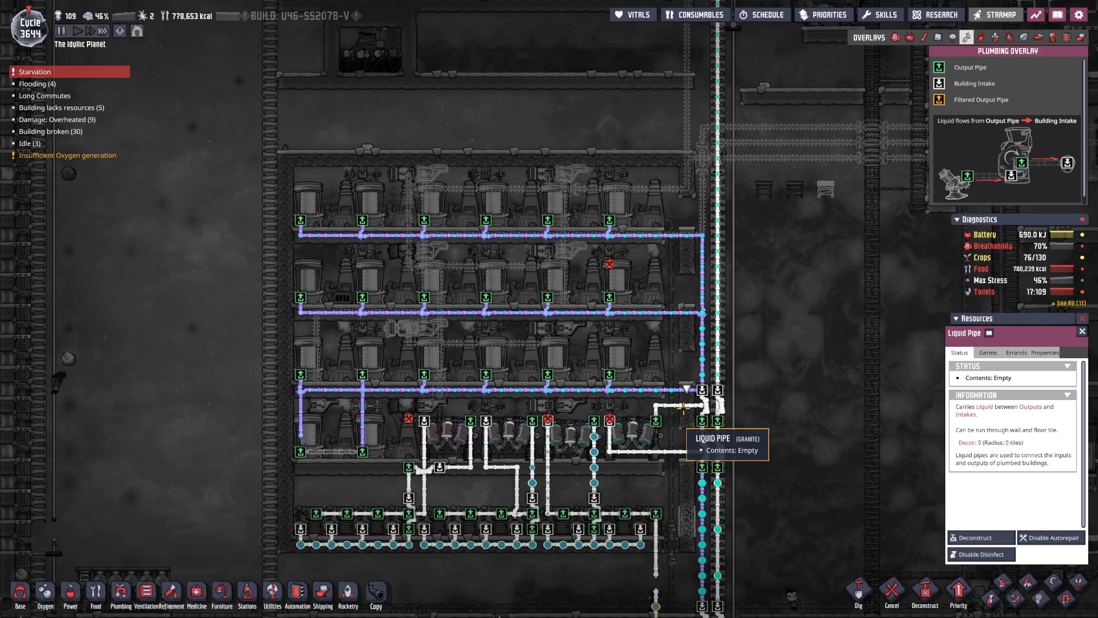
click(118, 602)
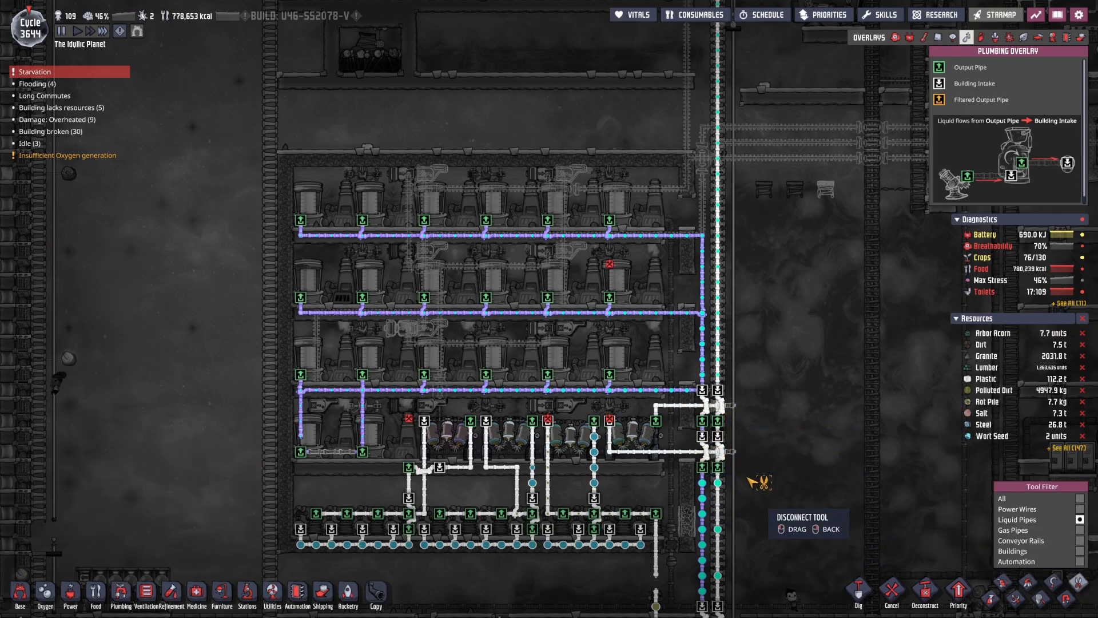
mouse_move(737, 519)
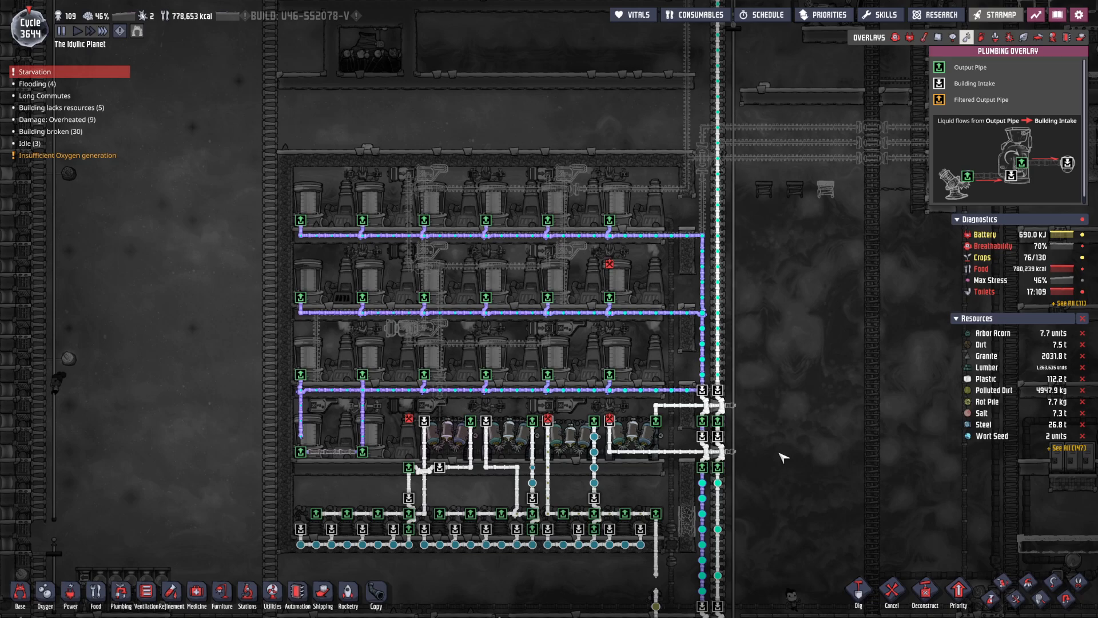
mouse_move(734, 461)
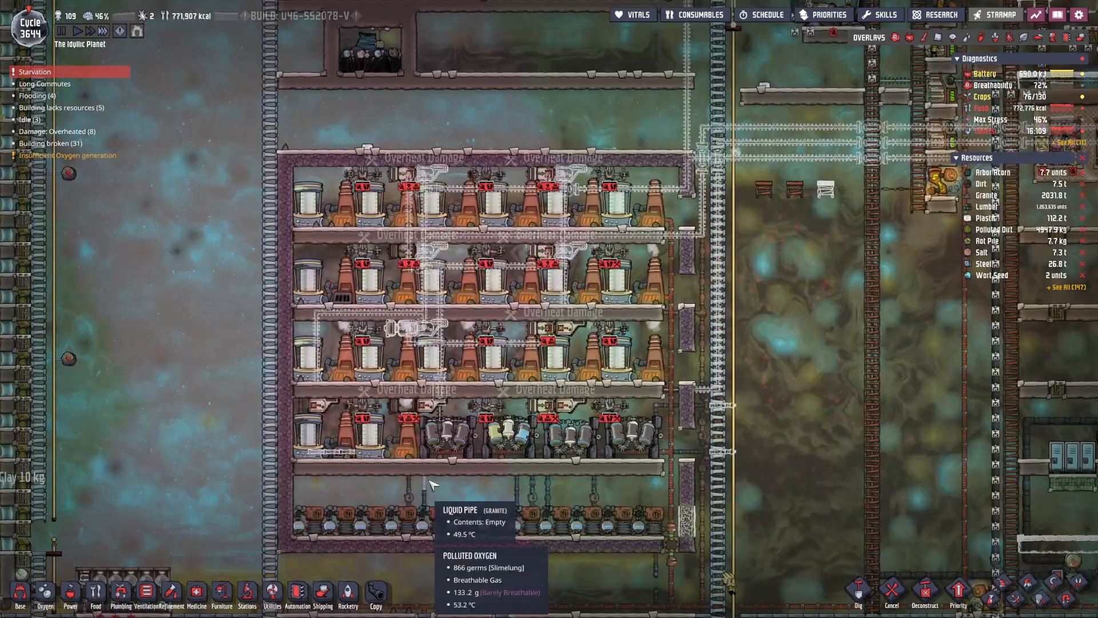
mouse_move(336, 204)
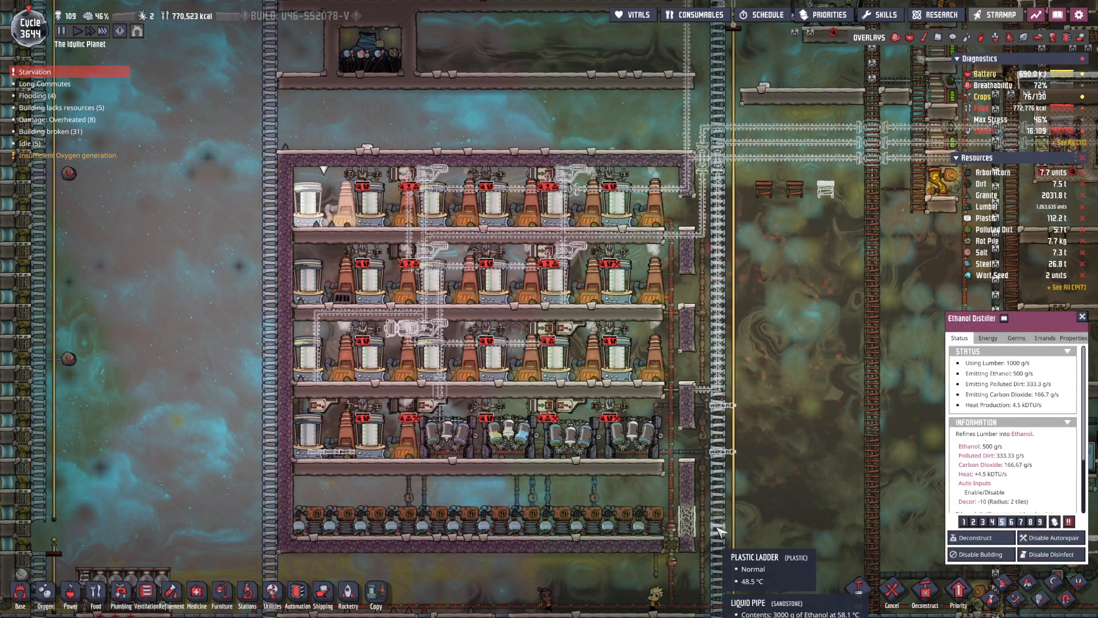
mouse_move(963, 522)
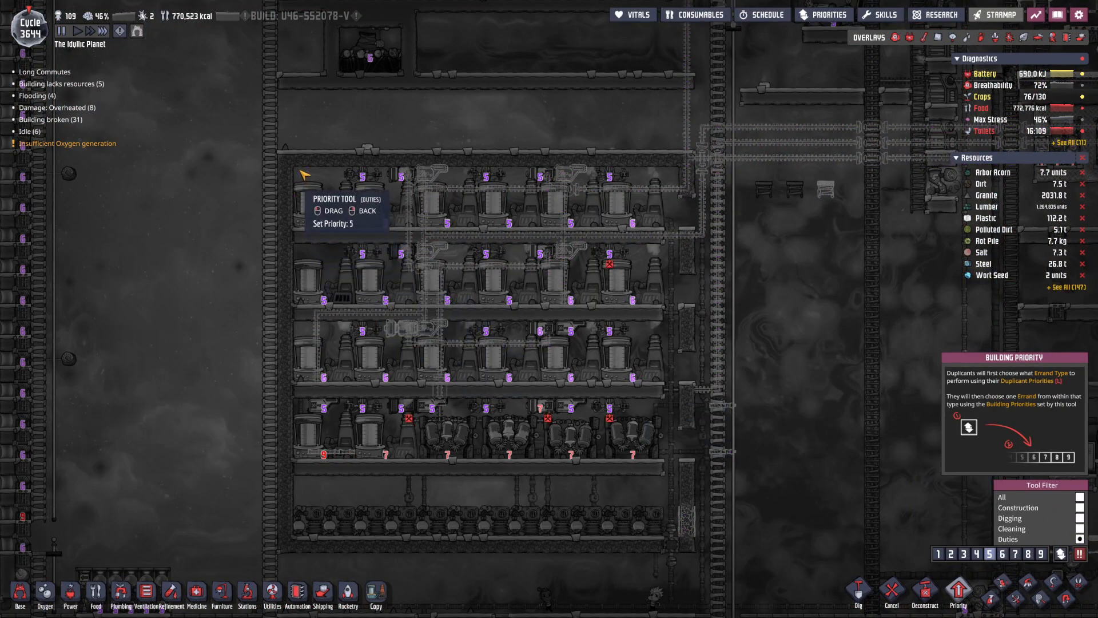
mouse_move(650, 412)
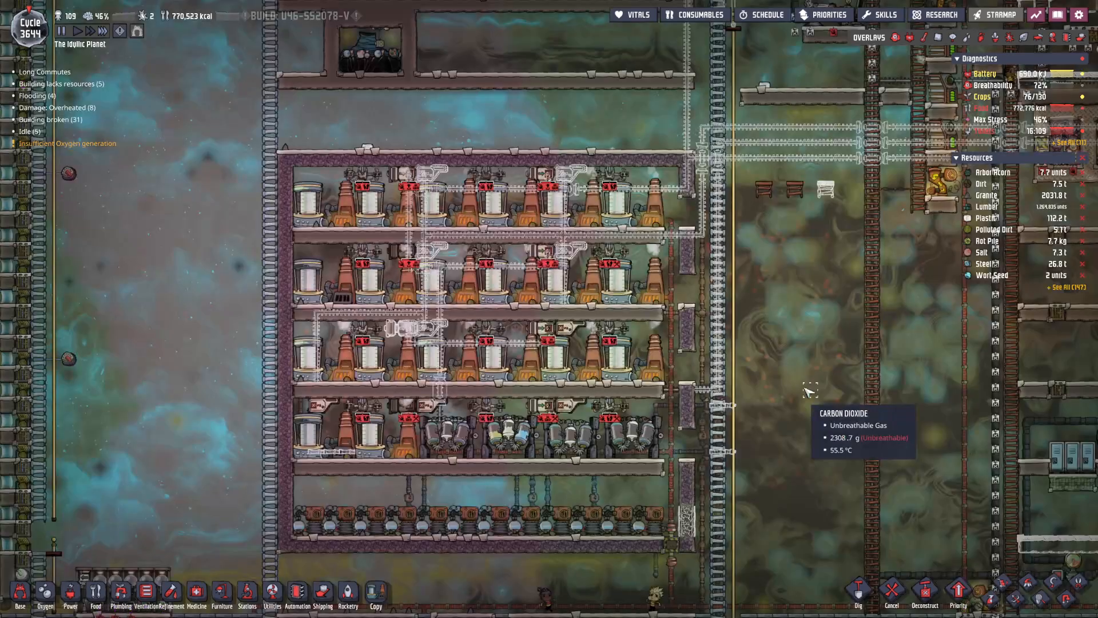
Apply duty priority 5 across the ethanol distiller rows and return to the colony view.
click(958, 593)
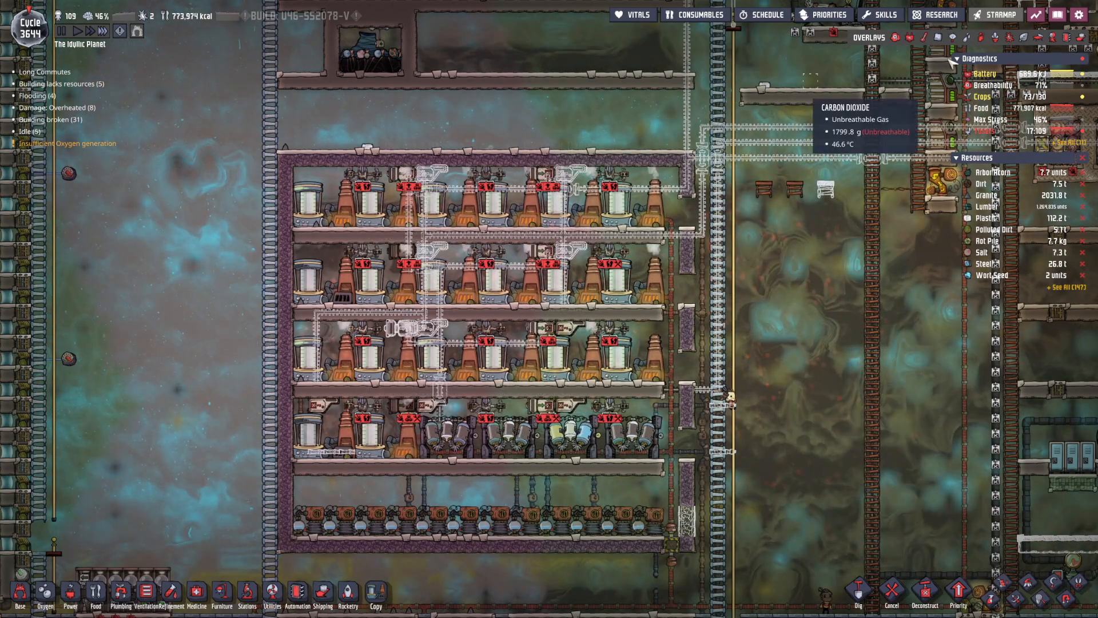
Switch to the plumbing overlay and begin placing radiant liquid pipe runs across the distiller rows.
click(963, 37)
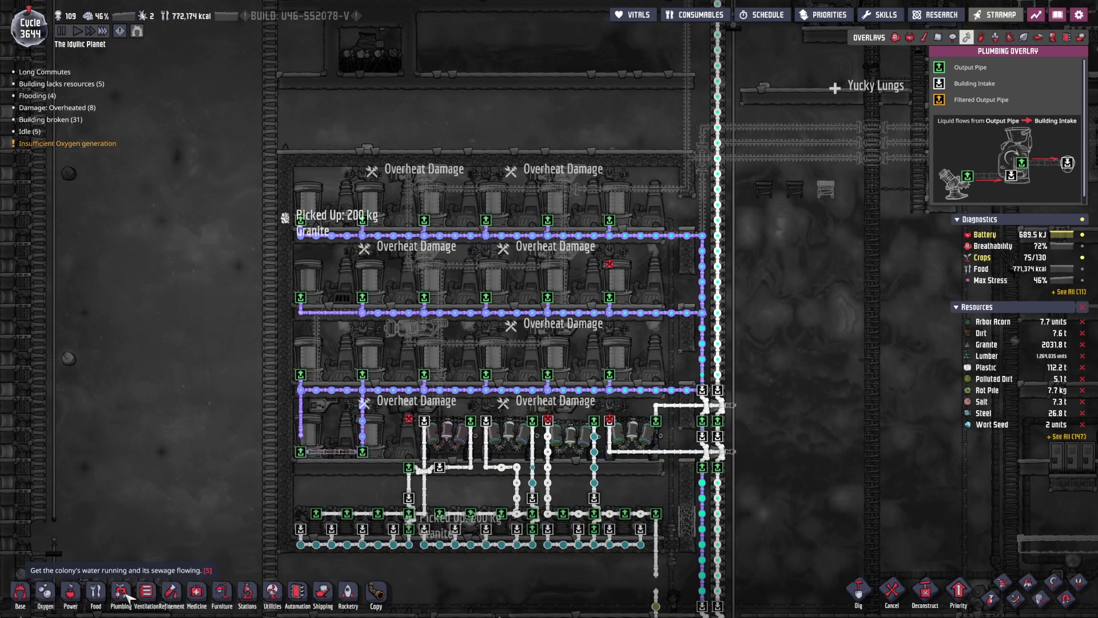
click(118, 604)
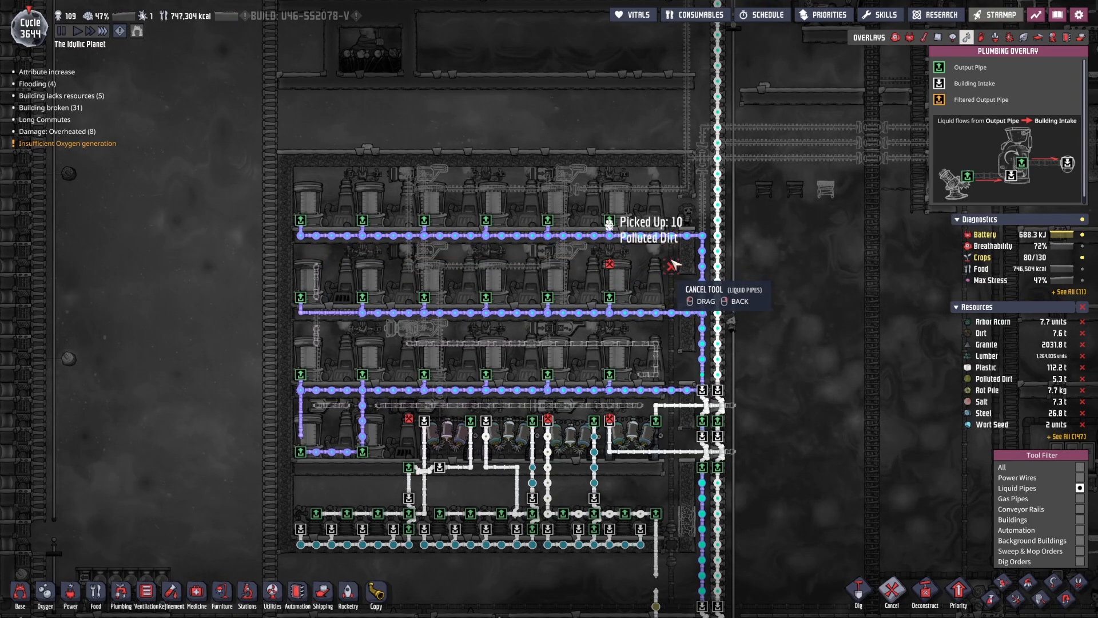
Inspect a planned radiant pipe and draw granite liquid pipe runs along the distiller chamber's left side.
click(313, 265)
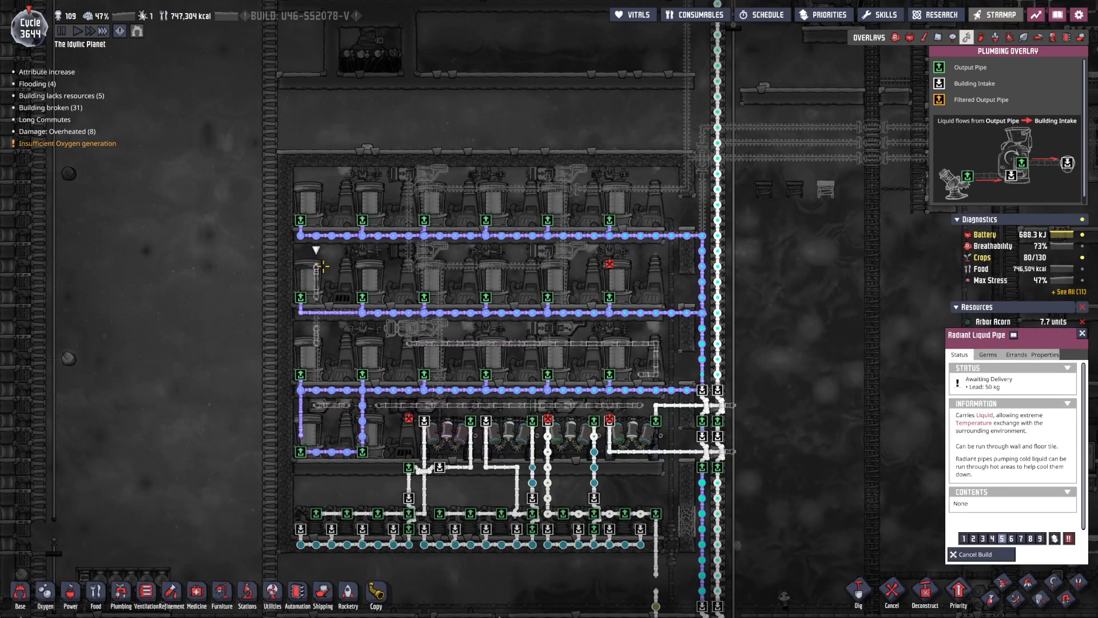
click(118, 595)
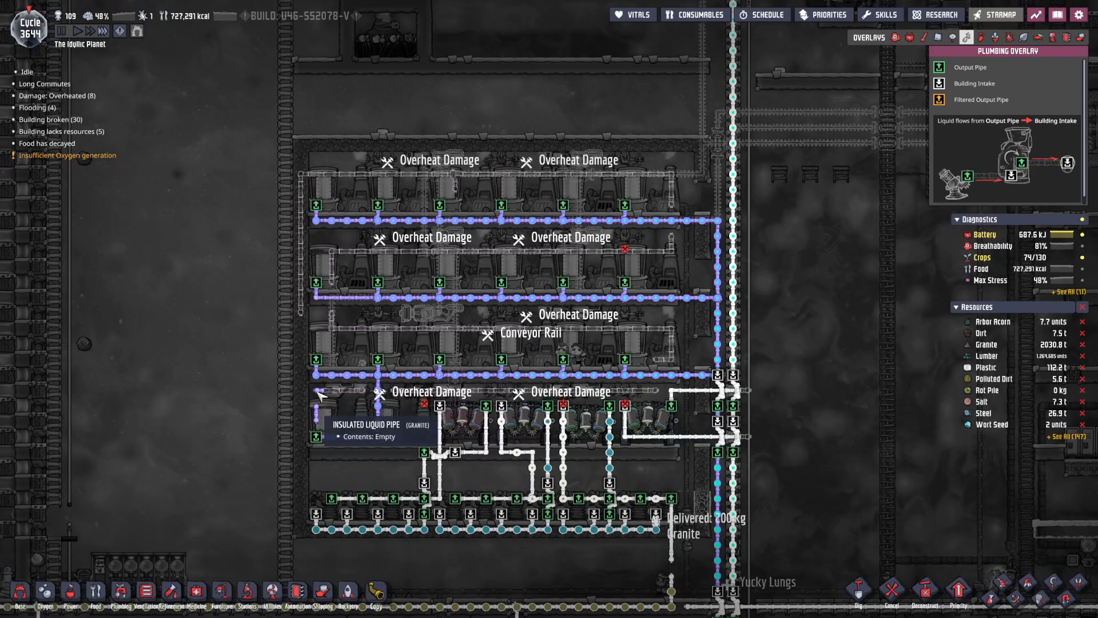
click(332, 419)
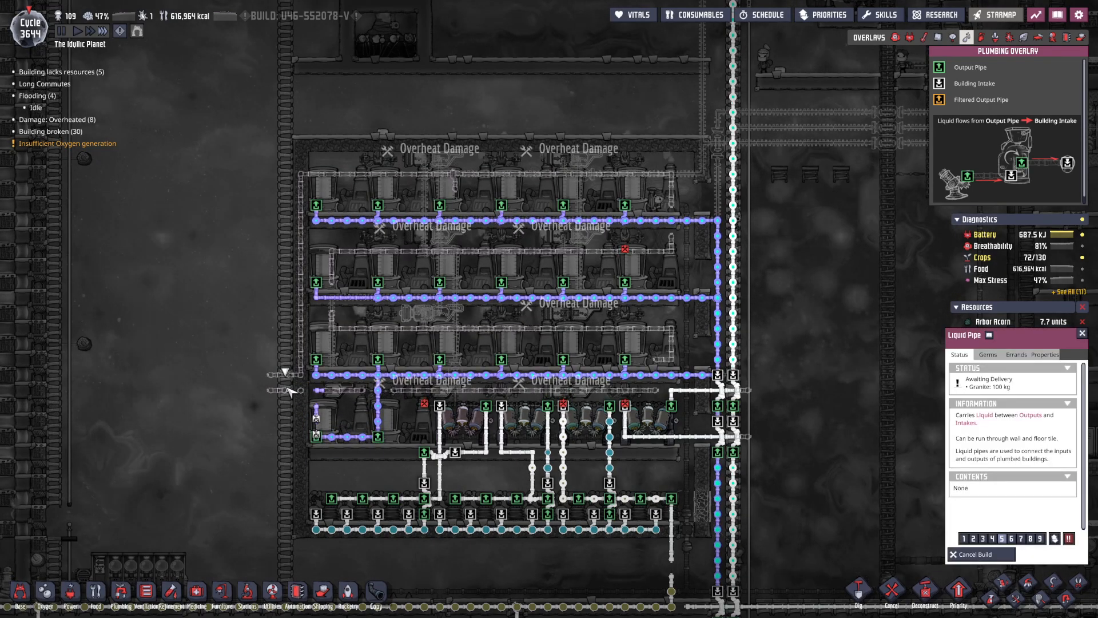
click(117, 594)
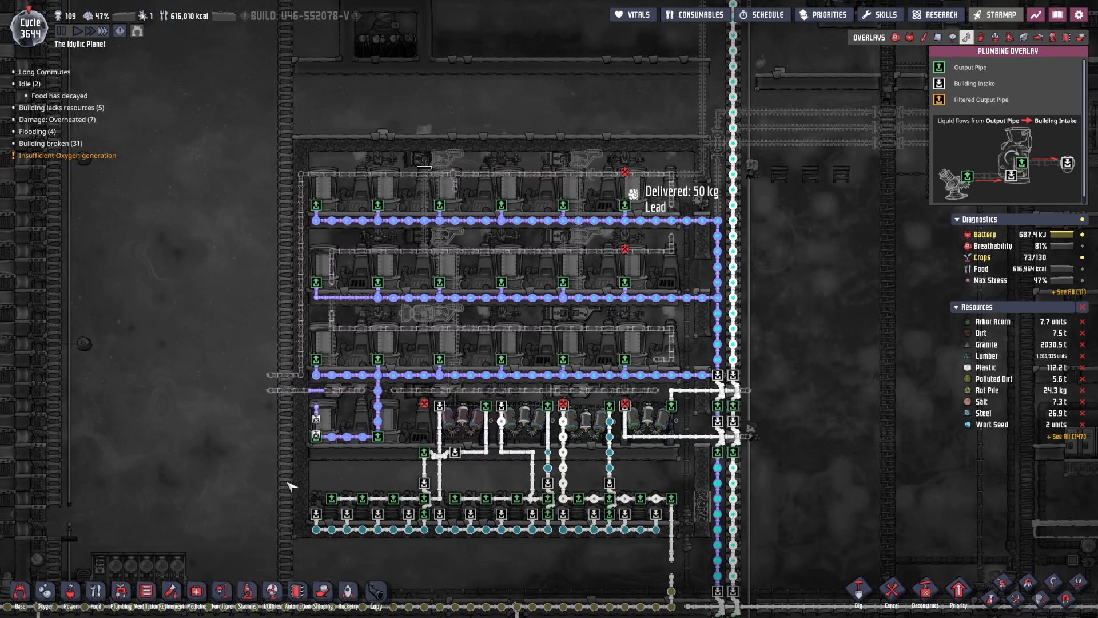
mouse_move(300, 592)
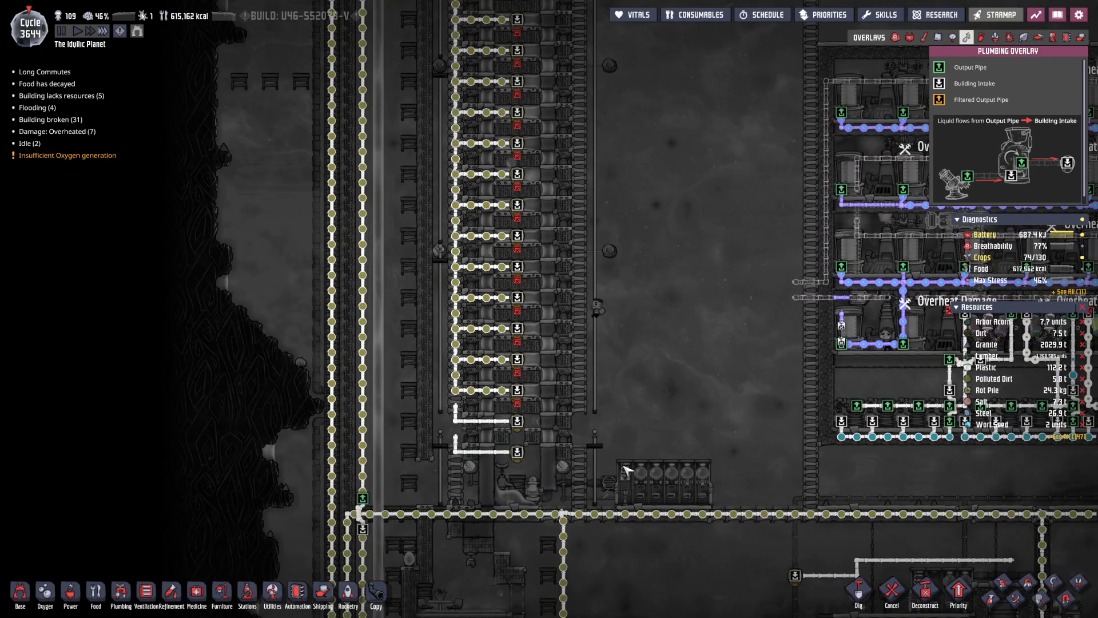
mouse_move(936, 37)
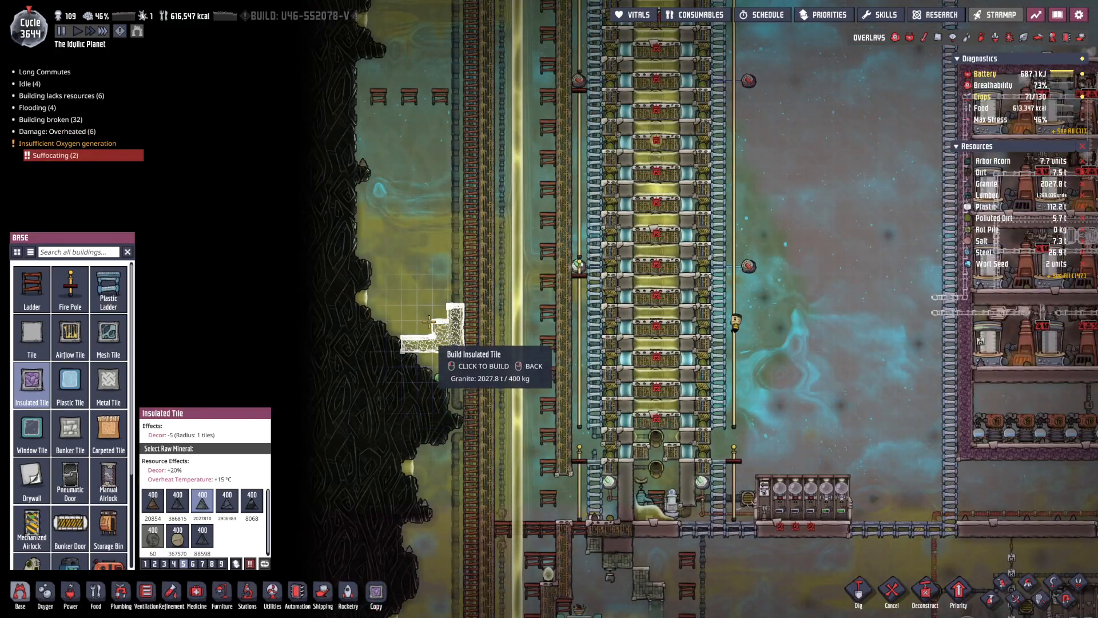
mouse_move(381, 285)
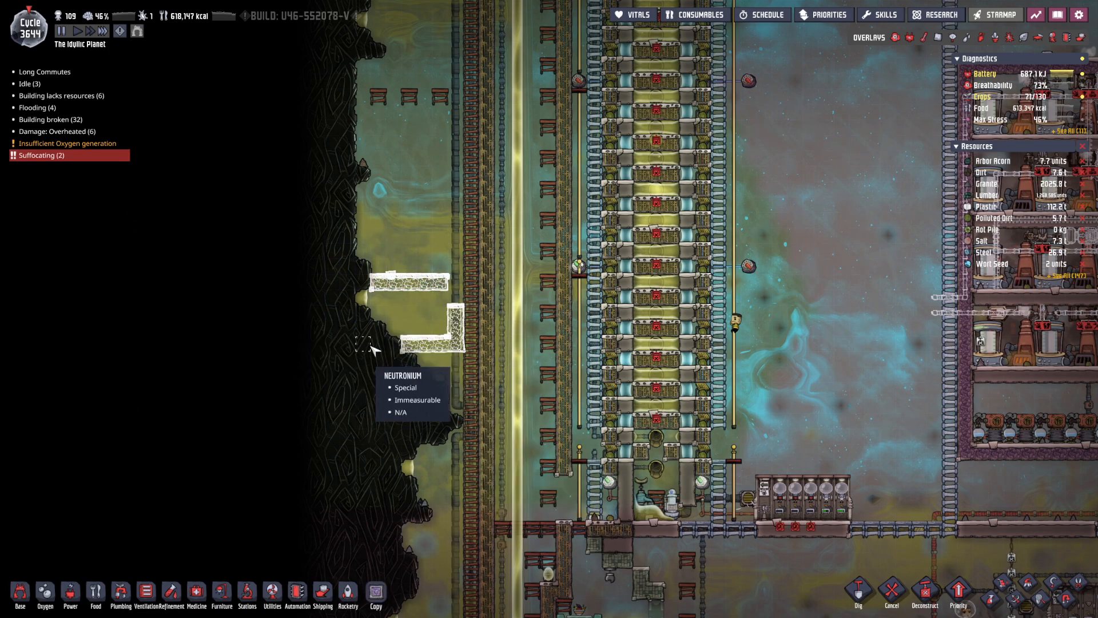
mouse_move(453, 320)
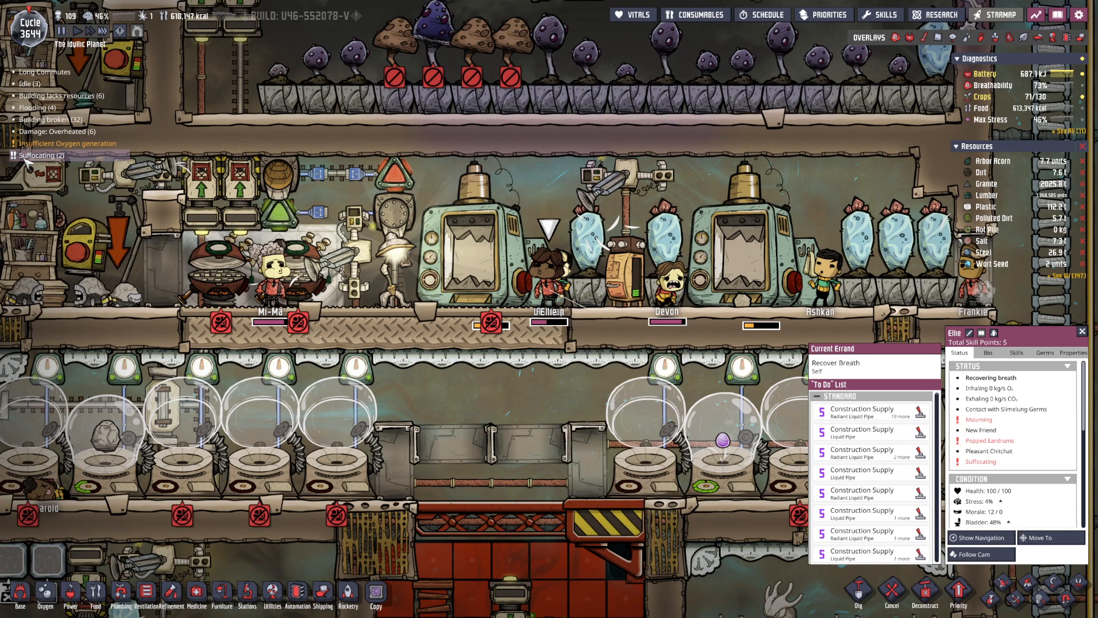
mouse_move(34, 155)
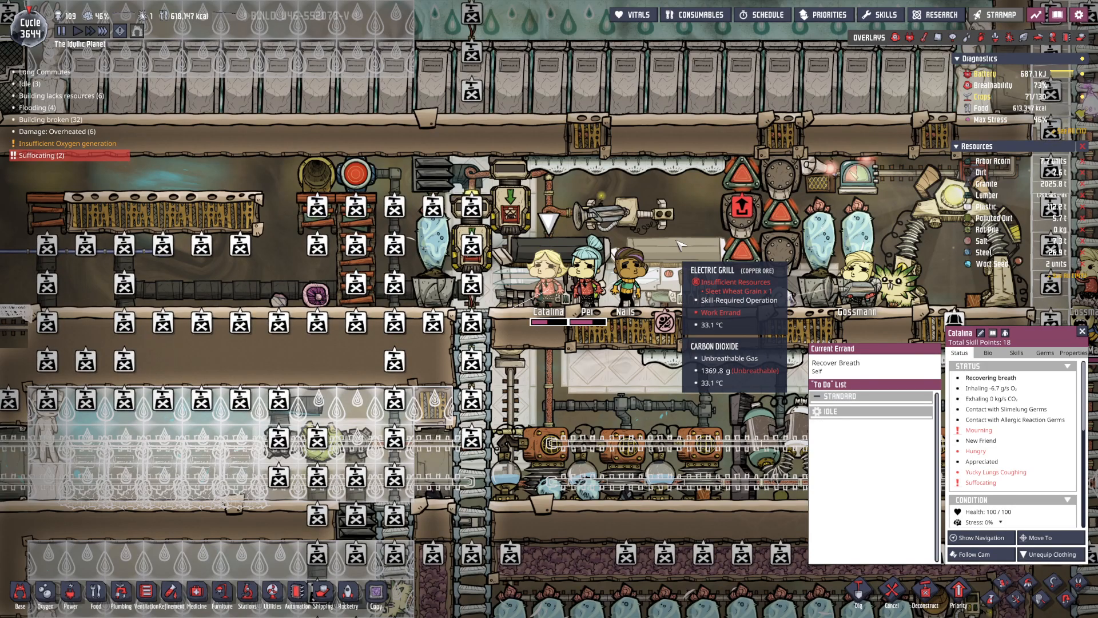
mouse_move(680, 250)
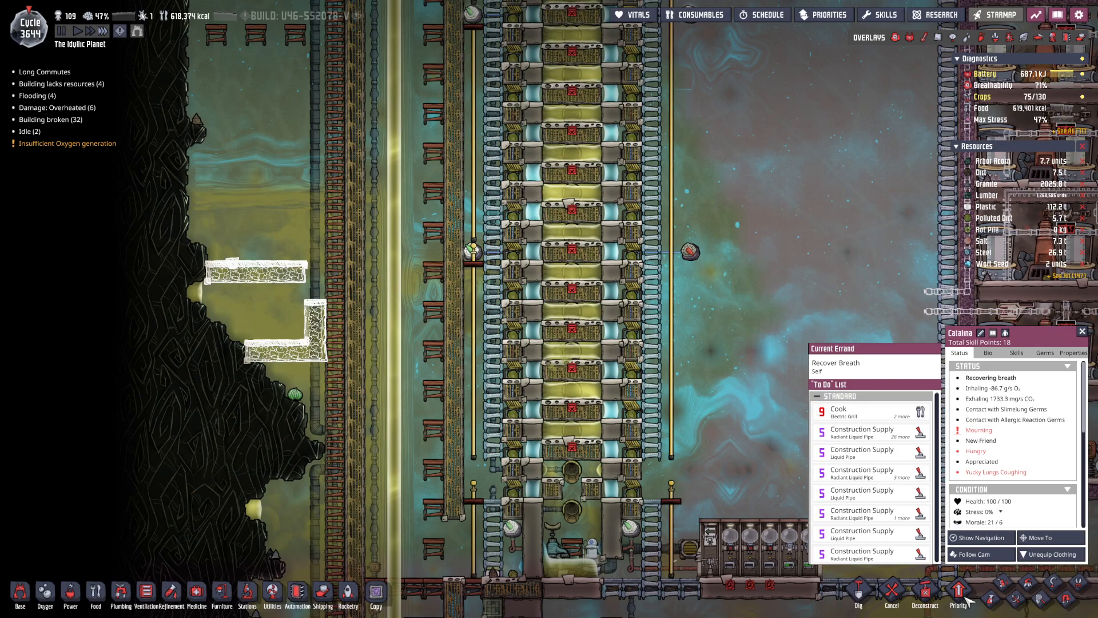
Close the duplicant's panel to resume planning insulated tiles and buildings around the aquatuner chamber.
click(957, 605)
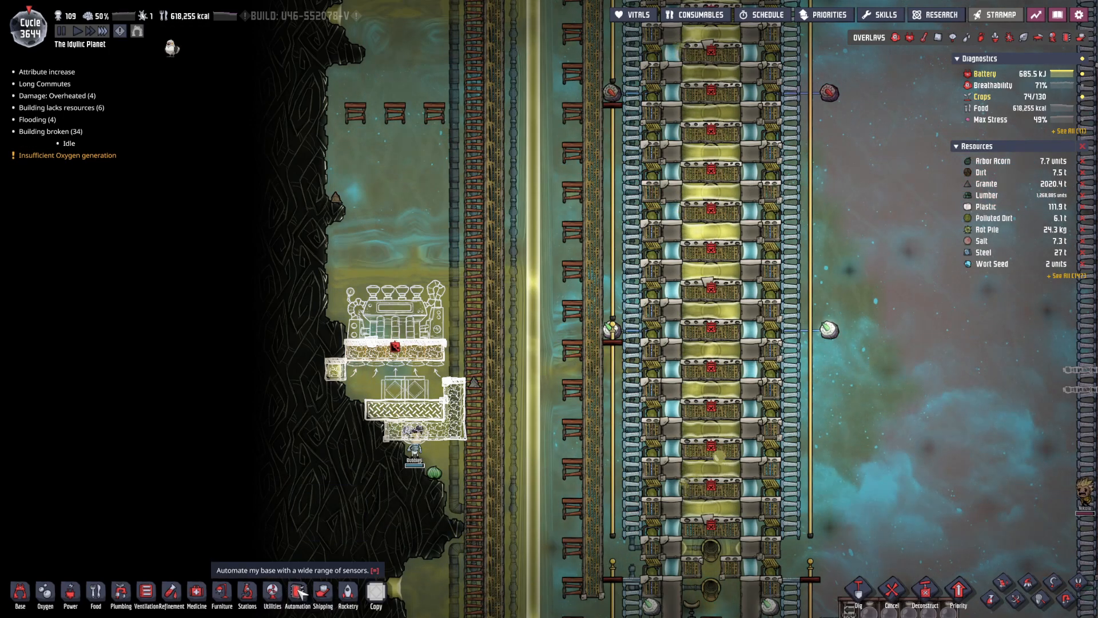
Plan a Thermo Aquatuner inside the chamber from the Utilities list.
click(272, 606)
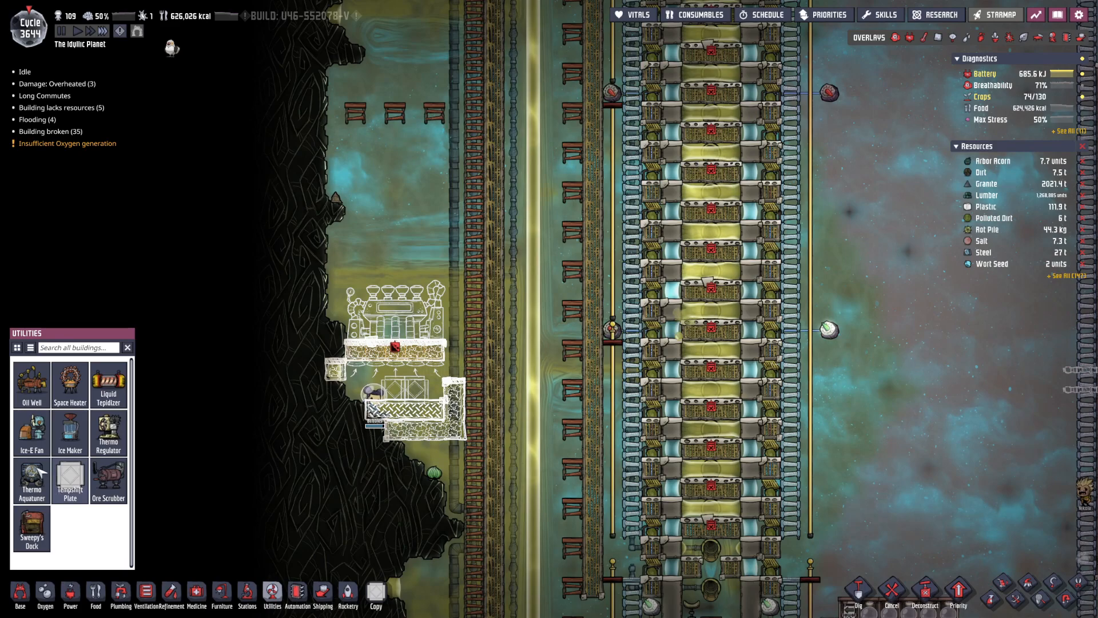
click(32, 479)
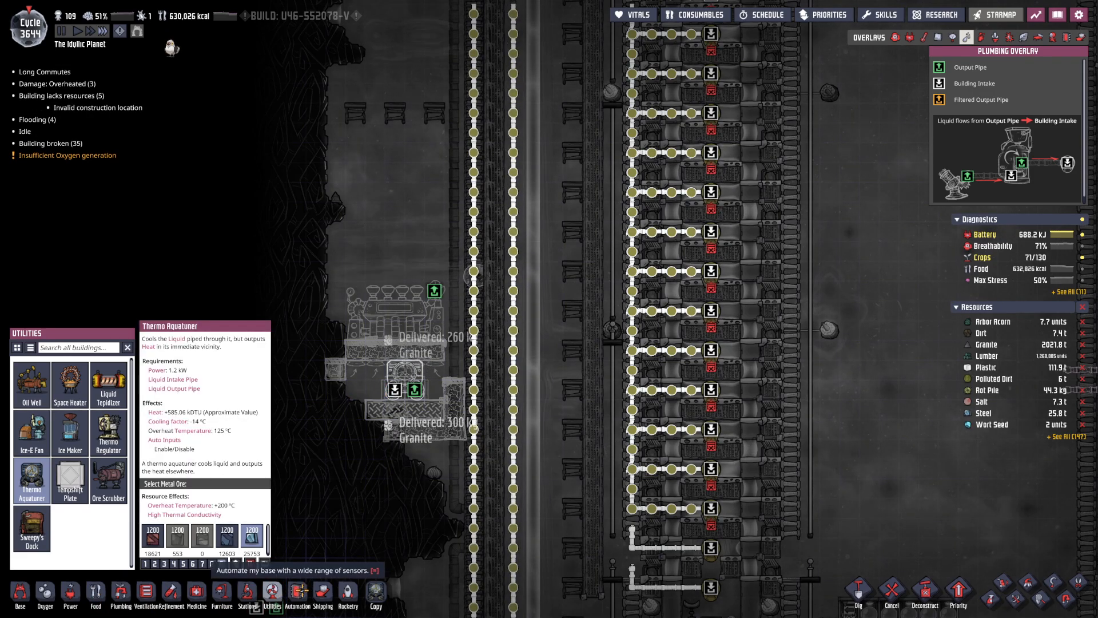
click(298, 593)
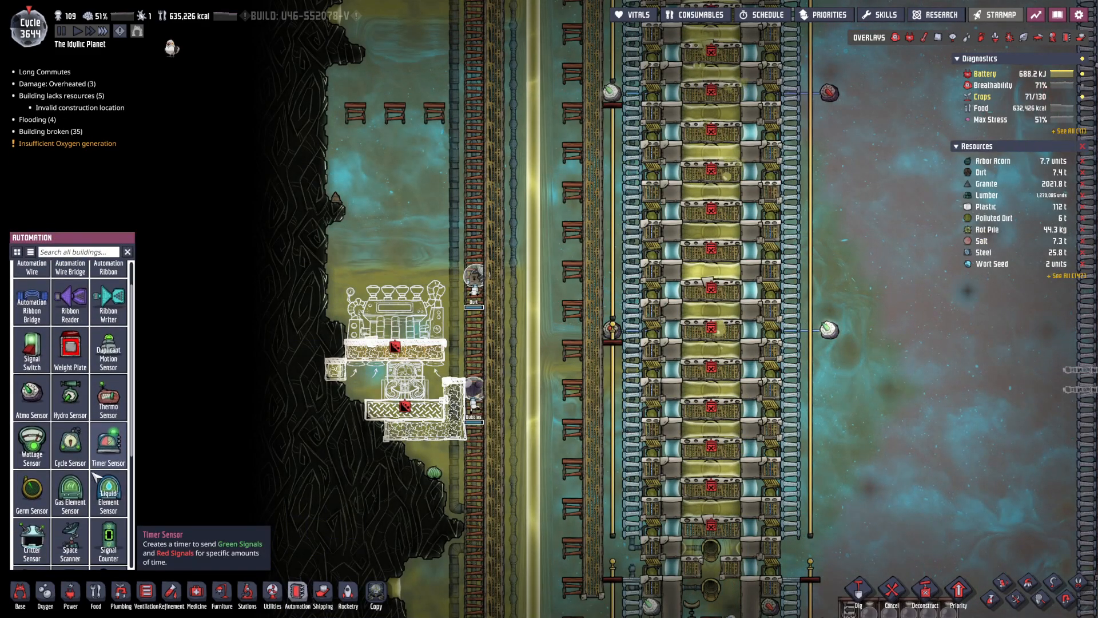
scroll(down, 3)
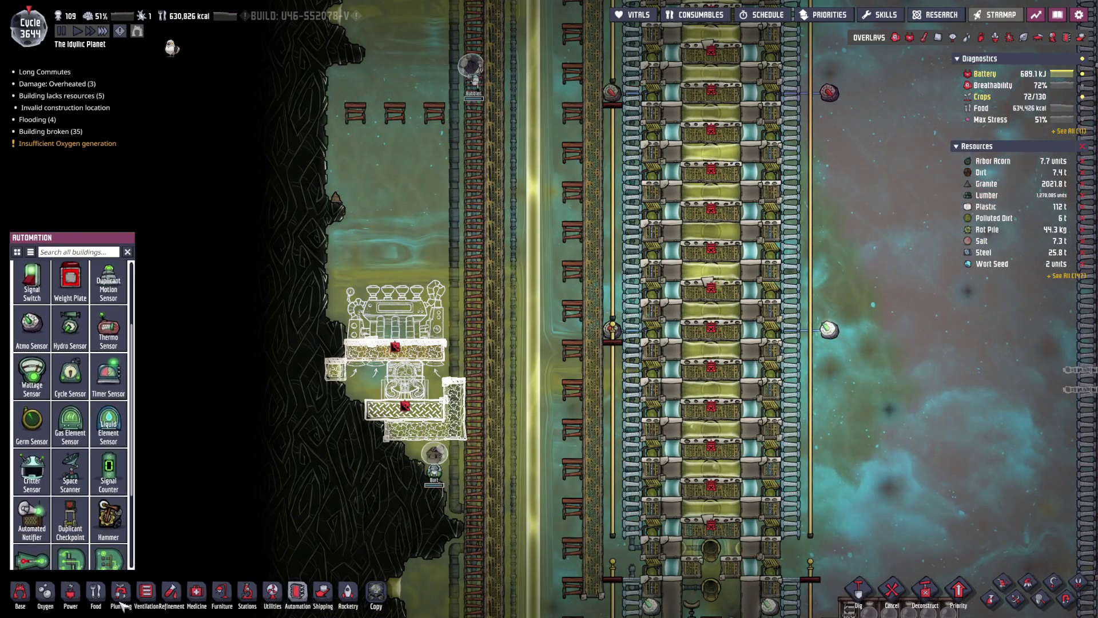
Plan a Liquid Pipe Thermo Sensor below the aquatuner from the Plumbing list.
click(120, 593)
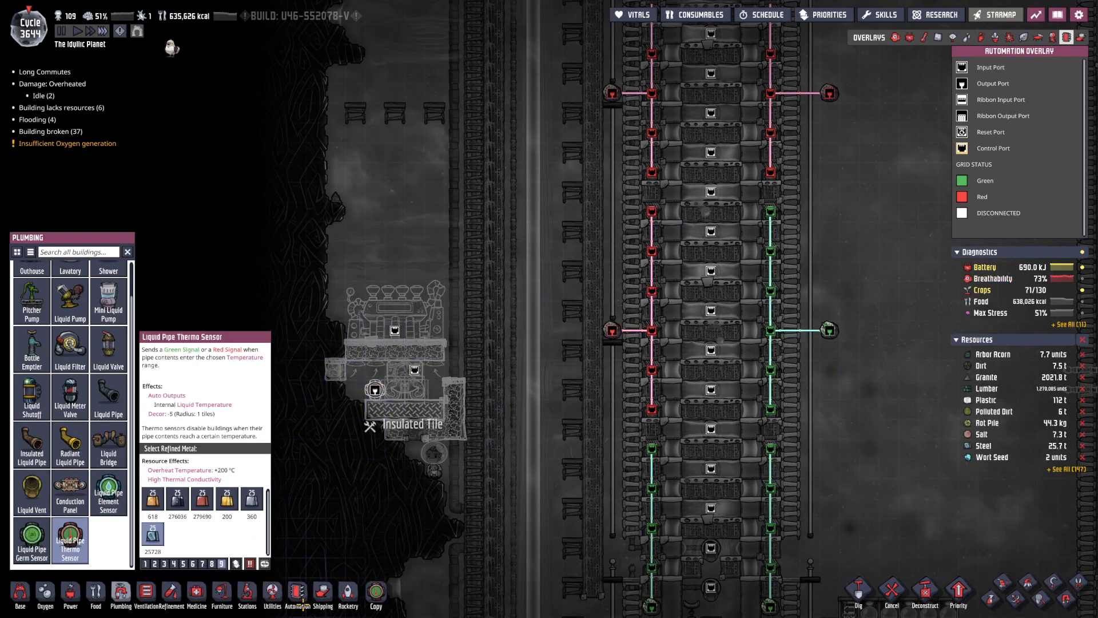
click(297, 595)
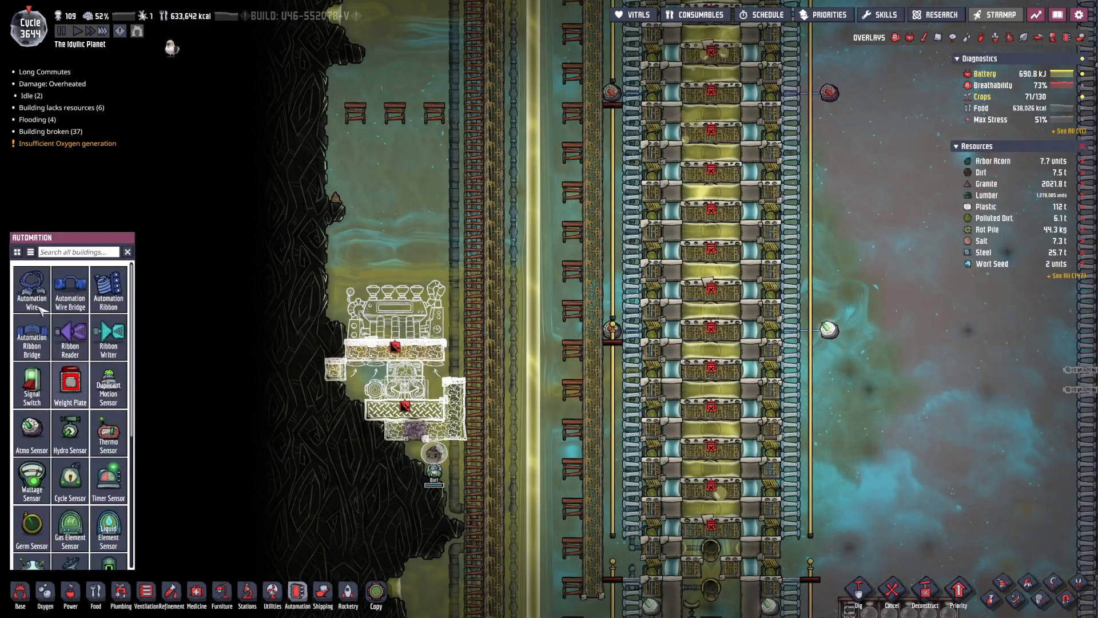
click(32, 288)
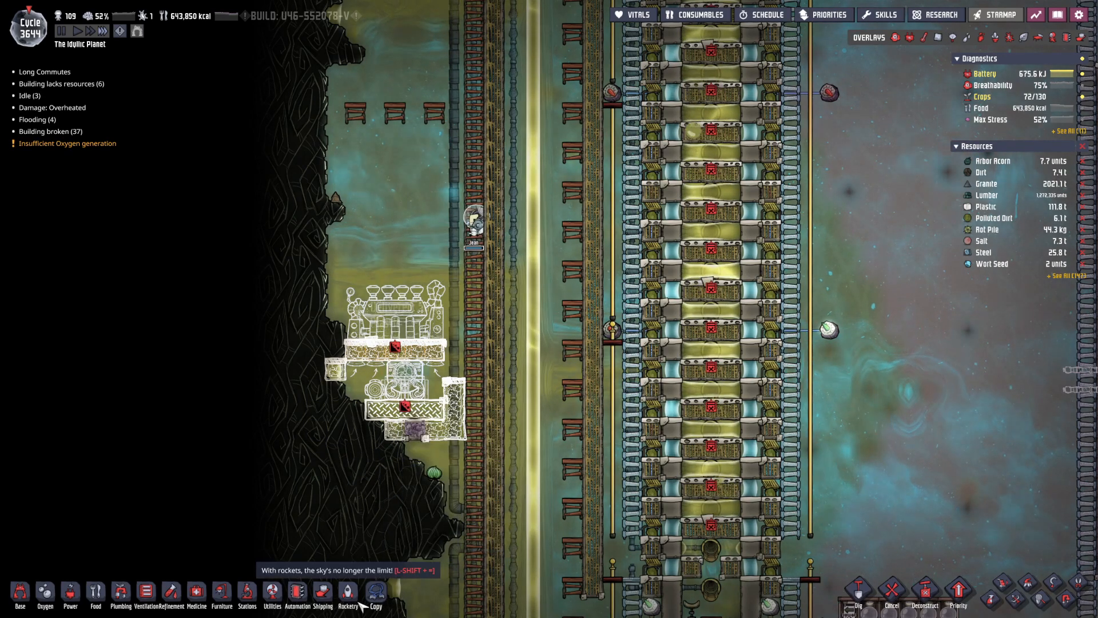
Browse Automation Wire, then return to the plumbing buildings.
click(299, 590)
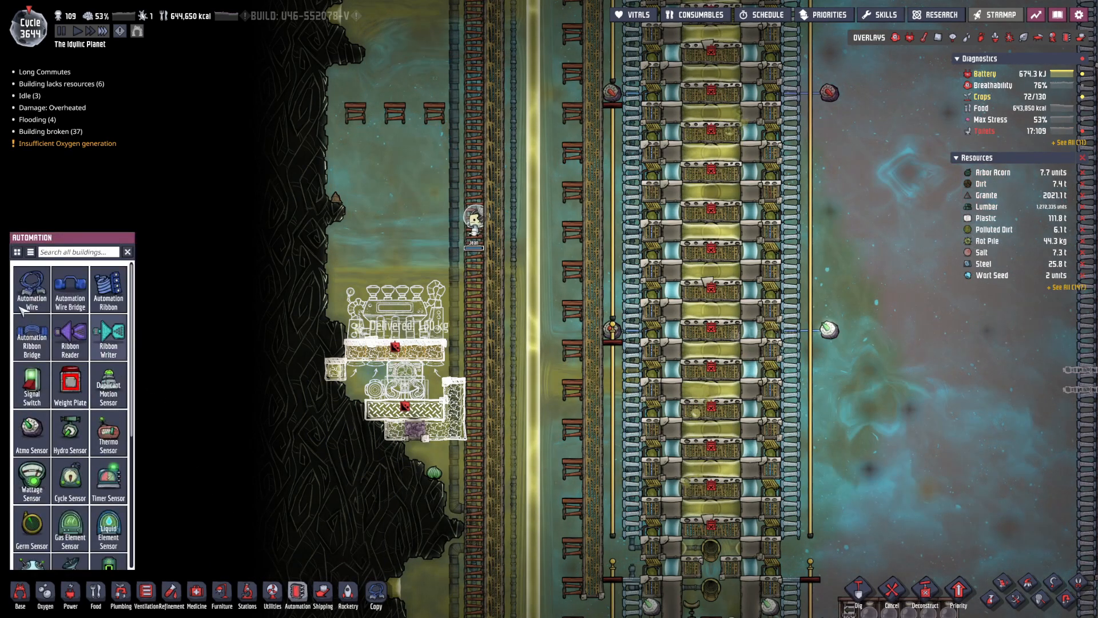
click(32, 289)
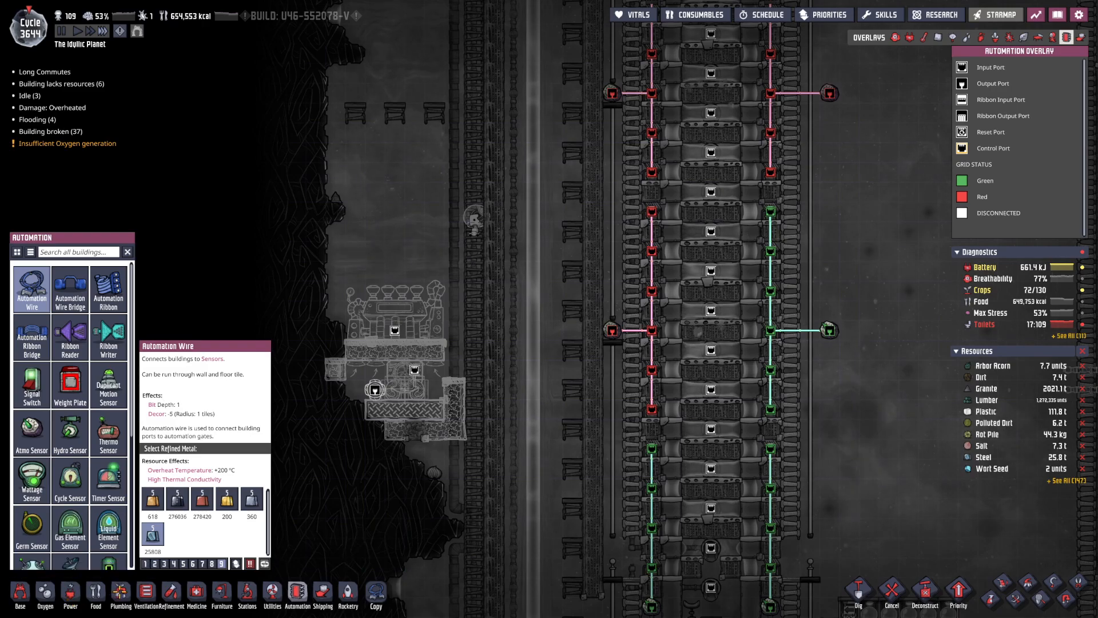
click(120, 593)
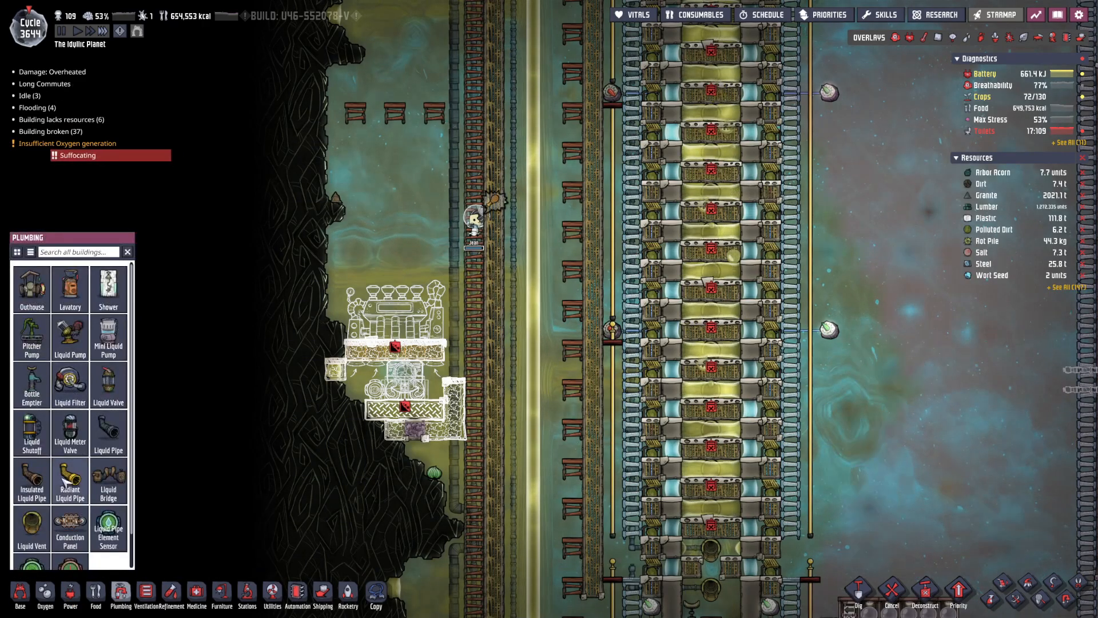
Plan a steel Liquid Vent beside the aquatuner.
click(32, 527)
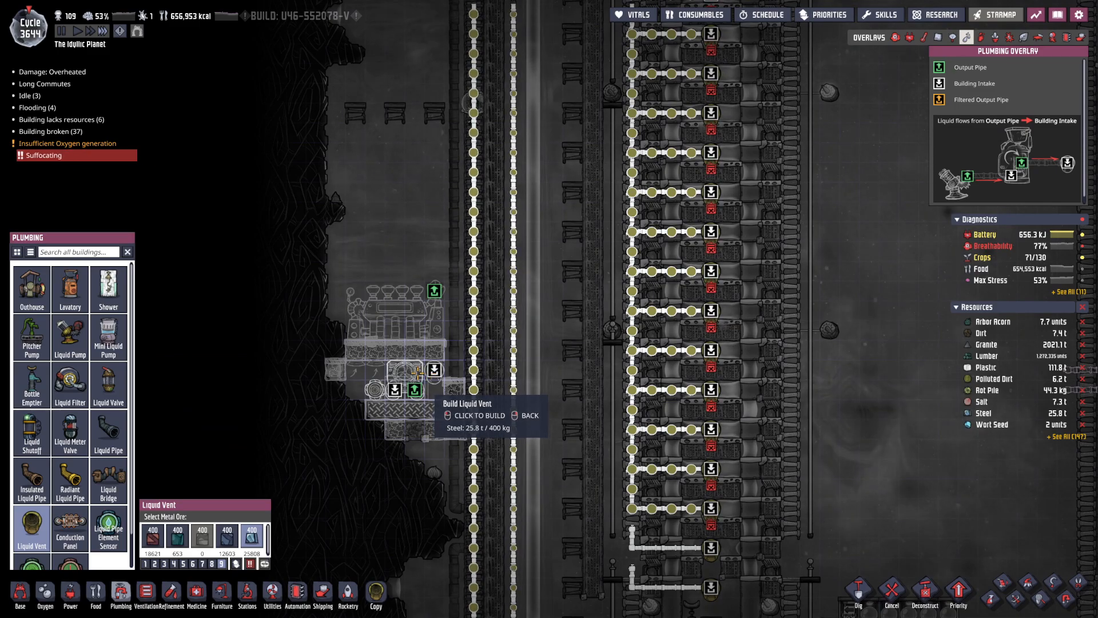
click(413, 370)
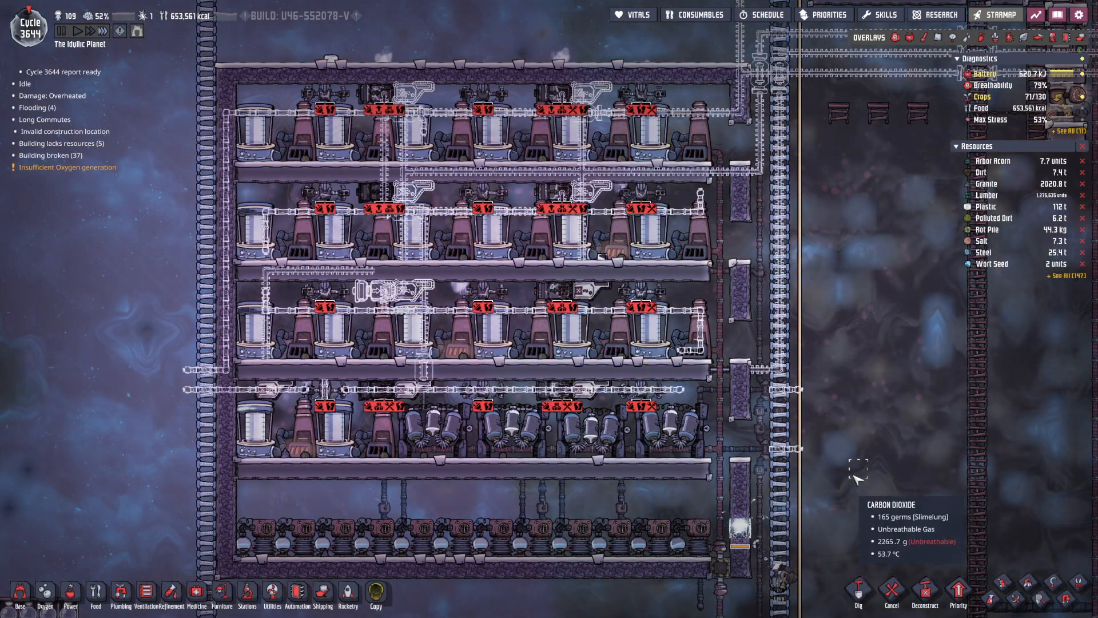
mouse_move(300, 521)
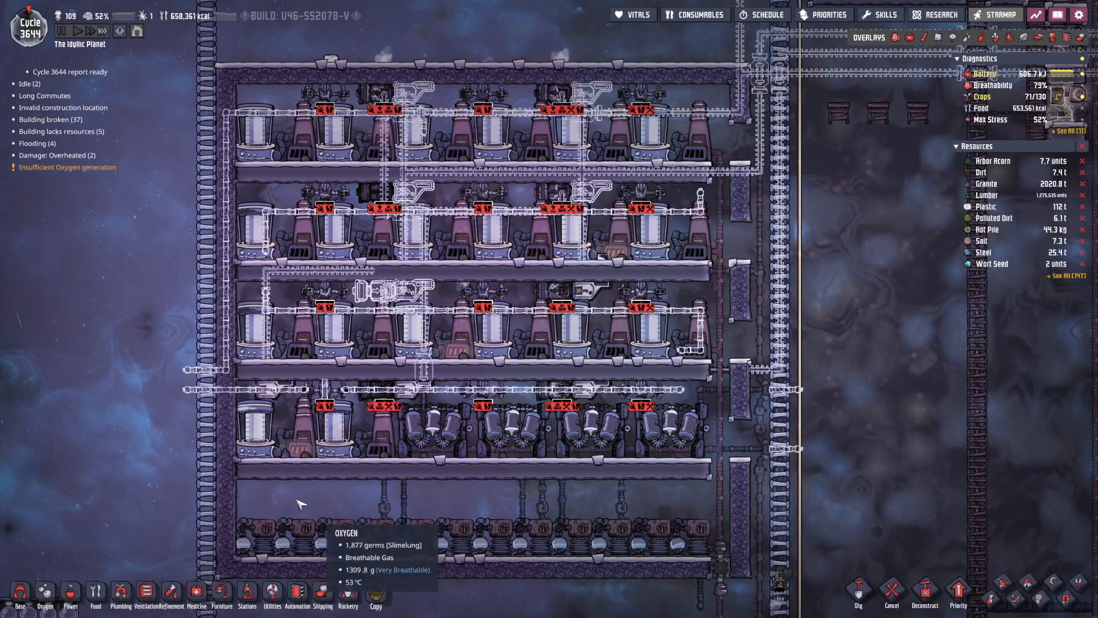
mouse_move(562, 515)
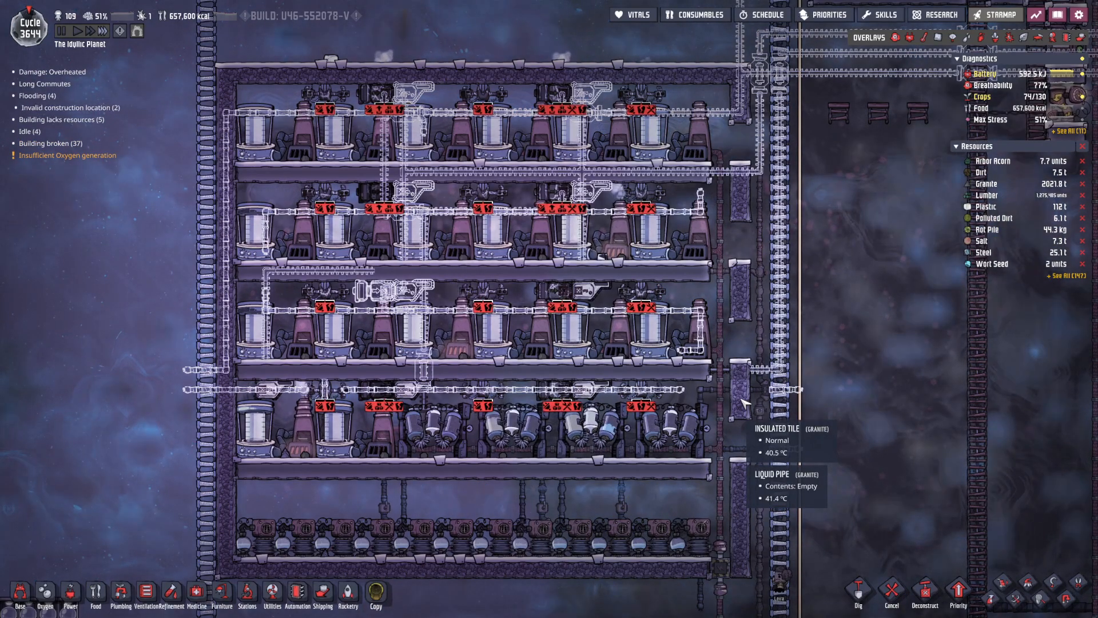
mouse_move(446, 325)
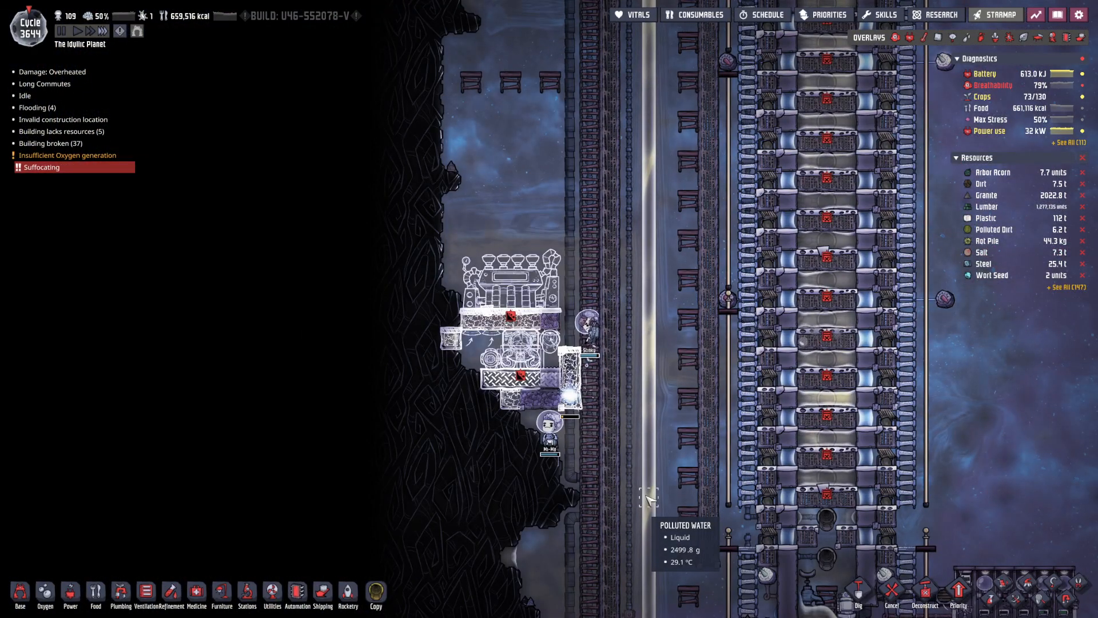
mouse_move(40, 167)
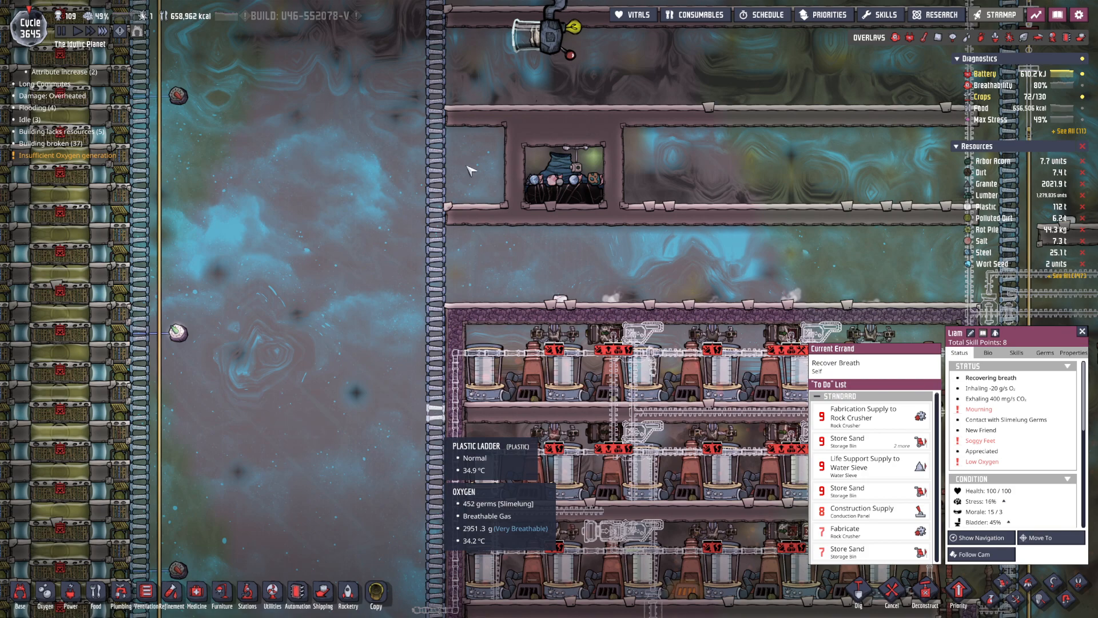
mouse_move(393, 430)
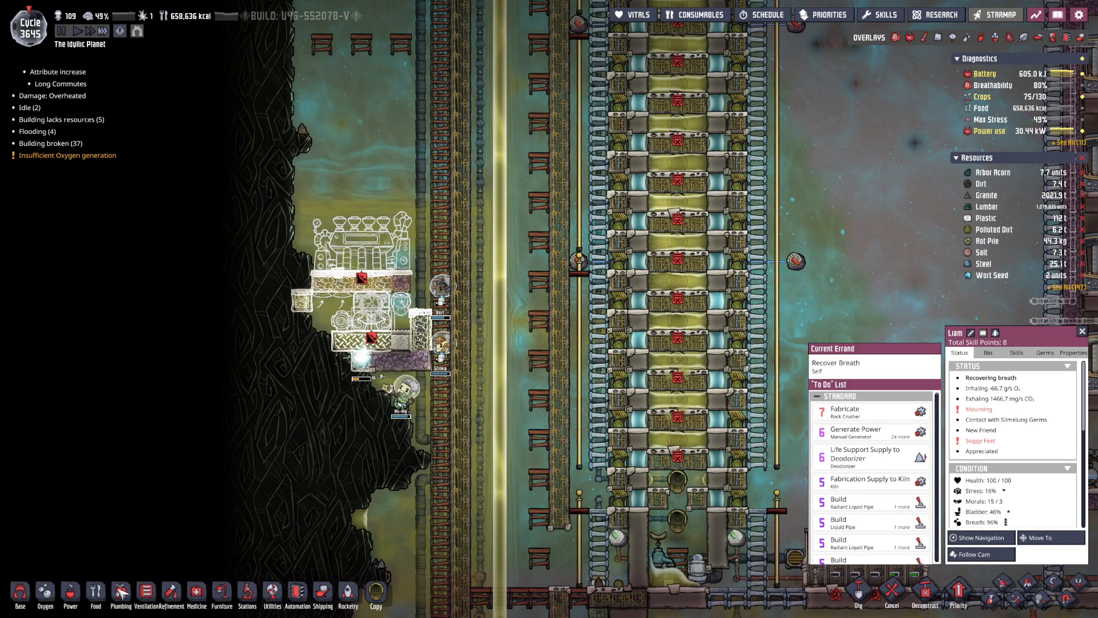
Bring up the Plumbing building choices in the build bar.
click(121, 595)
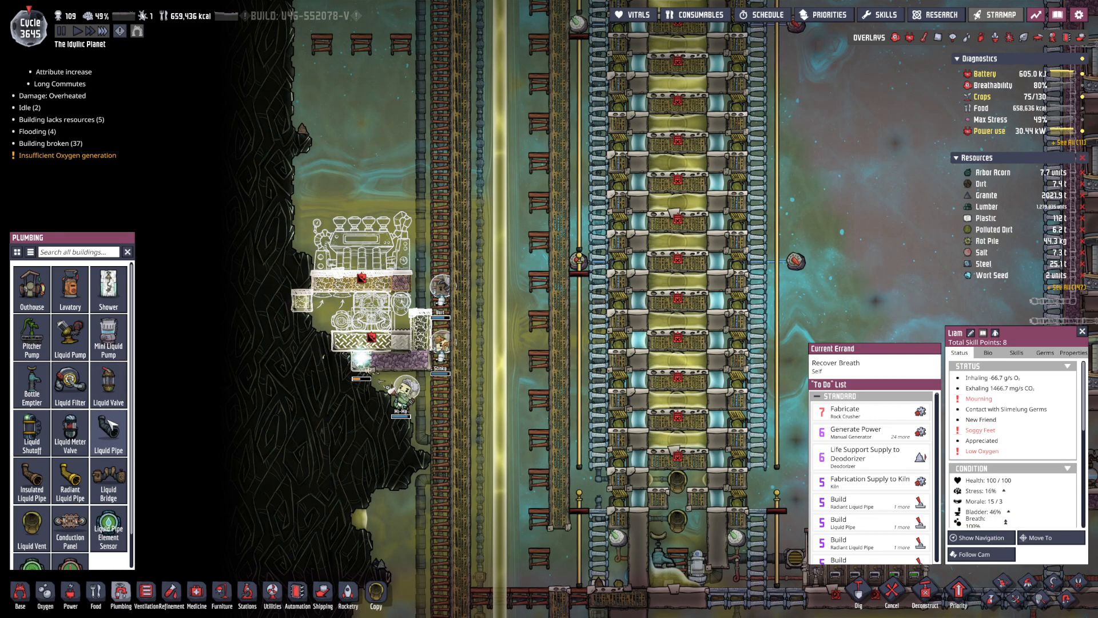
Lay insulated liquid pipe below the aquatuner chamber.
click(108, 433)
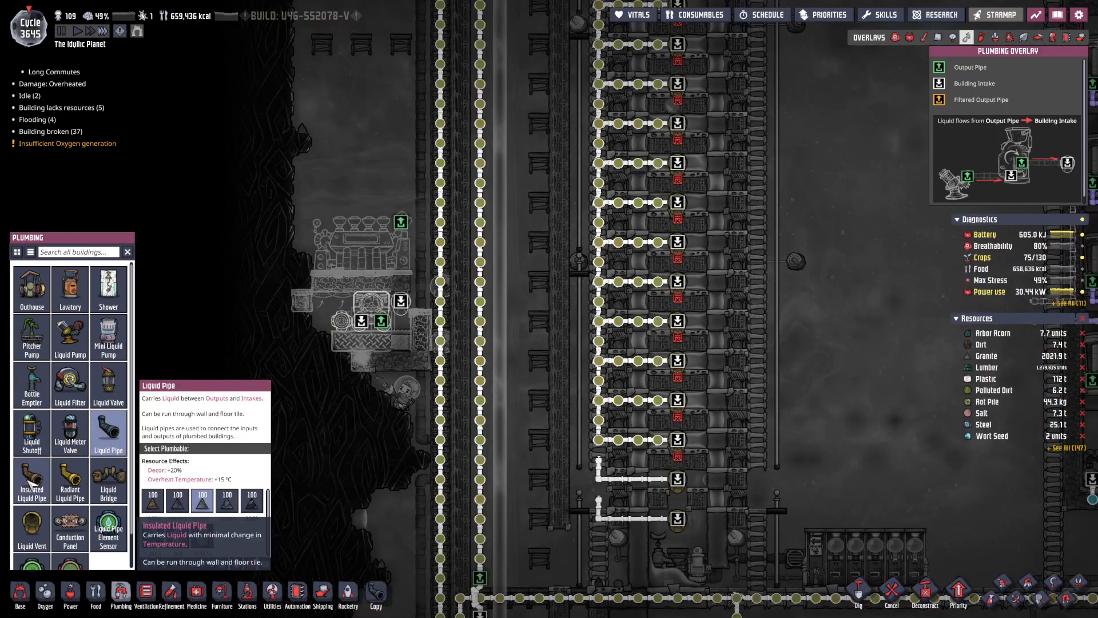
click(32, 479)
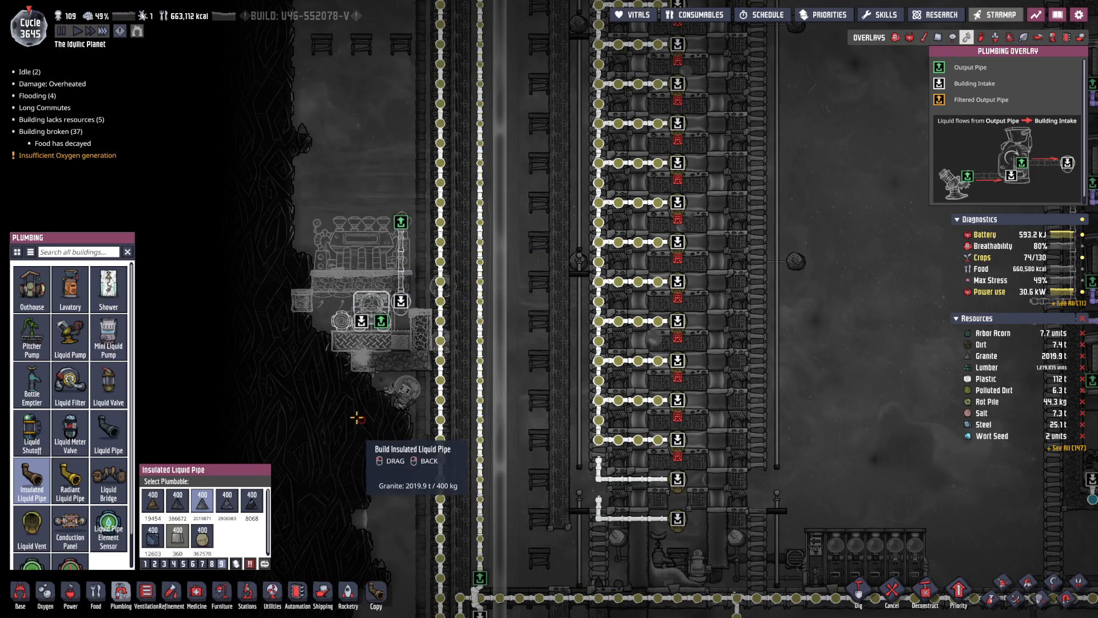
click(70, 480)
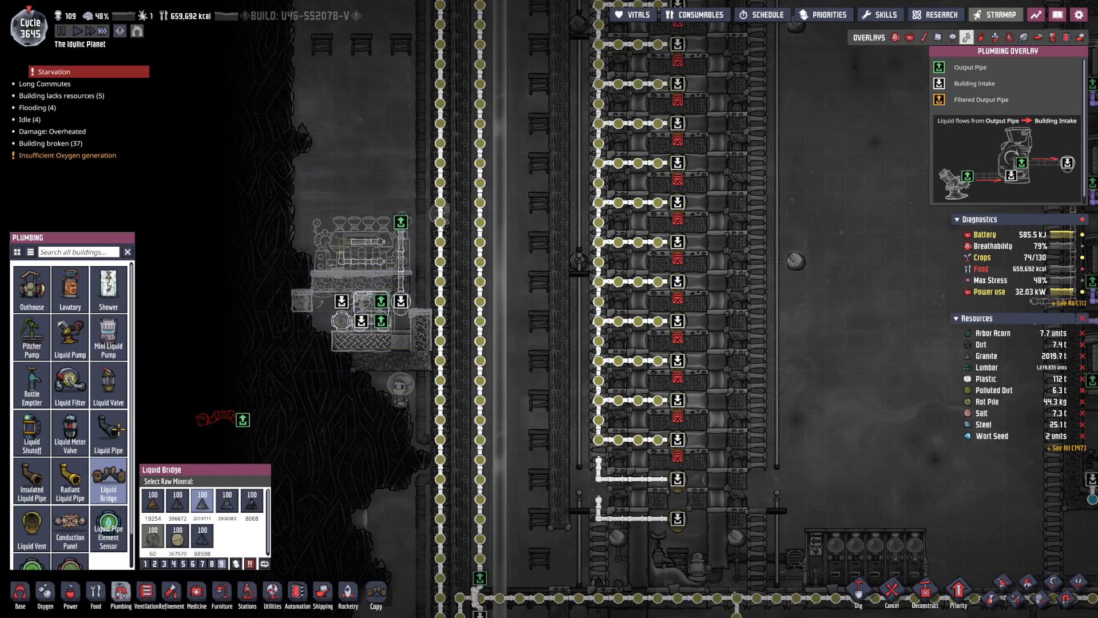
Position a Liquid Bridge at the pipe crossing.
click(31, 488)
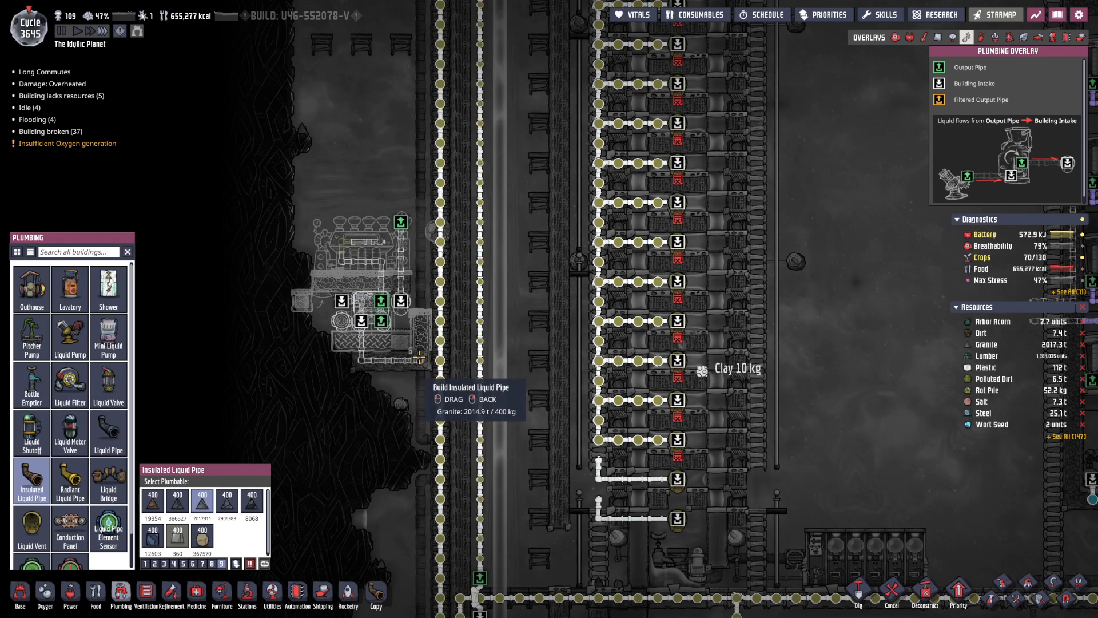
mouse_move(416, 253)
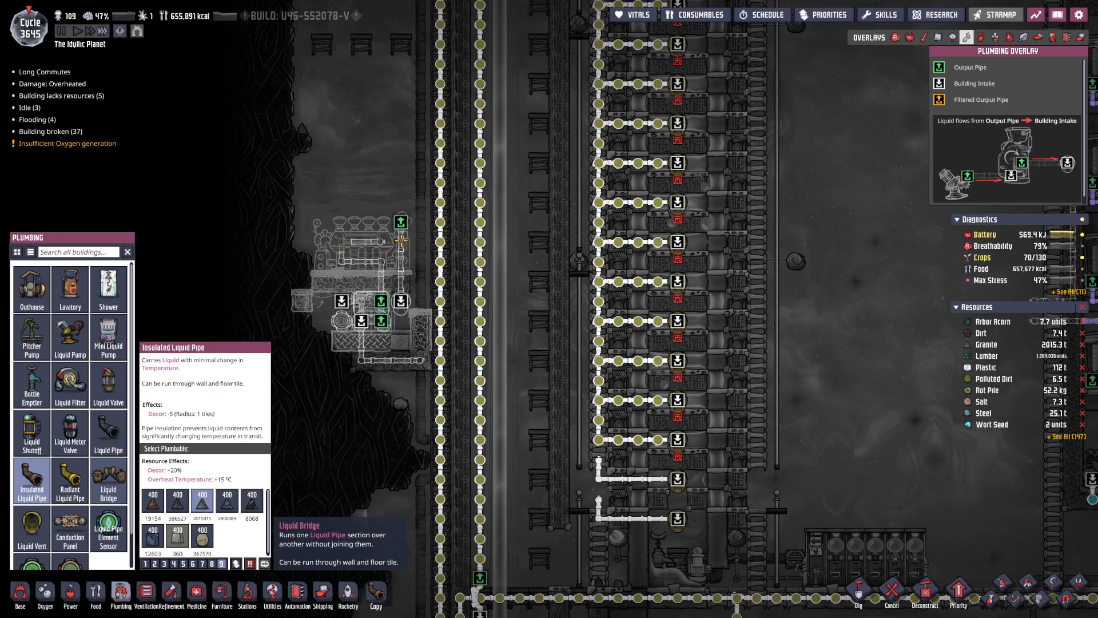
click(108, 481)
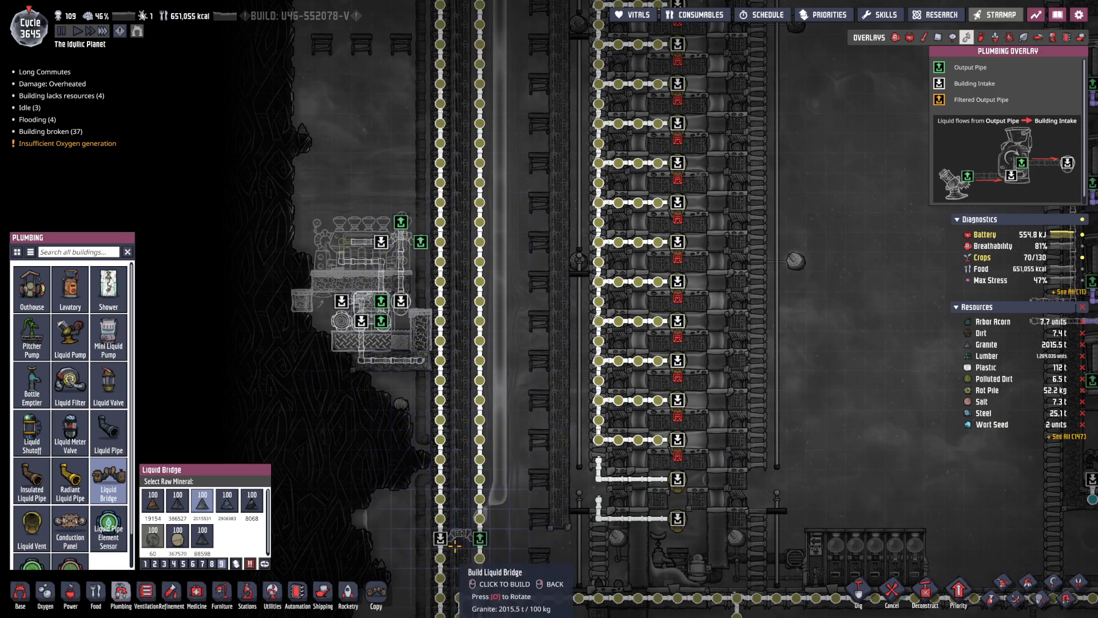
mouse_move(108, 481)
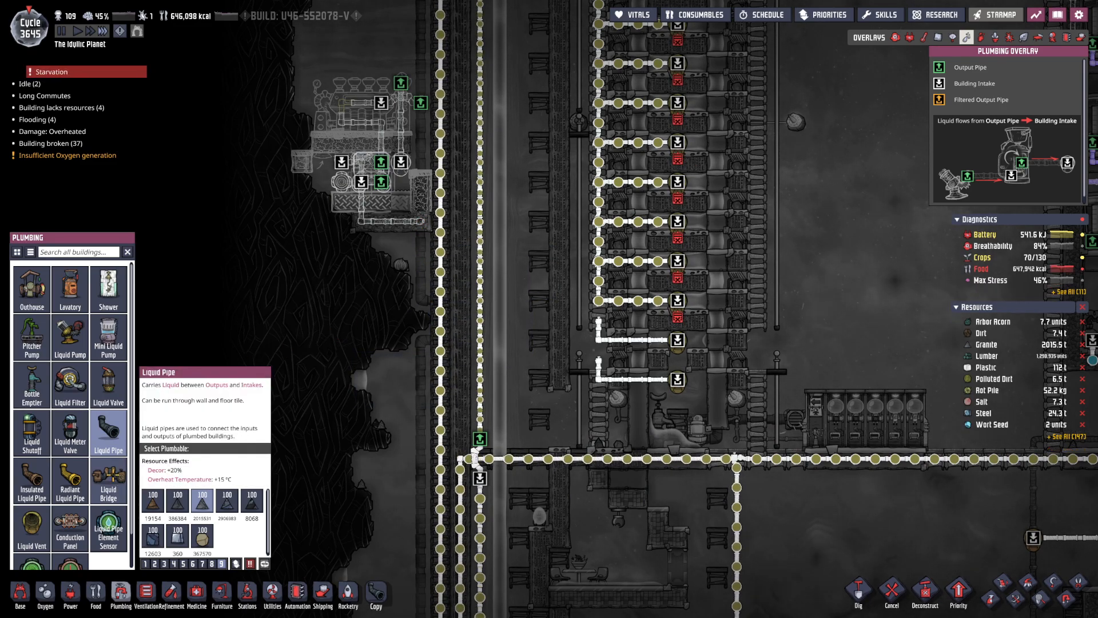
With the plumbing overlay on, lay insulated pipe along the lower main line.
click(108, 479)
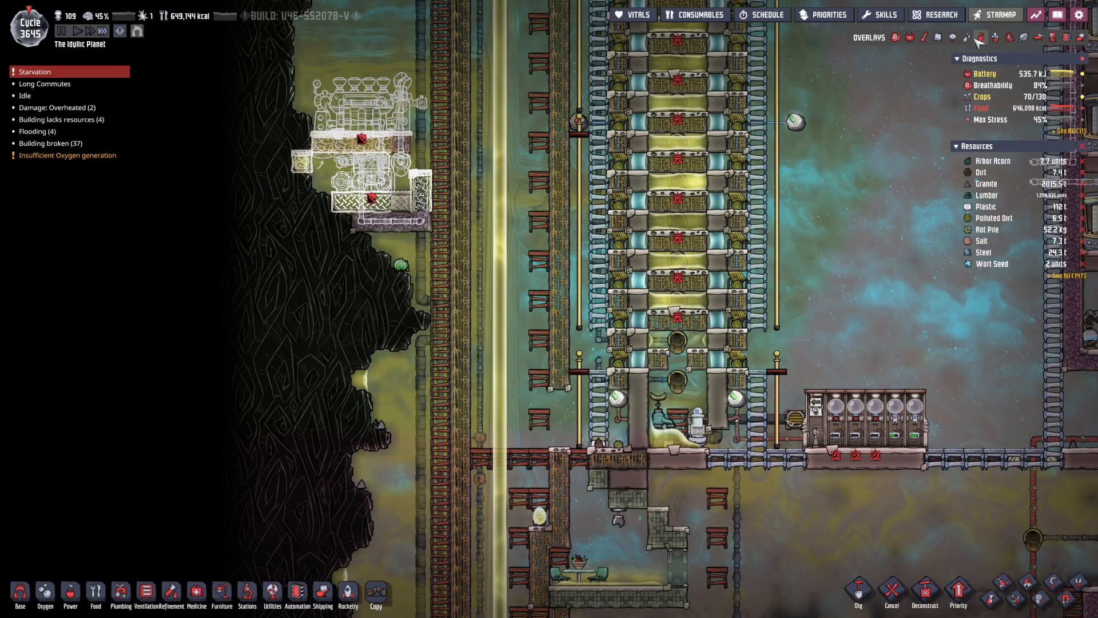
click(975, 36)
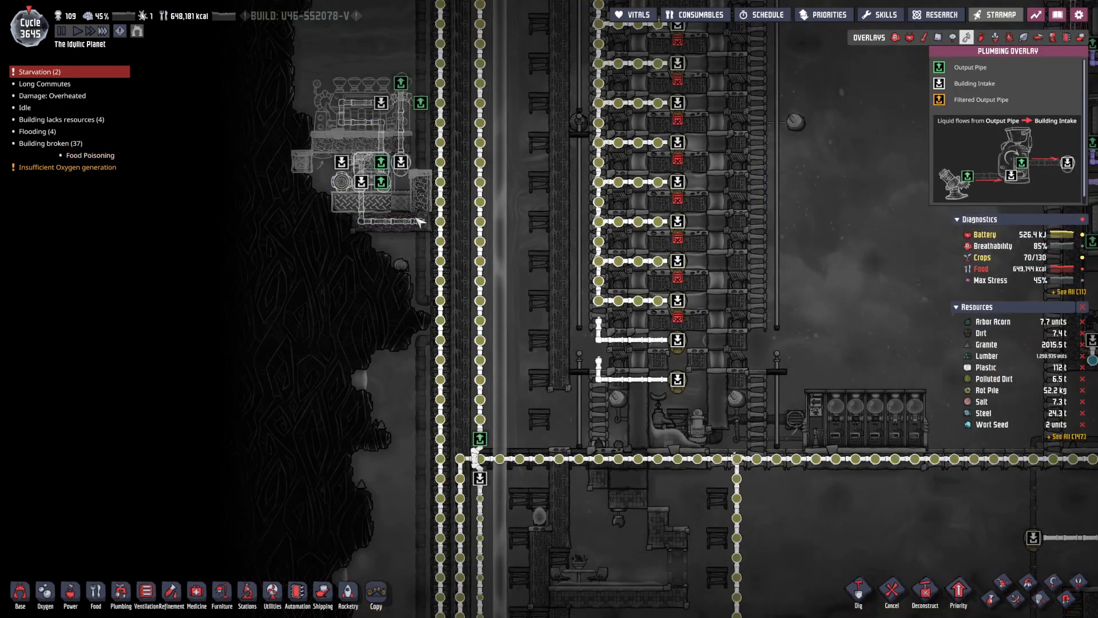
click(120, 593)
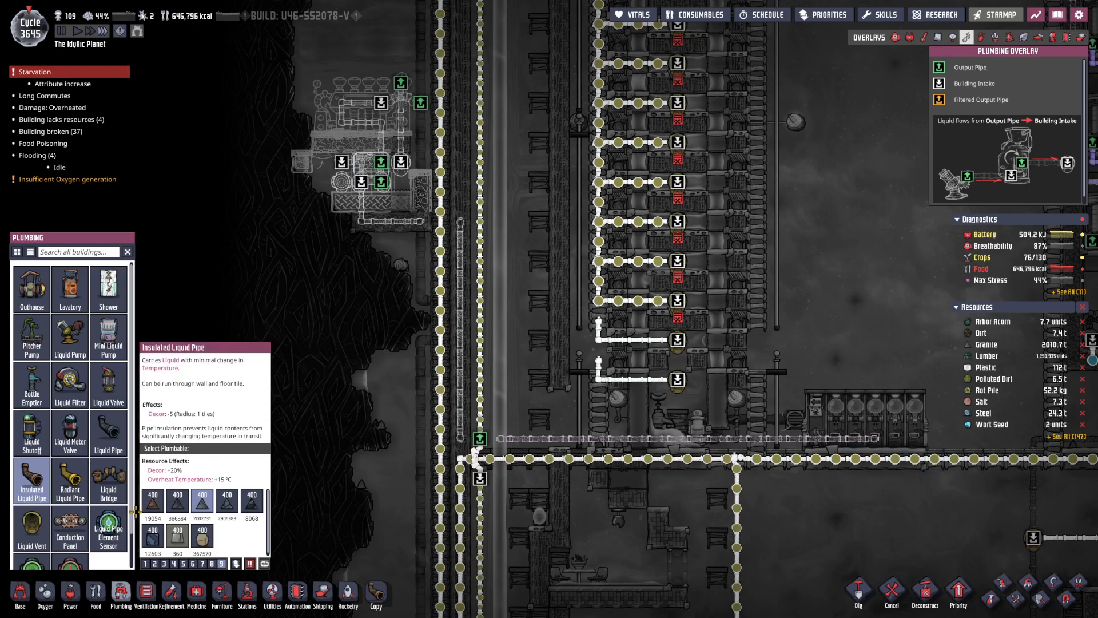
click(108, 479)
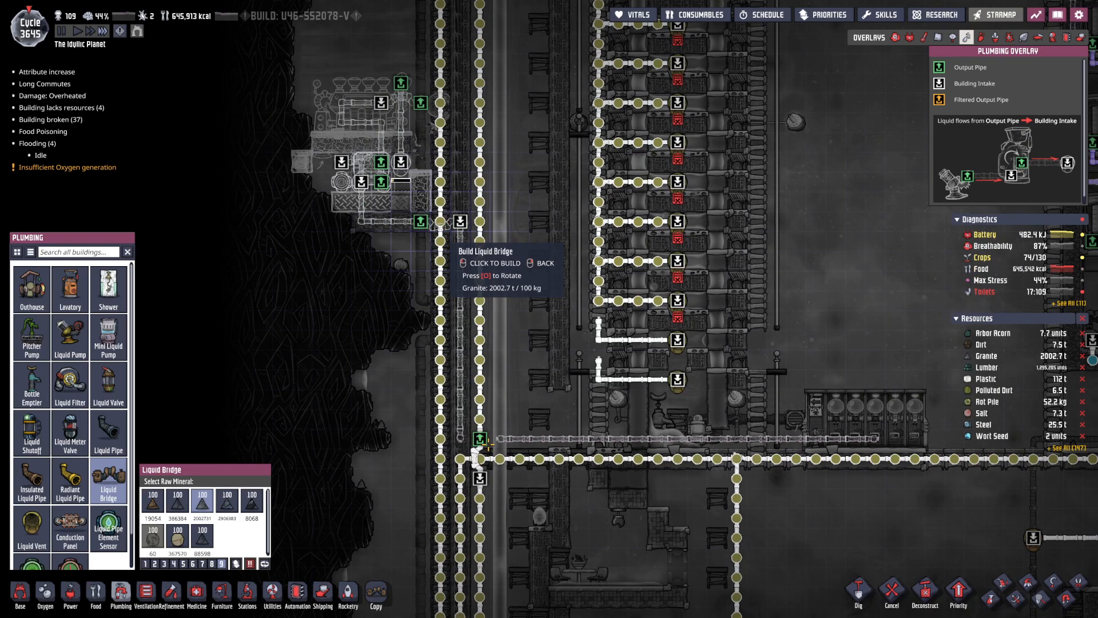
Place liquid bridges over the vertical pipe and at the upper crossing.
click(478, 455)
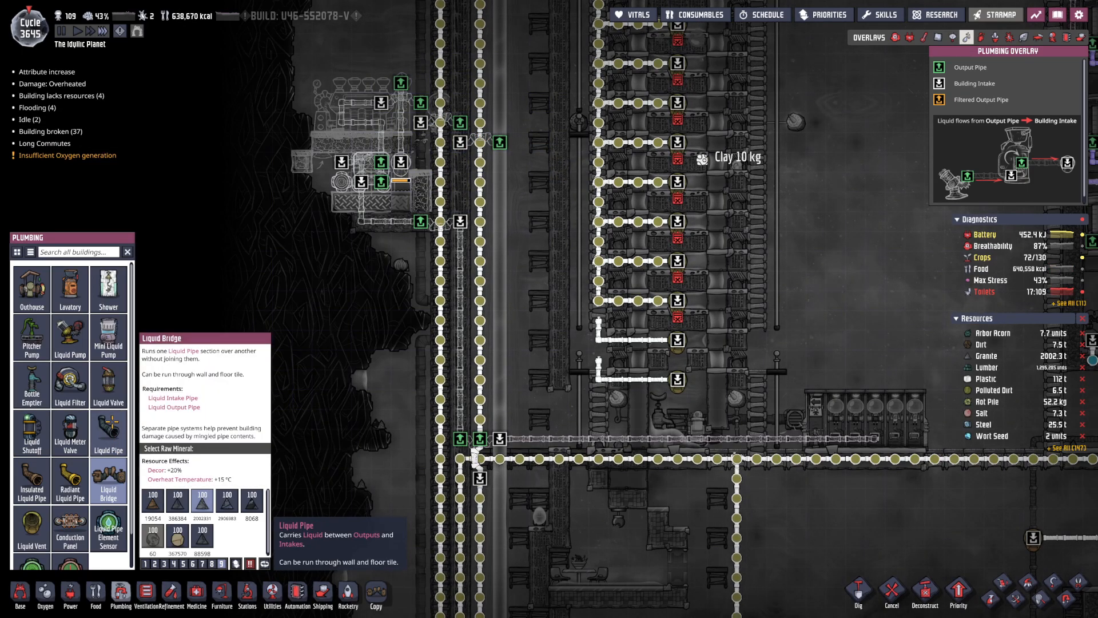
click(108, 432)
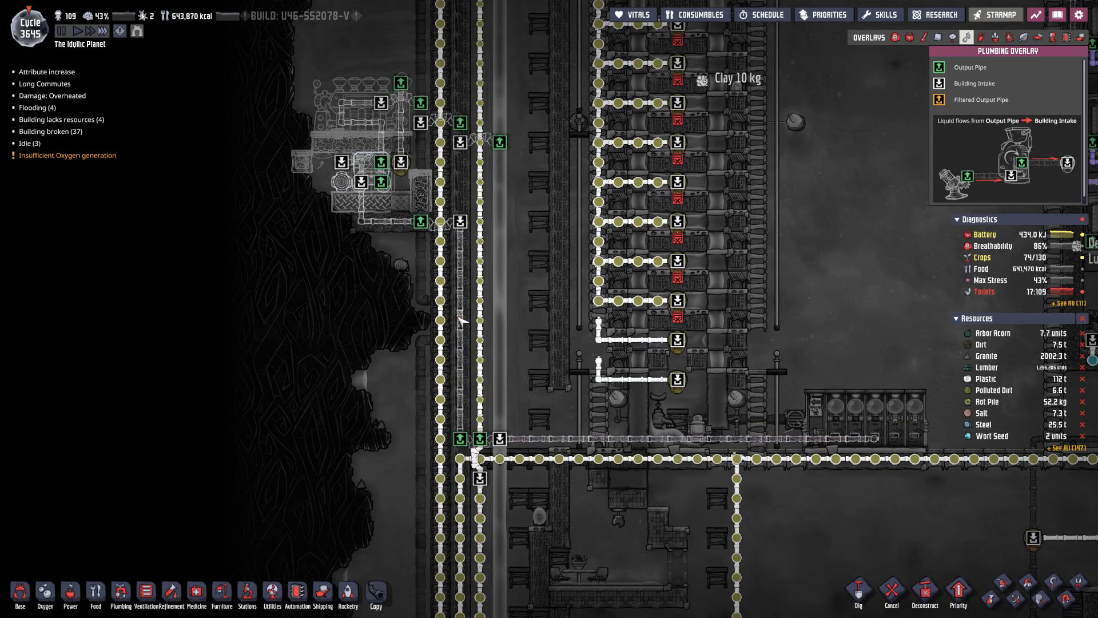
click(458, 353)
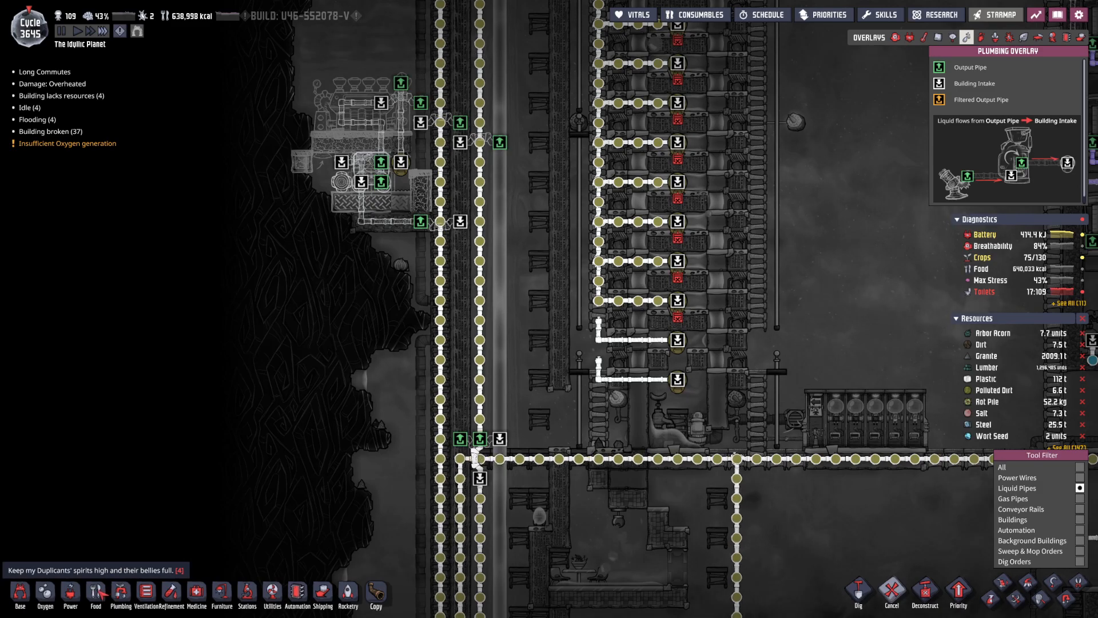
Limit the tool filter to Liquid Pipes only.
click(121, 591)
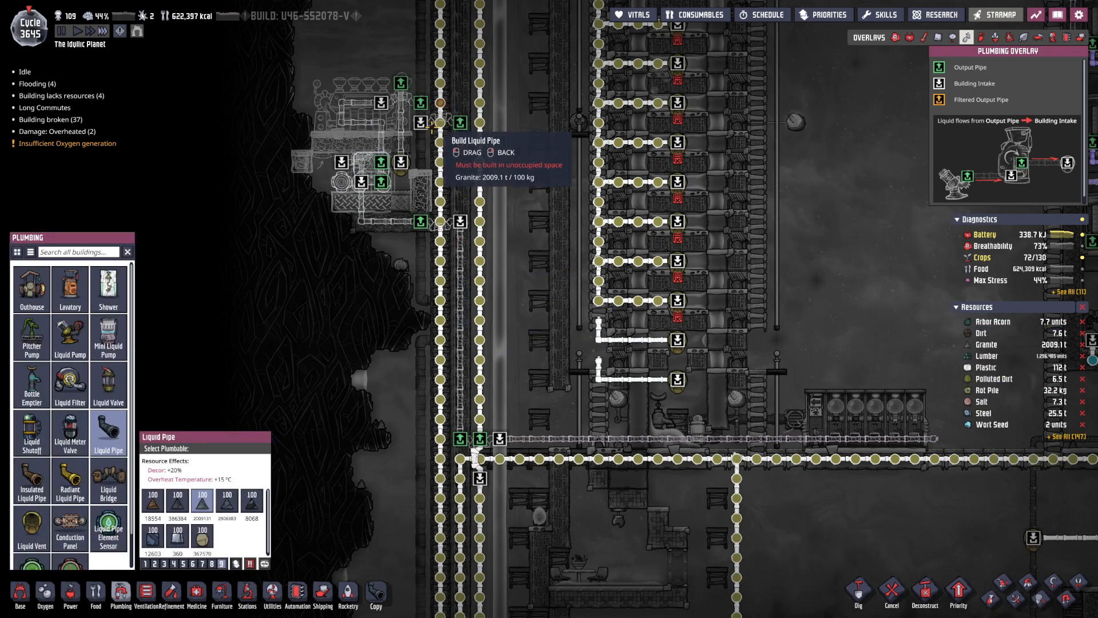
mouse_move(432, 102)
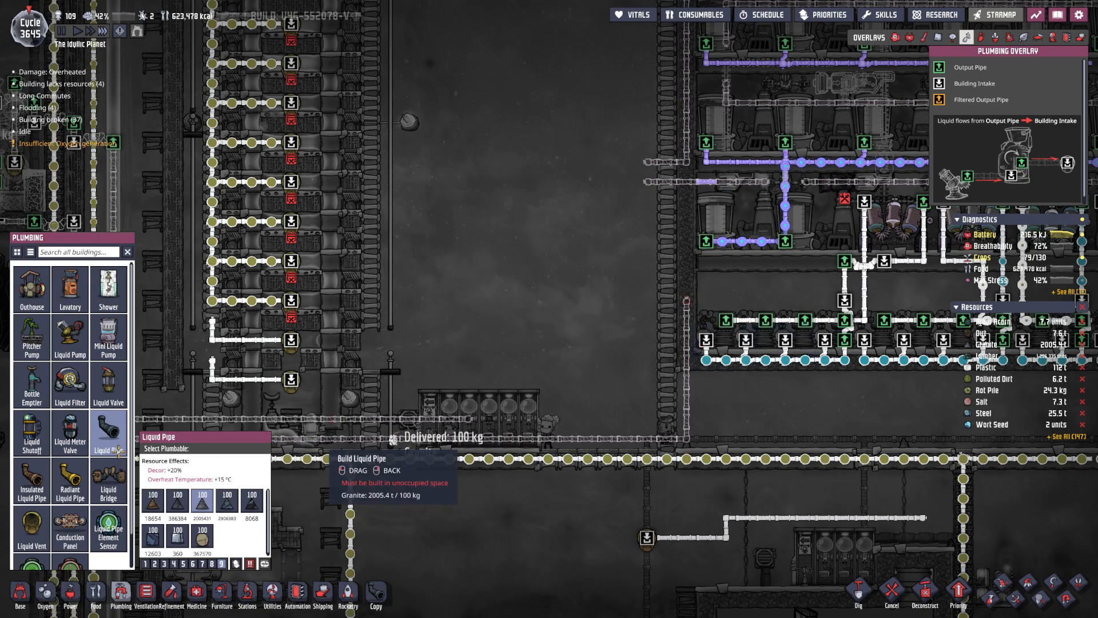
Draw liquid pipe along the walkway and join it to the line.
click(70, 480)
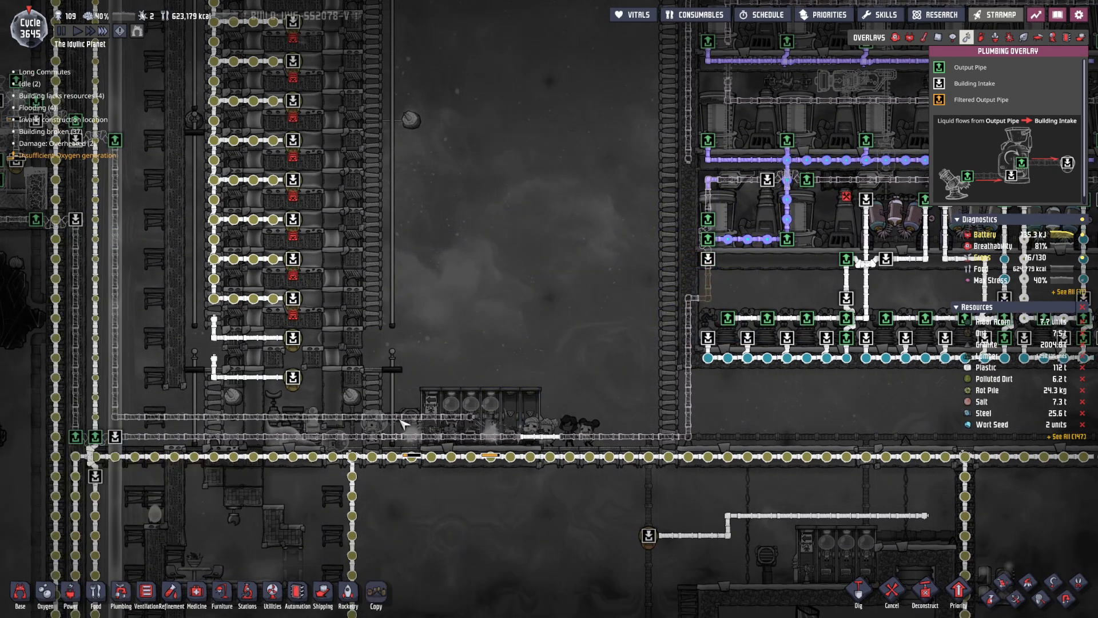
click(118, 590)
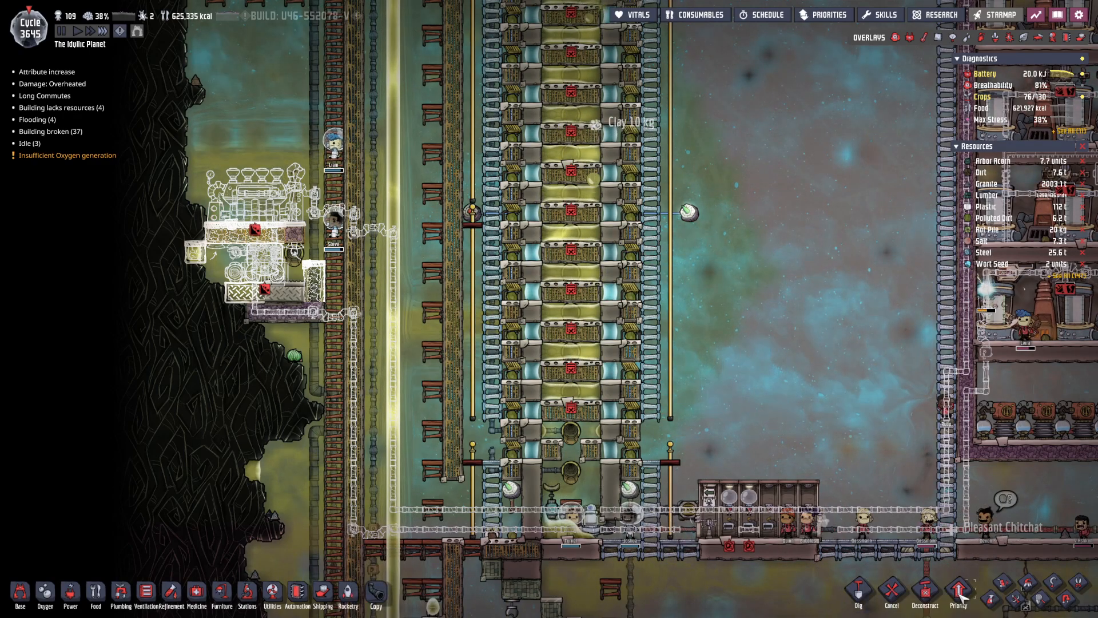
Look over the generator room and return to the pump area.
click(958, 592)
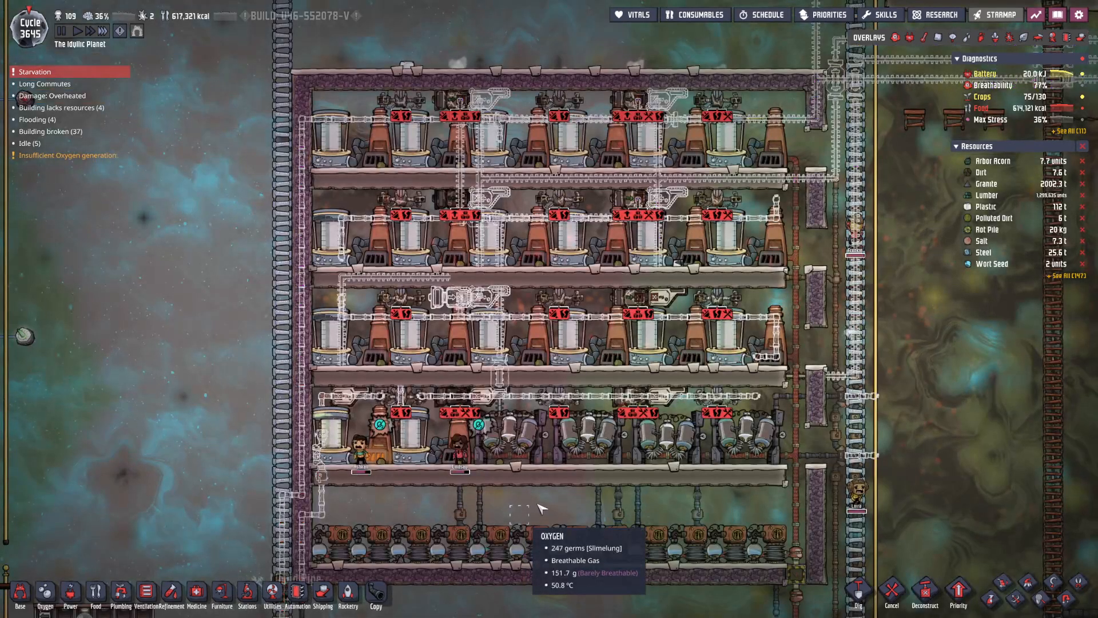
scroll(down, 3)
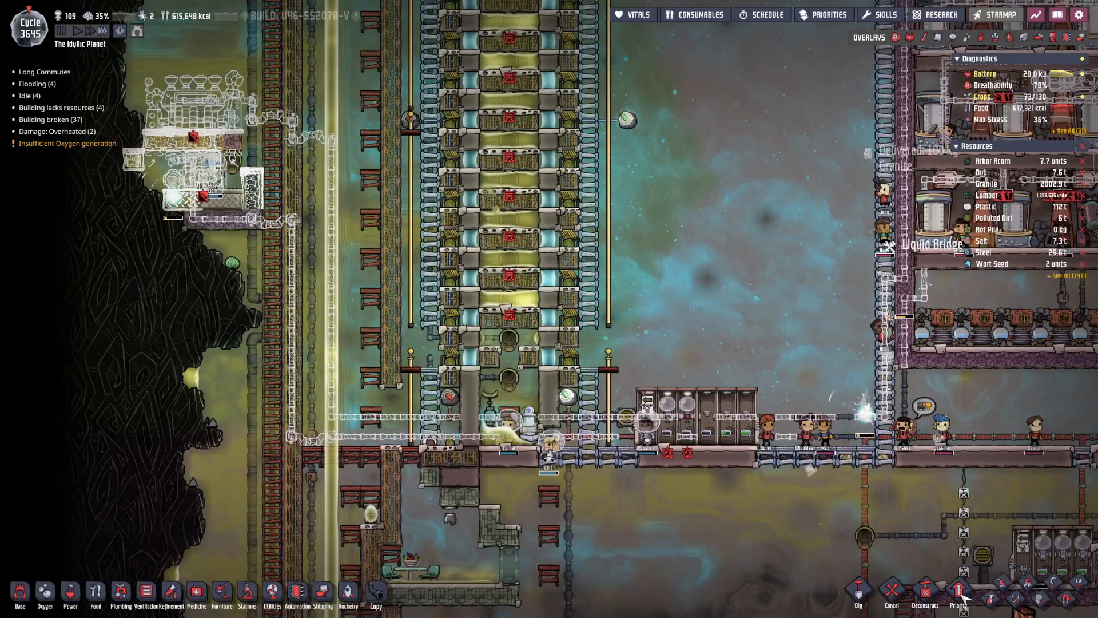
click(959, 592)
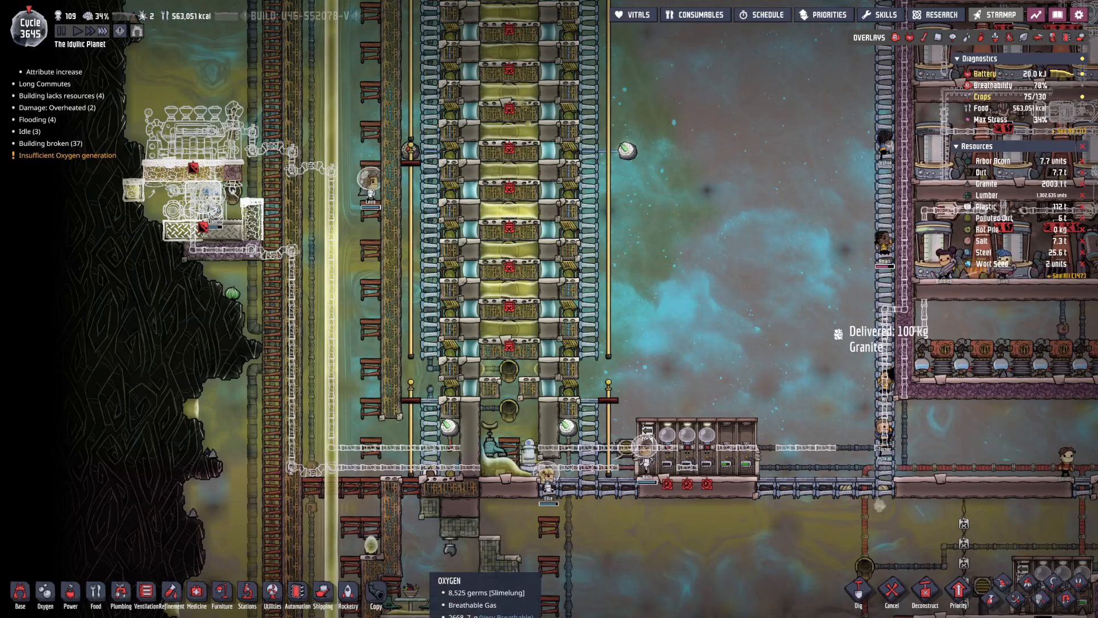
mouse_move(951, 37)
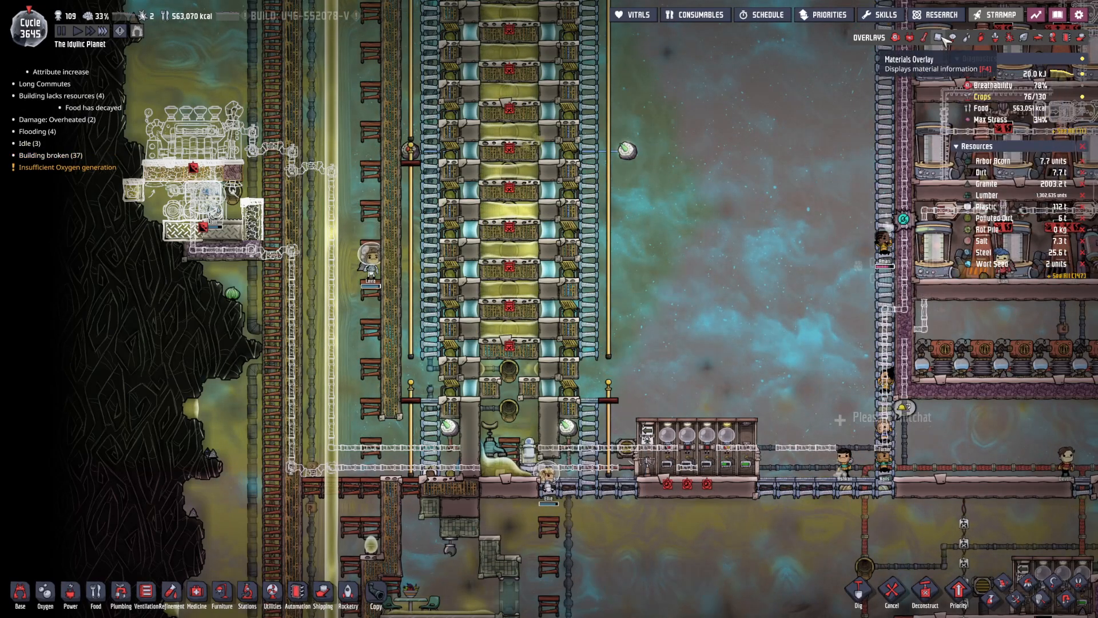
Check the Bottle Emptier's details and element filter, then dismiss them.
click(938, 38)
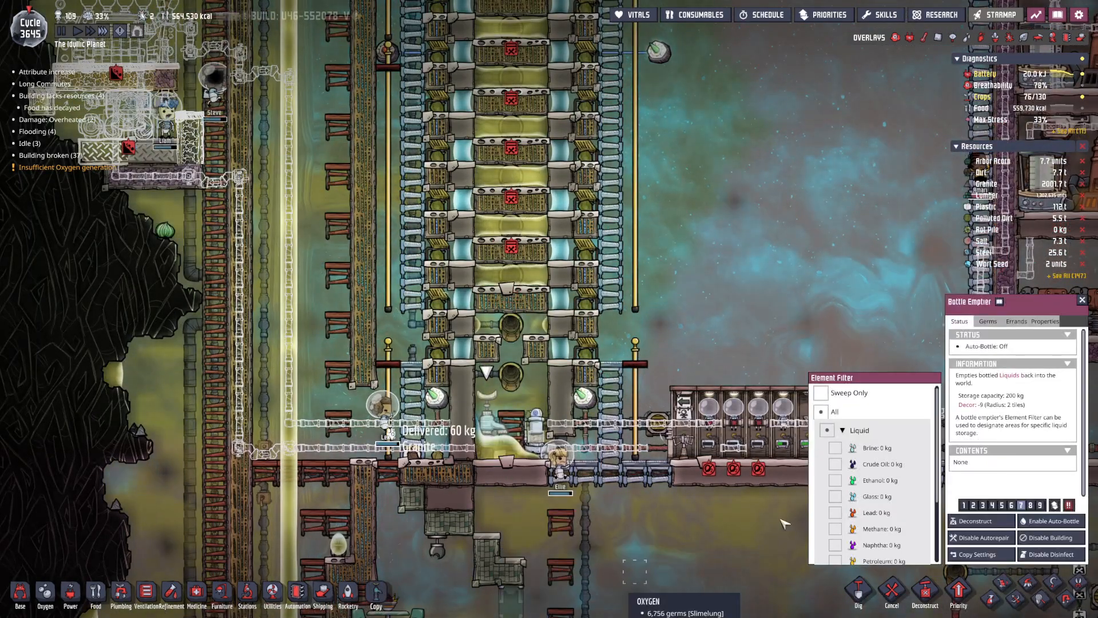
click(1016, 320)
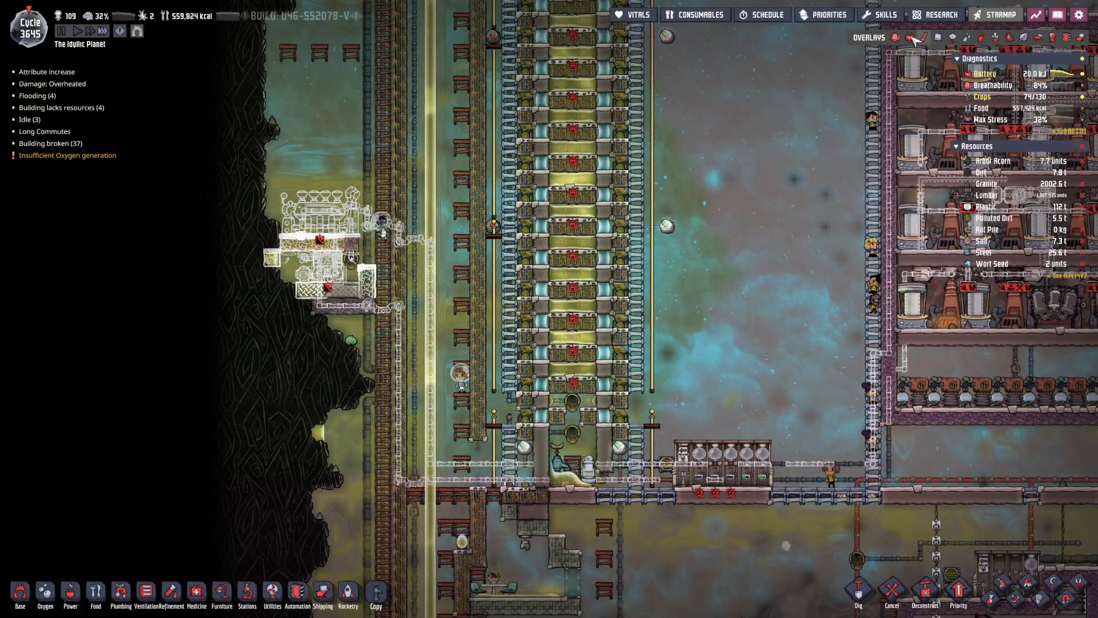
Inspect the 4 kW Large Power Transformer on the Power overlay.
click(919, 36)
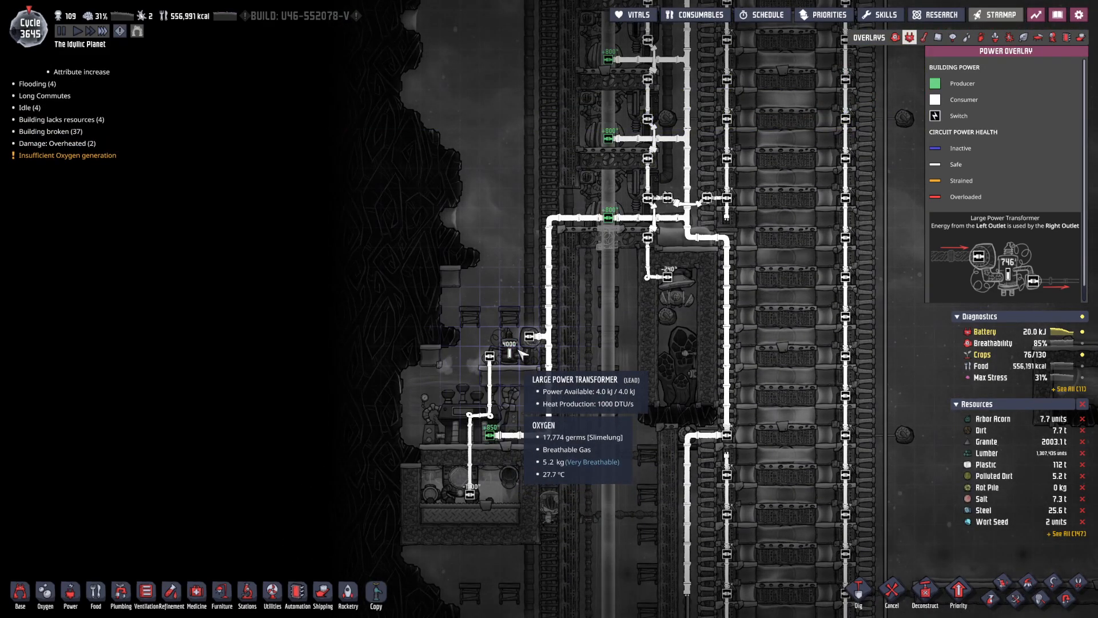
click(906, 37)
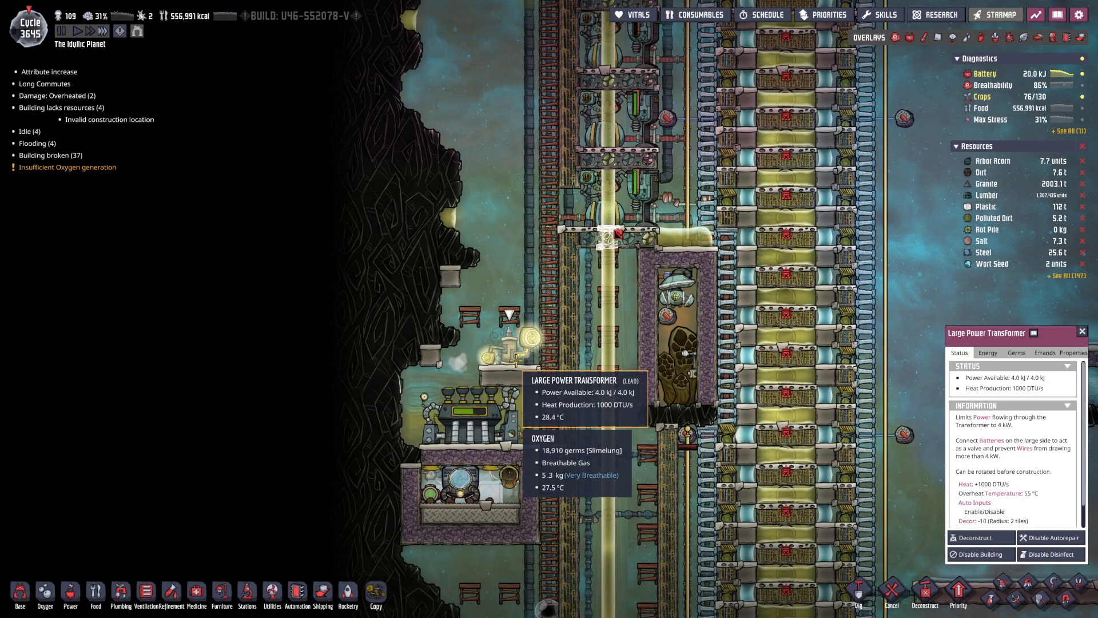
click(69, 602)
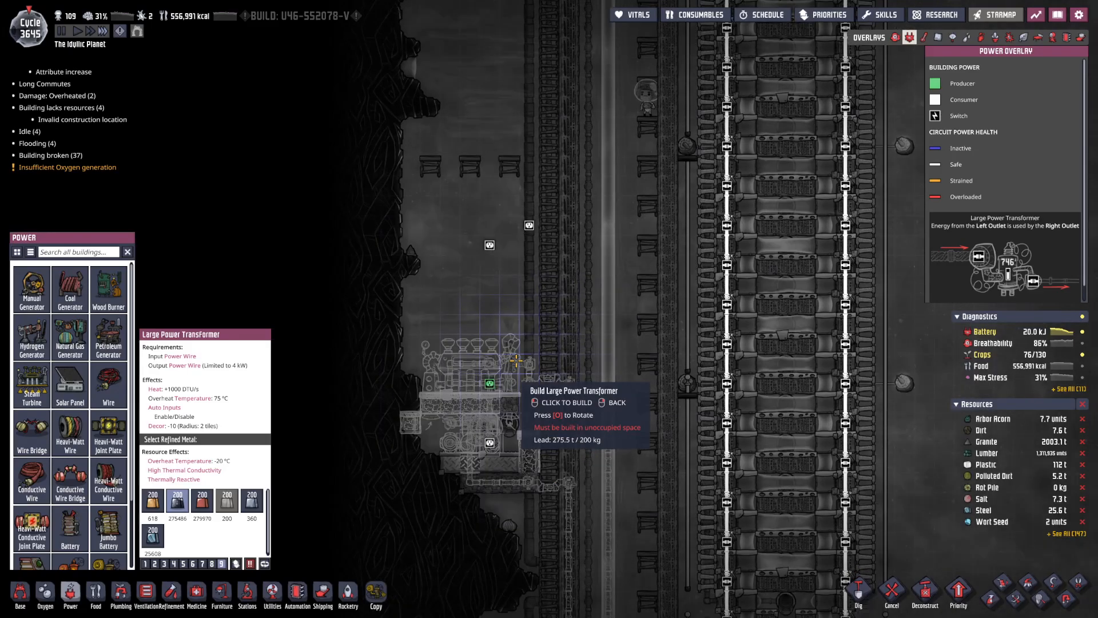
mouse_move(506, 302)
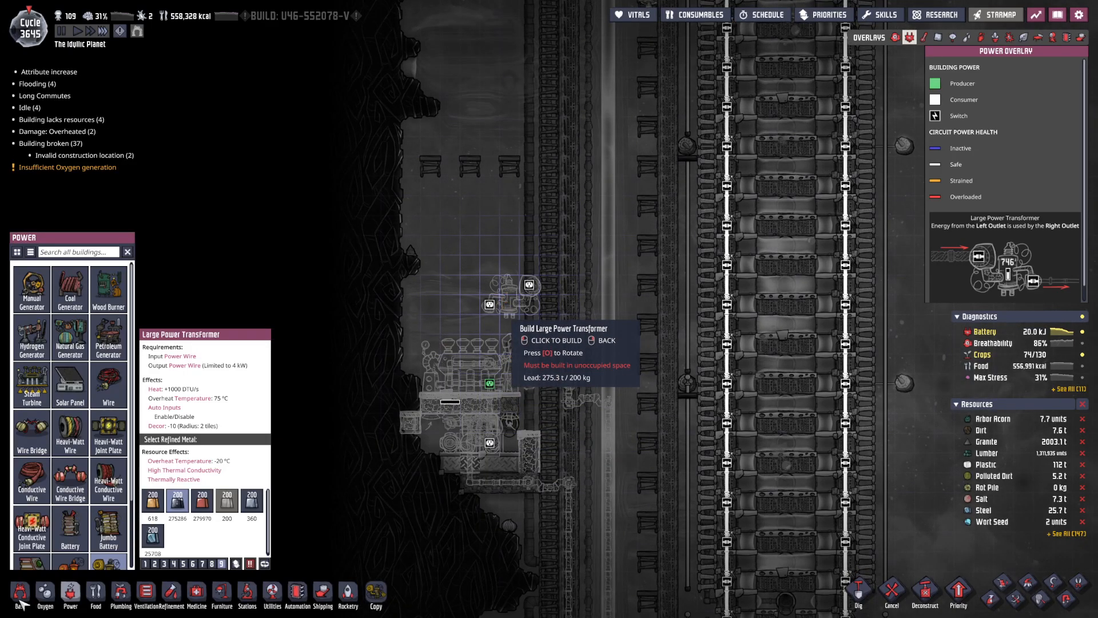
Select Heavi-Watt Conductive Wire in refined metal from the Power list.
click(9, 600)
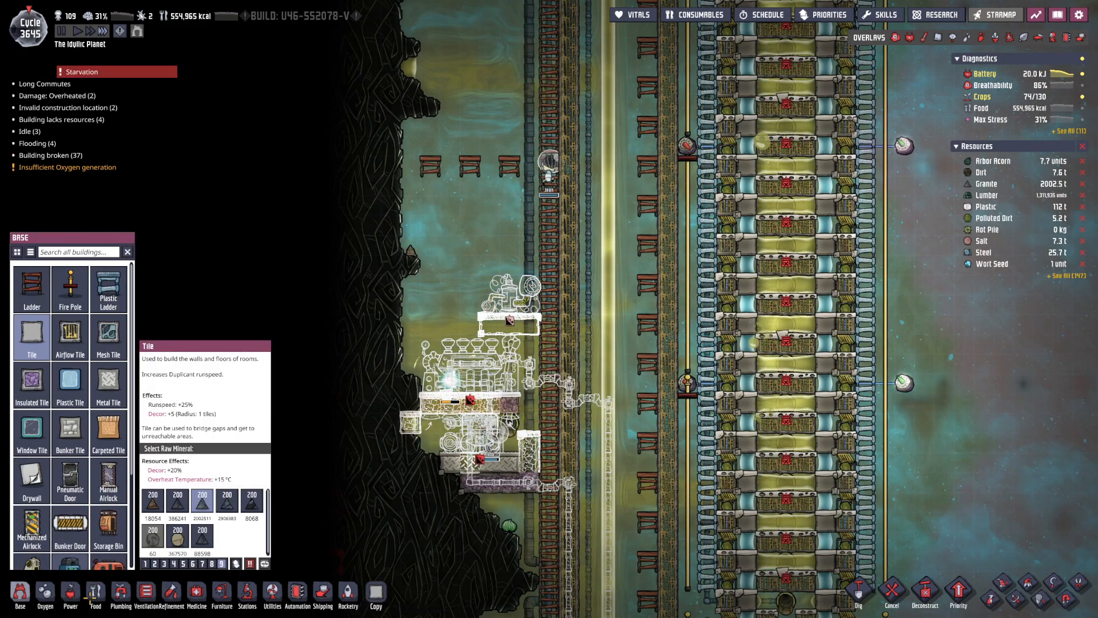
click(70, 595)
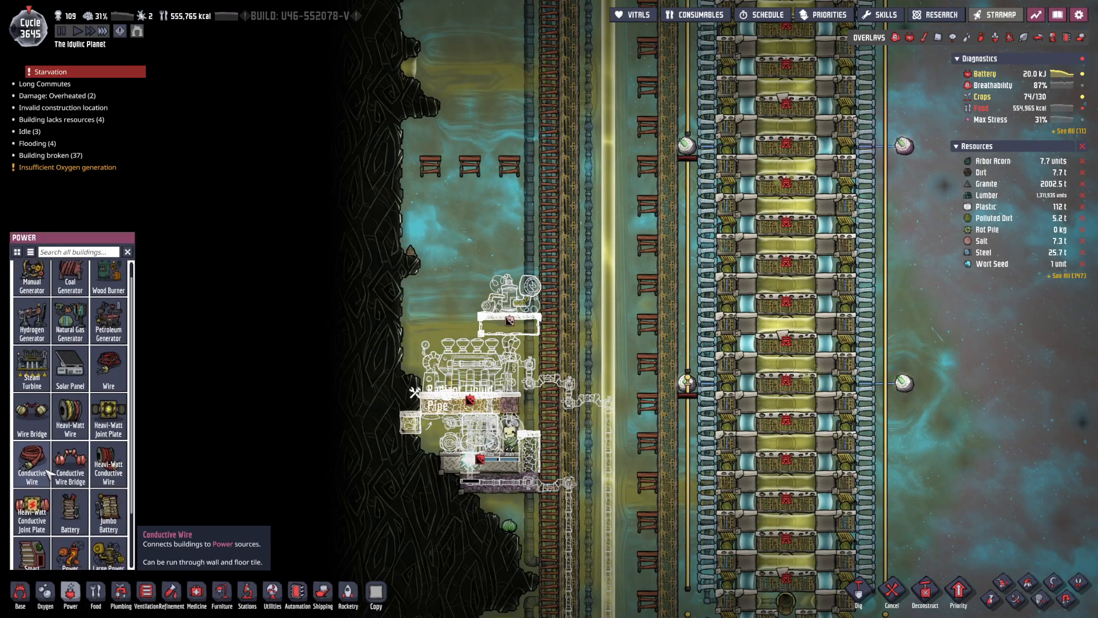
scroll(down, 3)
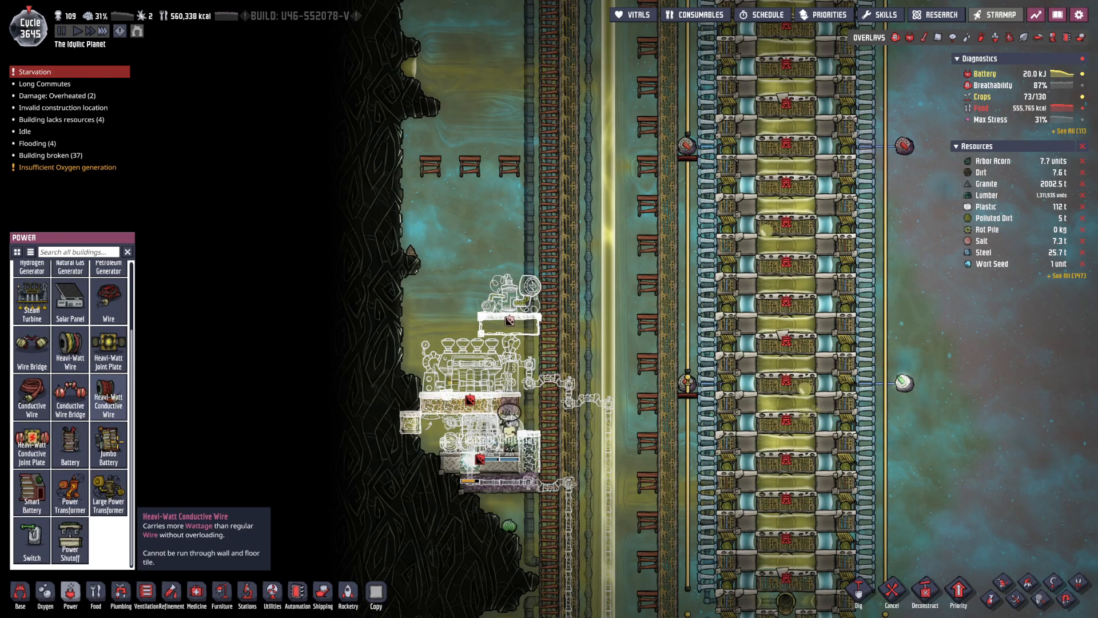
click(107, 401)
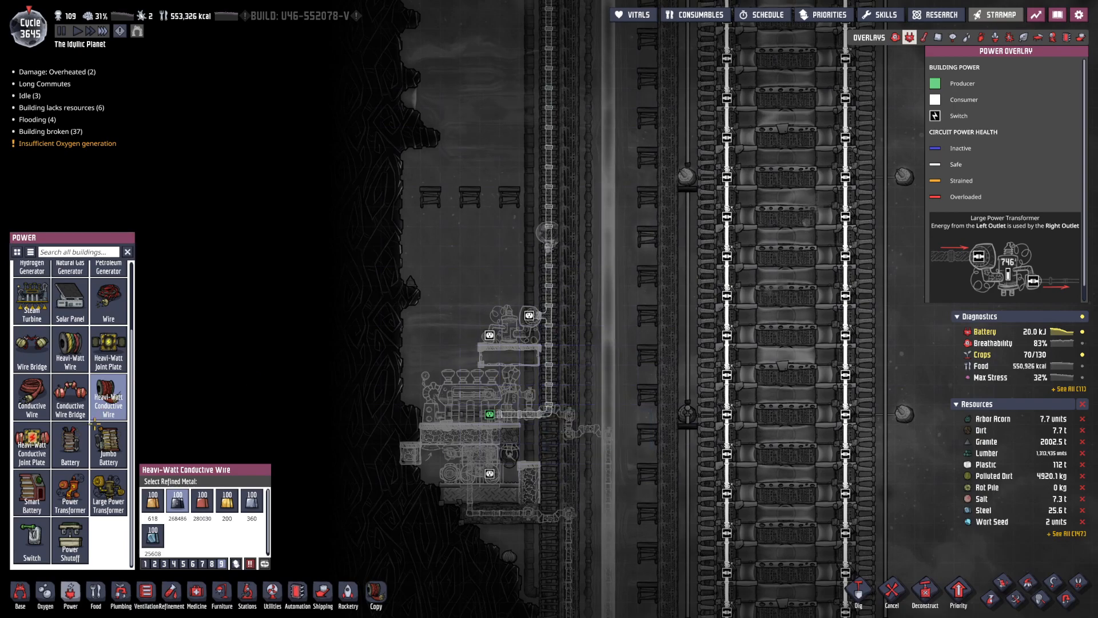
Restrict the tool filter to Power Wires and leave the Power overlay.
click(32, 397)
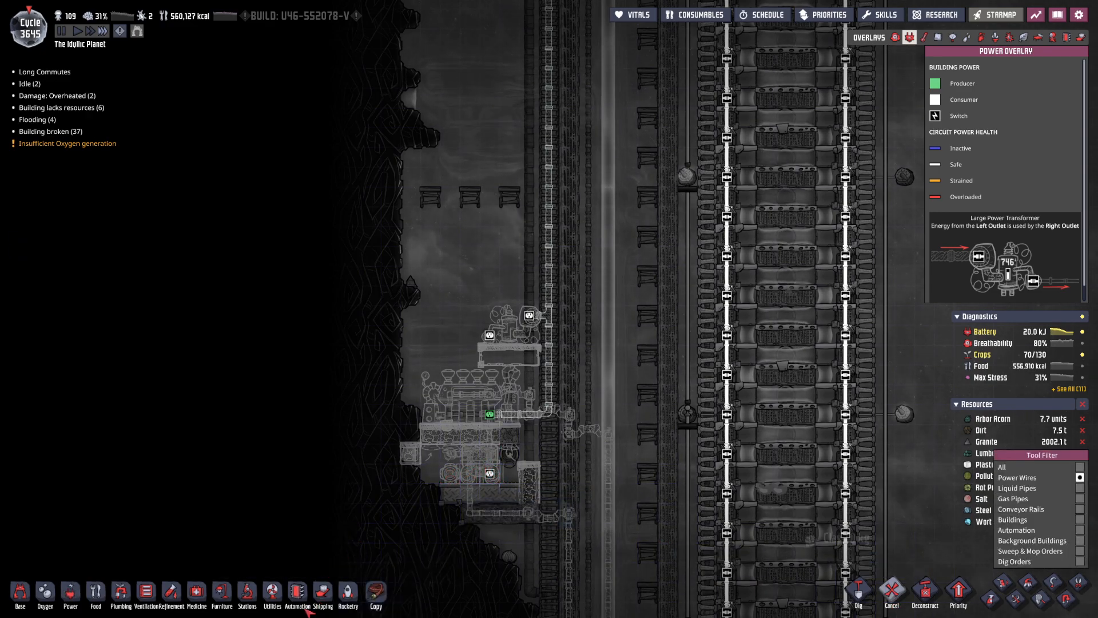
click(71, 595)
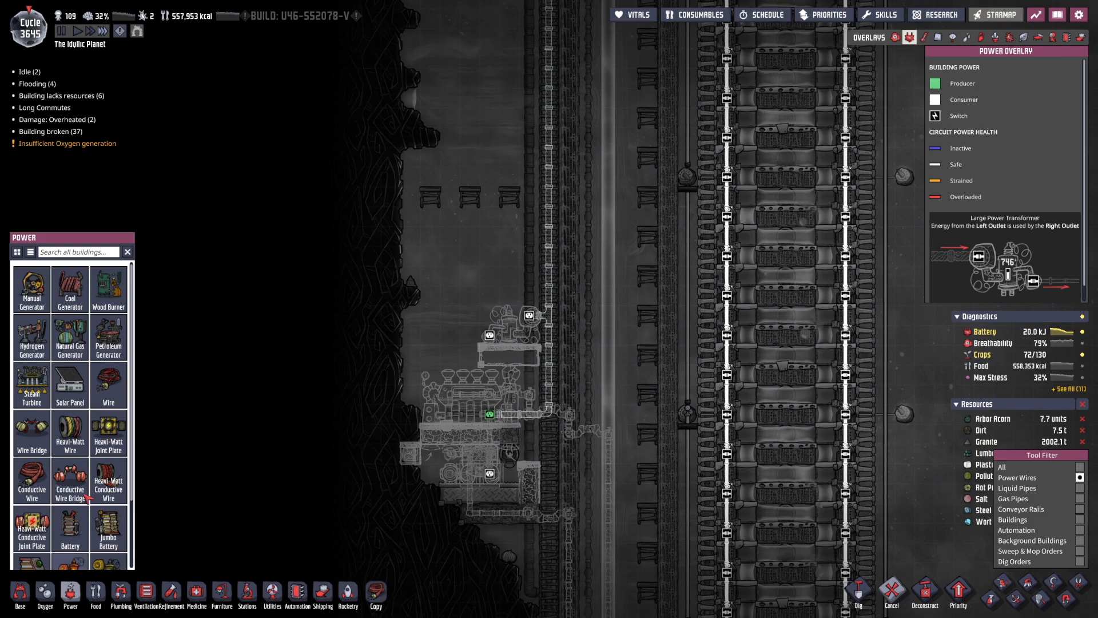
mouse_move(70, 479)
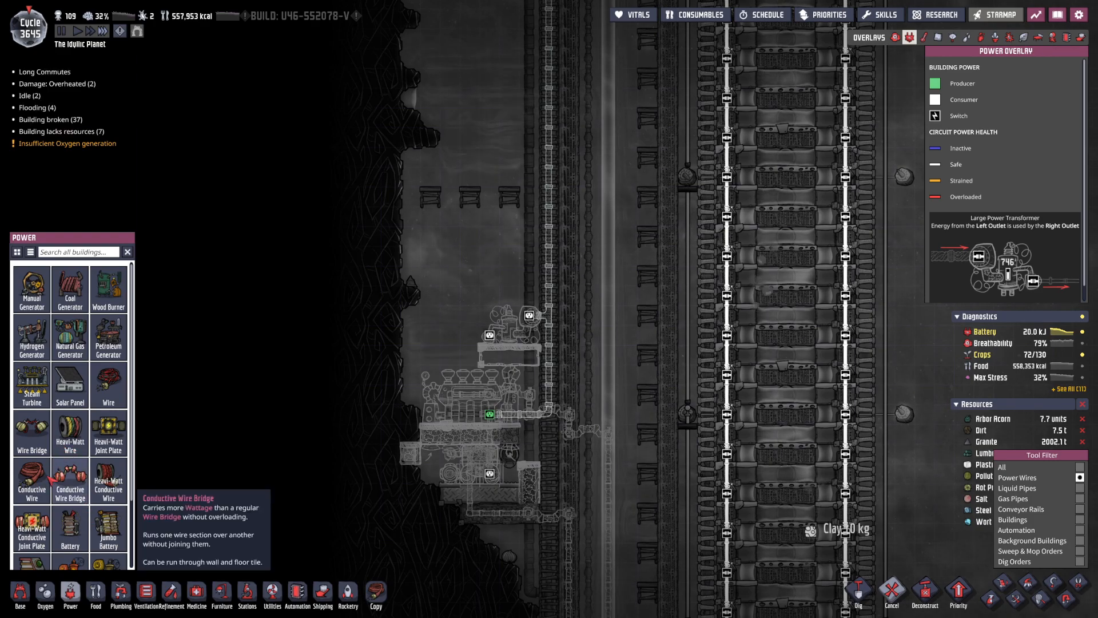
click(32, 480)
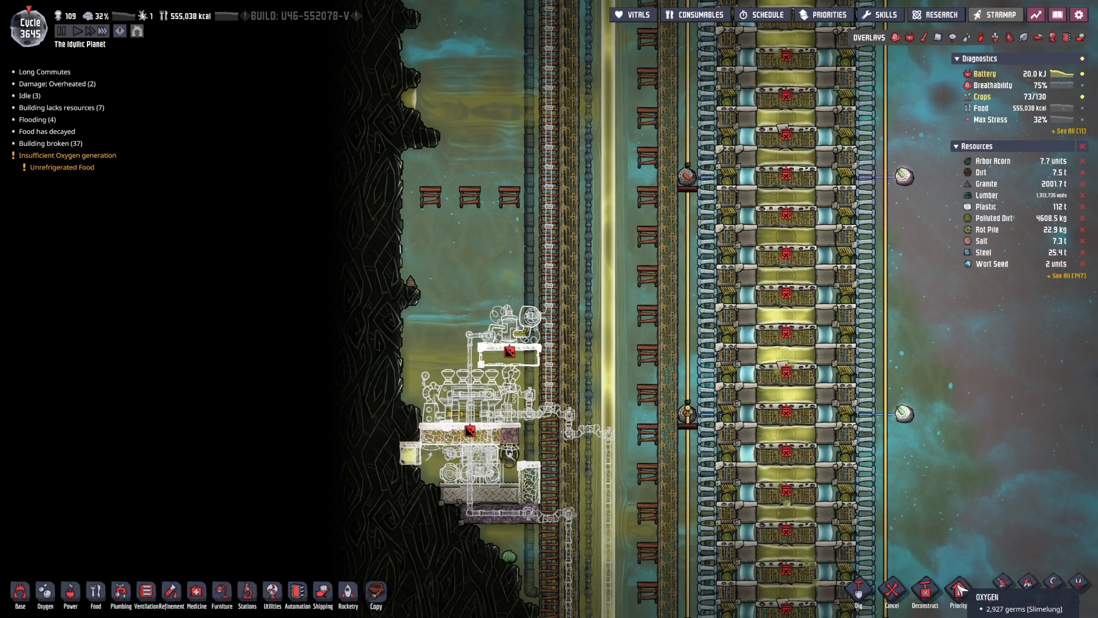
Show the Plumbing overlay and check the liquid pipes around the aquatuner chamber.
click(961, 603)
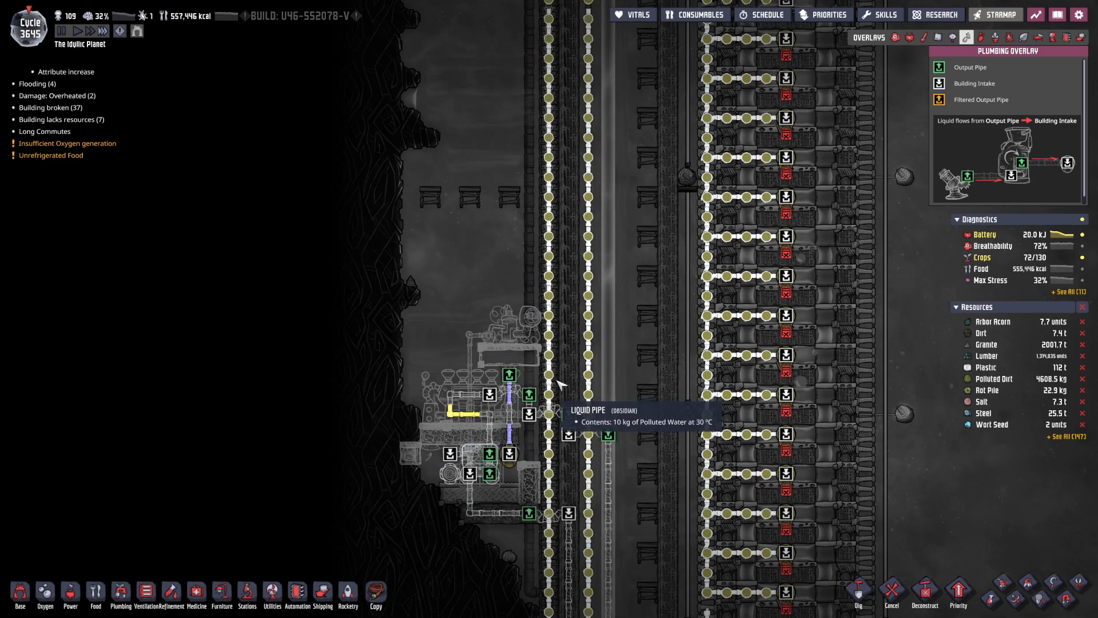
click(549, 425)
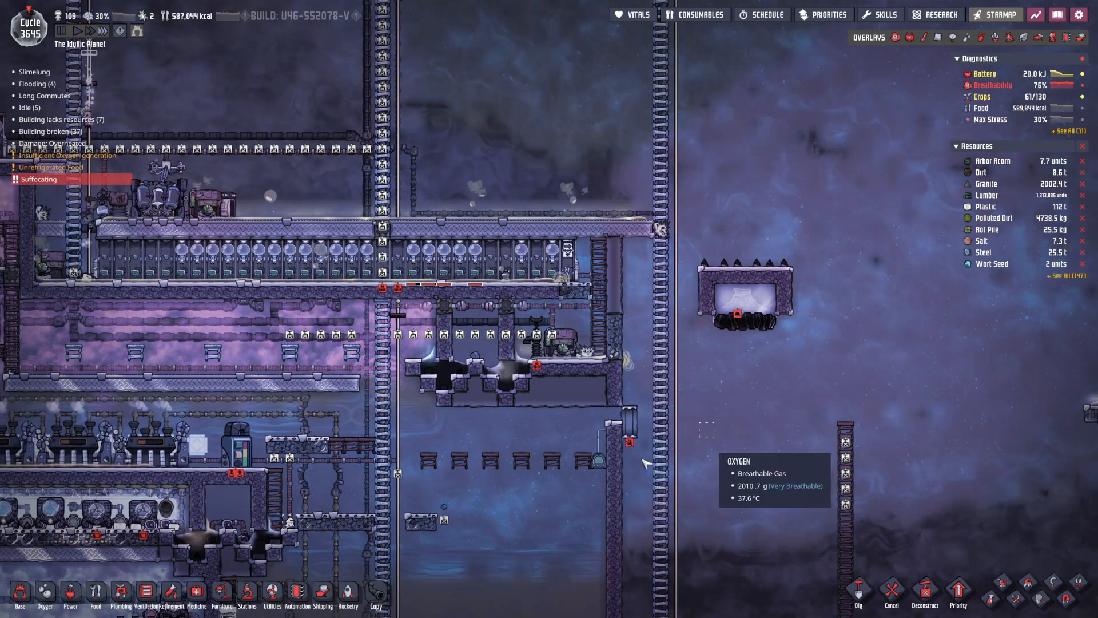
Place Heavi-Watt Conductive Wire across the break in the power line below the walkway.
click(42, 599)
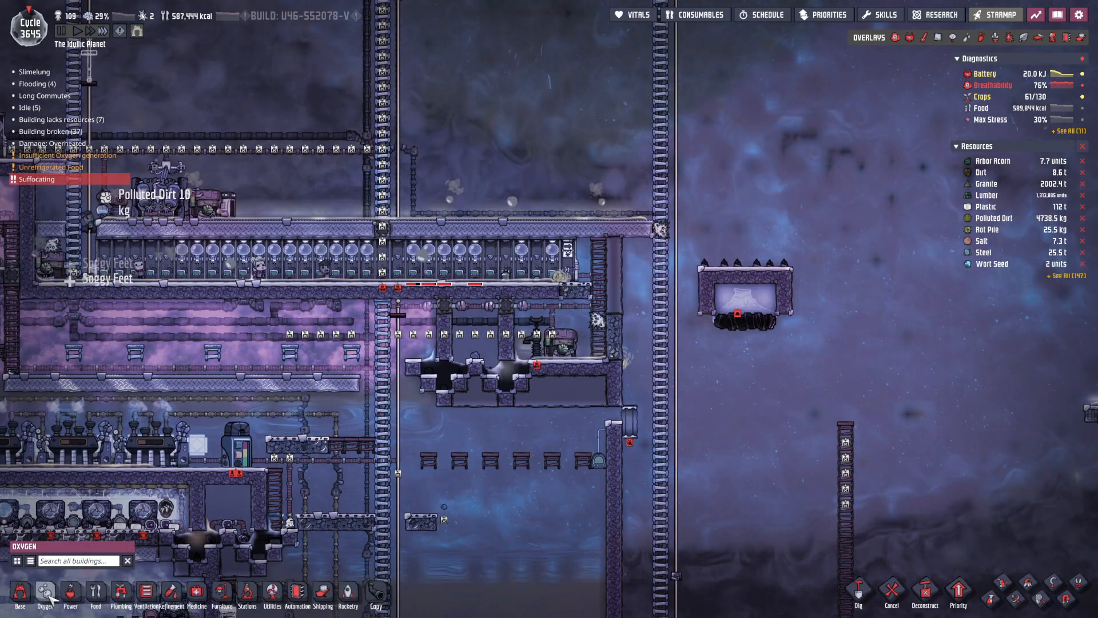
click(71, 540)
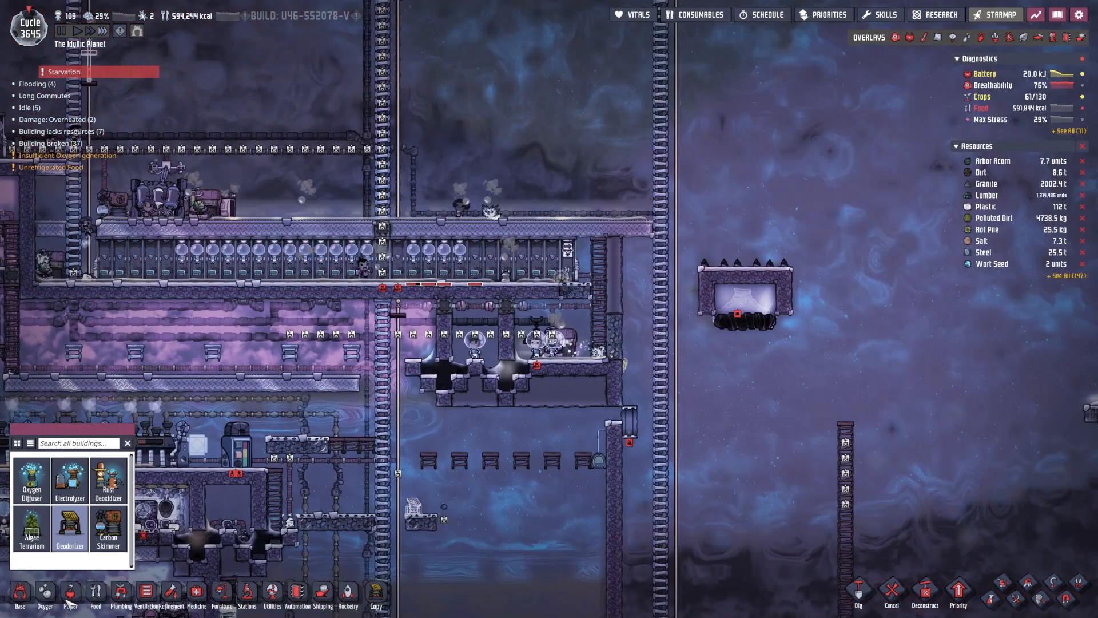
click(69, 606)
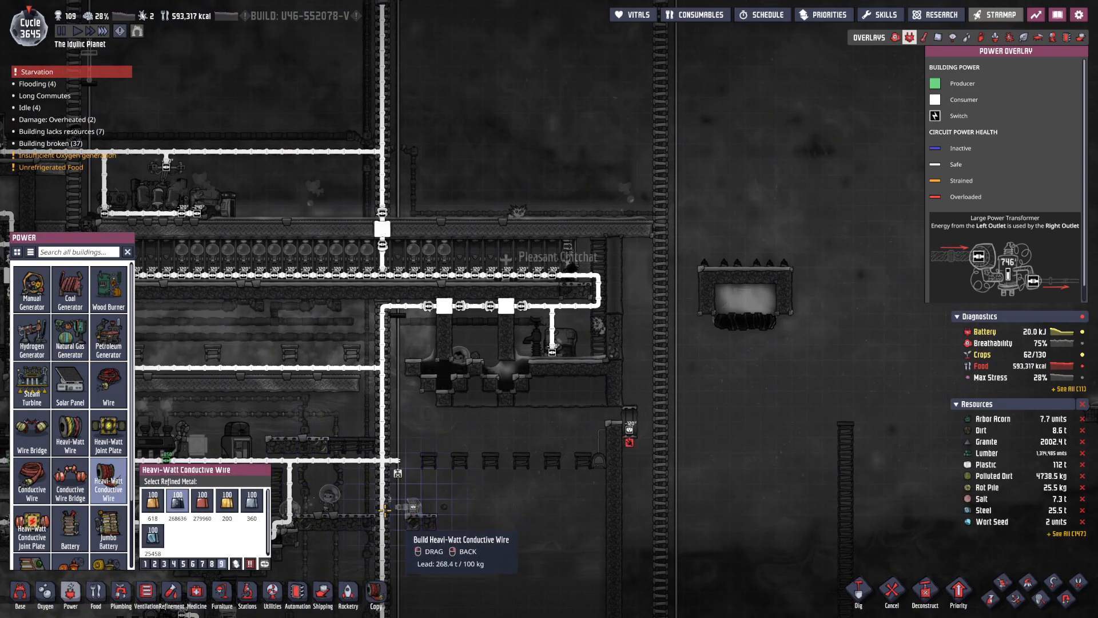
mouse_move(409, 538)
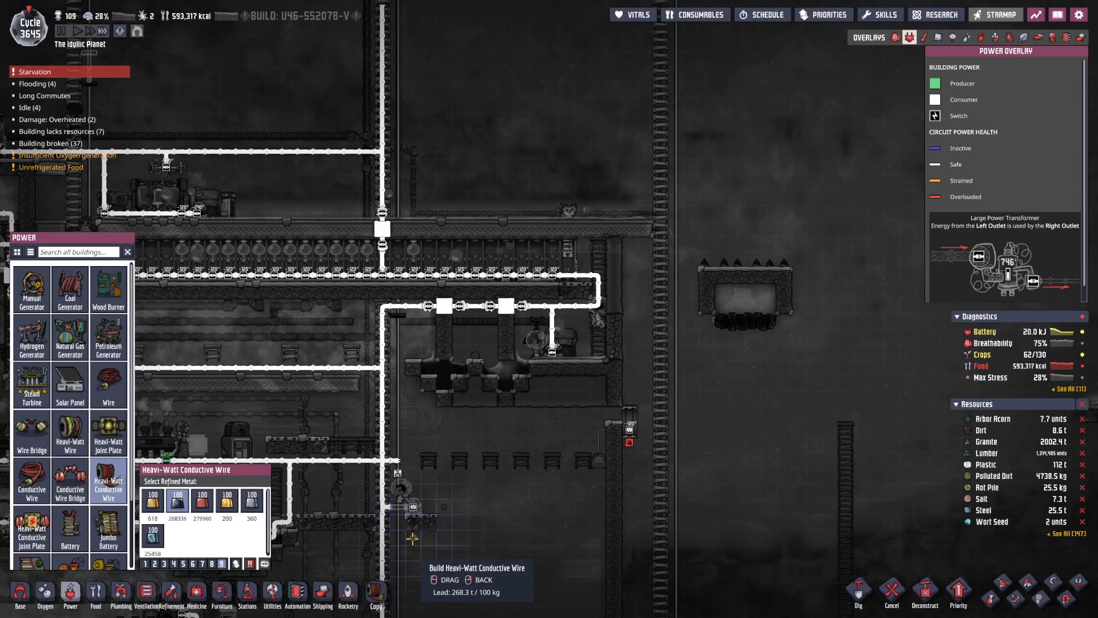
click(959, 601)
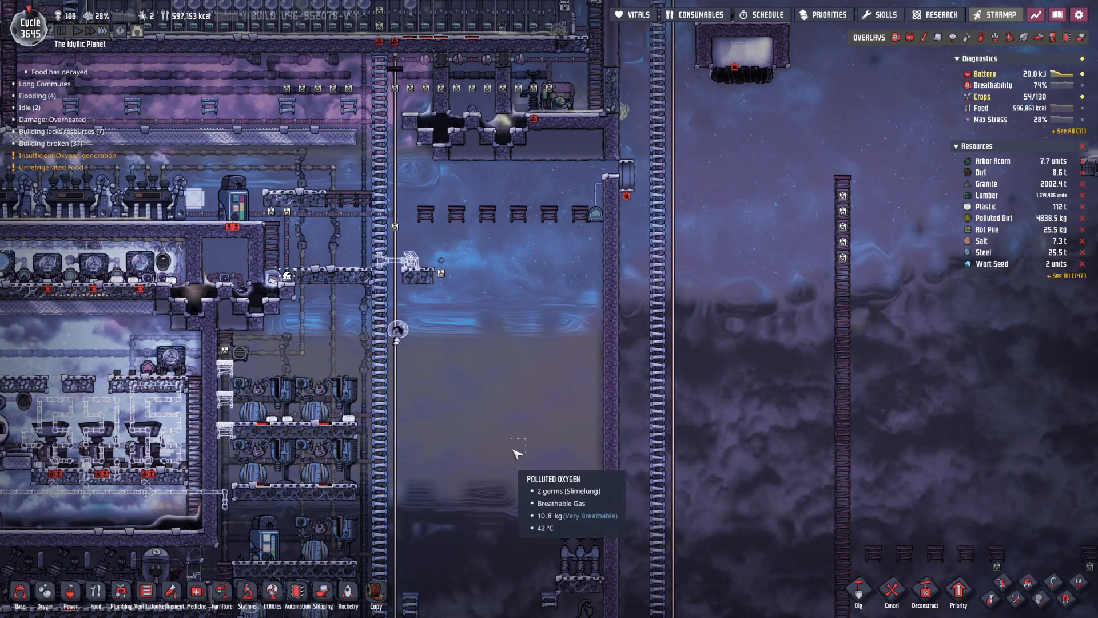
mouse_move(593, 222)
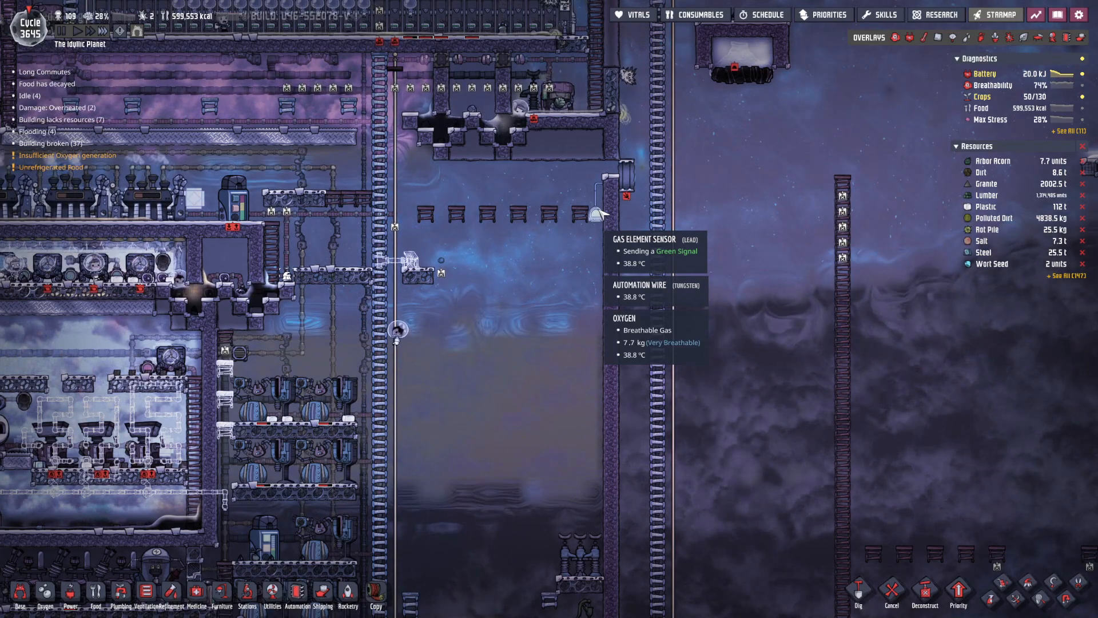
mouse_move(601, 292)
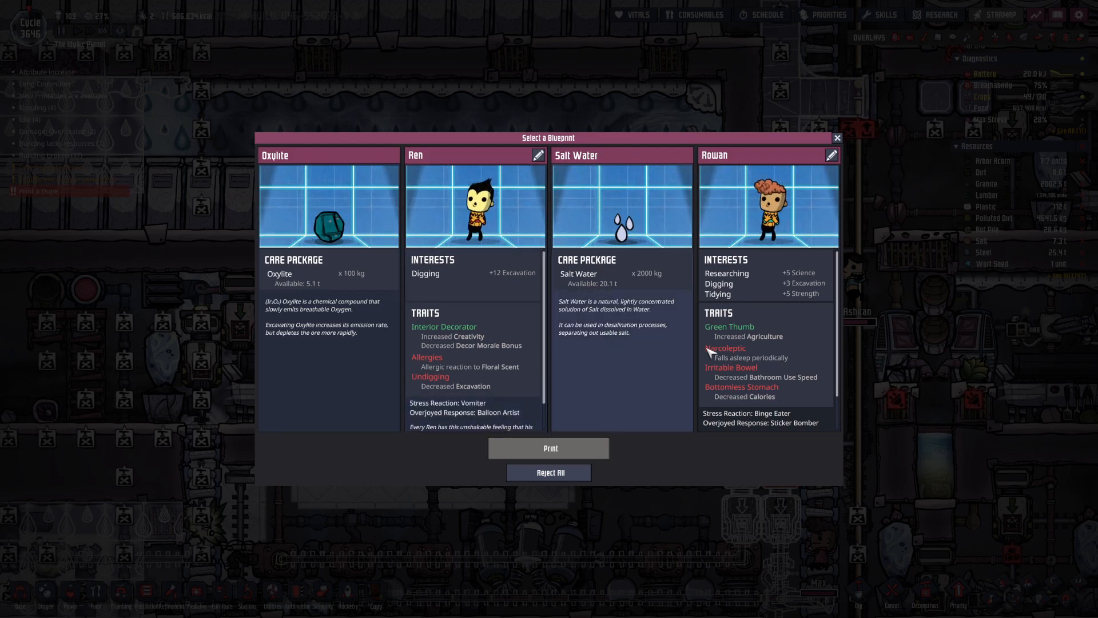
Choose the Rowan blueprint with the Green Thumb trait and print the duplicant.
click(769, 206)
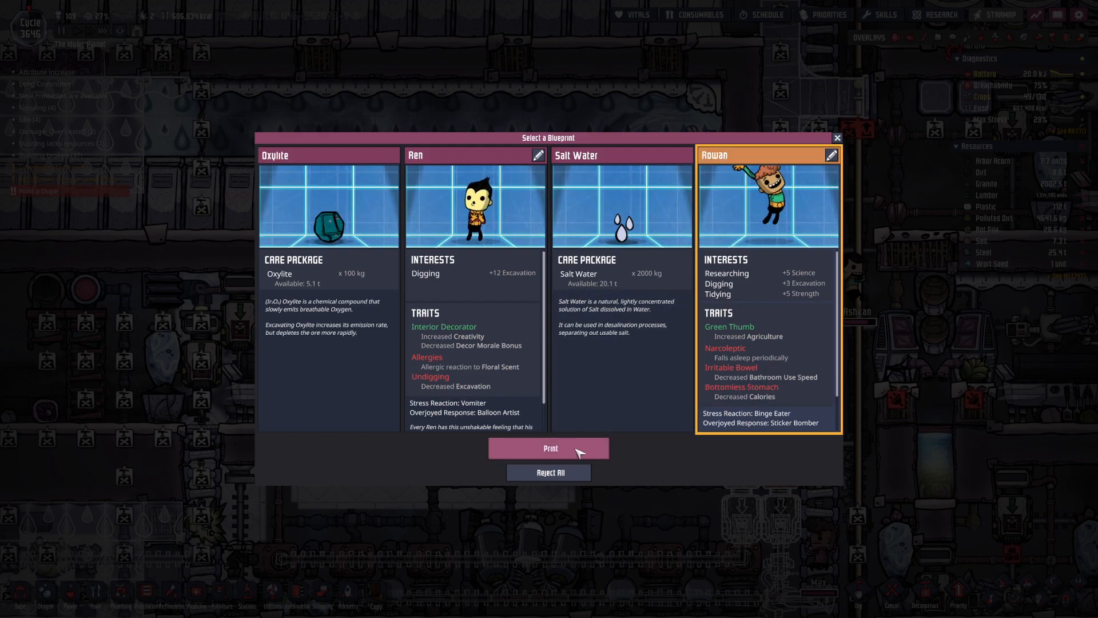
click(549, 448)
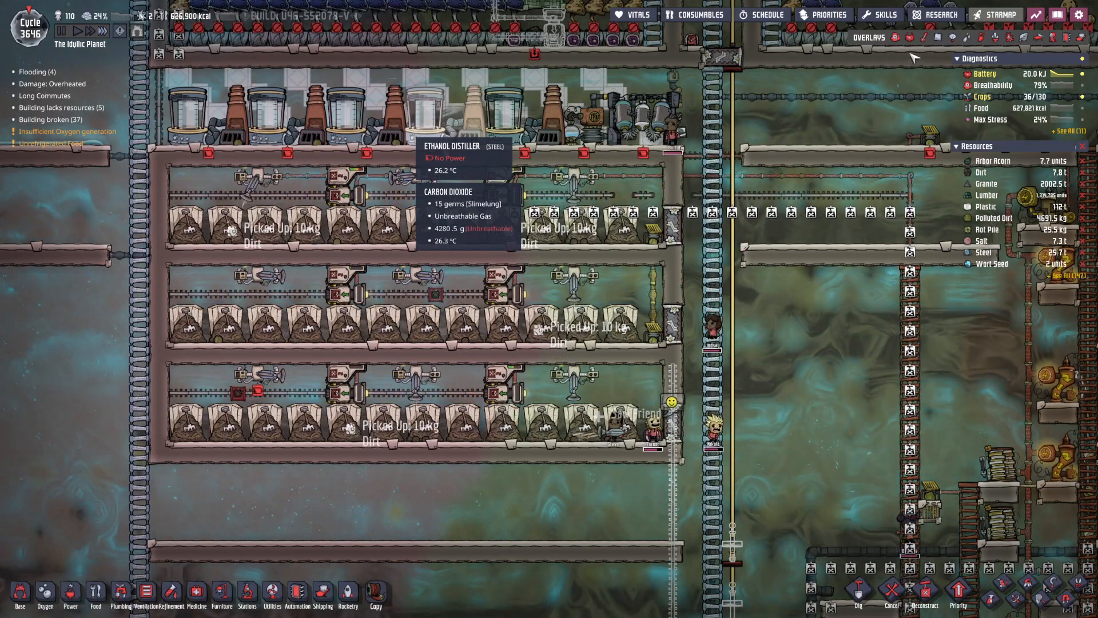
Switch overlays to follow the liquid pipe run down toward the magma area.
click(906, 39)
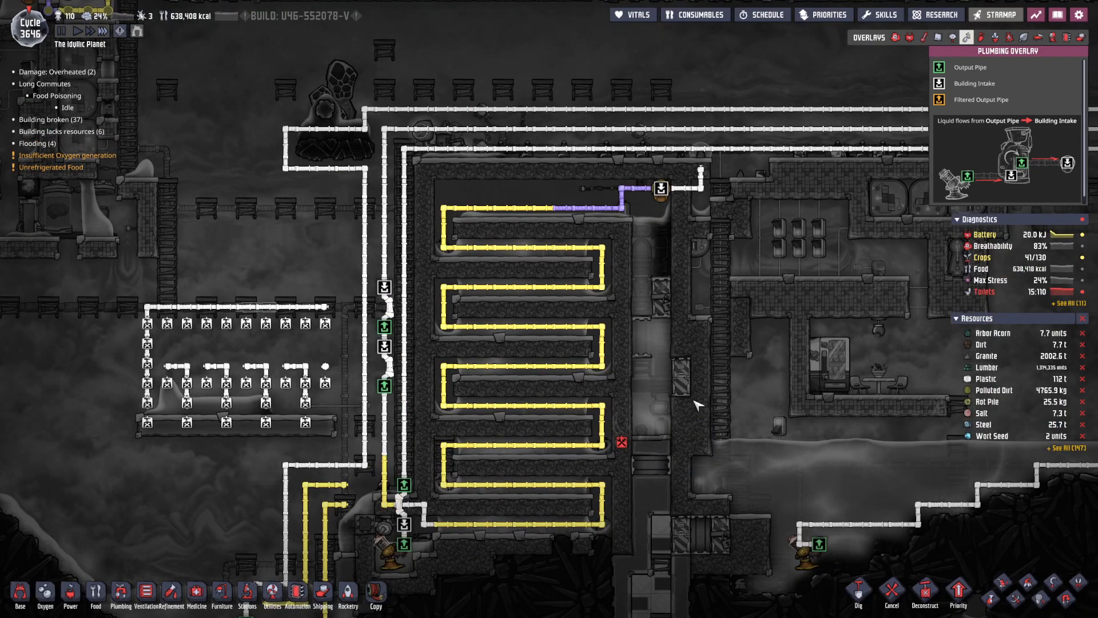
click(965, 36)
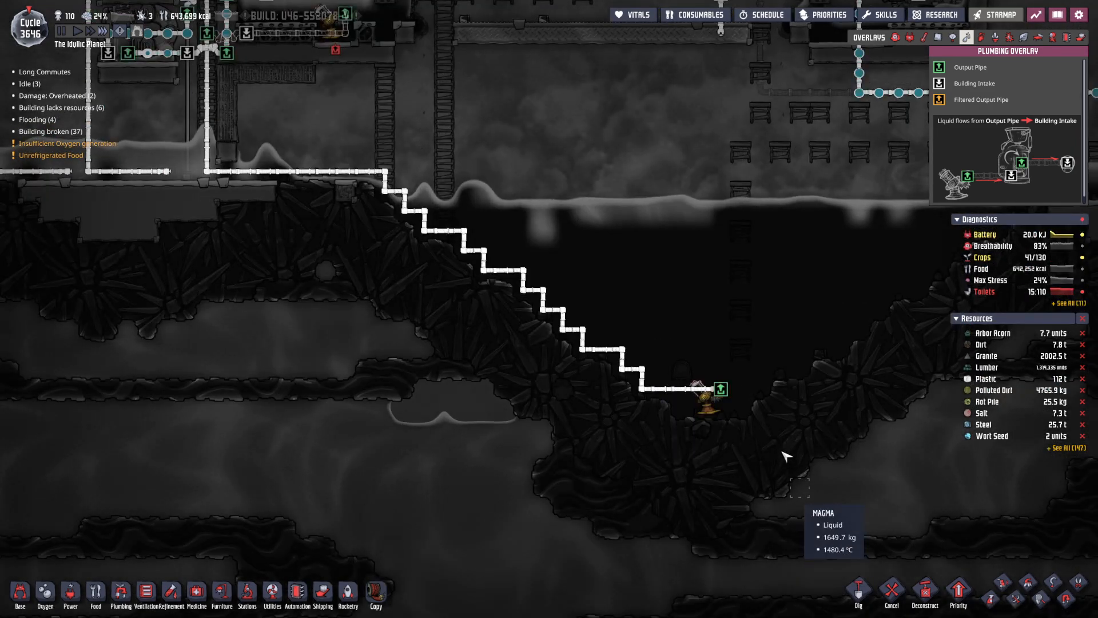
mouse_move(780, 273)
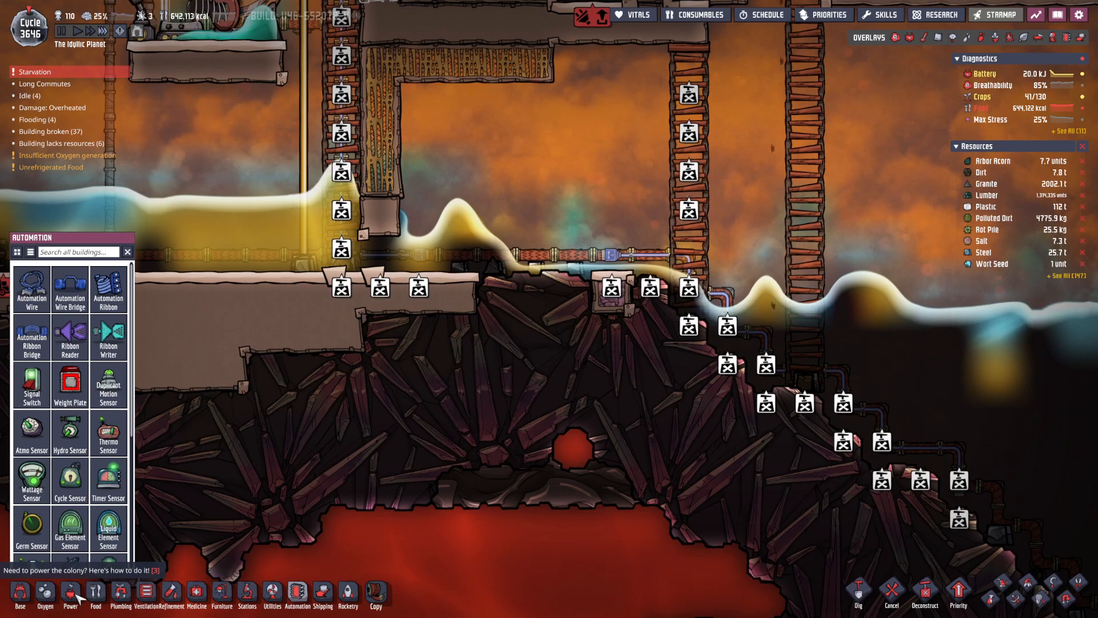
Place a Heavi-Watt Conductive Joint Plate in the wire gap beside the transformer above the magma.
click(68, 592)
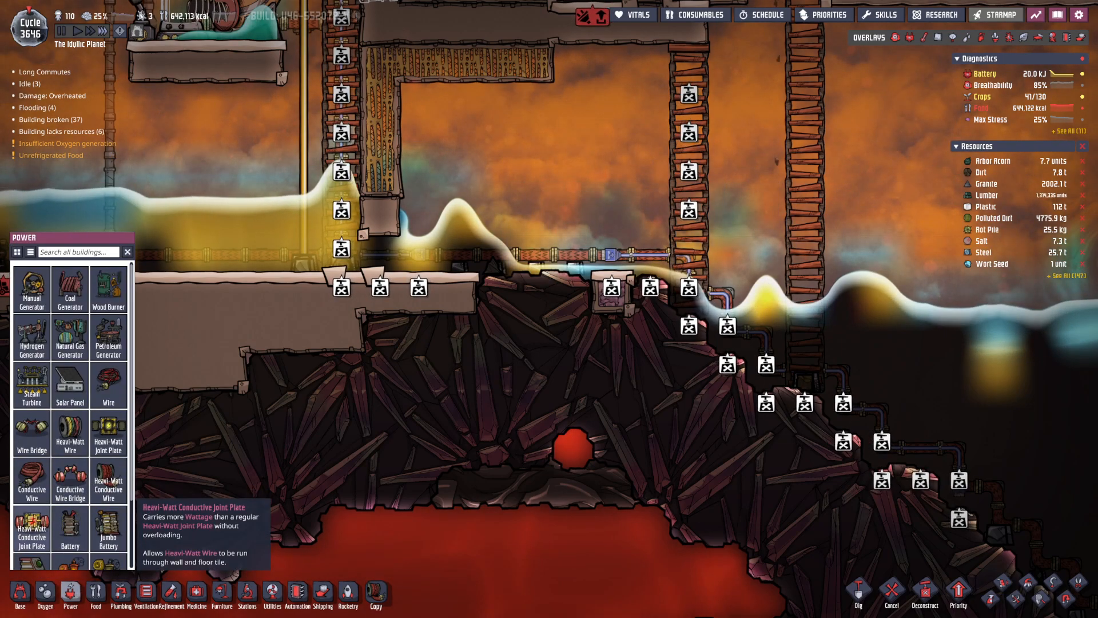
click(32, 529)
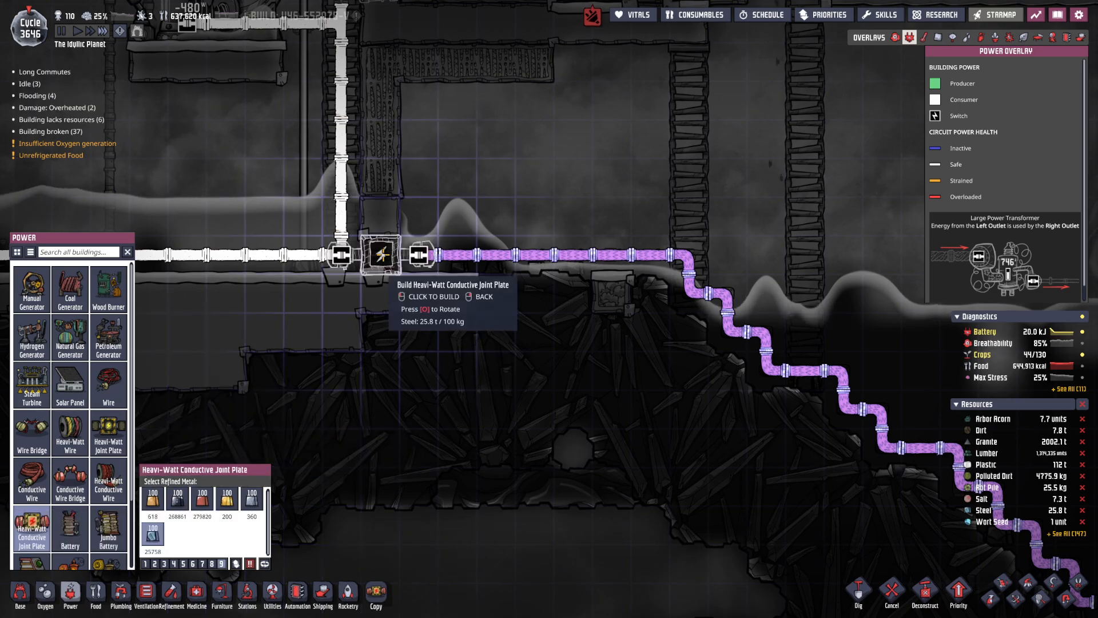
click(379, 256)
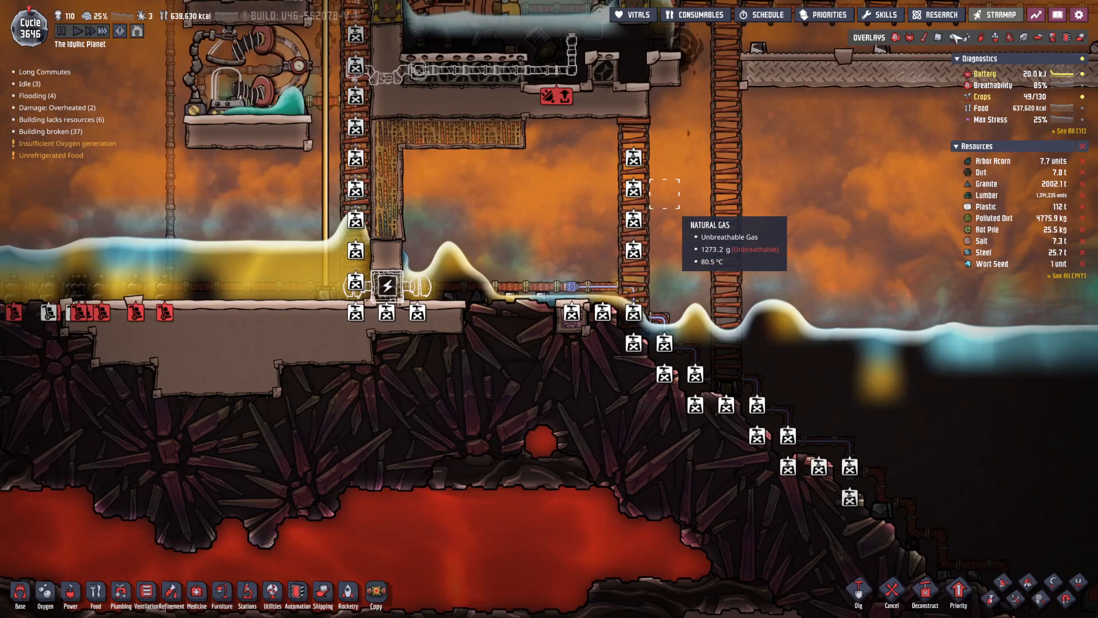
click(982, 38)
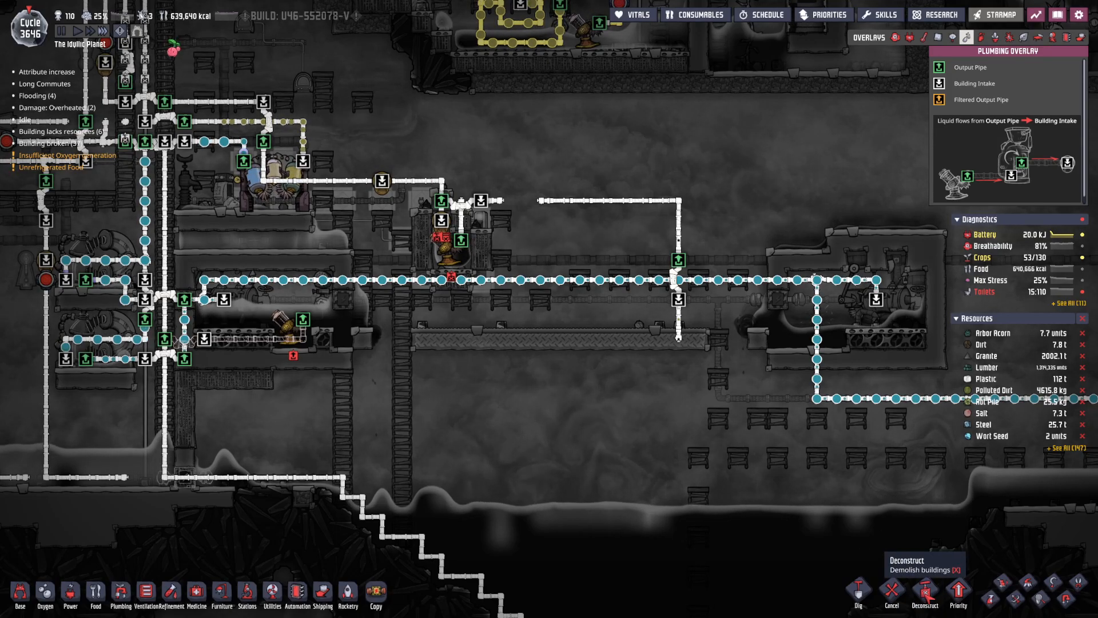
click(921, 592)
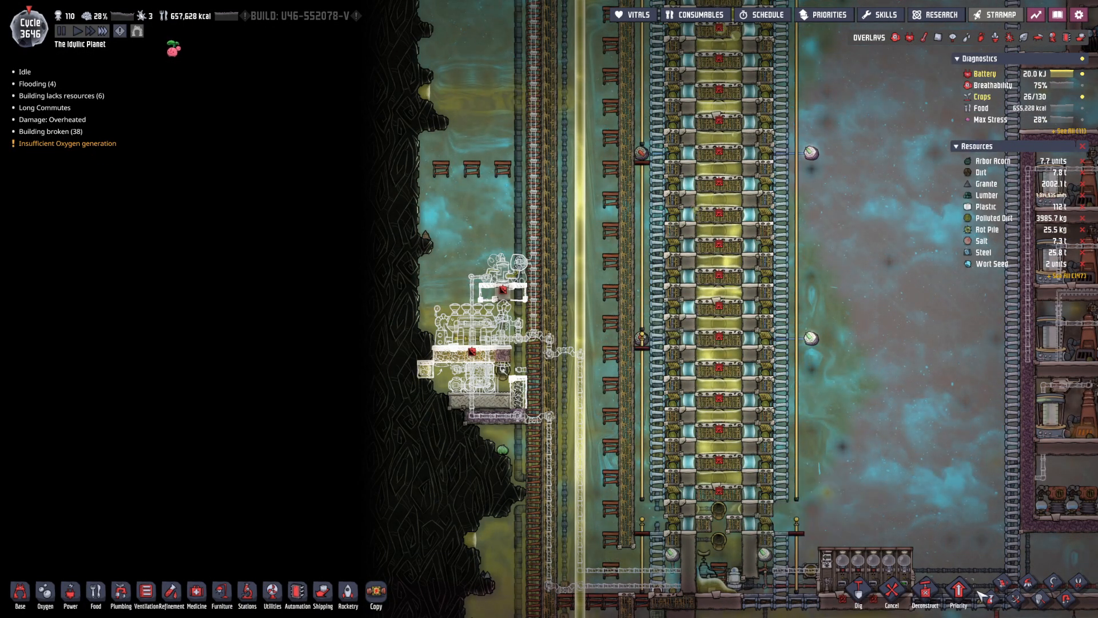
click(959, 596)
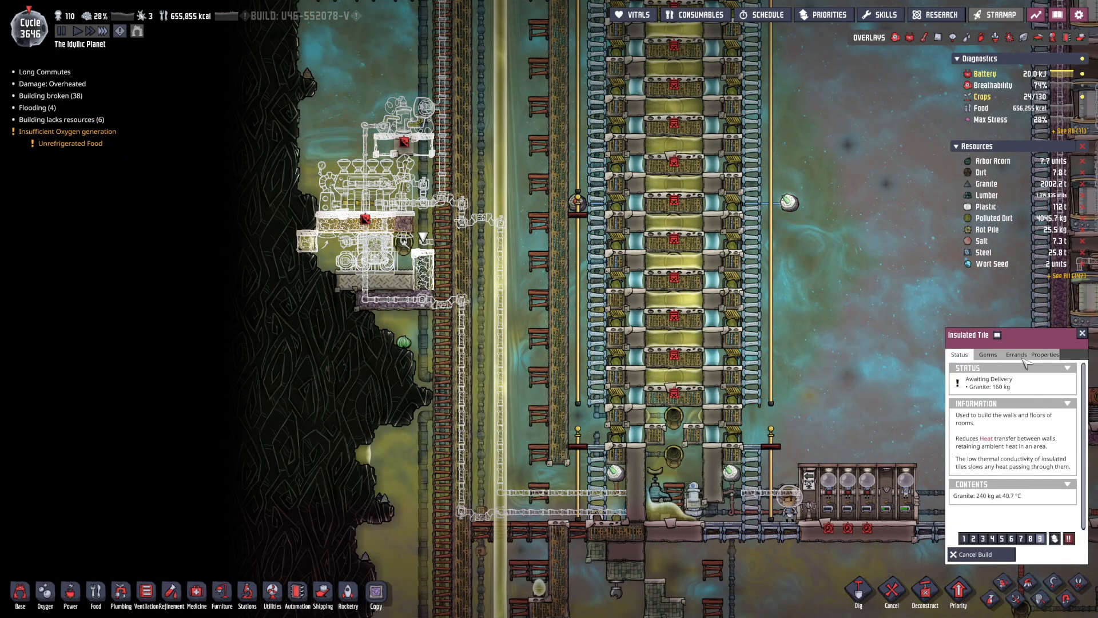
click(1016, 355)
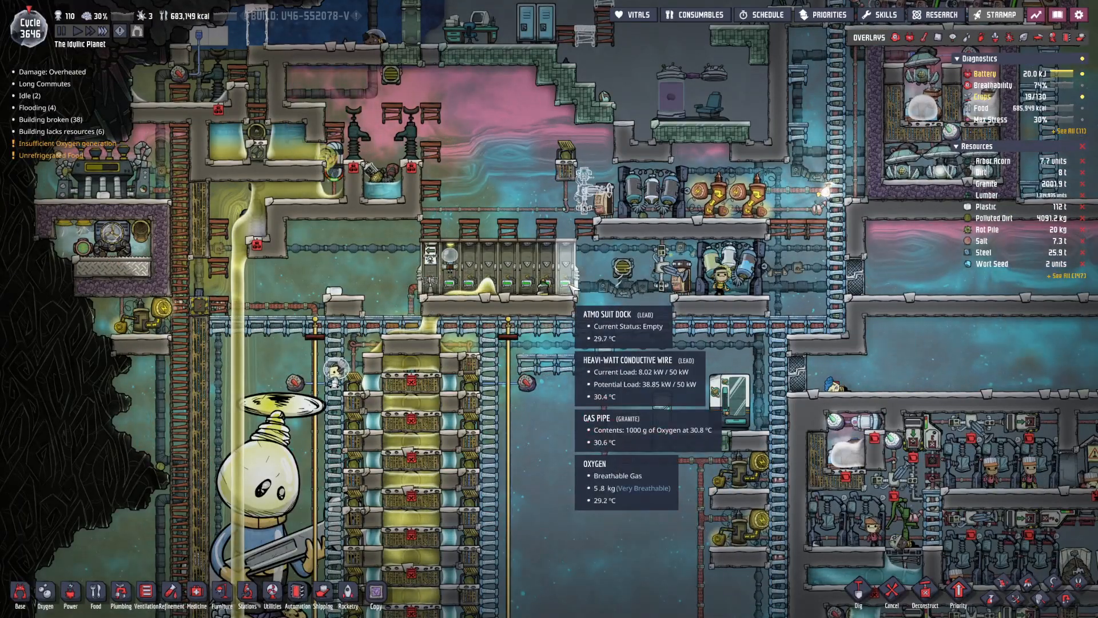
Request an atmo suit for the empty dock and check its ventilation and power connections.
click(544, 299)
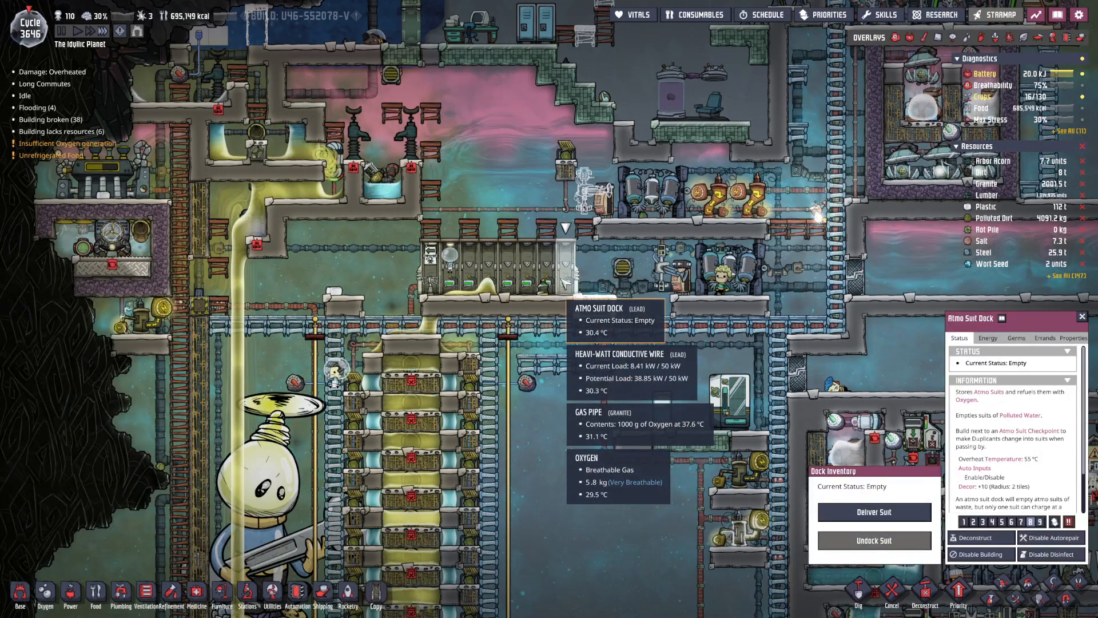
click(247, 596)
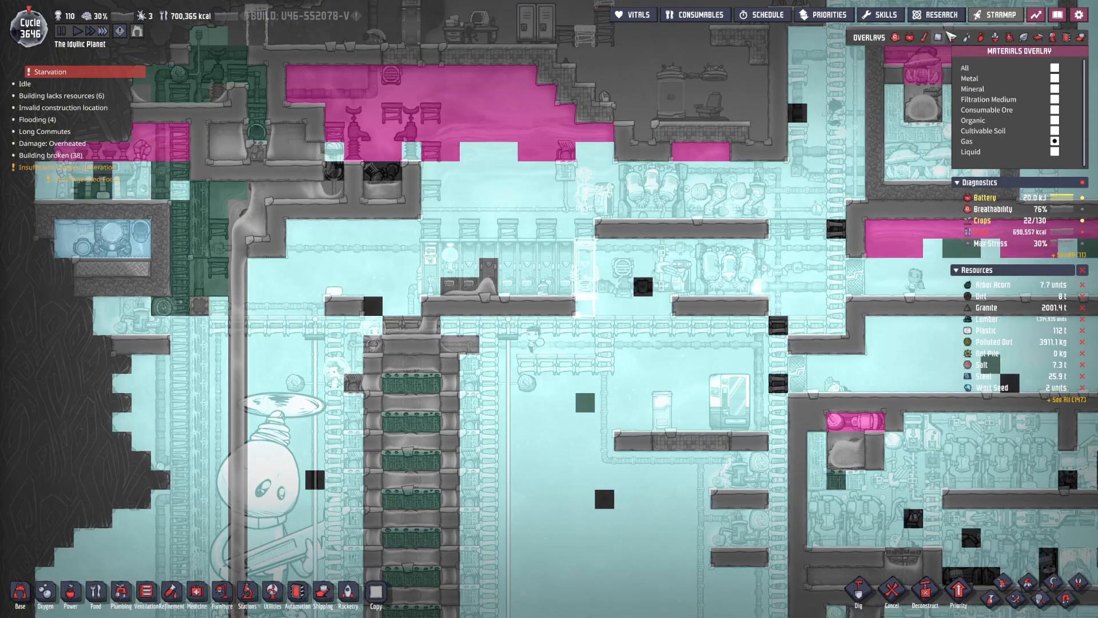
click(975, 36)
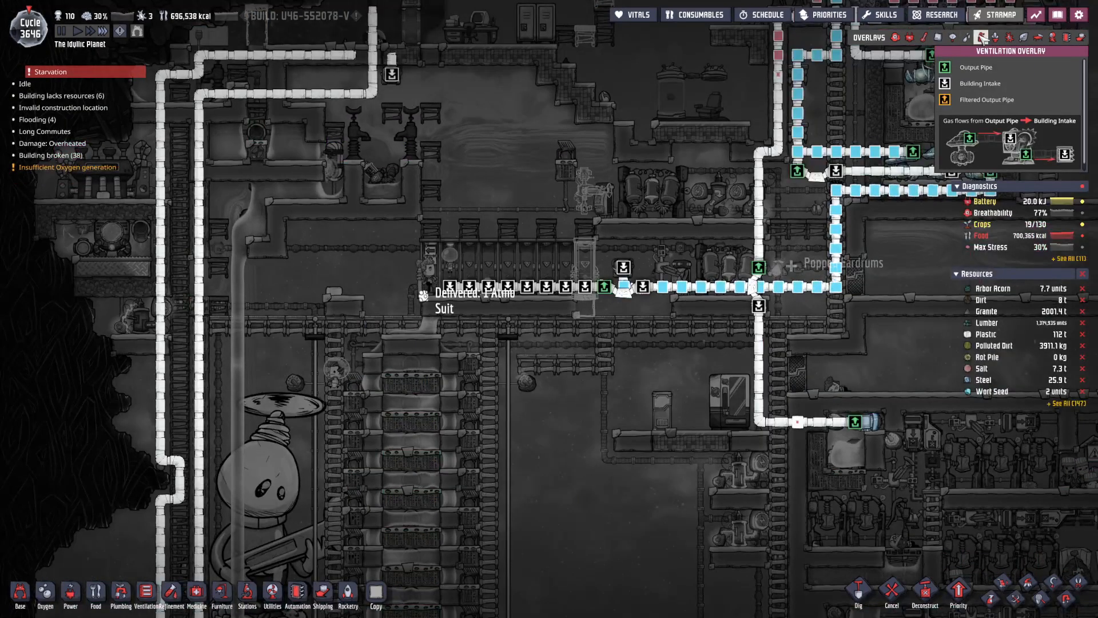
mouse_move(920, 36)
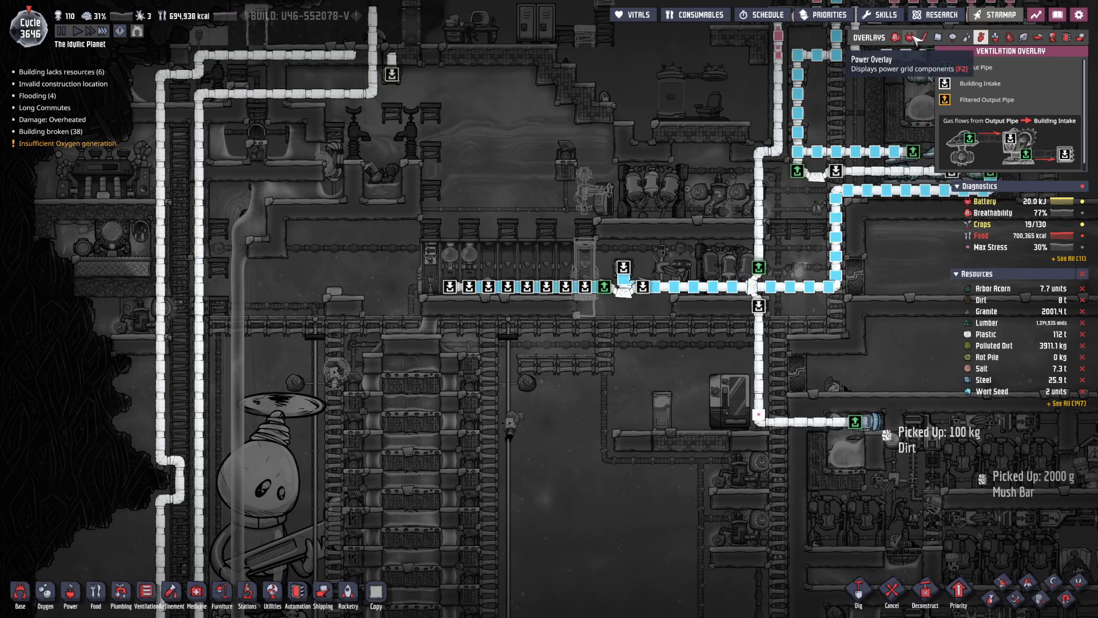
click(908, 35)
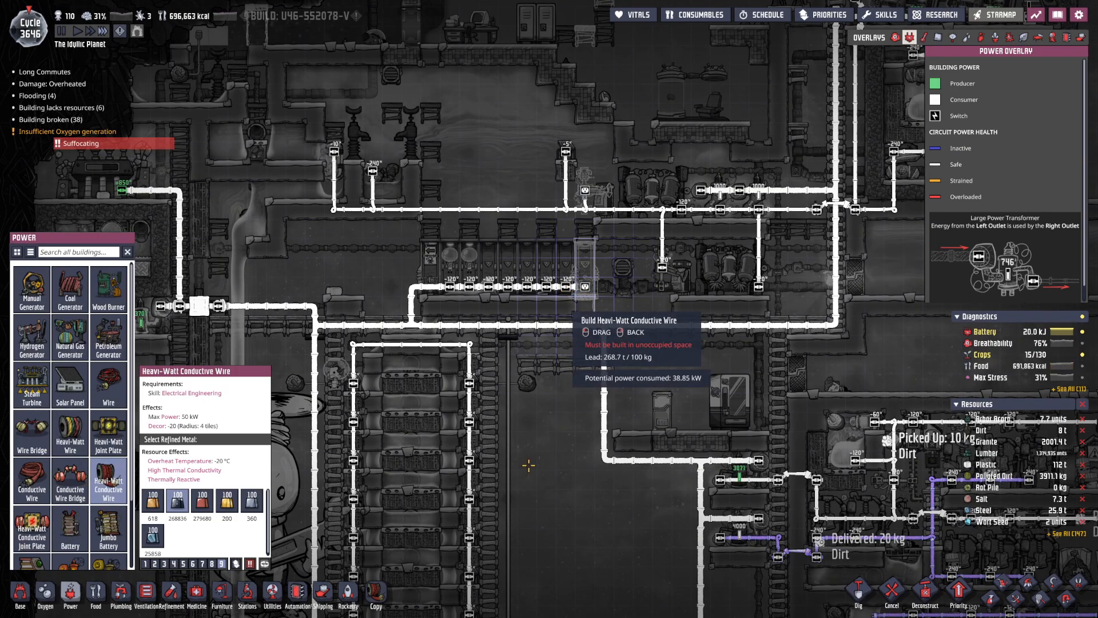
mouse_move(522, 480)
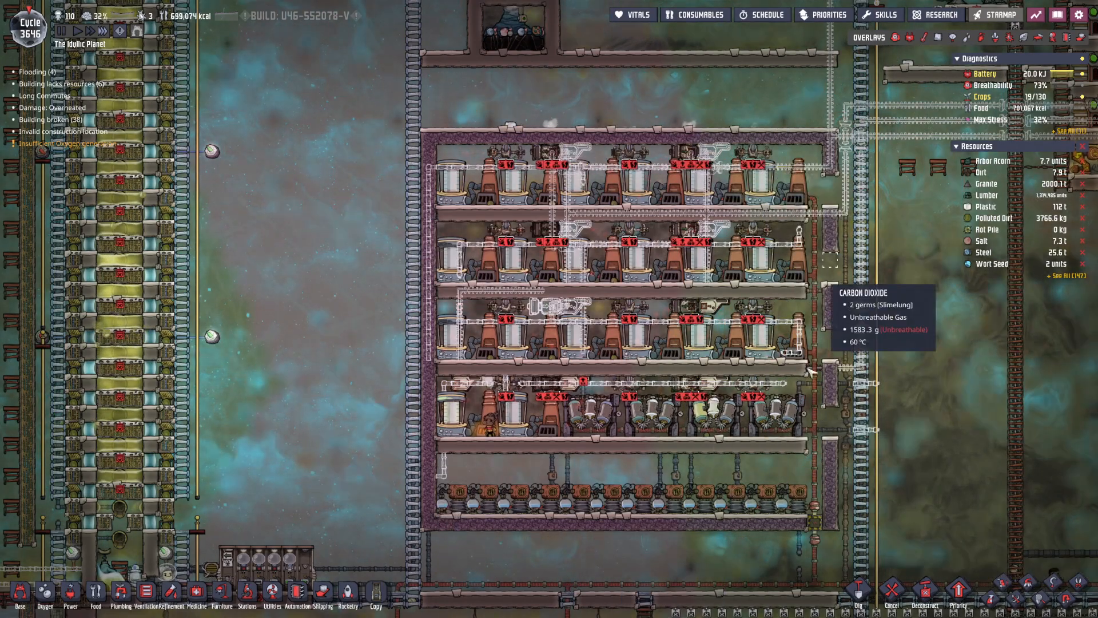
mouse_move(741, 458)
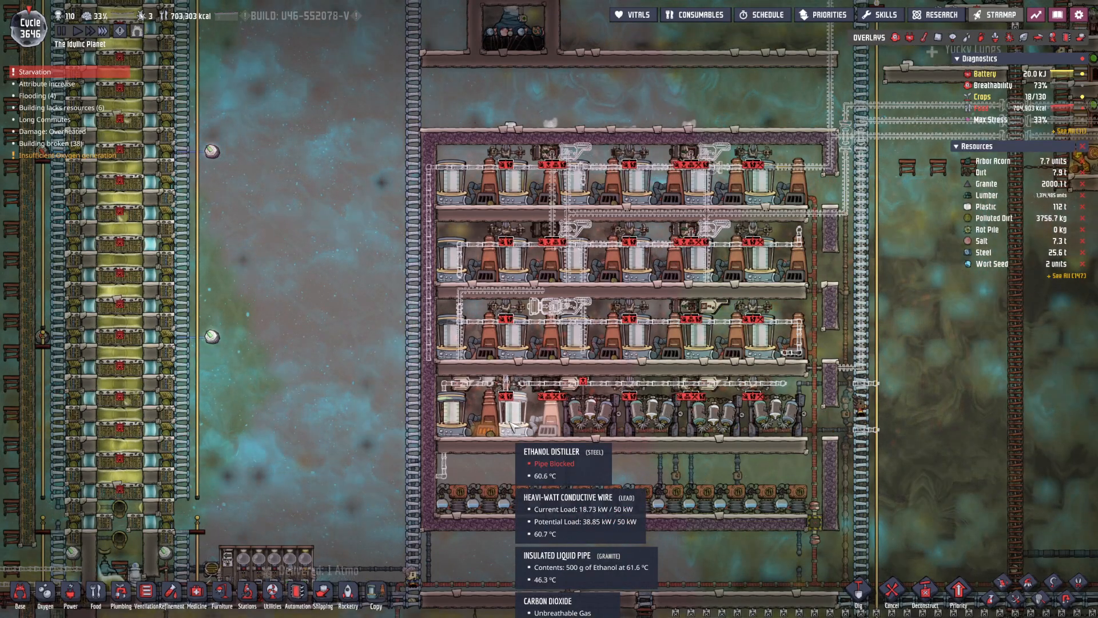
mouse_move(882, 213)
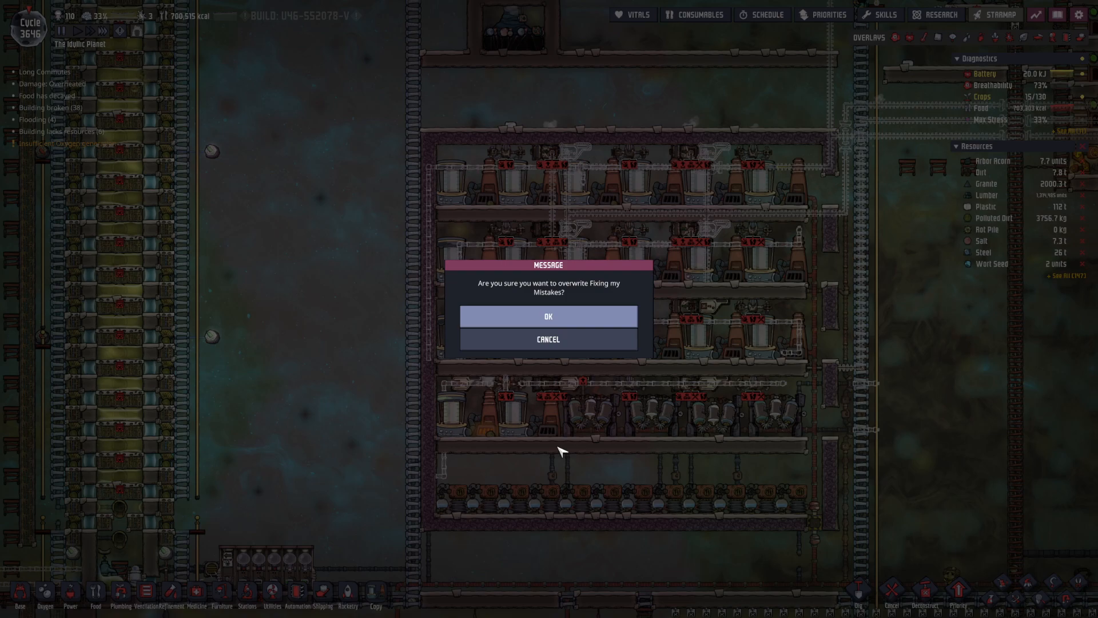
mouse_move(569, 444)
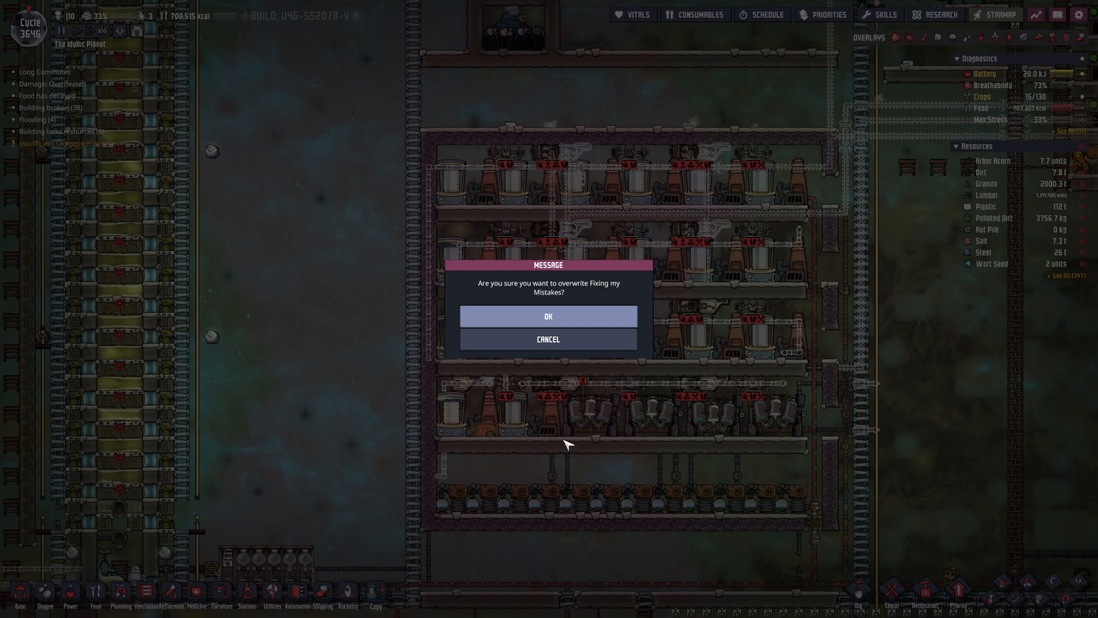